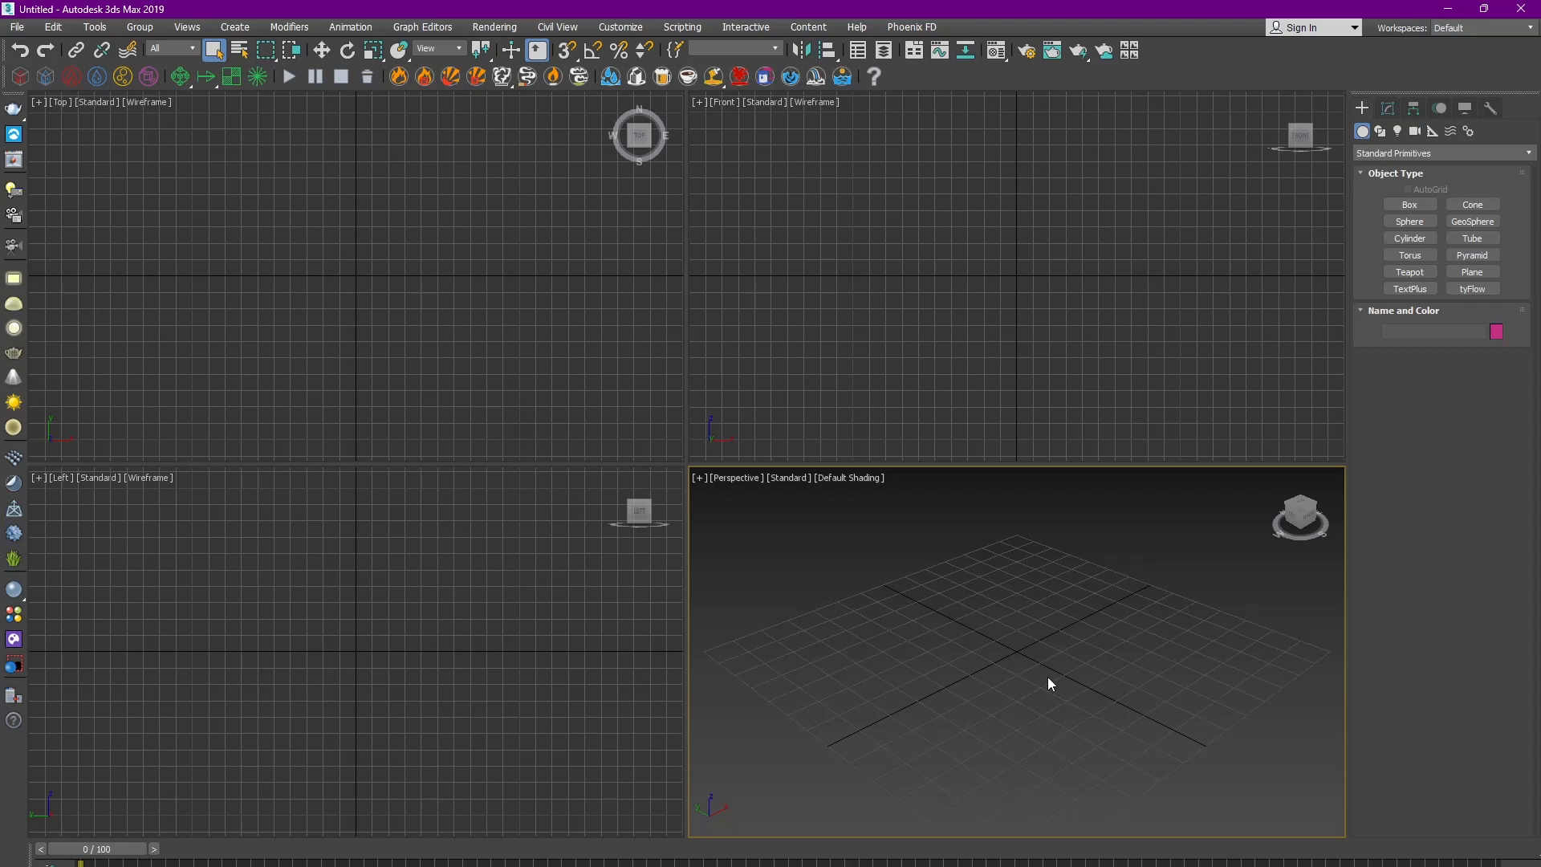
# Show the Customize menu options over the empty scene.
pyautogui.click(620, 28)
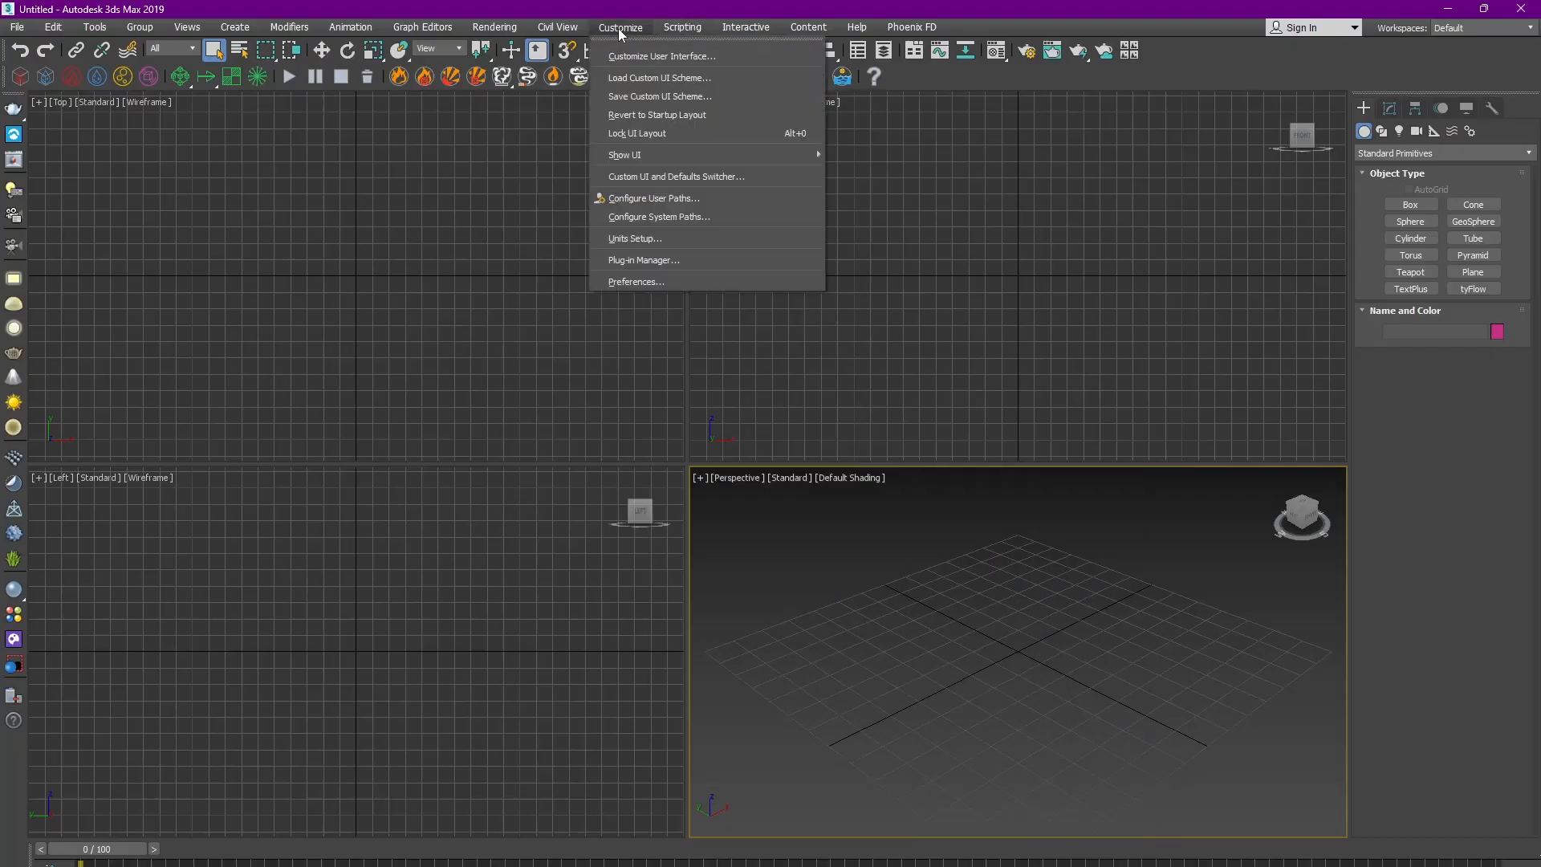
# Set the system units to centimetres in Units Setup.
pyautogui.click(636, 238)
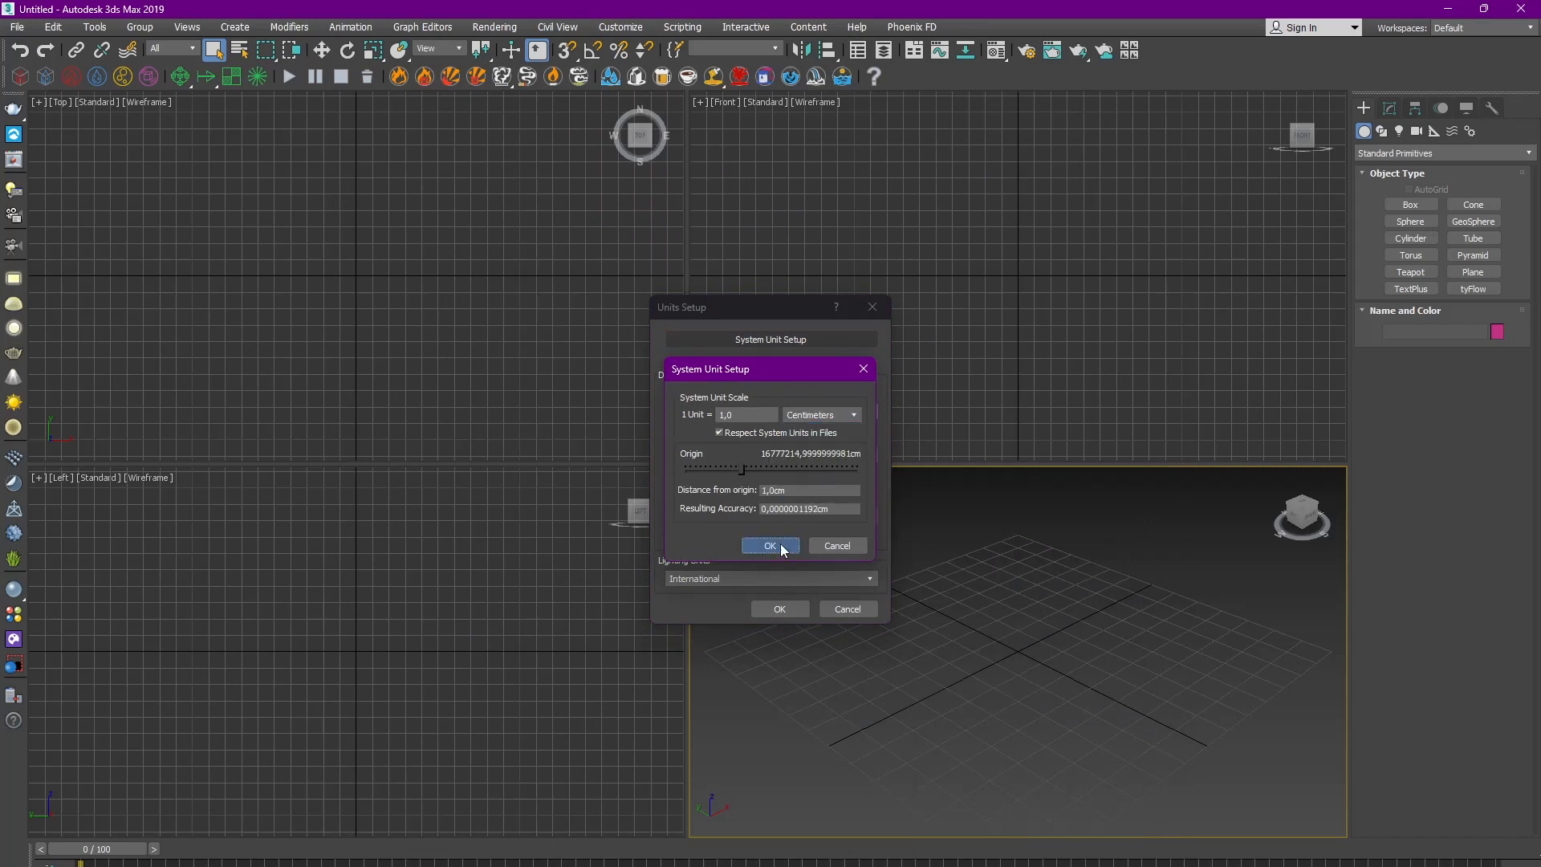
pyautogui.click(769, 546)
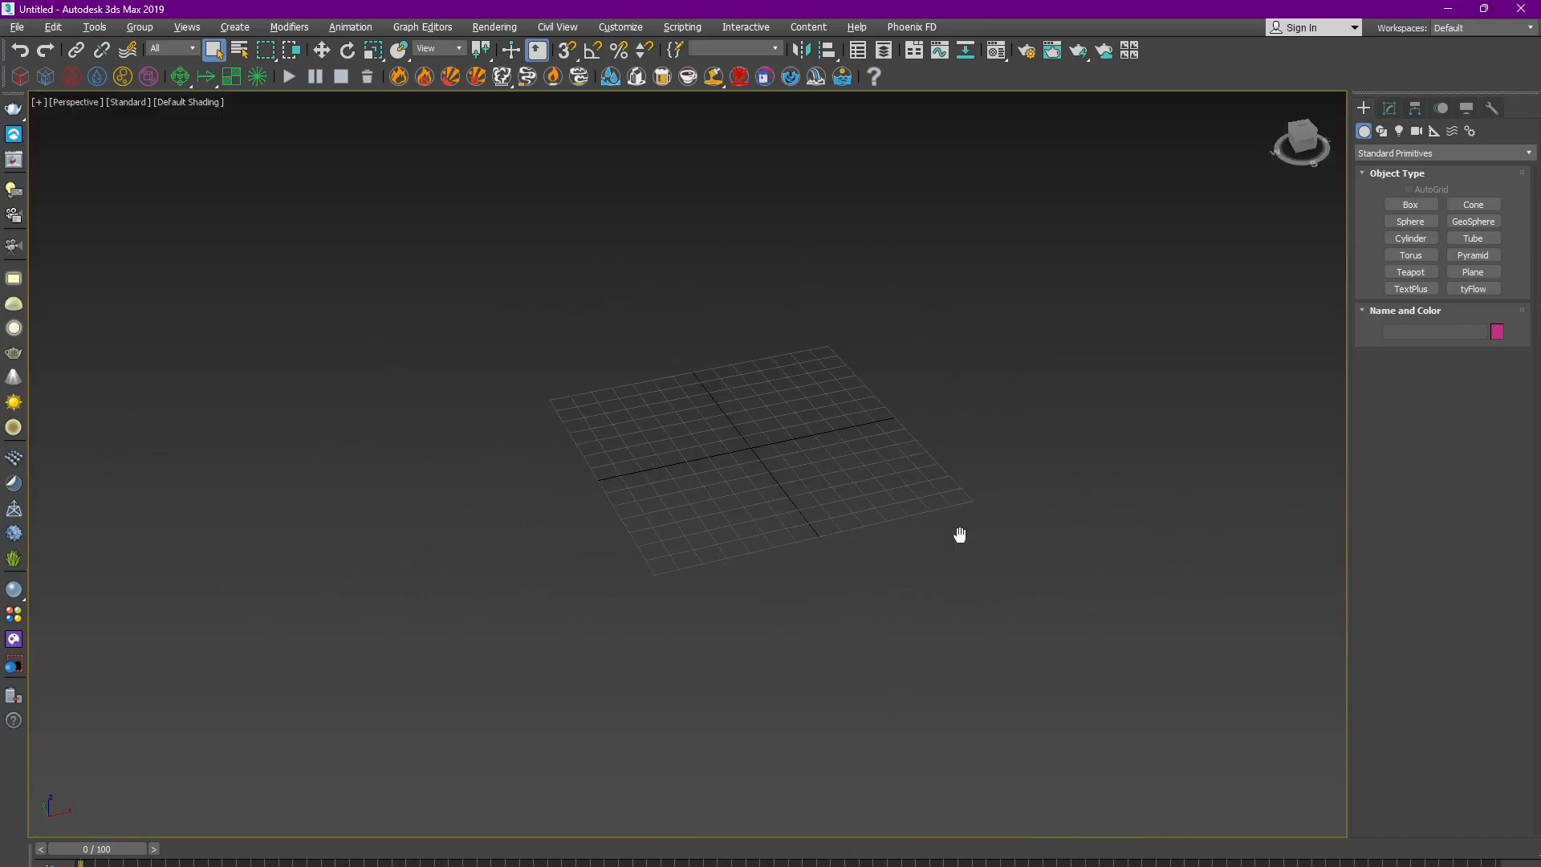
# Create a large ground plane and a small half-sphere with adjusted pivot at its centre.
pyautogui.click(1472, 271)
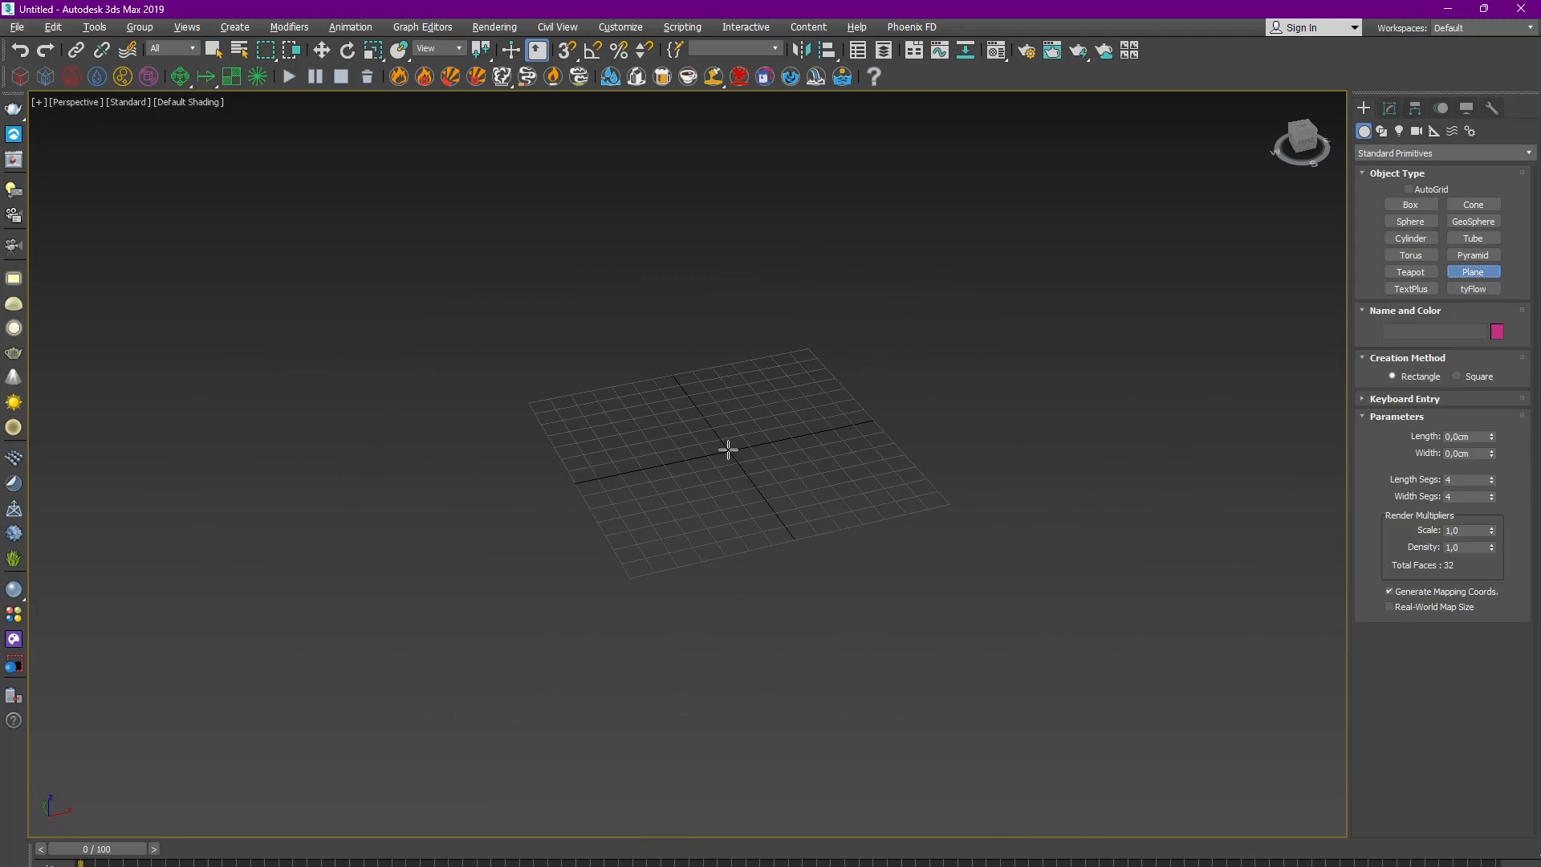
pyautogui.moveTo(727, 449); pyautogui.dragTo(834, 706)
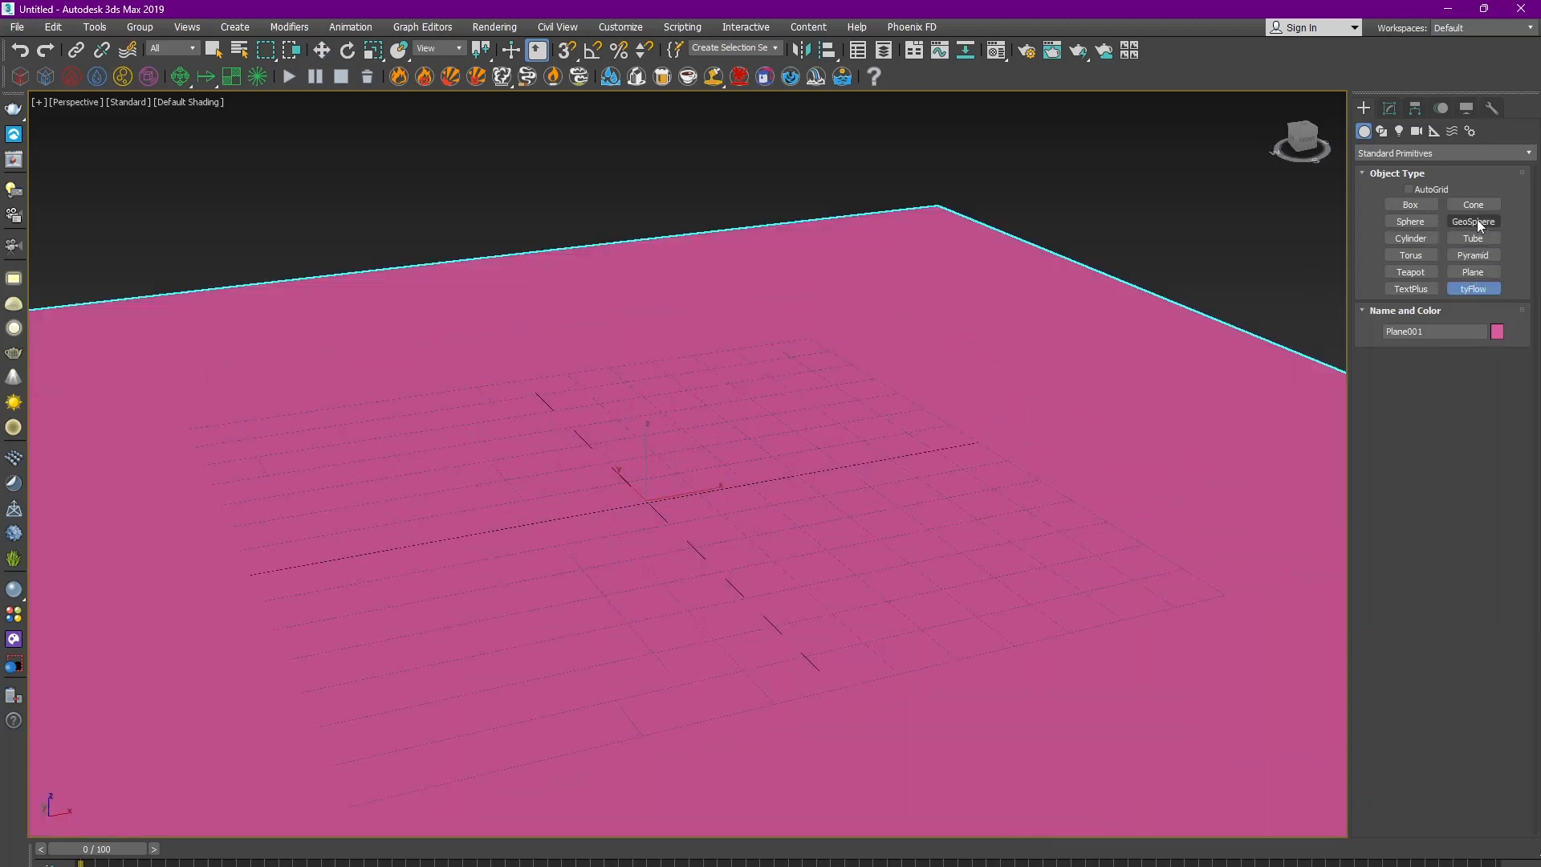
pyautogui.click(1409, 221)
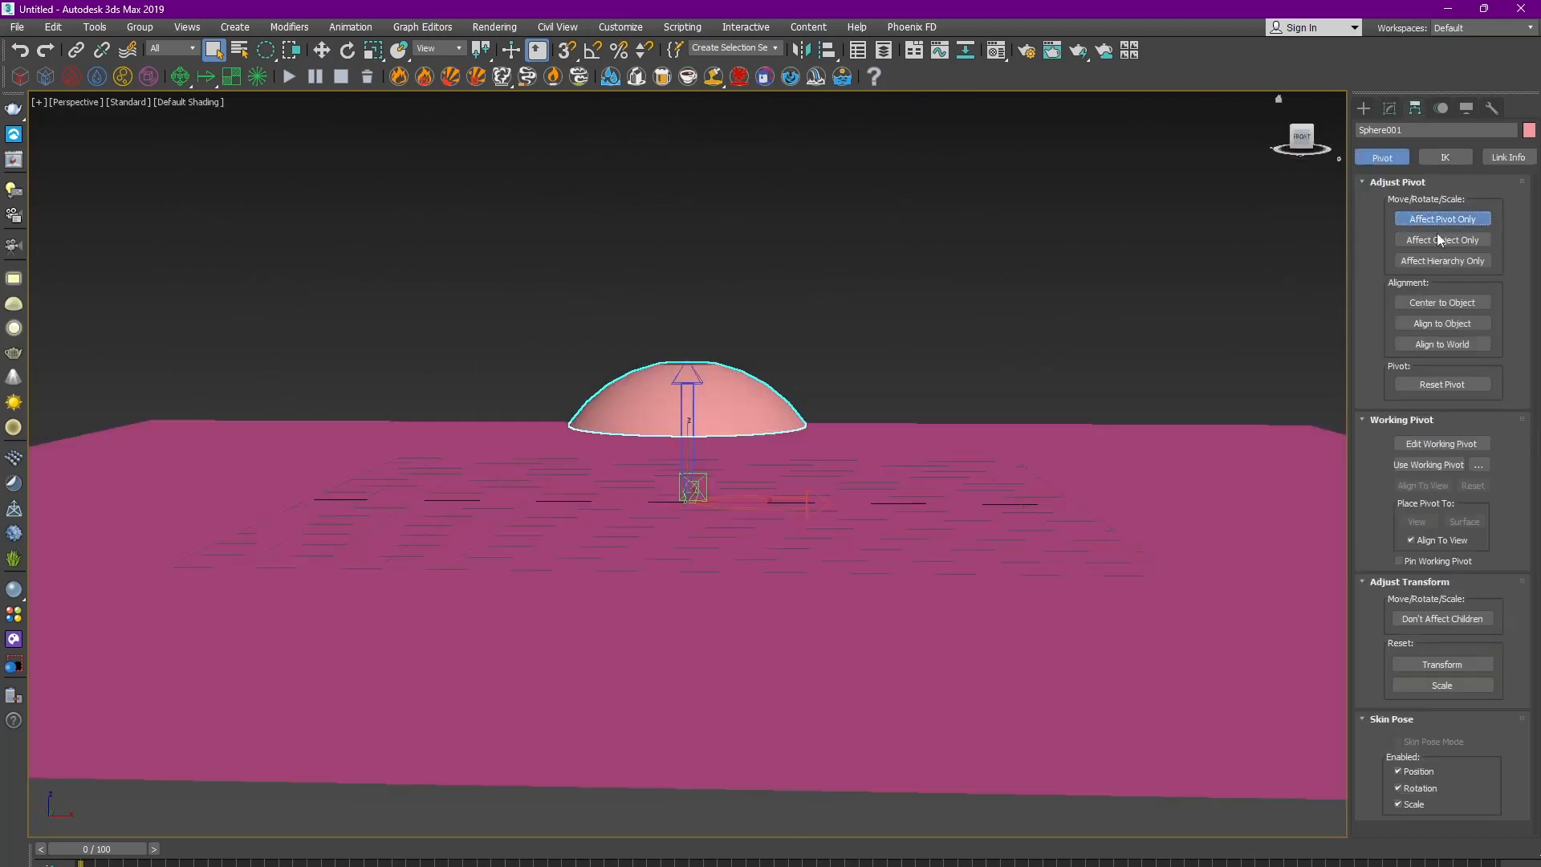
pyautogui.click(1442, 219)
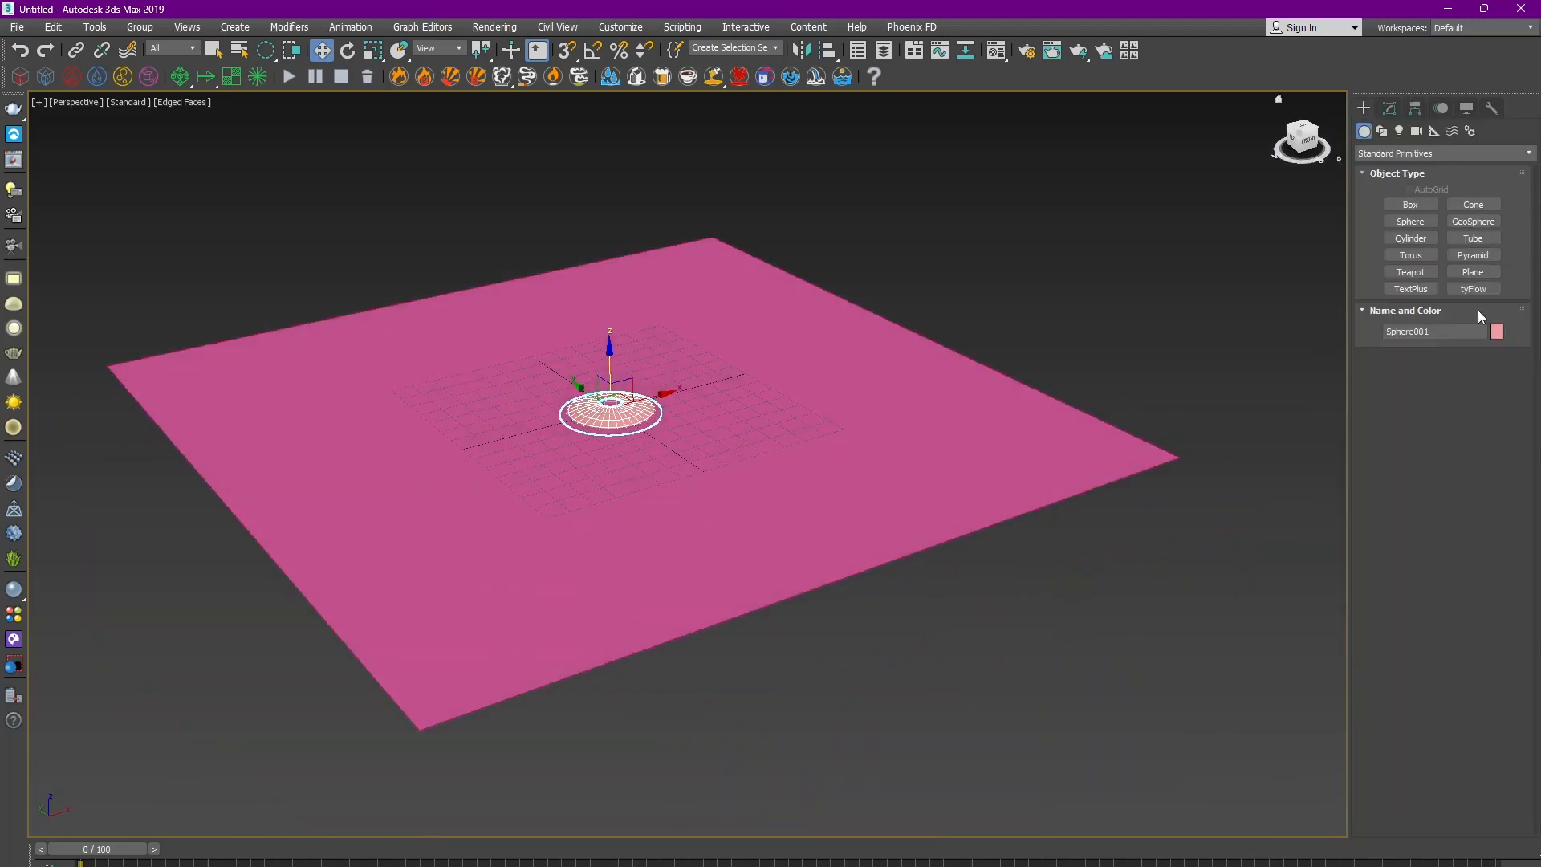
# Create a tyFlow object with a Birth event of 600 total particles.
pyautogui.click(1472, 287)
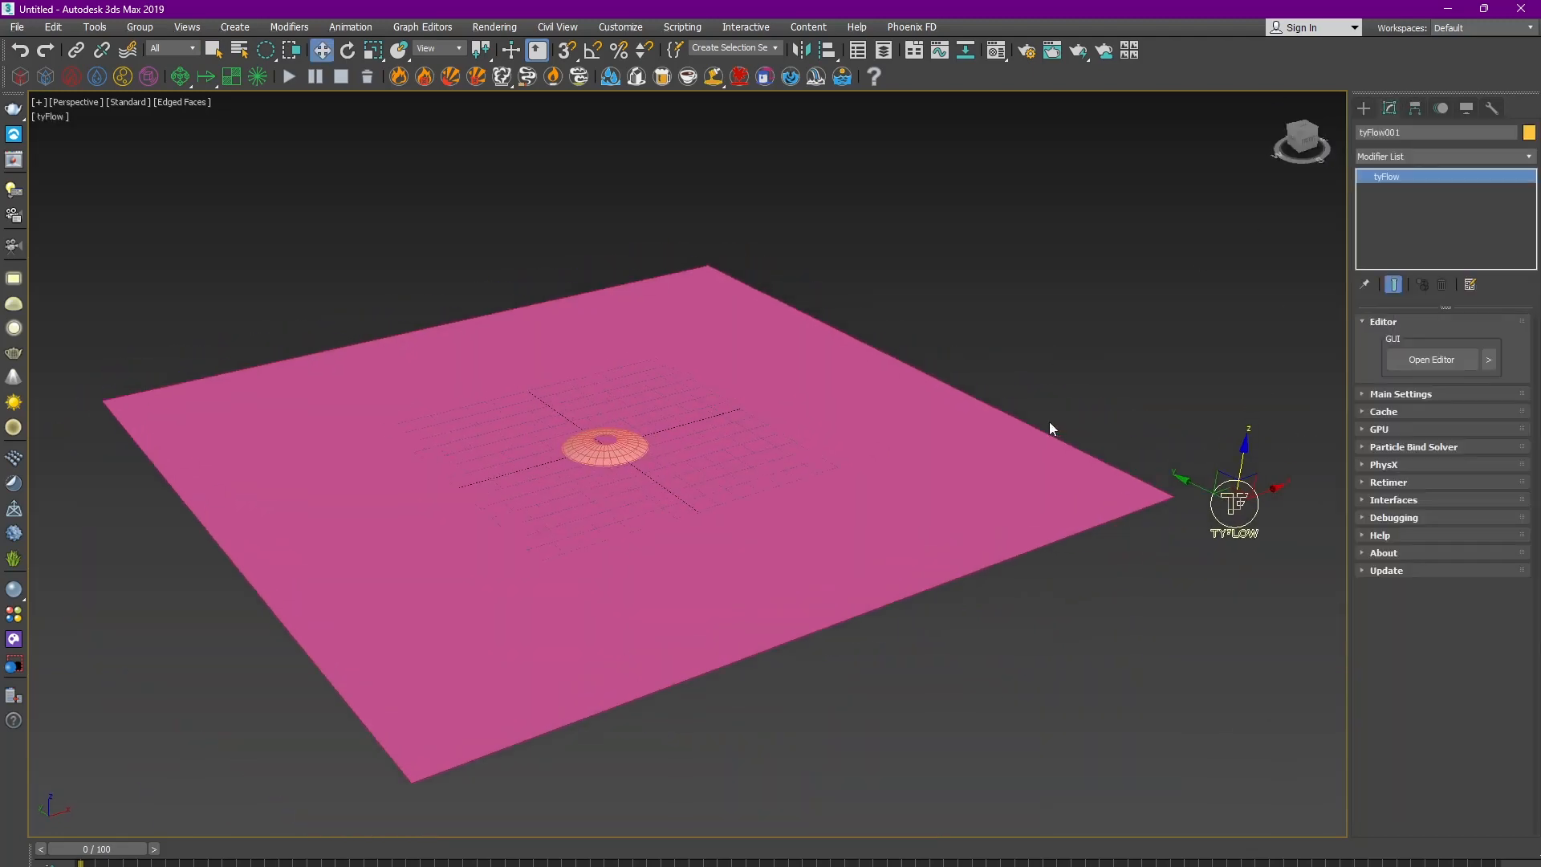
pyautogui.click(1430, 358)
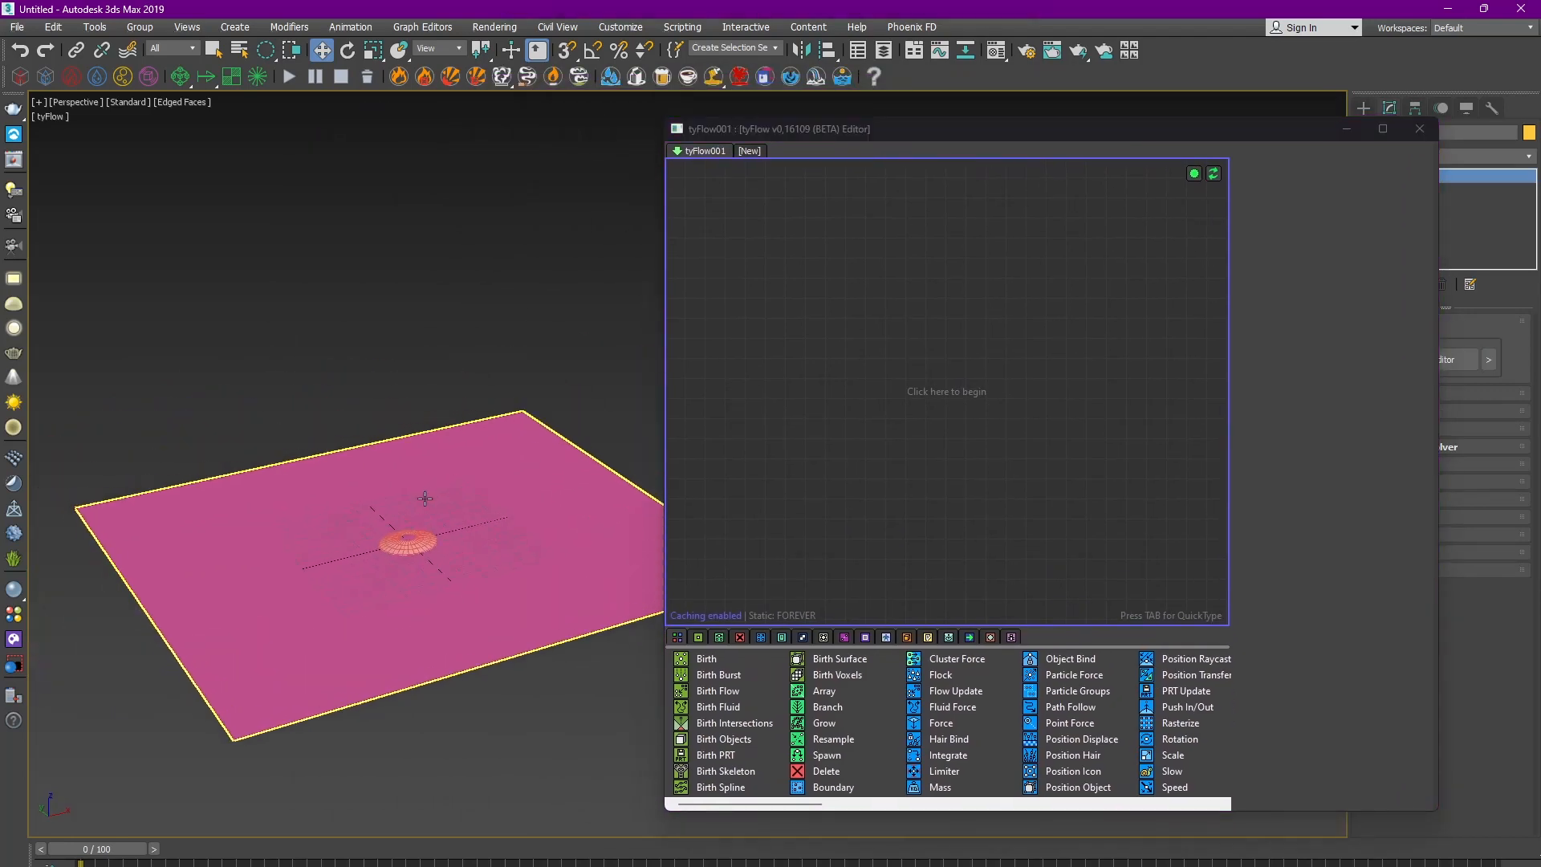
pyautogui.click(704, 658)
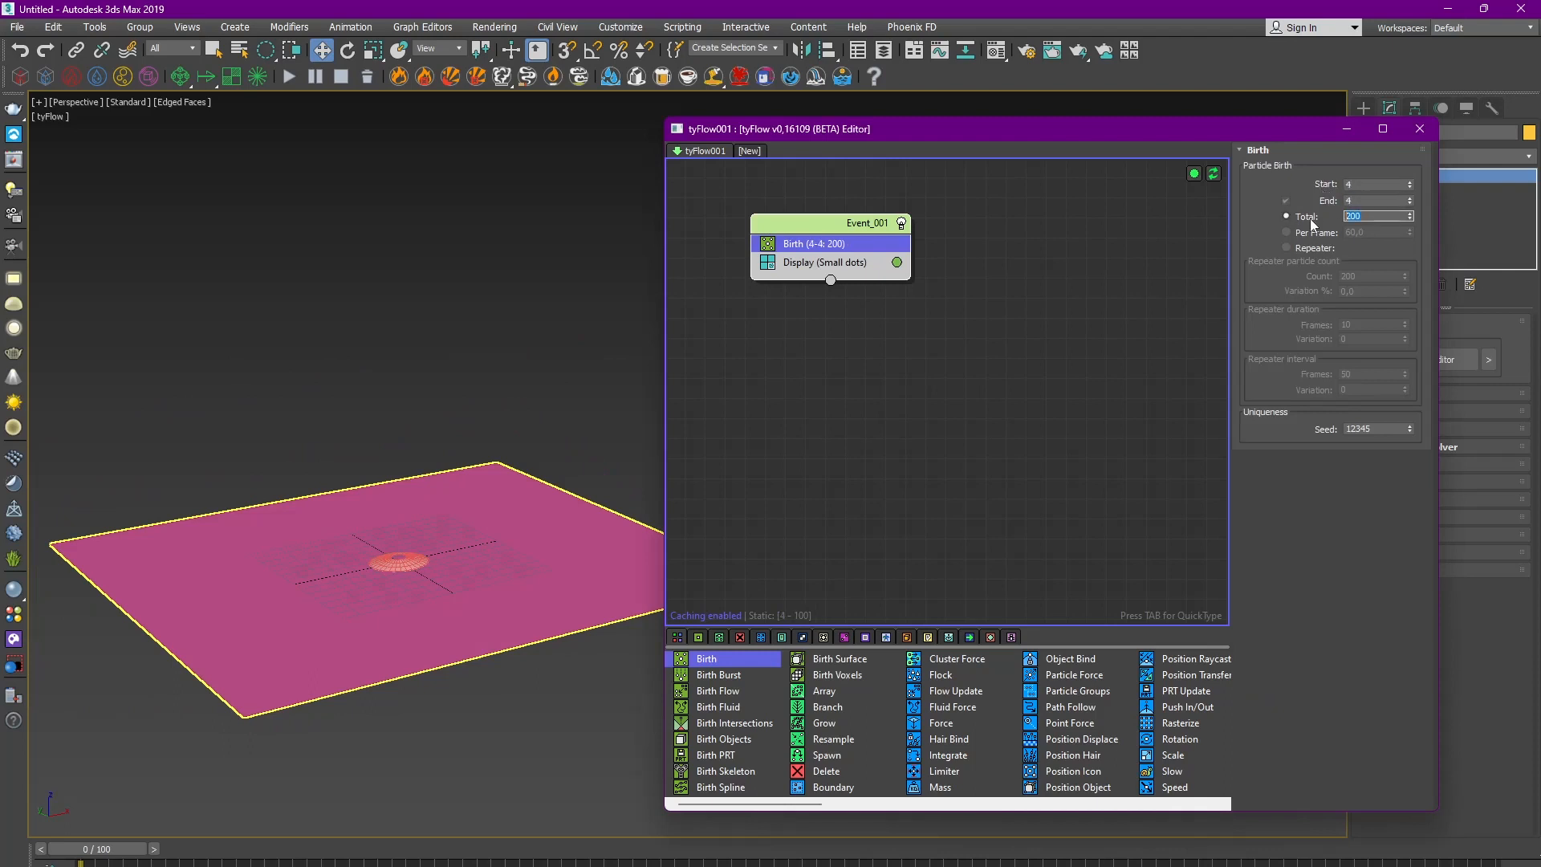
pyautogui.write('600')
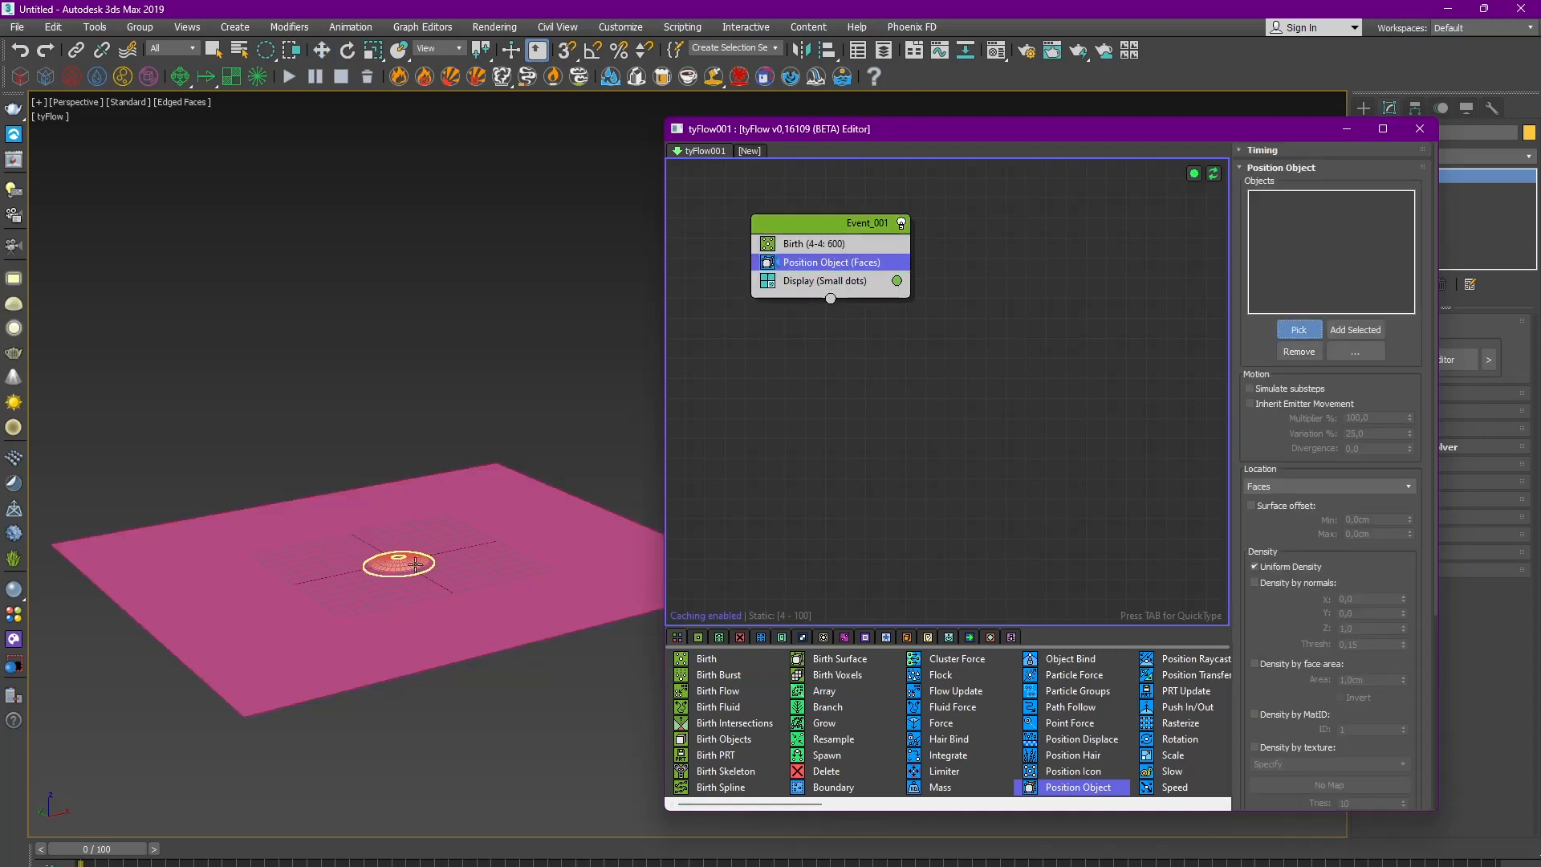
# Display the particles as geometry and add a Shape operator.
pyautogui.click(824, 279)
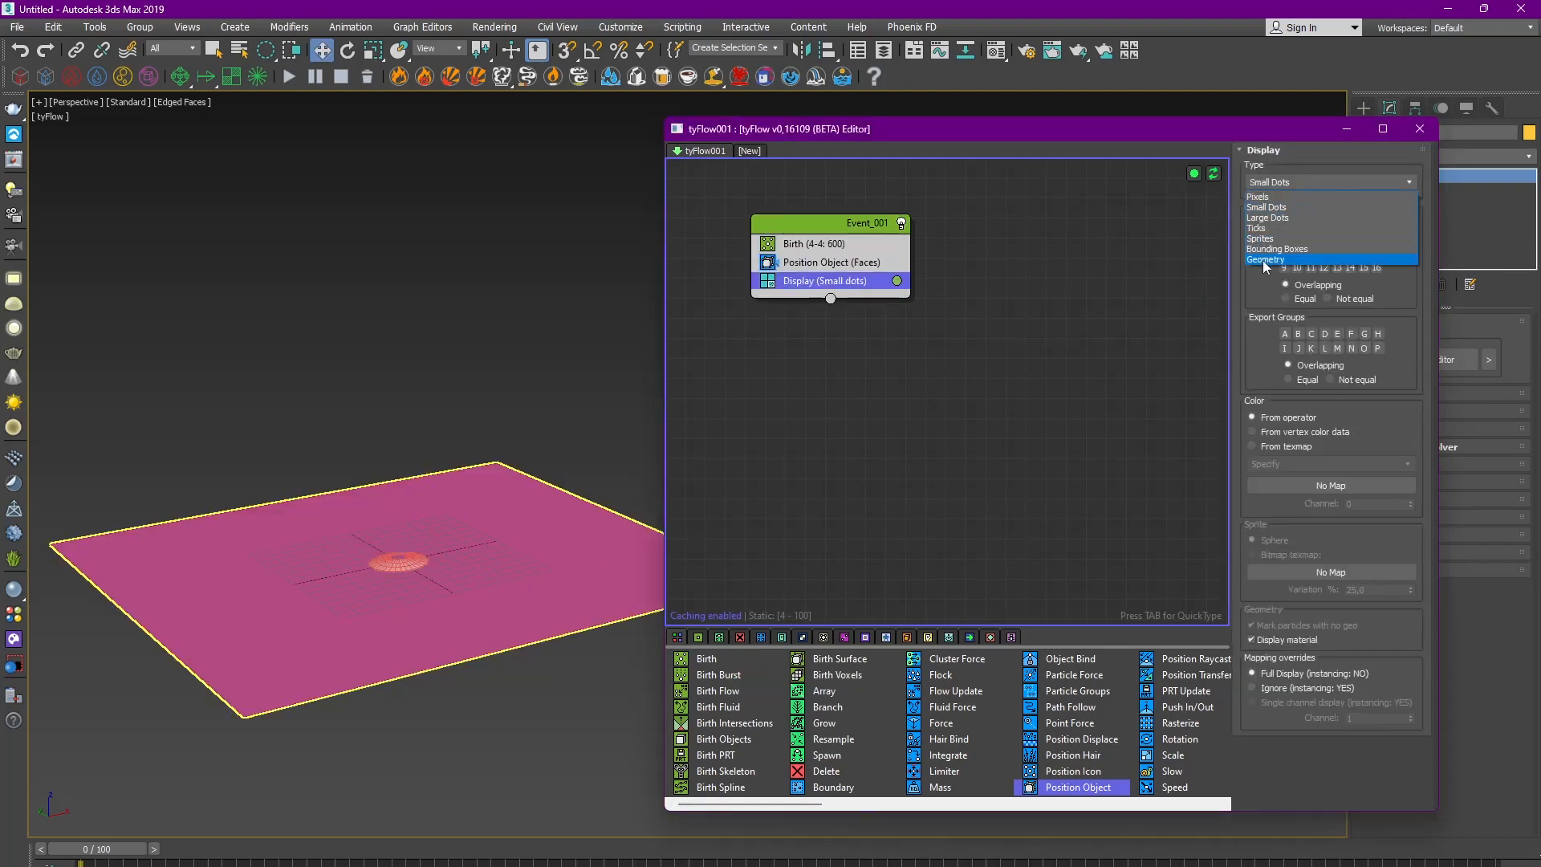
pyautogui.click(1278, 258)
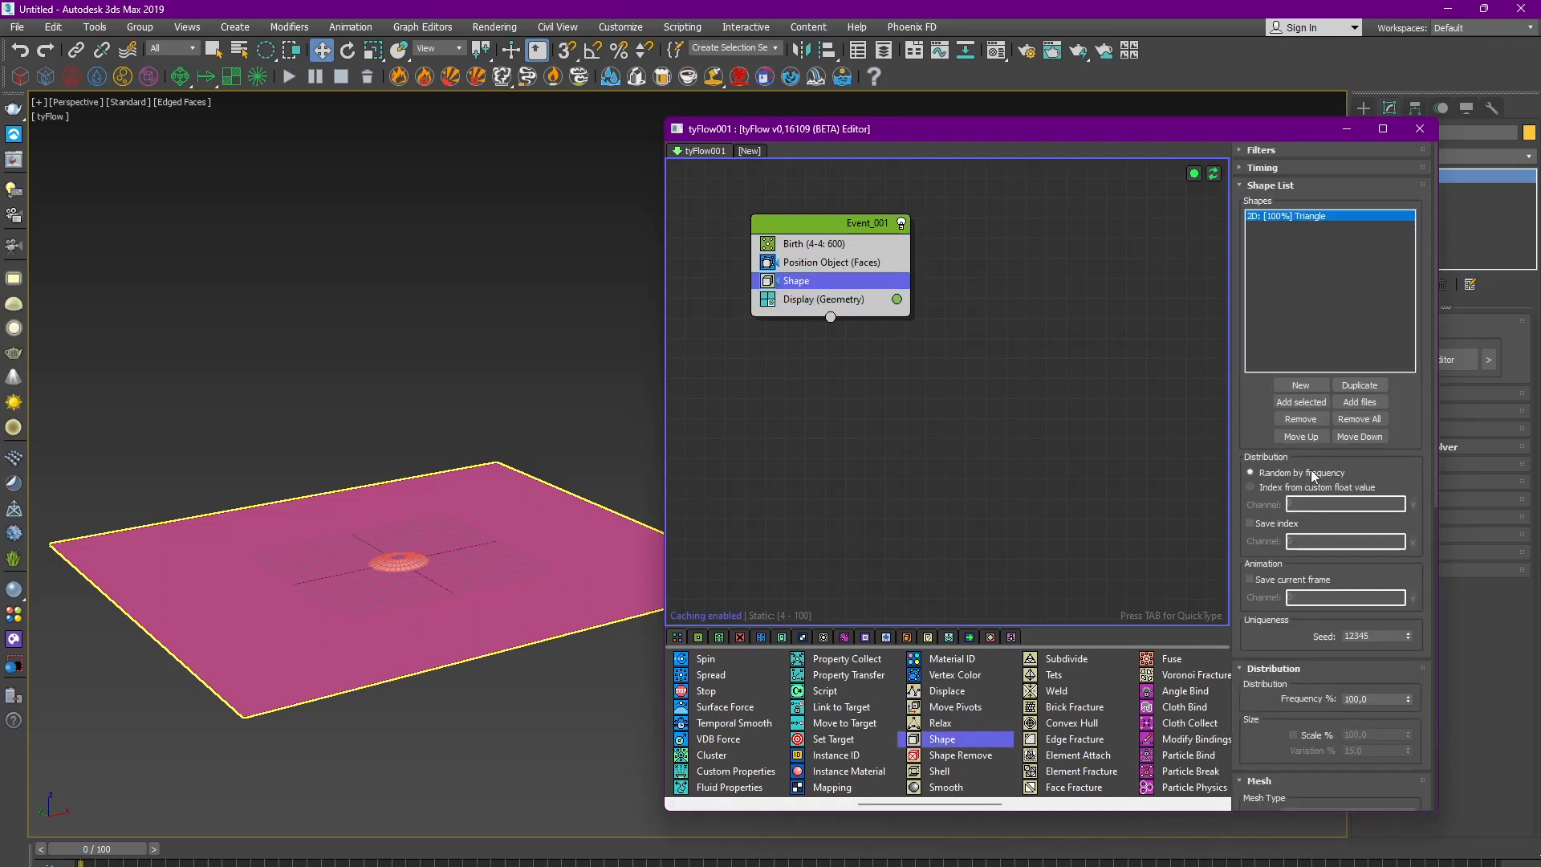
pyautogui.click(1344, 588)
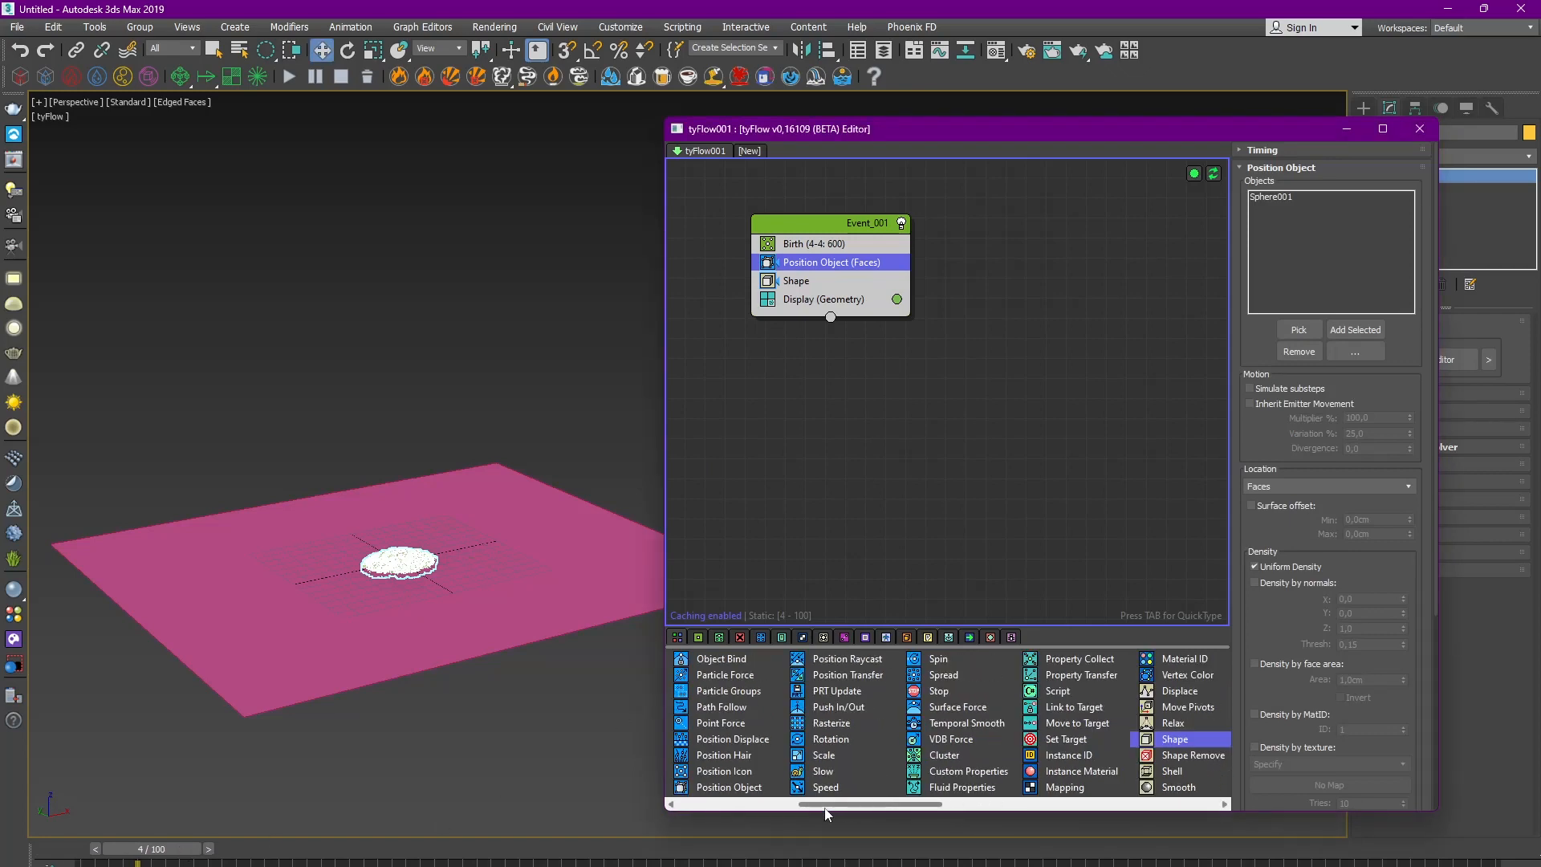
# Add a Surface Force along Sphere001 normals and delete particles at age 6.
pyautogui.click(955, 706)
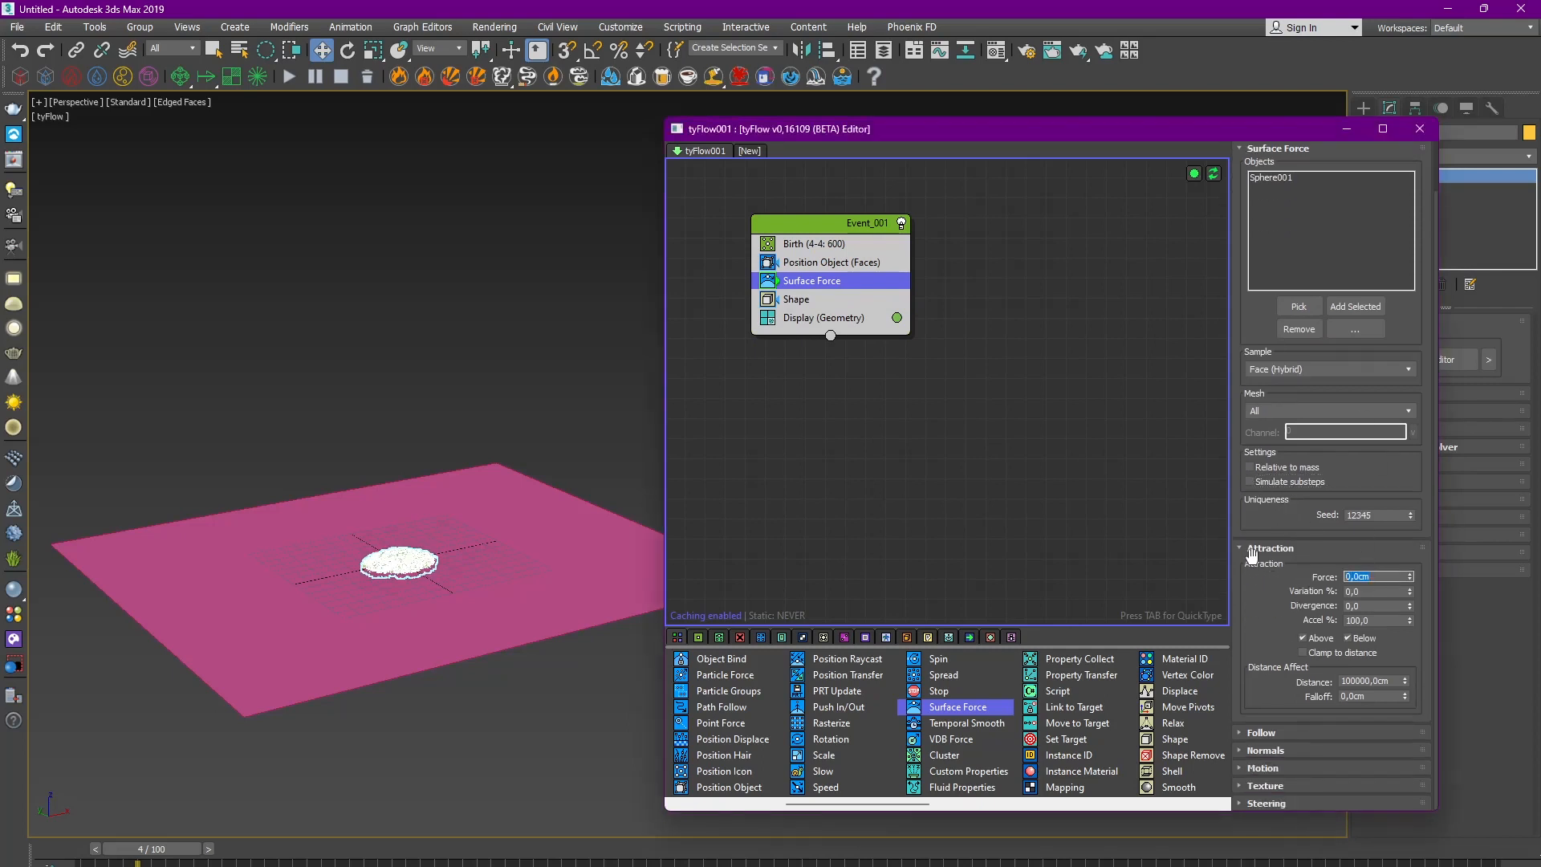
pyautogui.click(1271, 547)
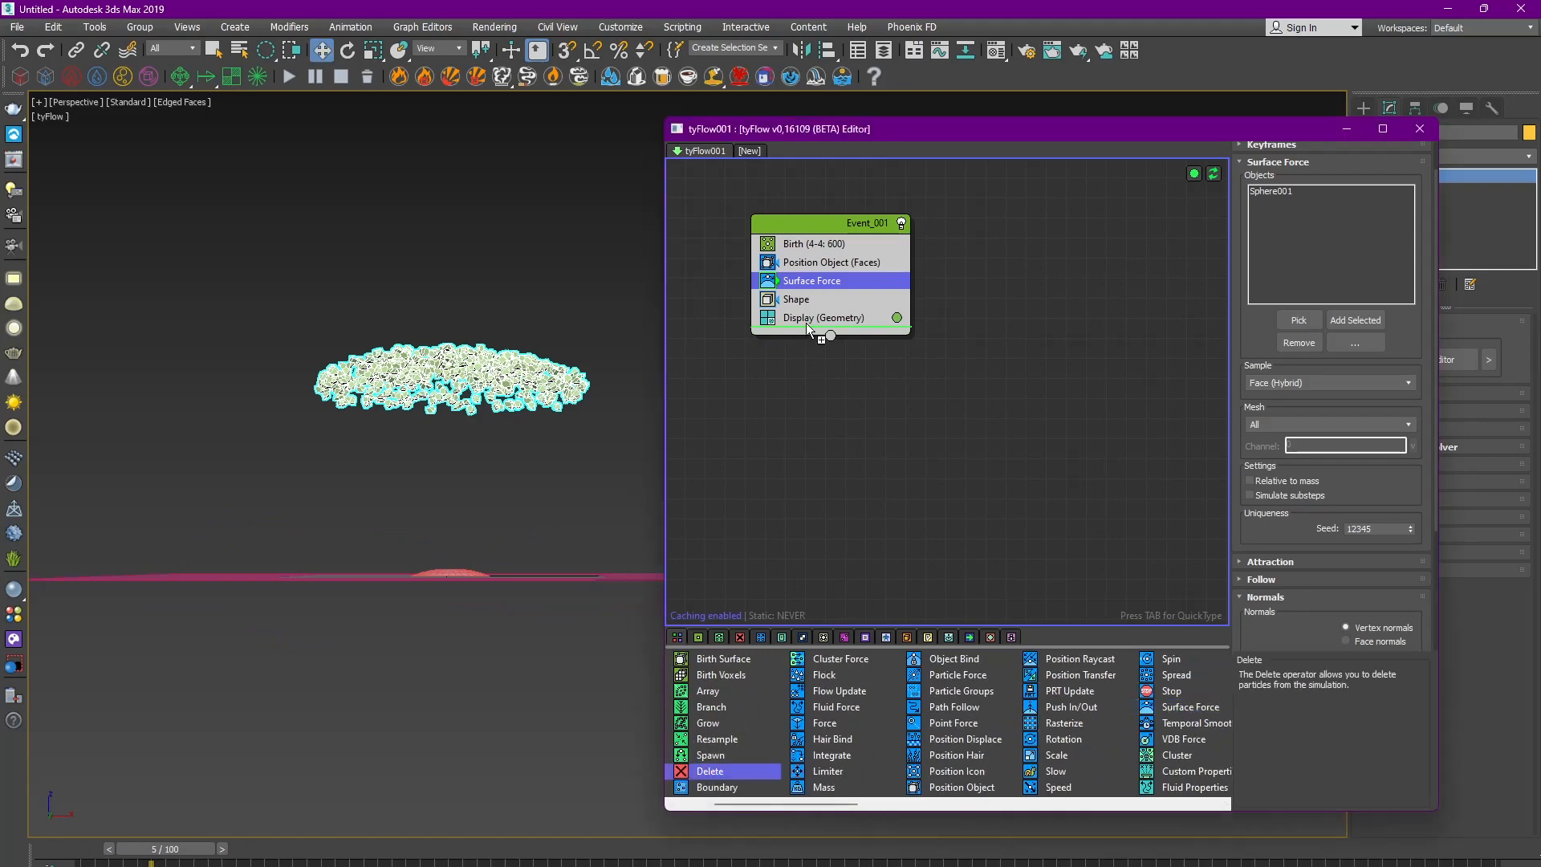
pyautogui.click(819, 316)
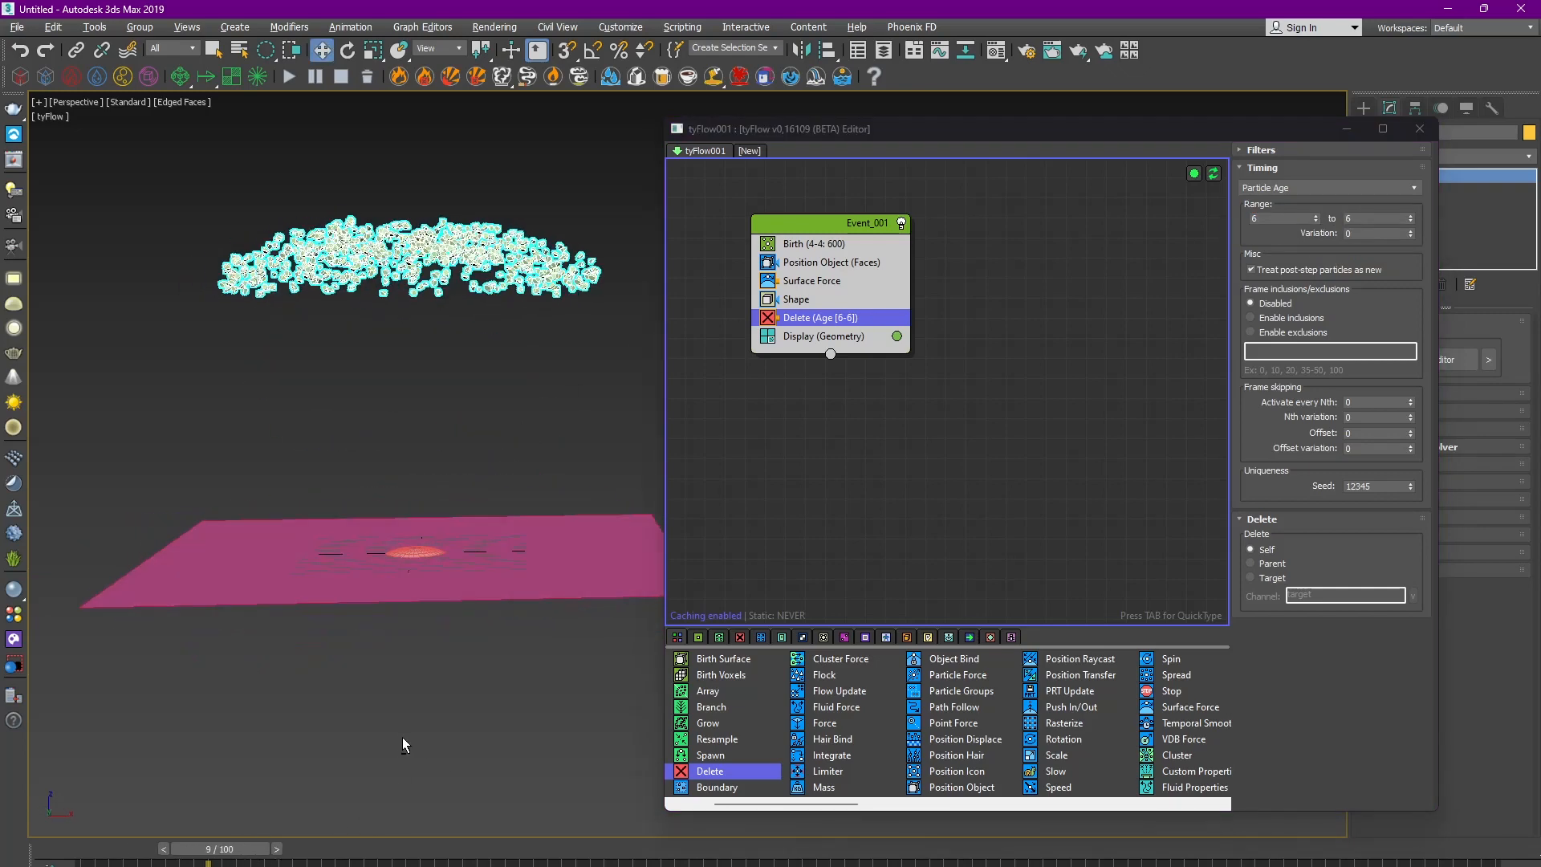
pyautogui.click(812, 279)
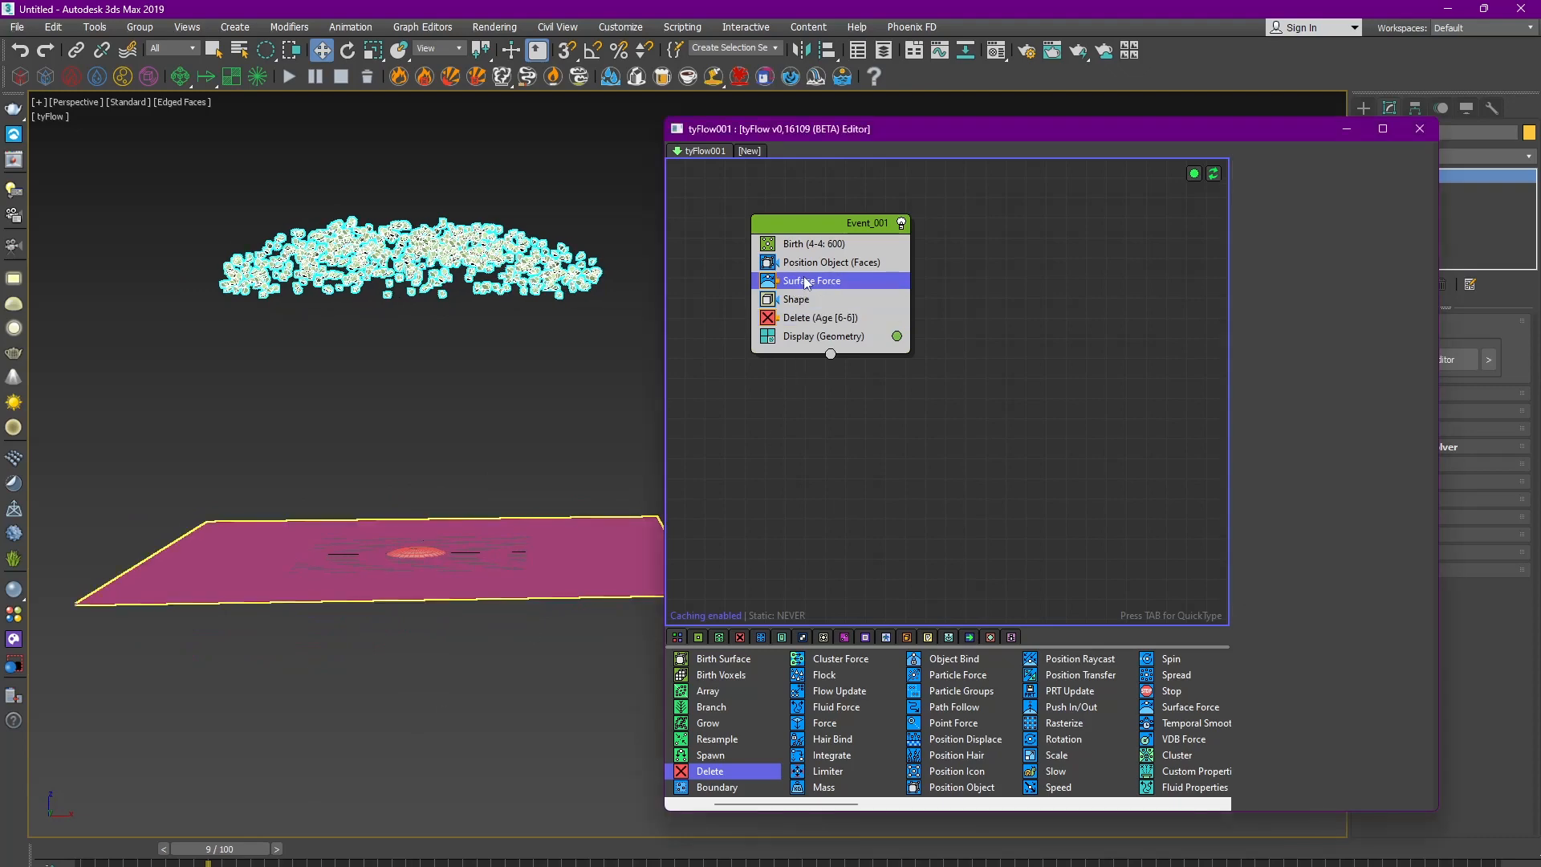
pyautogui.click(811, 279)
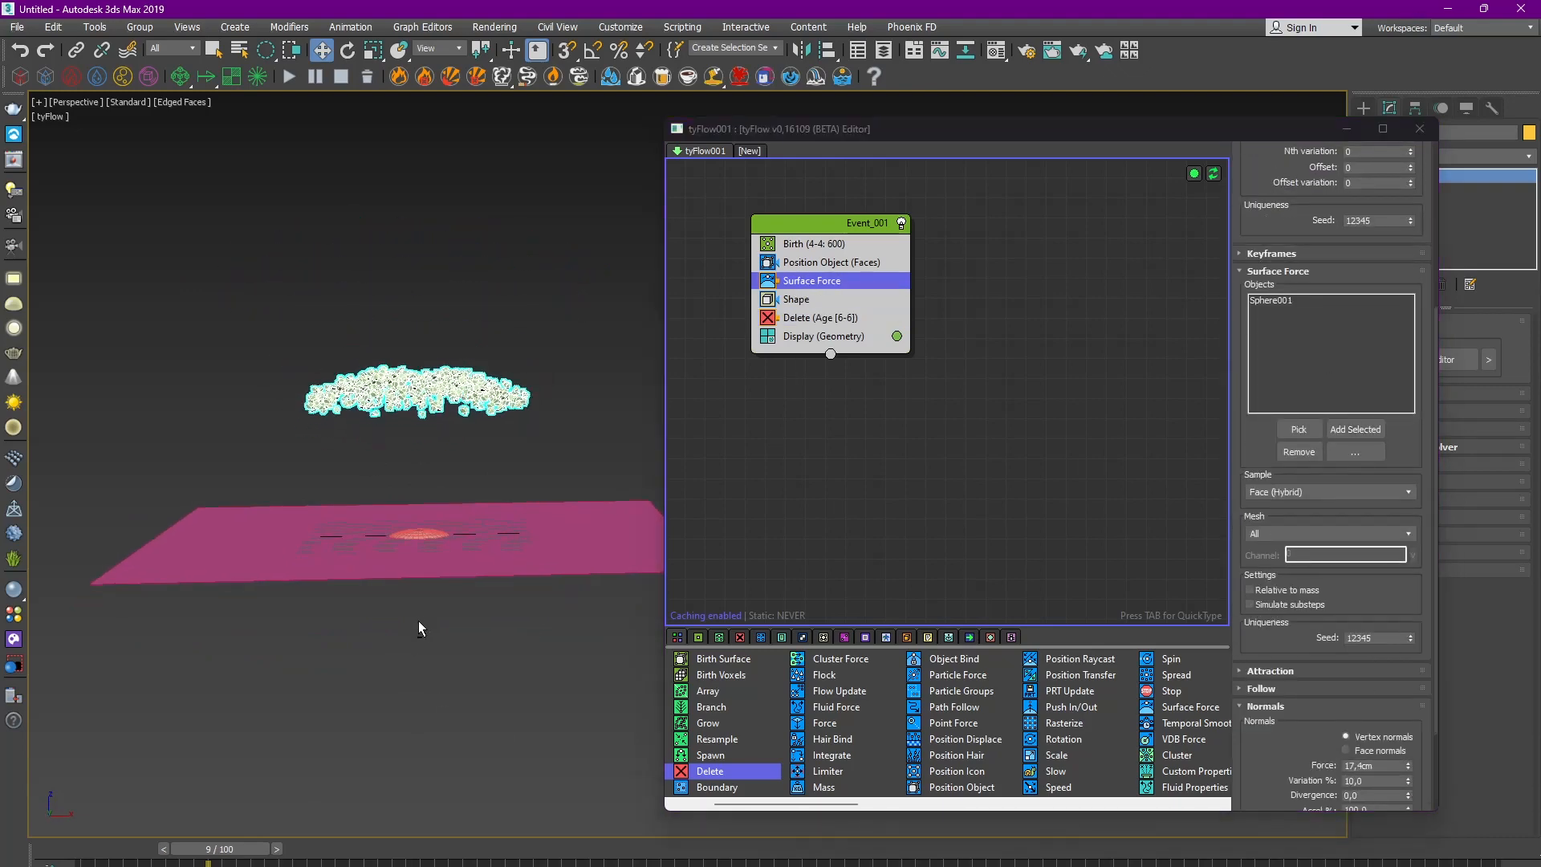
pyautogui.moveTo(207, 861); pyautogui.dragTo(133, 860)
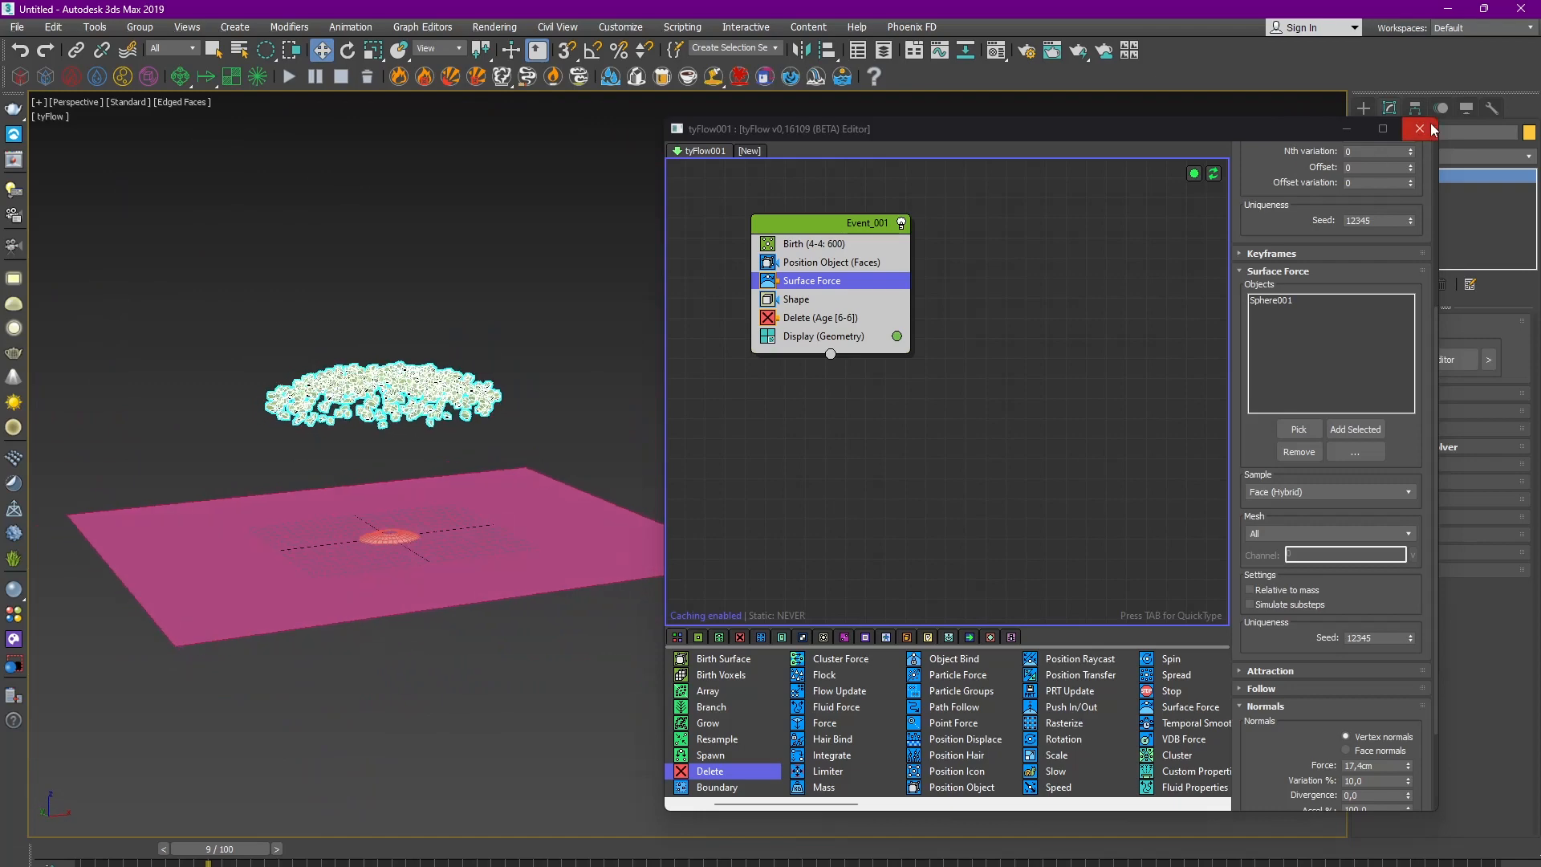
# Create a PhoenixFD Source emitting from tyFlow001 in Volume Inject mode.
pyautogui.click(1417, 128)
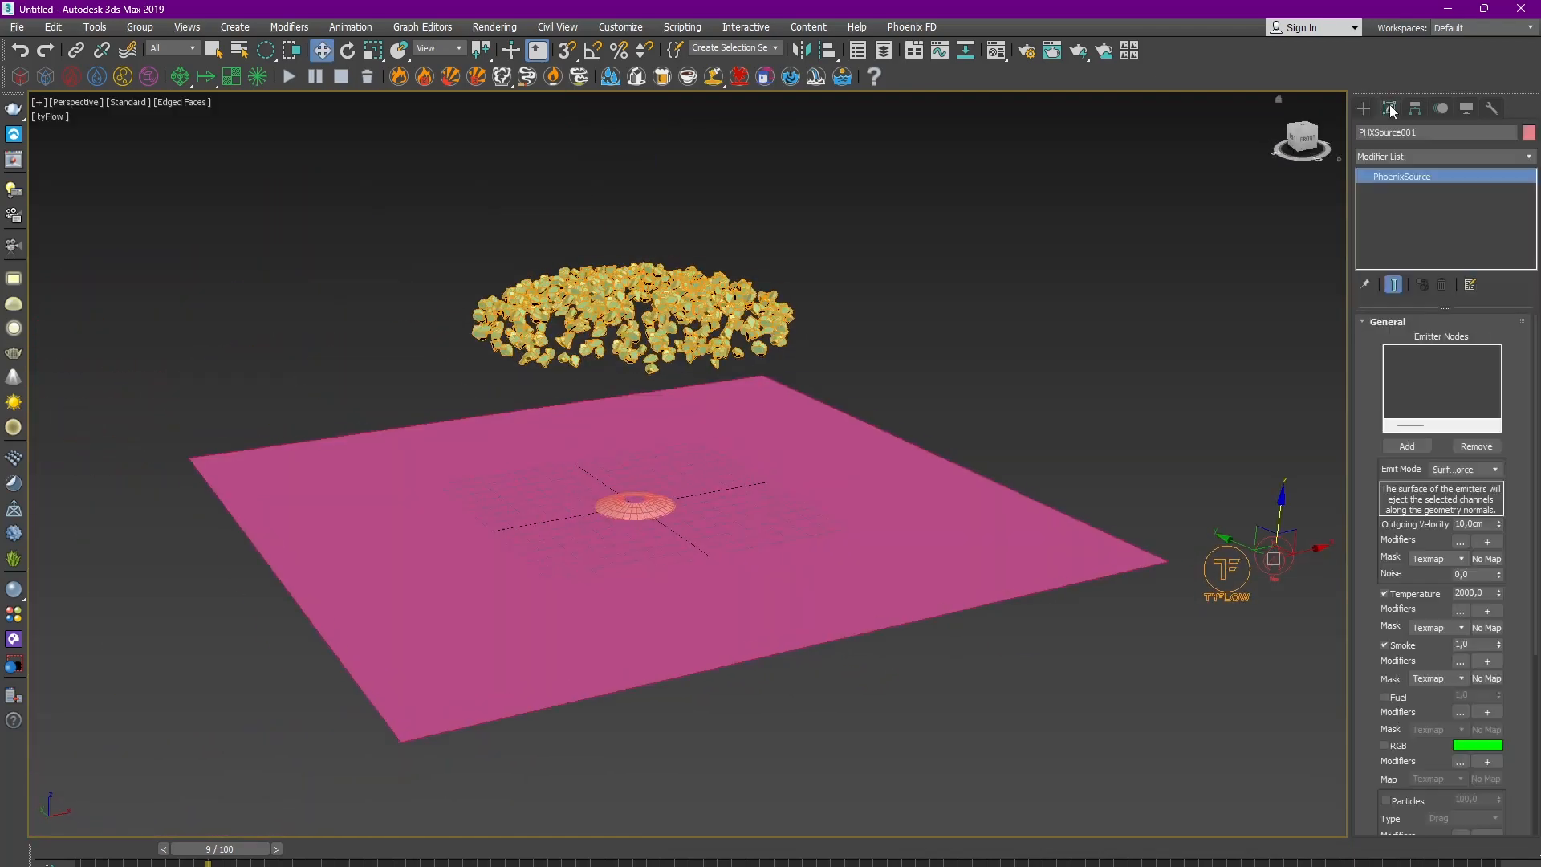
pyautogui.click(1406, 444)
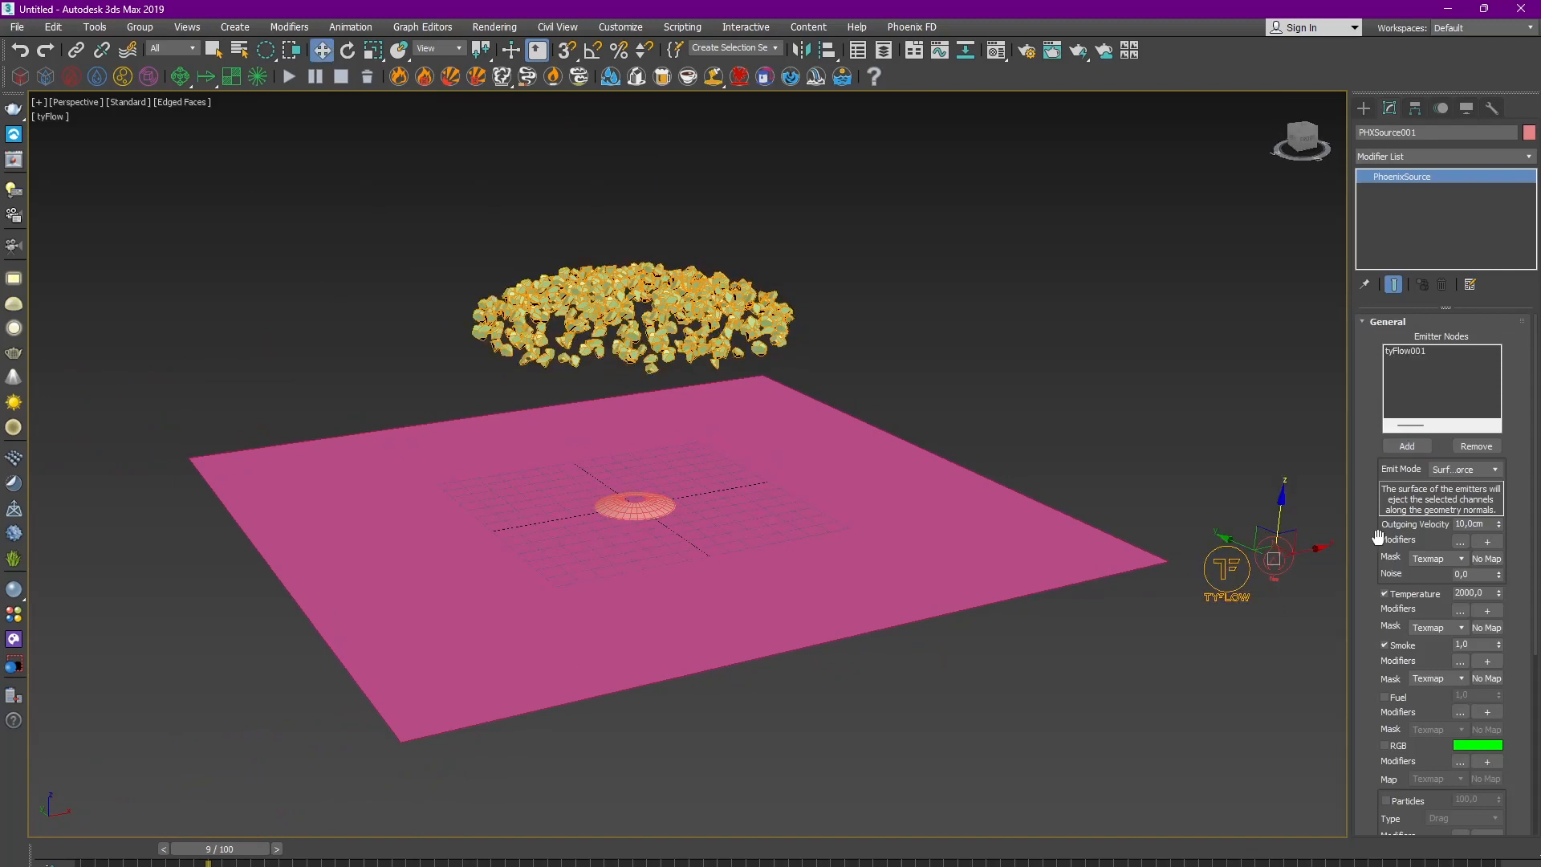
pyautogui.click(1464, 468)
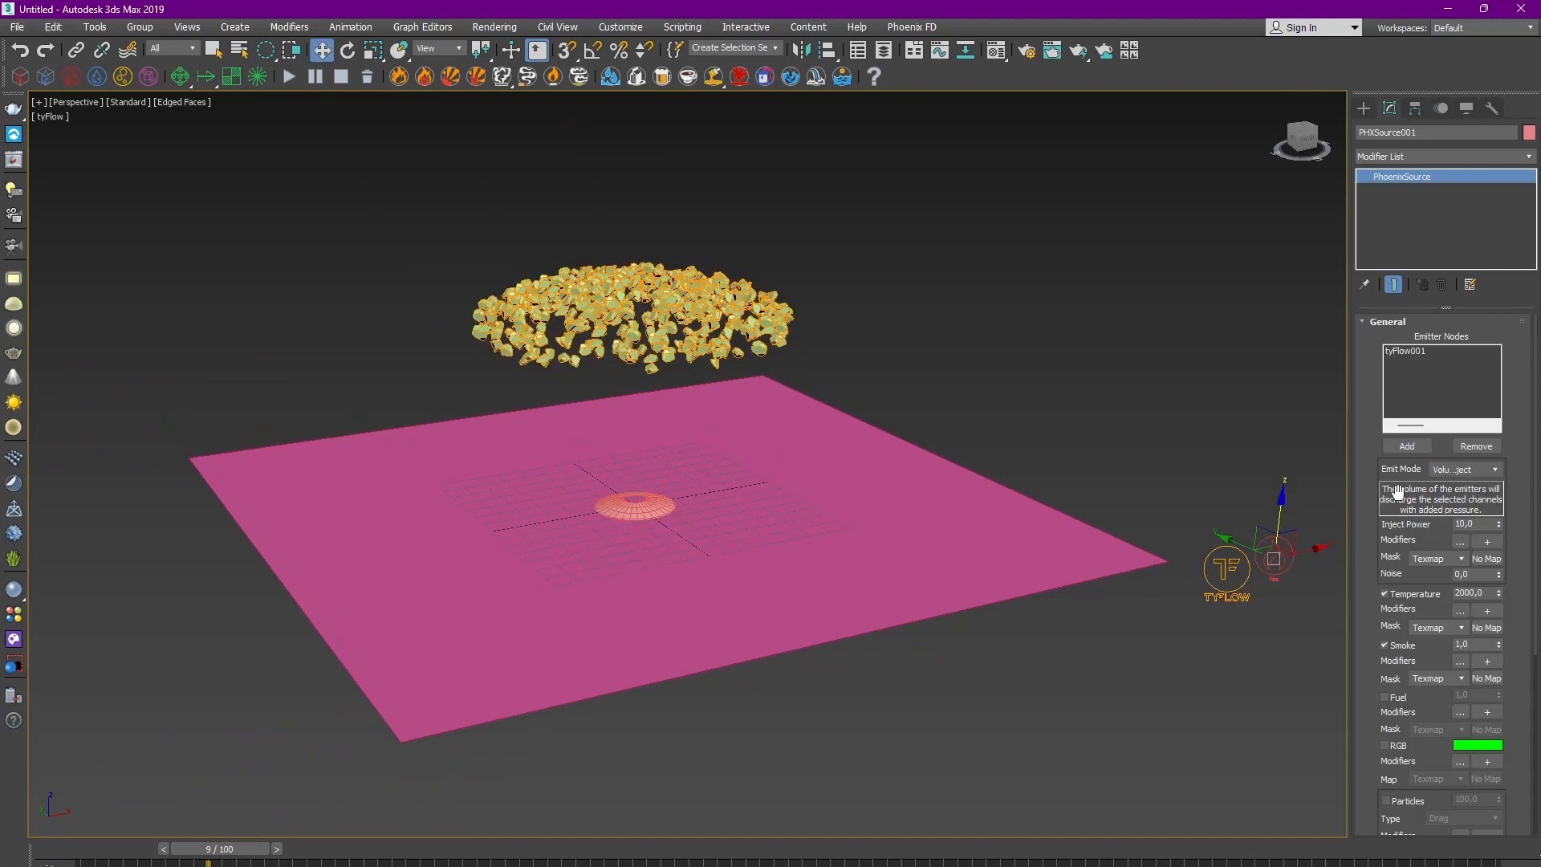
pyautogui.click(40, 848)
pyautogui.write('3000')
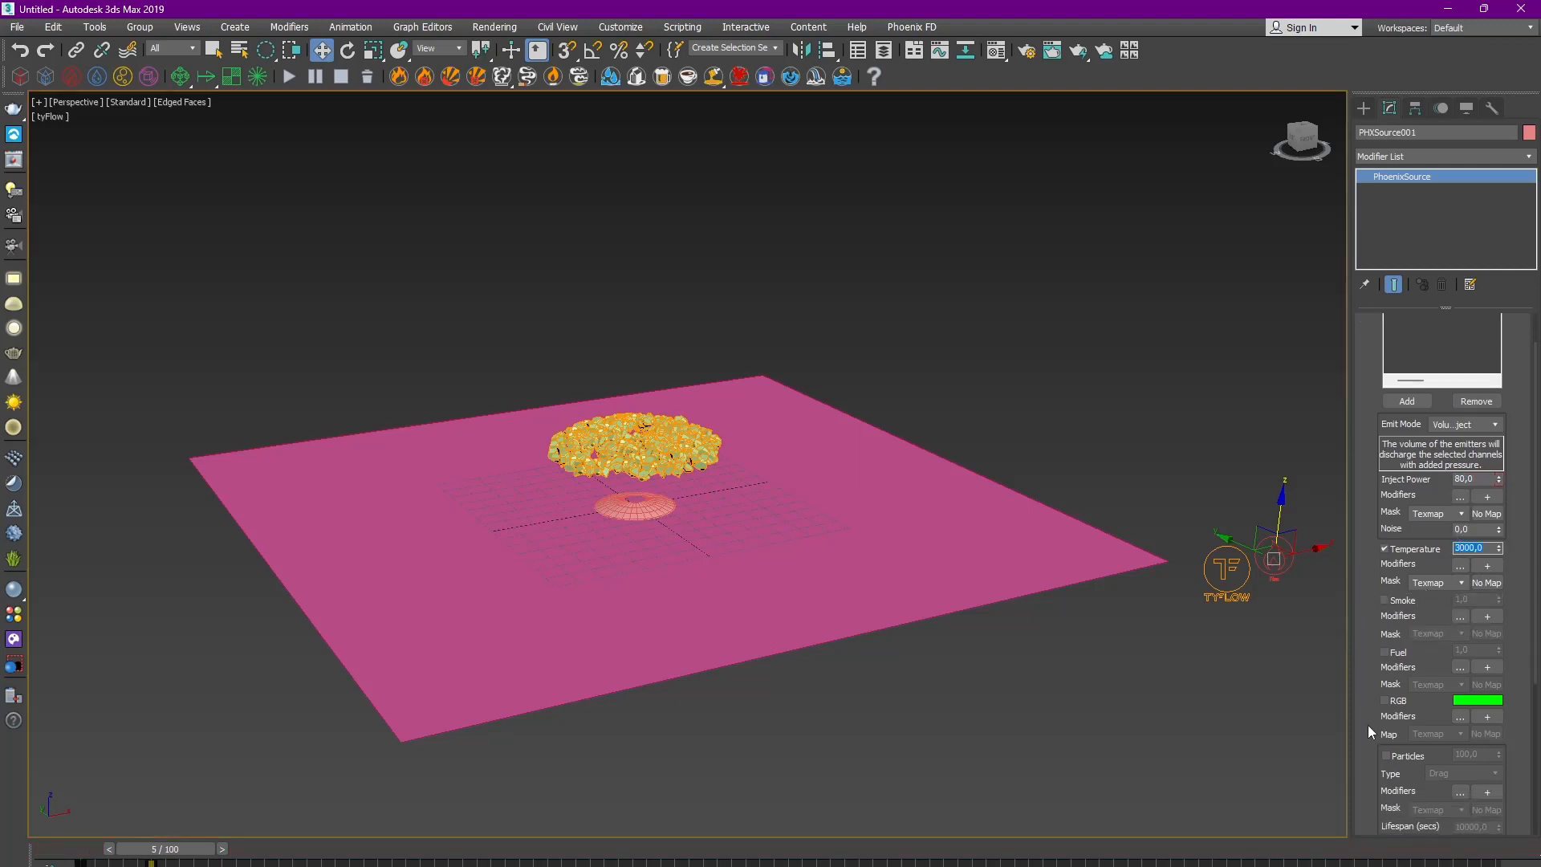
pyautogui.scroll(-3)
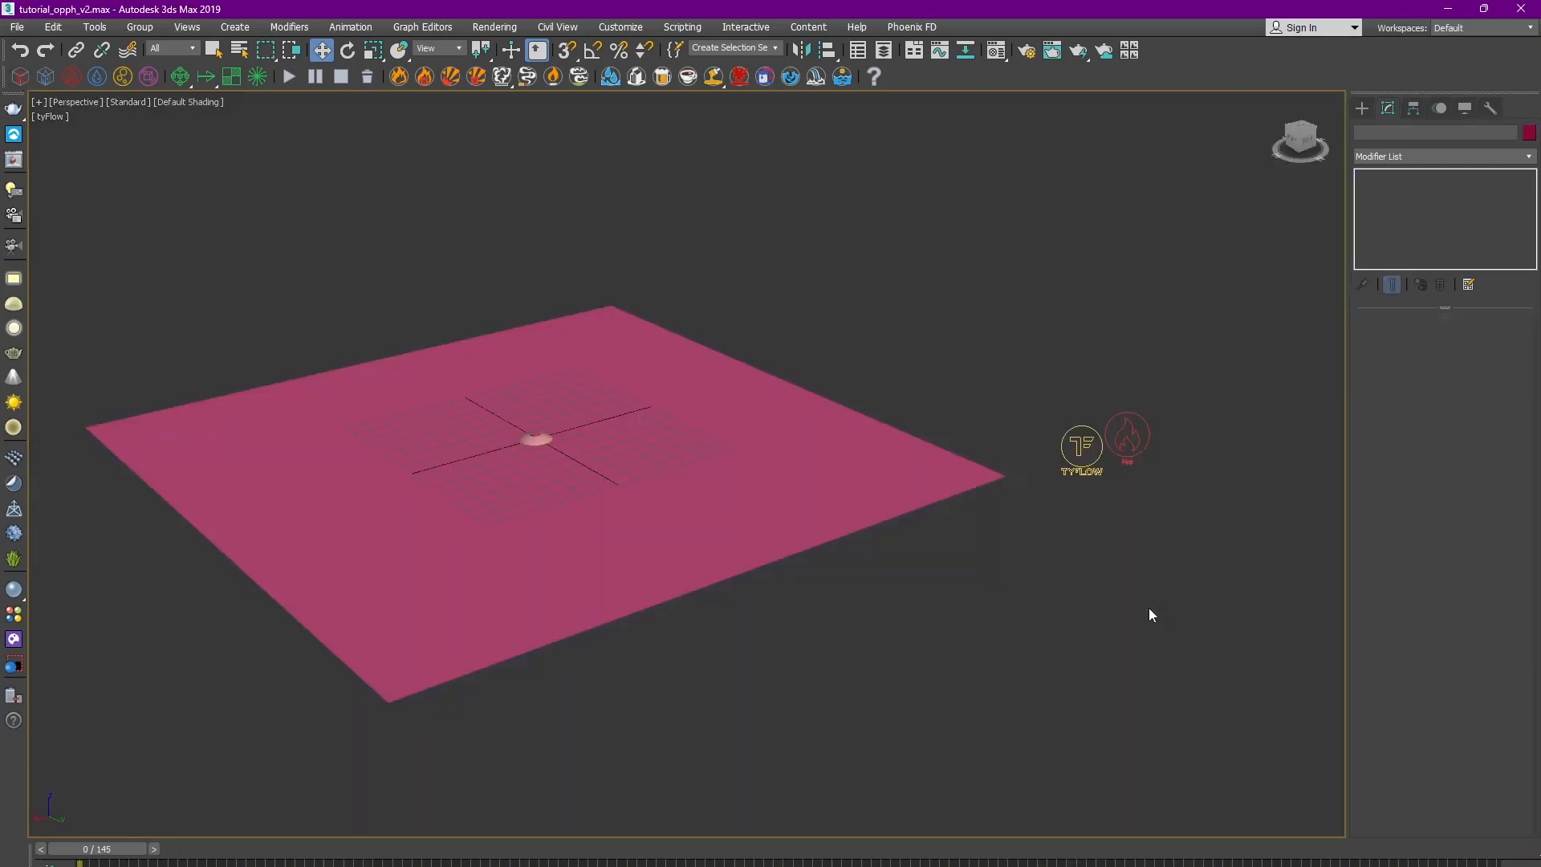
# Enable the tyFlow Particle Interface on the particle system for the fire simulator.
pyautogui.click(1080, 445)
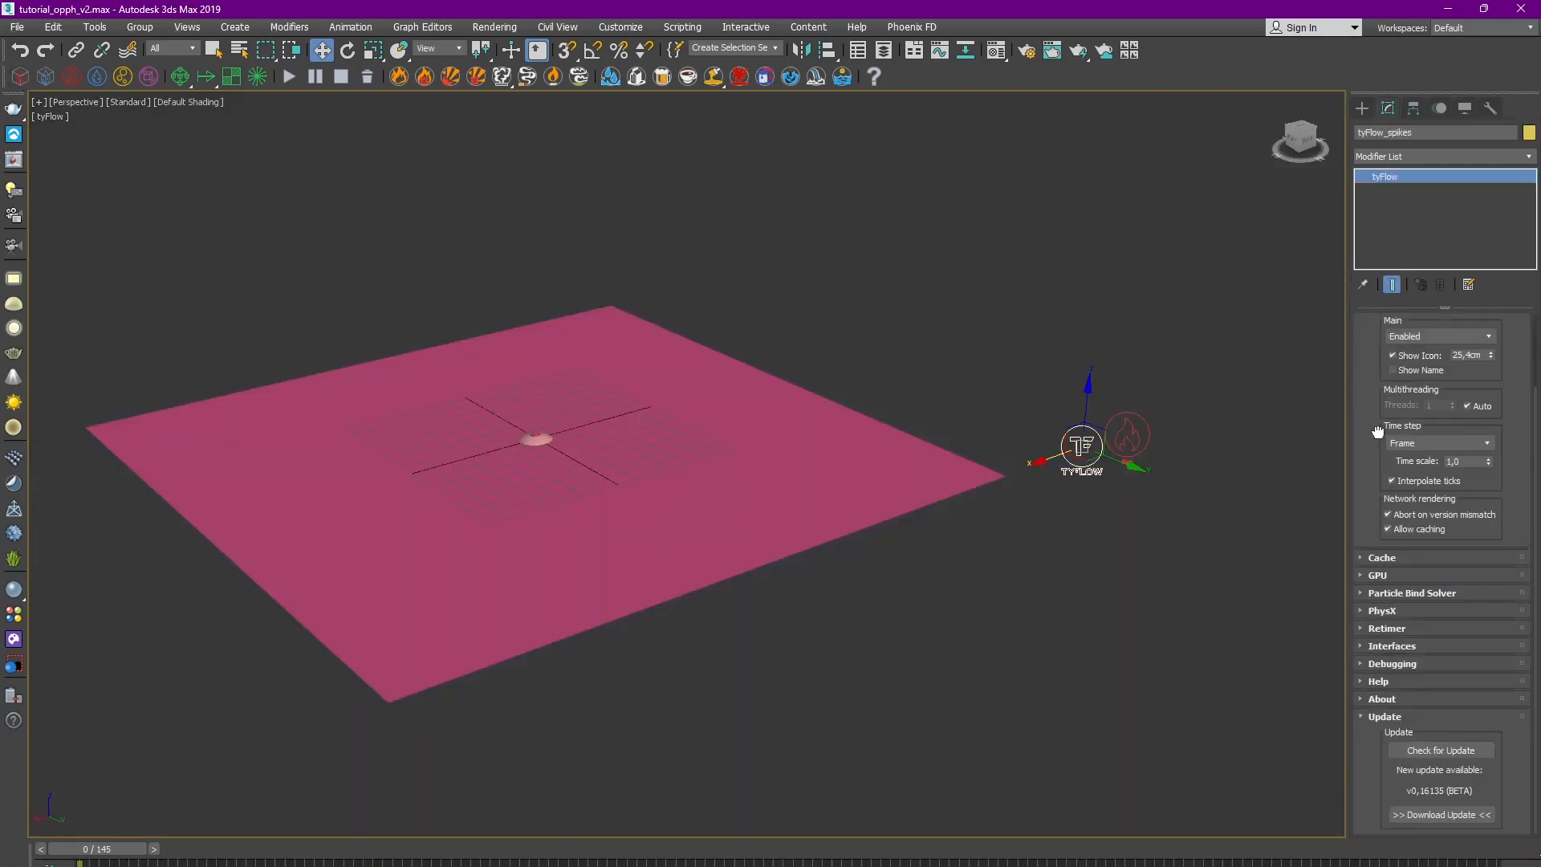
pyautogui.click(1392, 645)
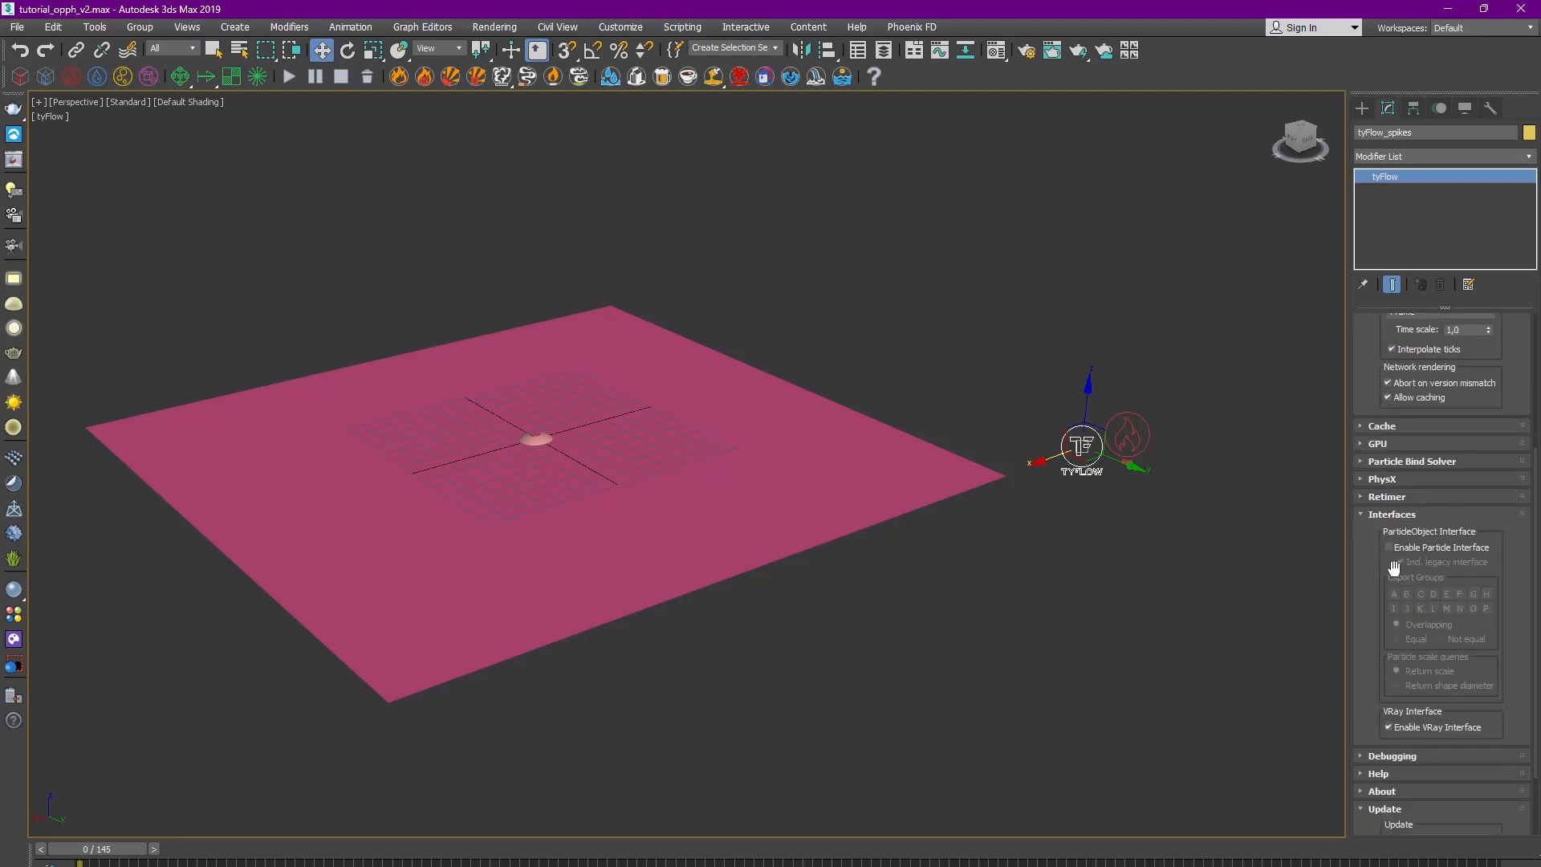
pyautogui.click(1389, 547)
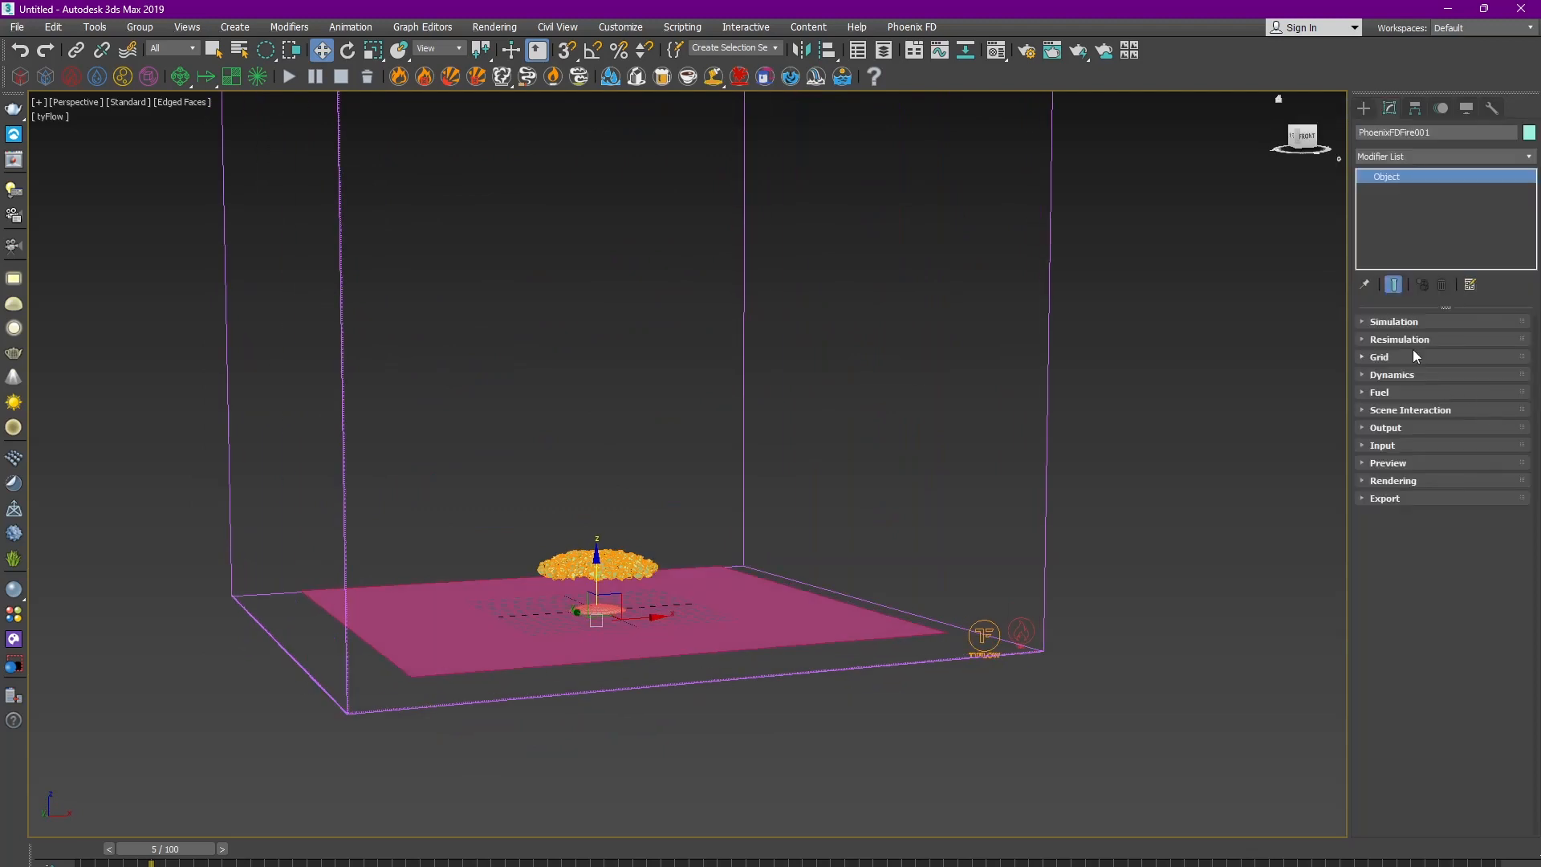
# Set the simulator grid Cell Size to 4.0 cm (about 104 × 104 × 77 cells).
pyautogui.click(1381, 356)
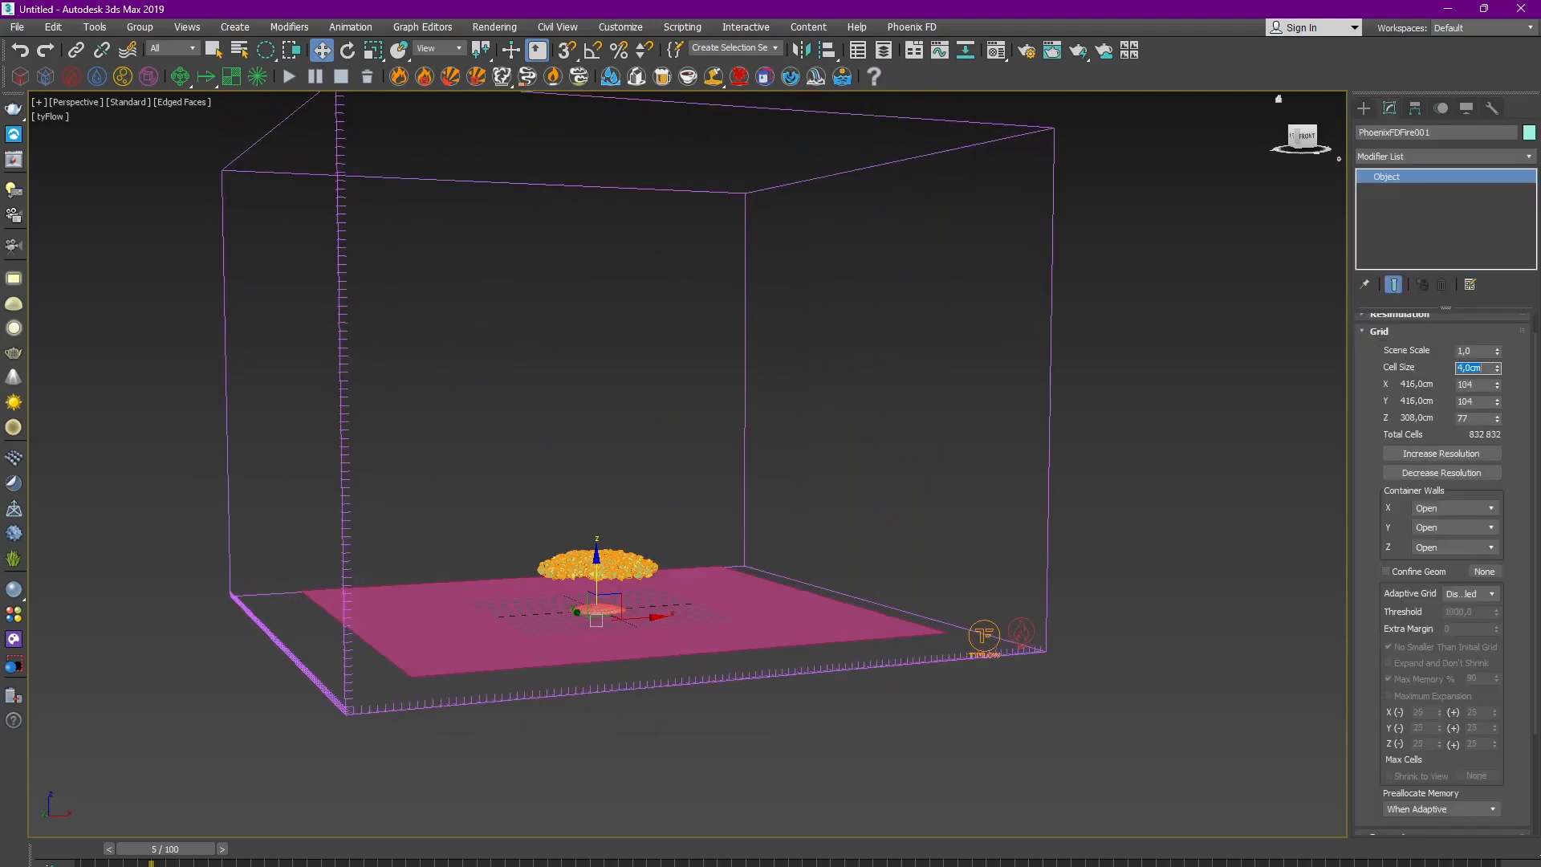
pyautogui.click(1473, 350)
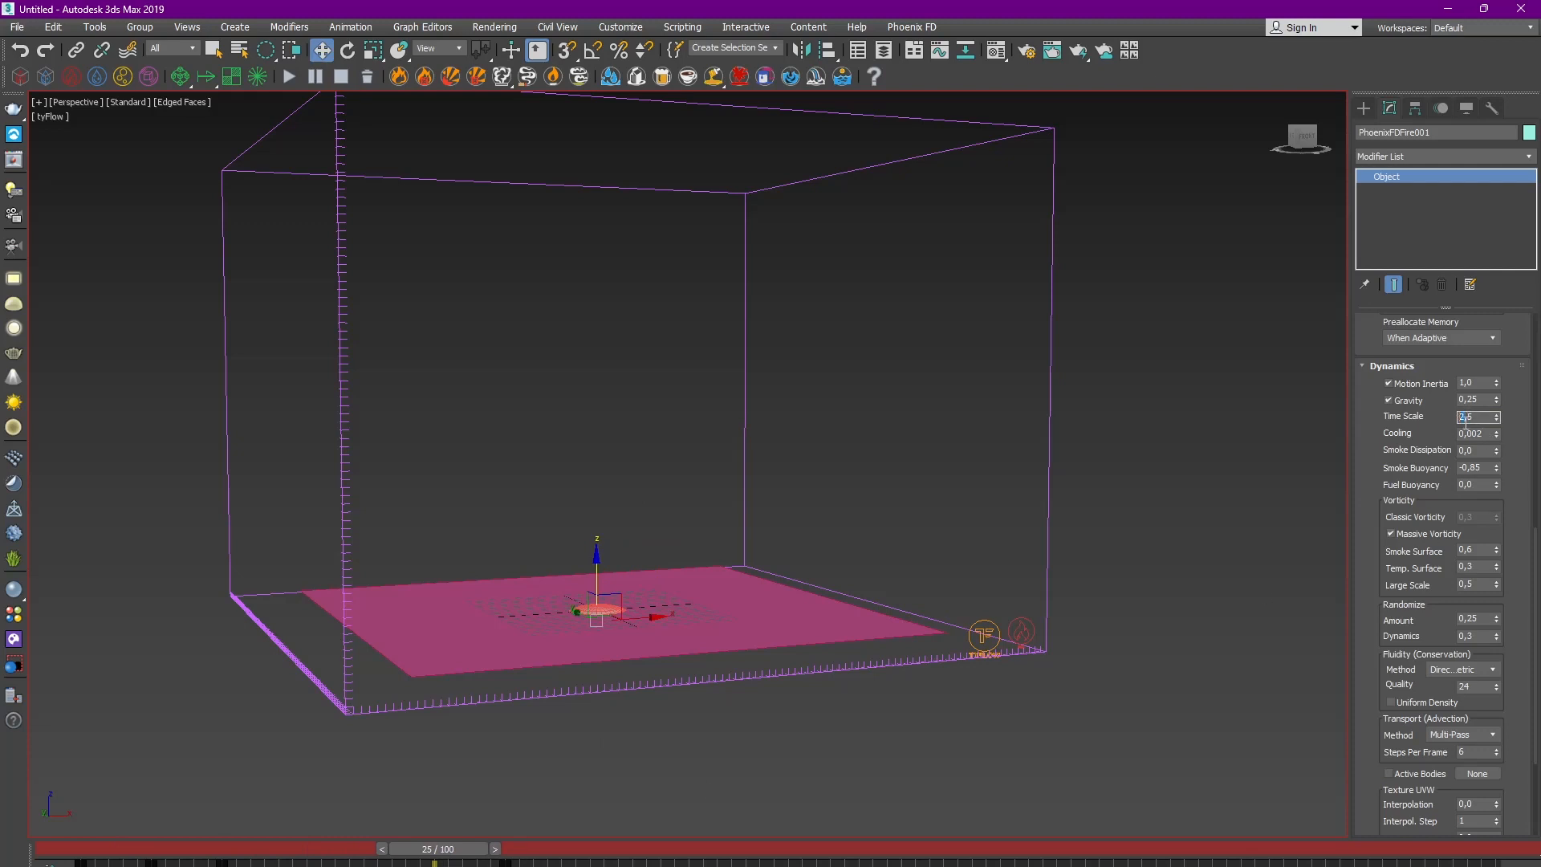
# Set dynamics time scale 0.6 and cache storage quality 17, then choose the cache save path.
pyautogui.write('0.6')
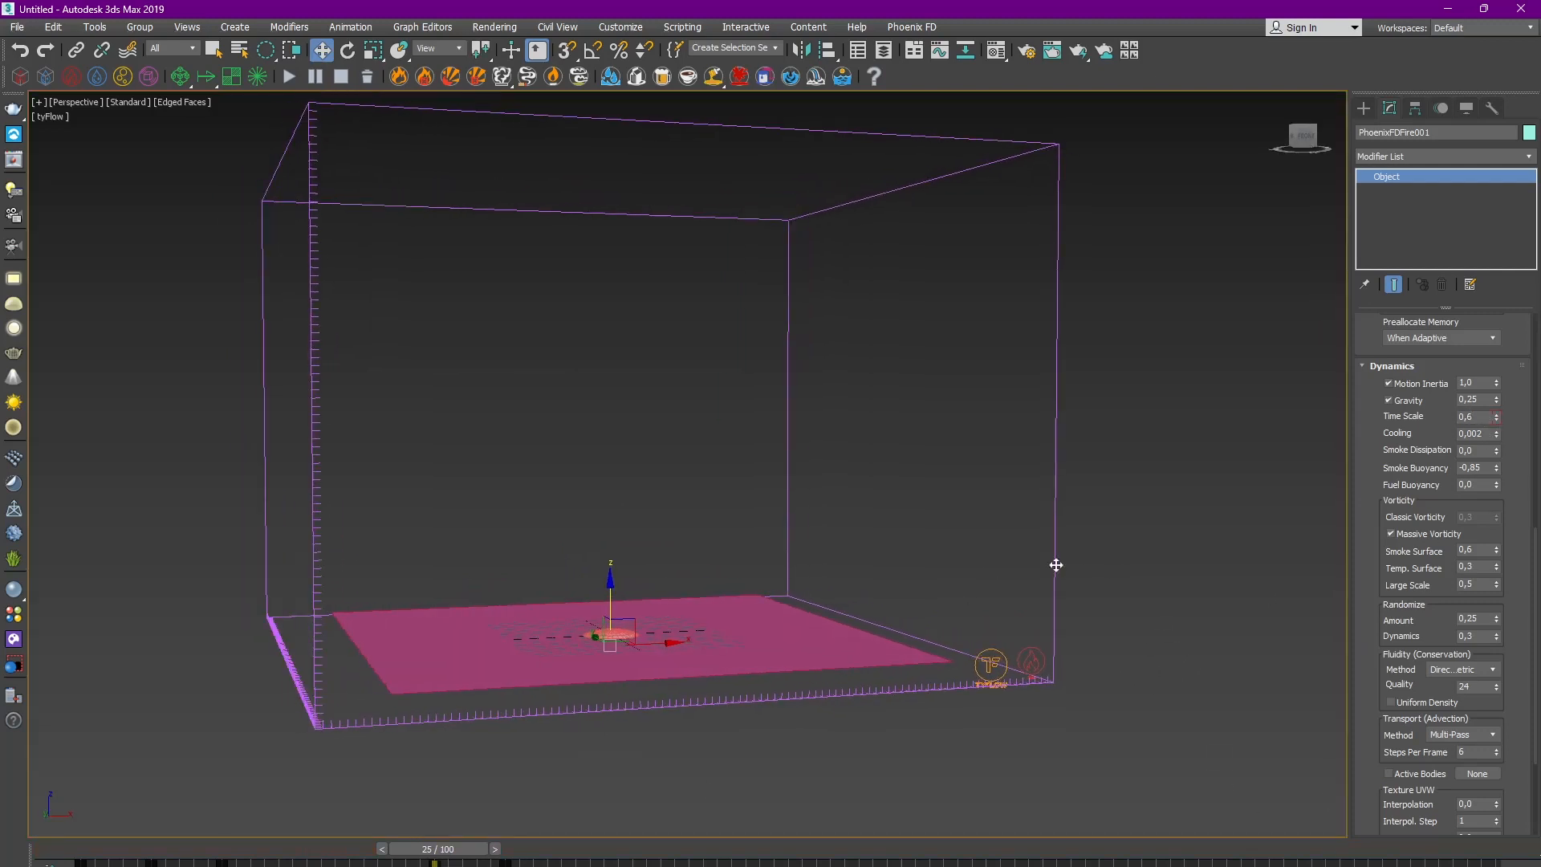
pyautogui.scroll(-3)
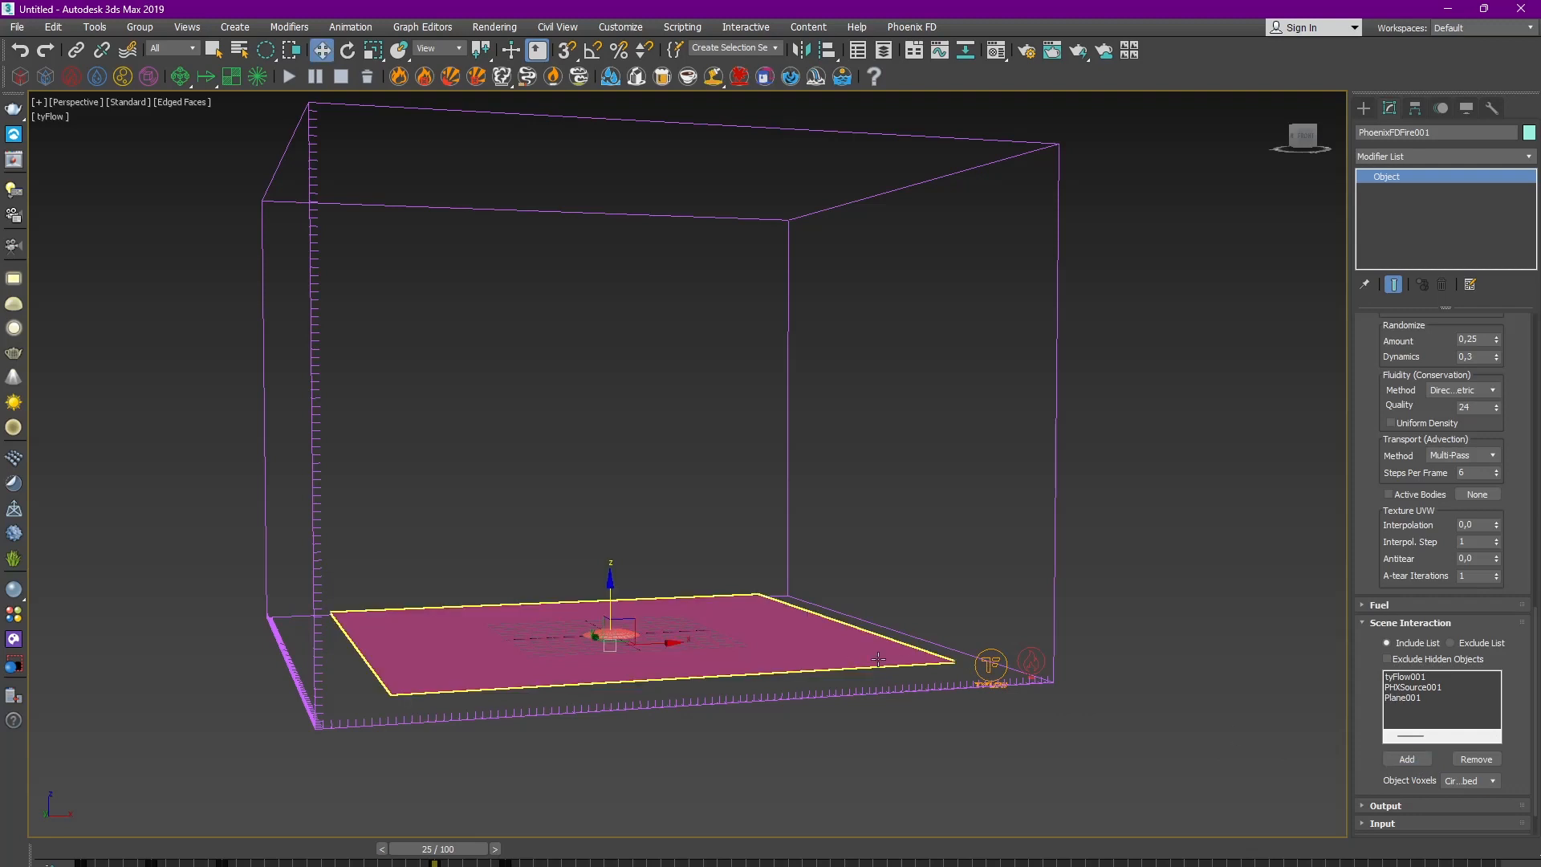
pyautogui.scroll(-3)
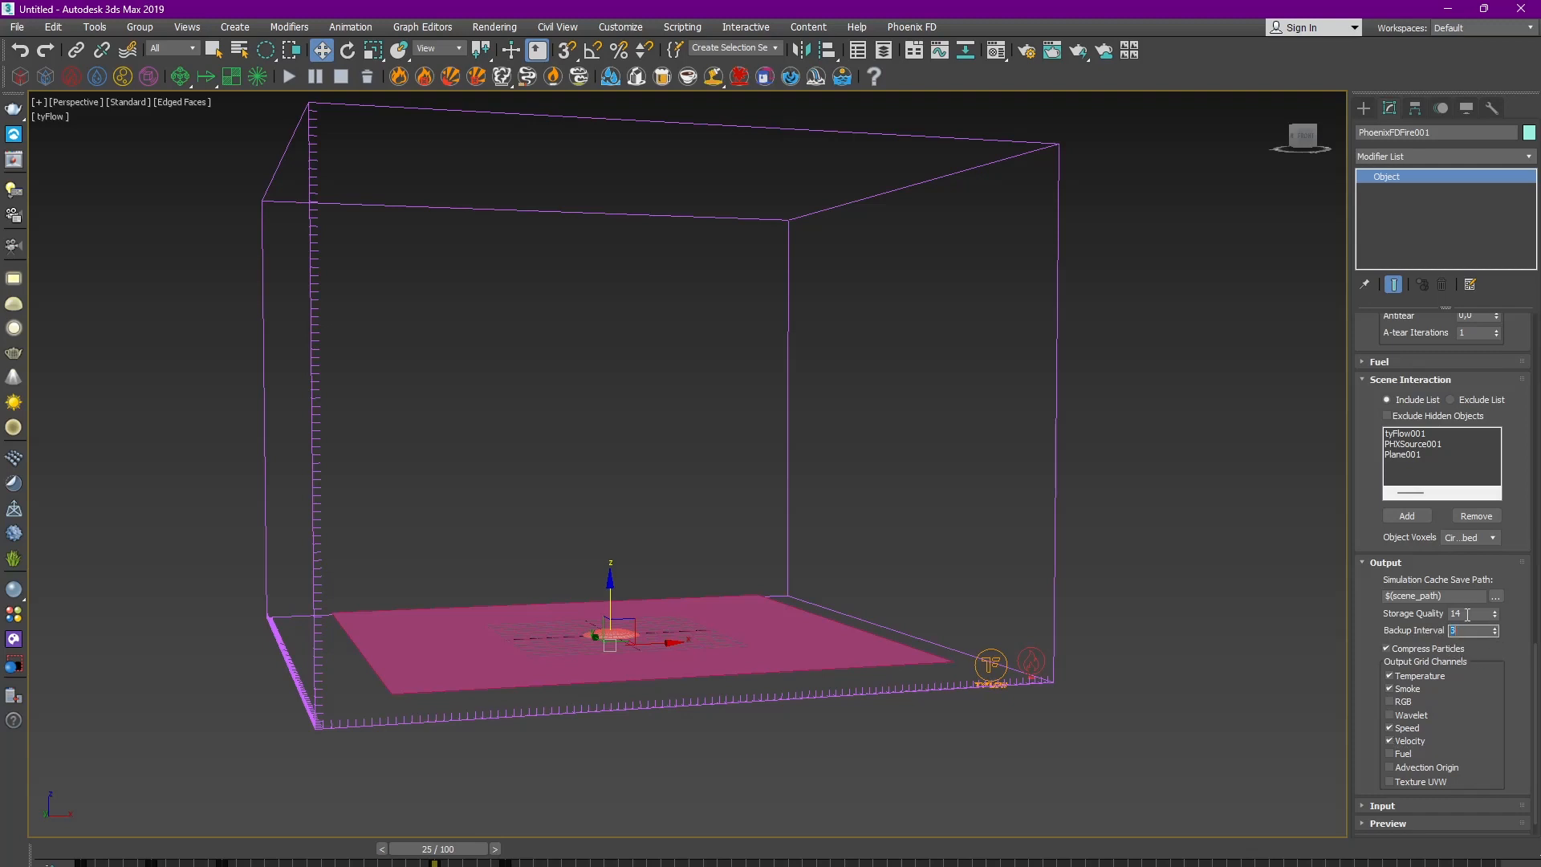
pyautogui.click(1494, 610)
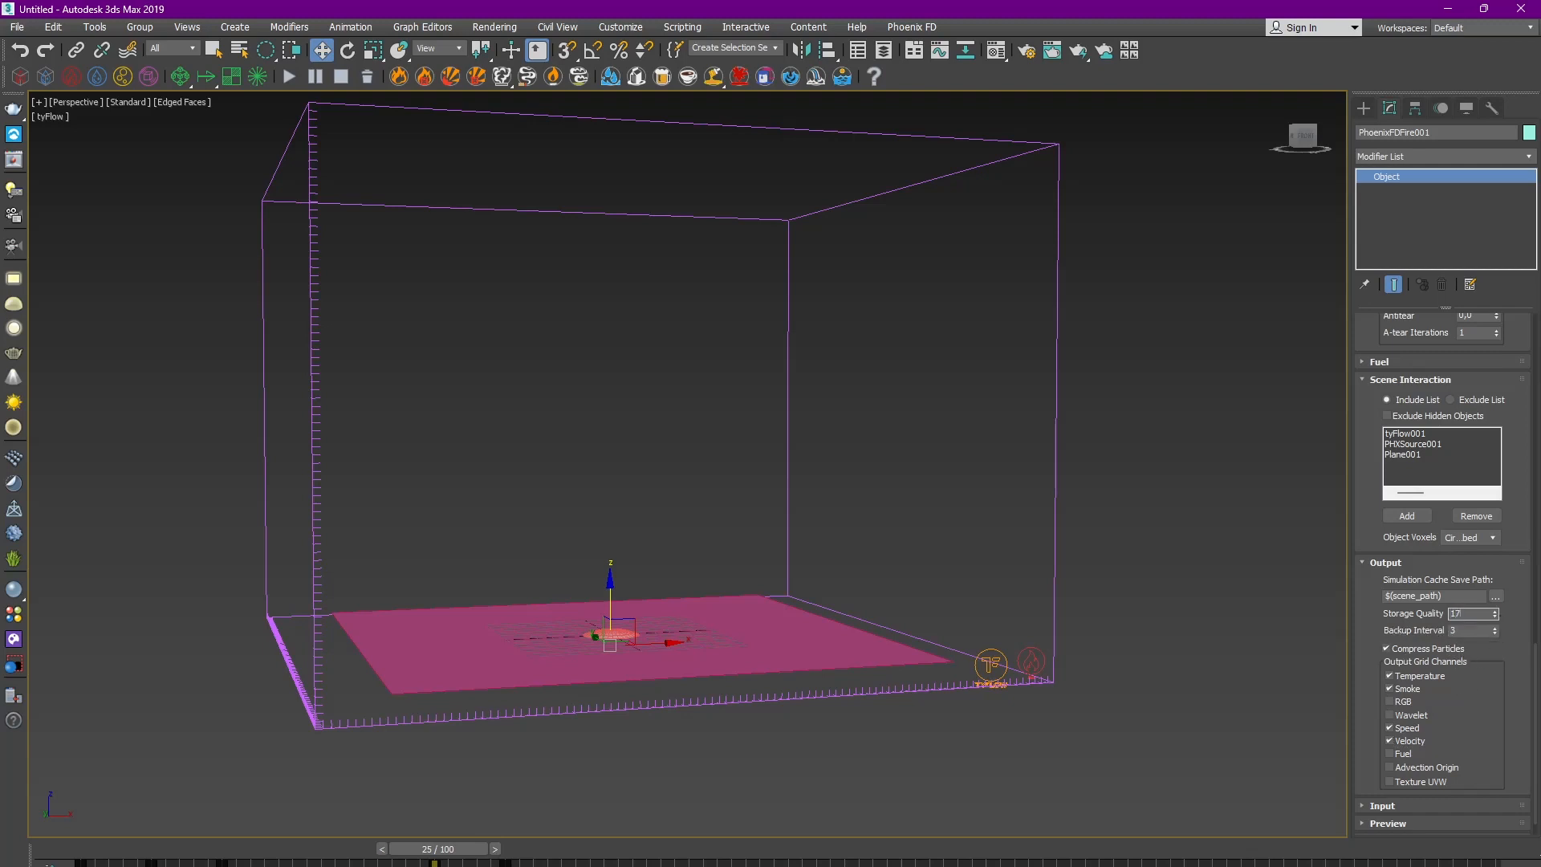
pyautogui.click(1494, 596)
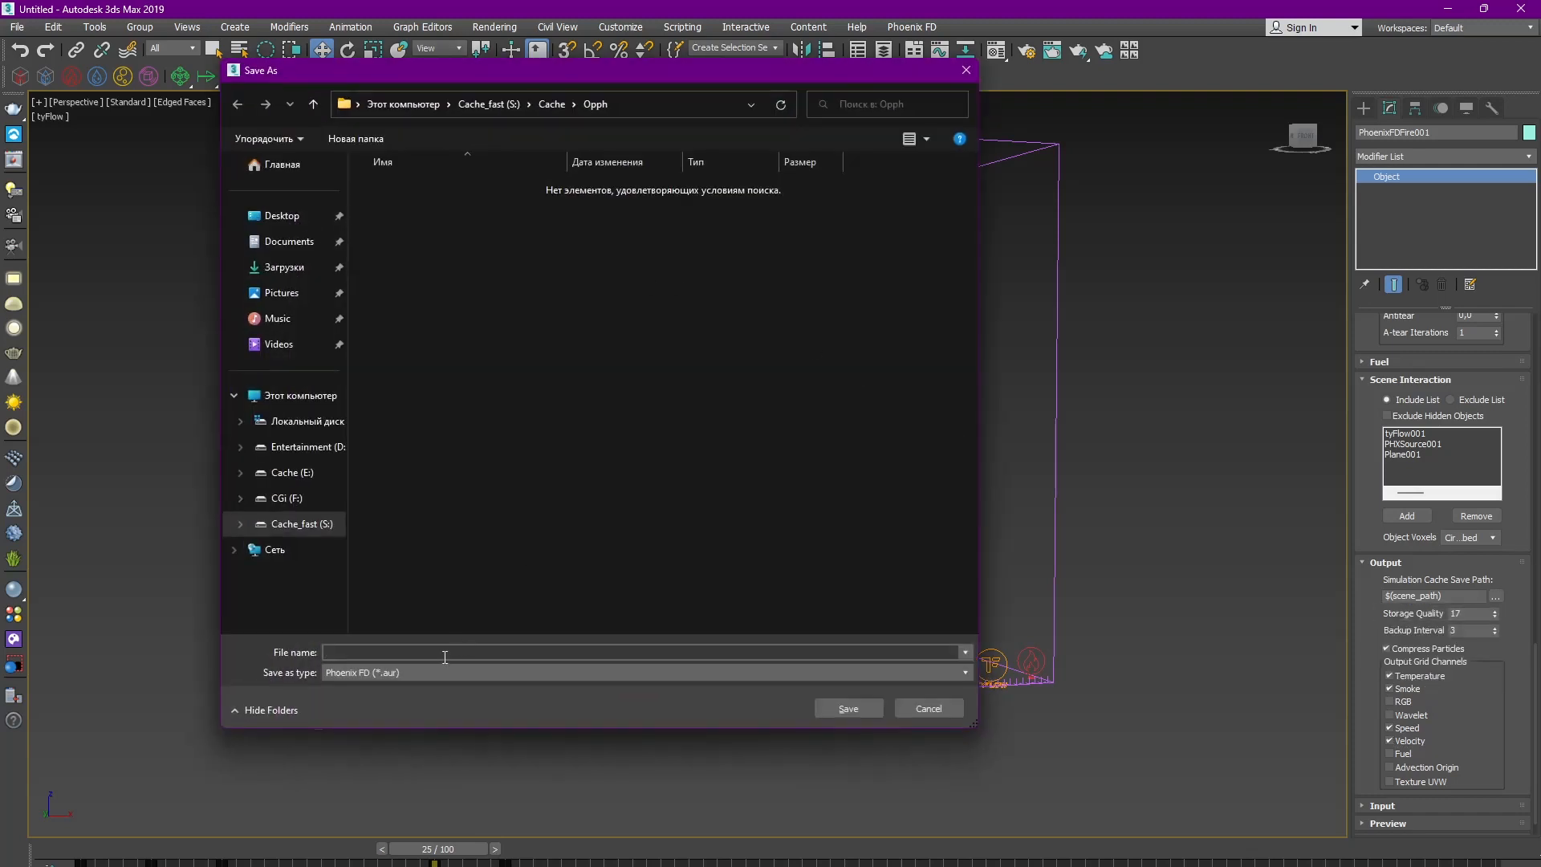
# Name and save the simulation cache file in the chosen folder.
pyautogui.click(846, 708)
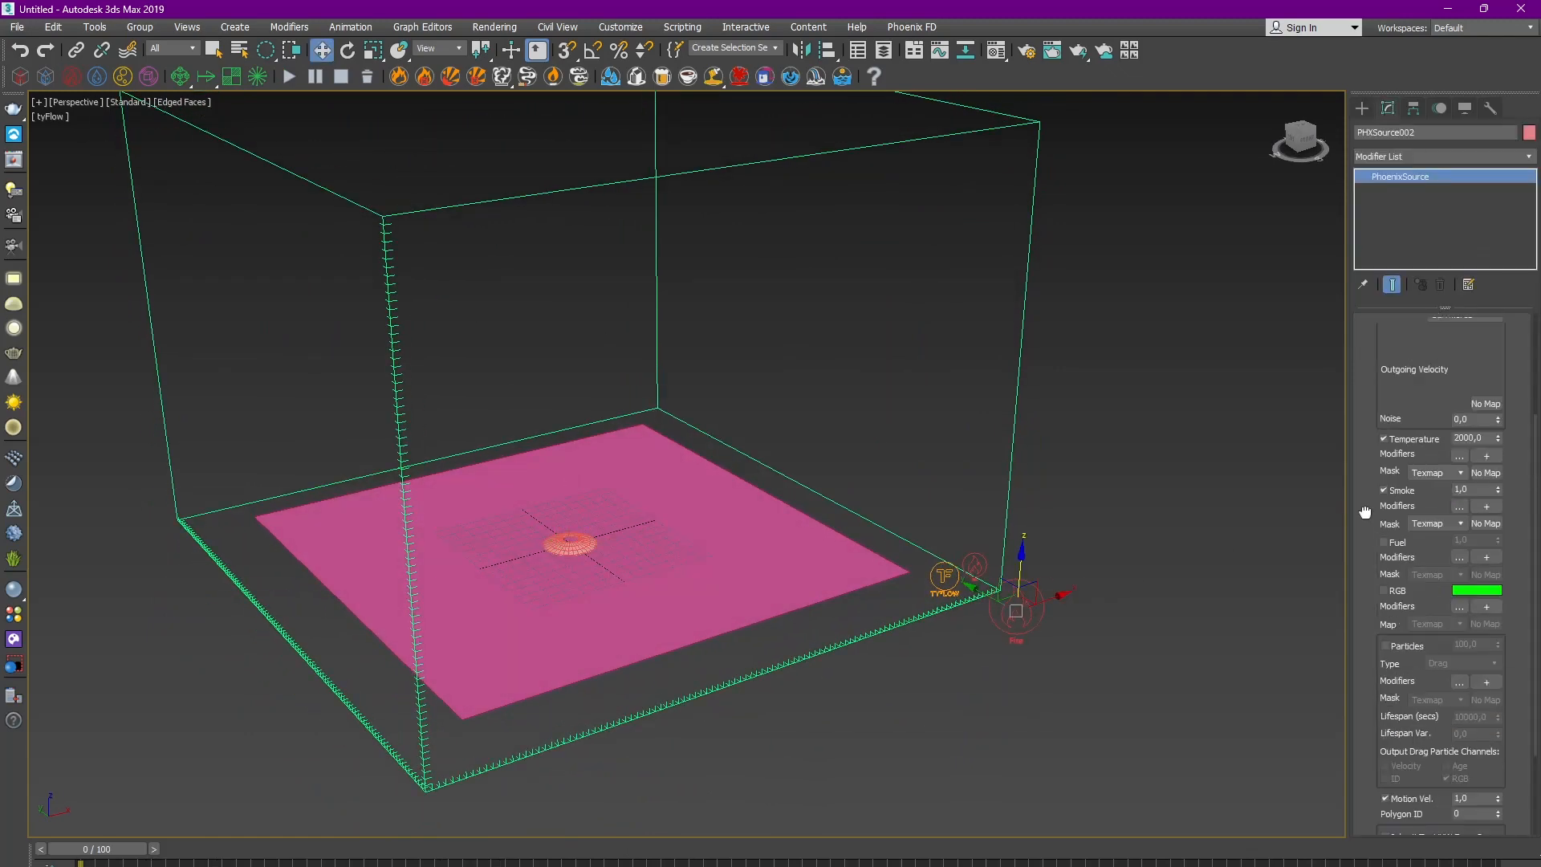
# Create a radial white-to-black Gradient Ramp map for the emitter mask.
pyautogui.click(995, 50)
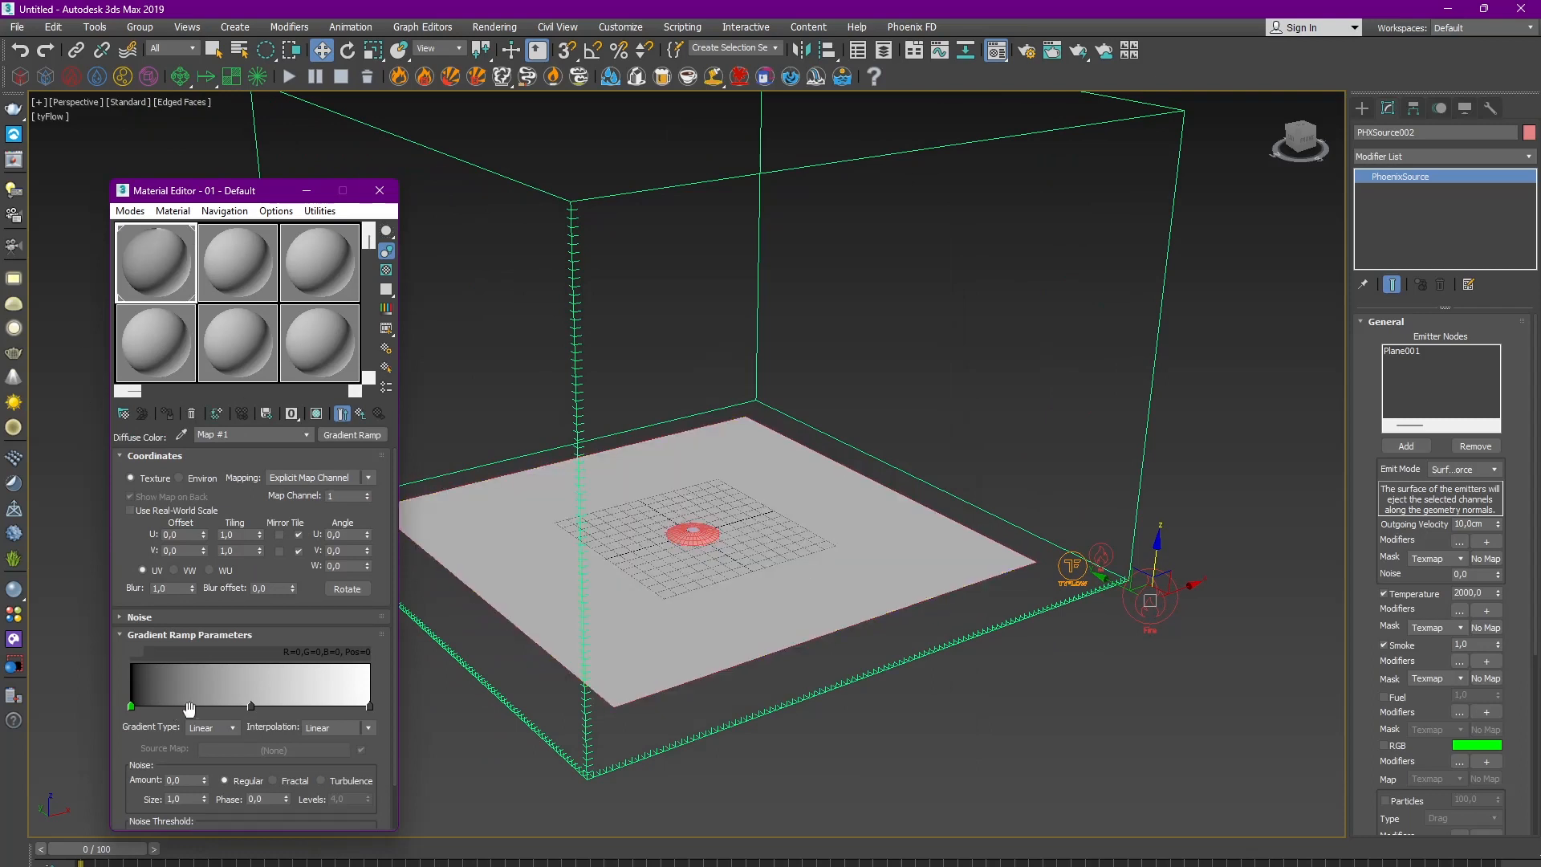
pyautogui.click(208, 725)
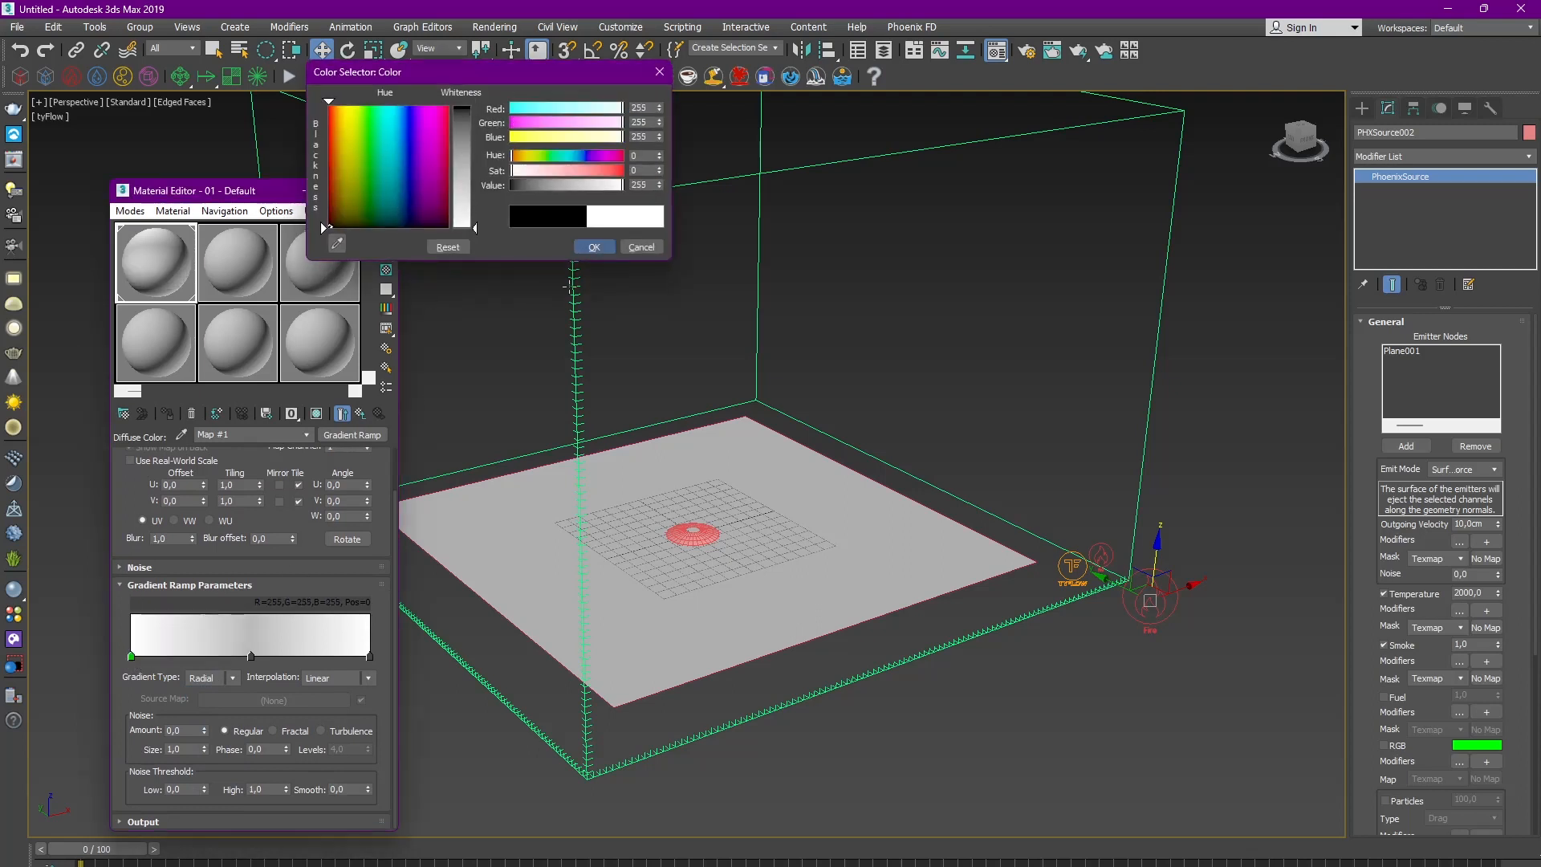
pyautogui.click(592, 248)
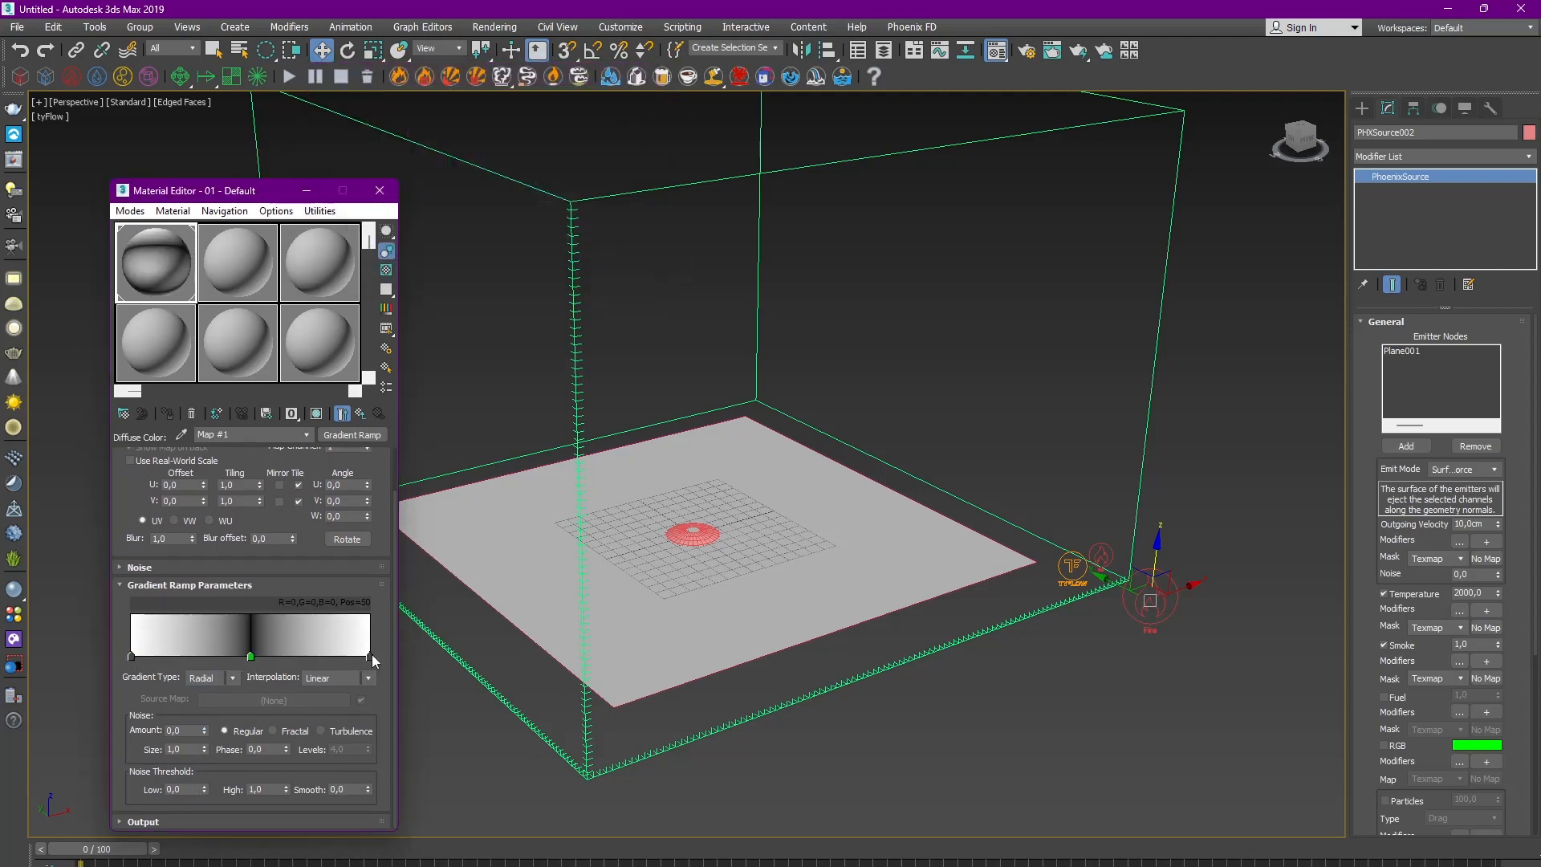
pyautogui.moveTo(252, 654); pyautogui.dragTo(141, 655)
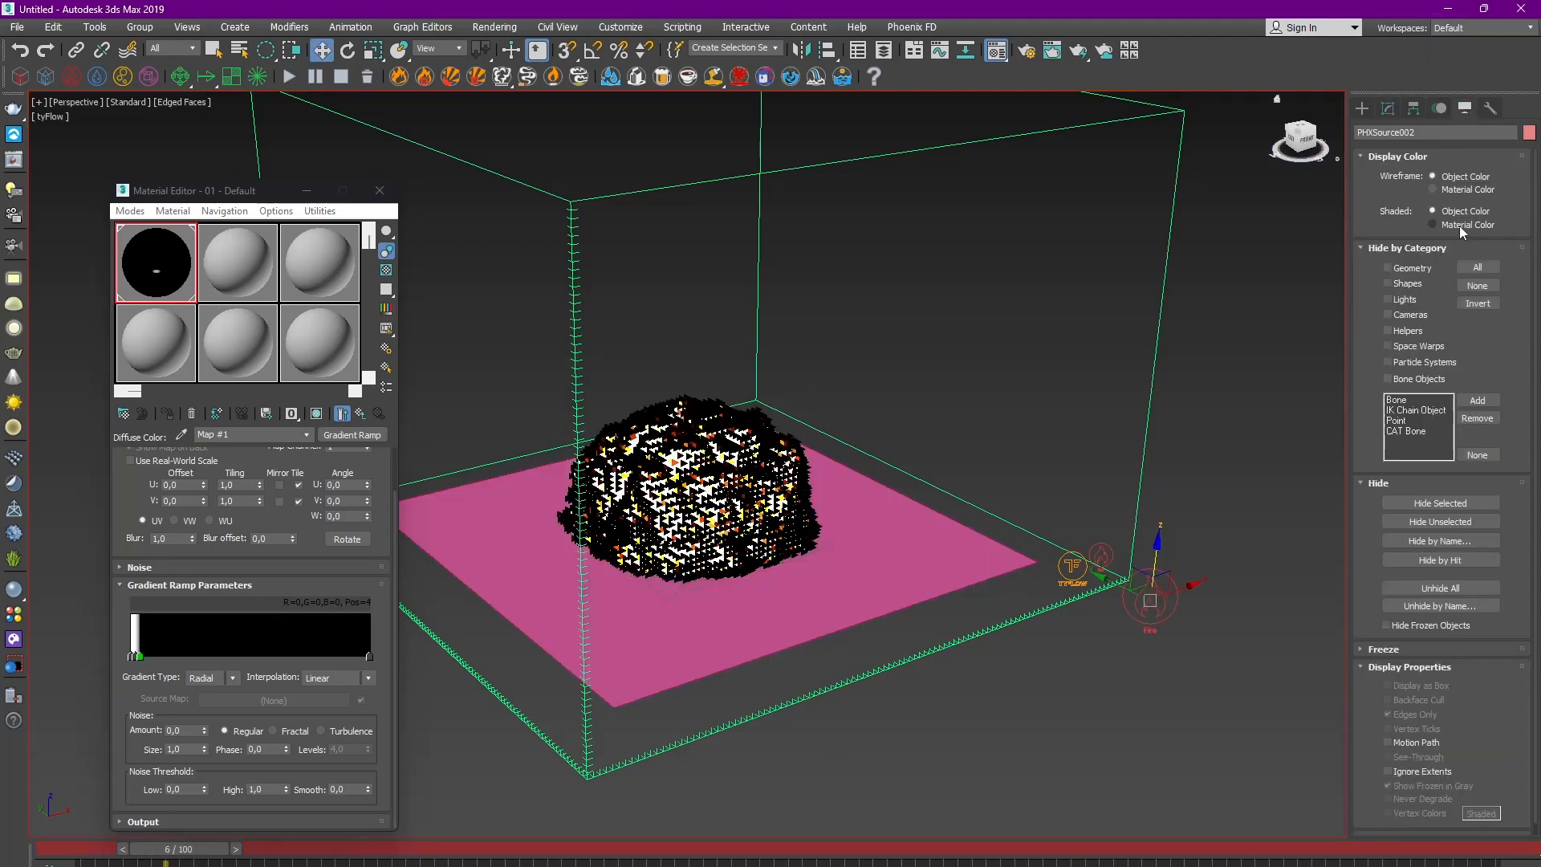
# Tune the gradient flags so the white centre leaves a bright spot on the plane.
pyautogui.moveTo(134, 659); pyautogui.dragTo(268, 658)
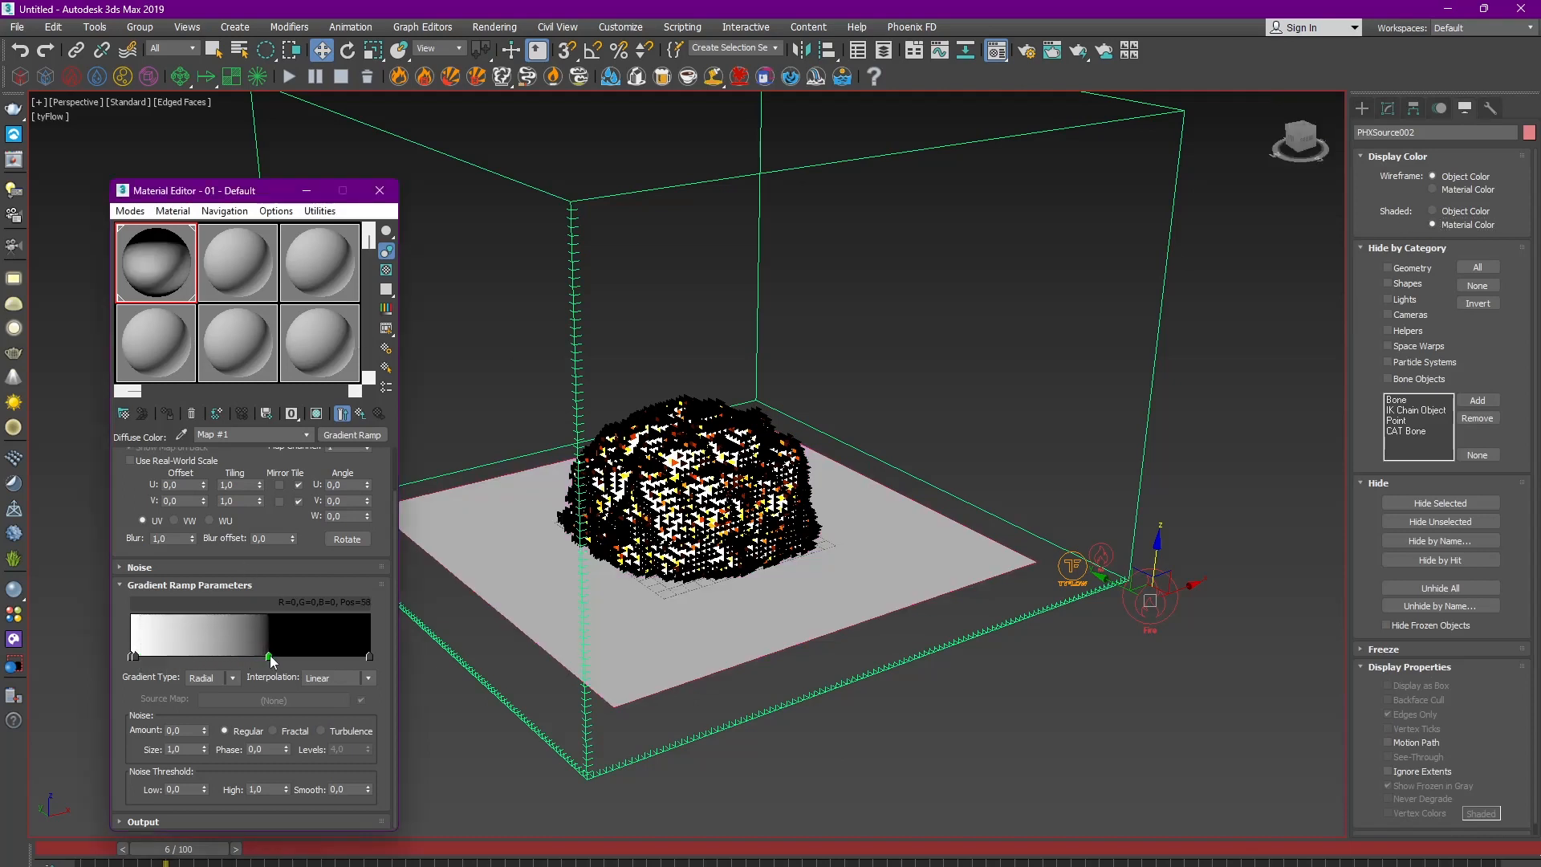
pyautogui.moveTo(269, 655); pyautogui.dragTo(282, 655)
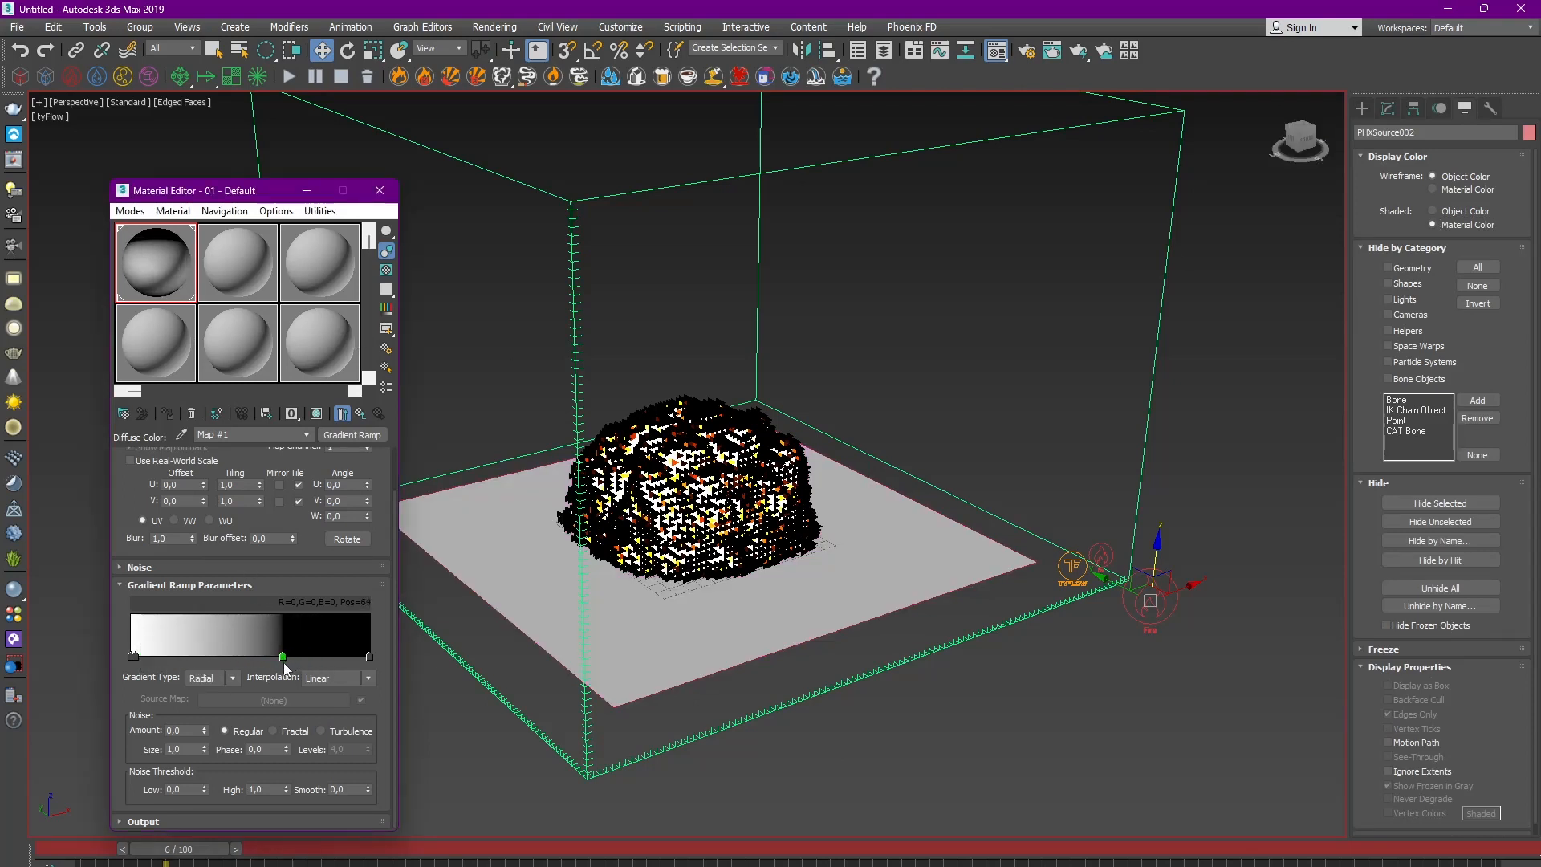
pyautogui.moveTo(283, 655); pyautogui.dragTo(152, 655)
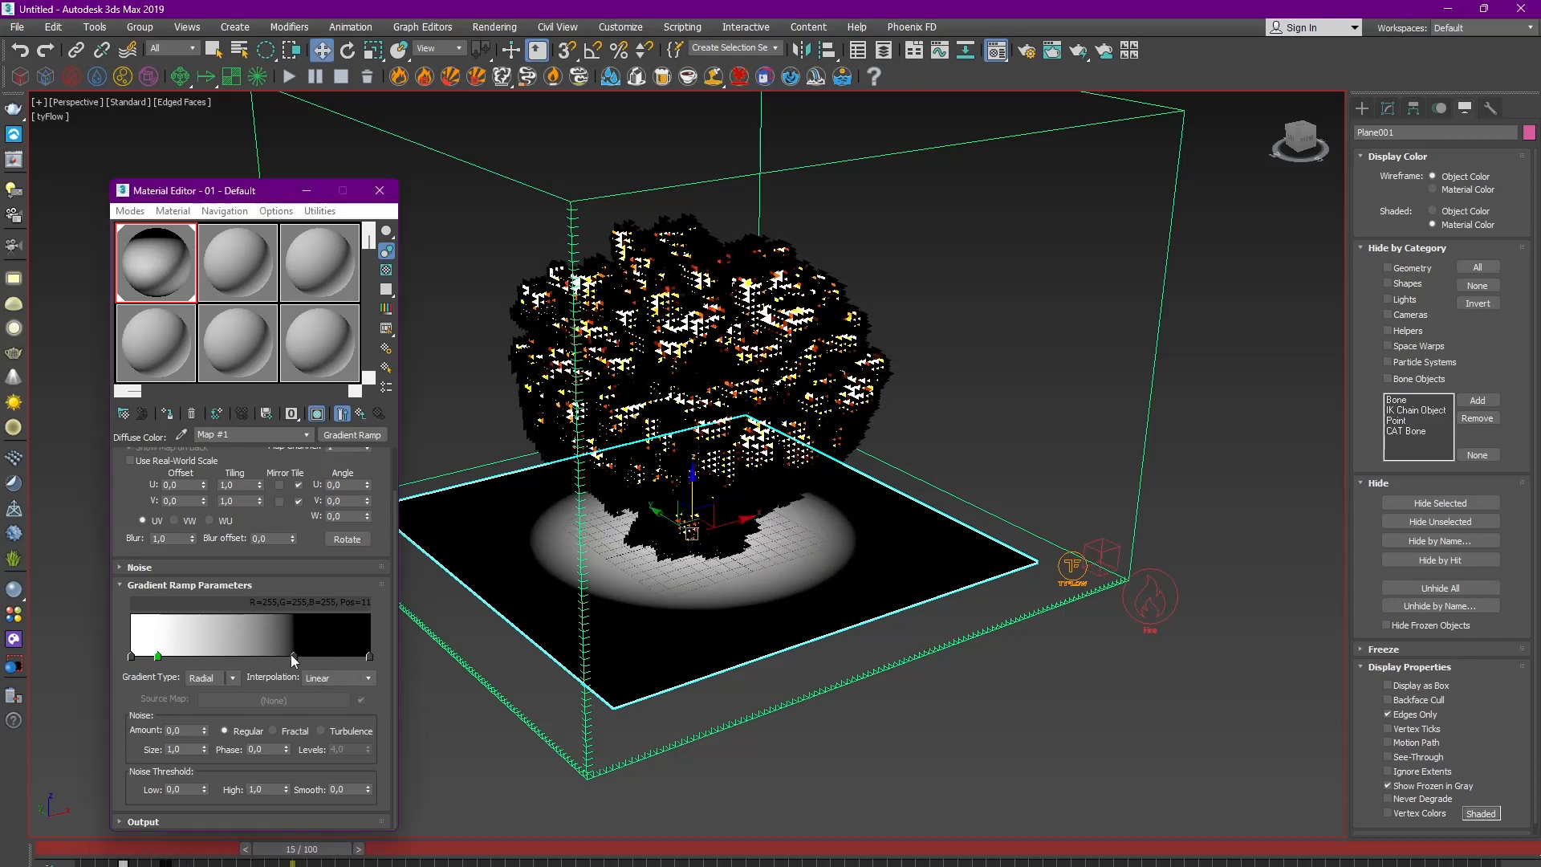
pyautogui.moveTo(291, 659); pyautogui.dragTo(152, 659)
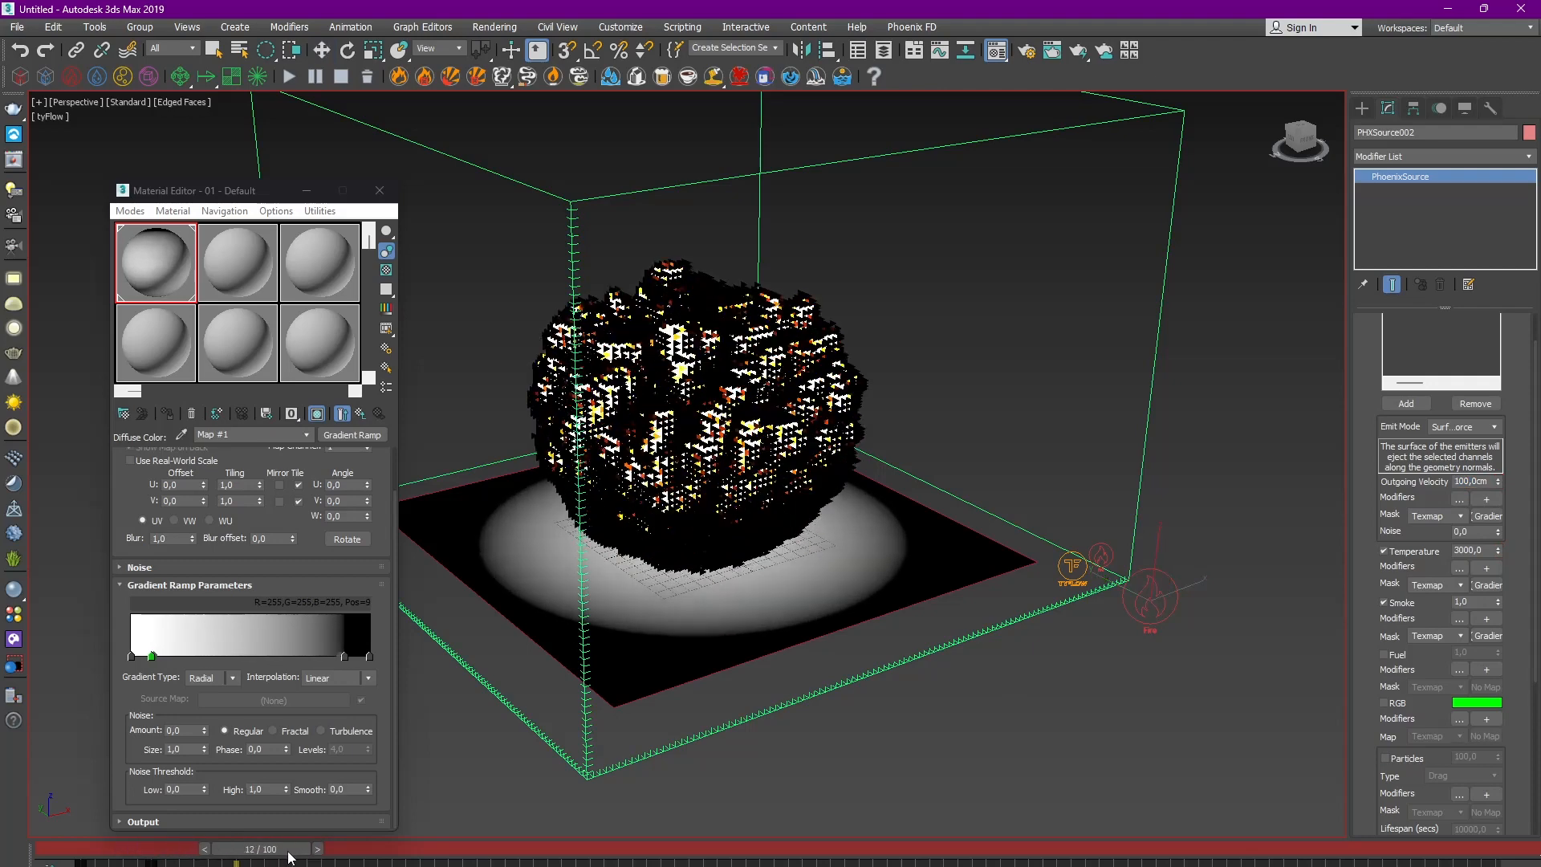
# Scrub the simulated frames and lower the source Temperature to 800.
pyautogui.moveTo(238, 860); pyautogui.dragTo(369, 861)
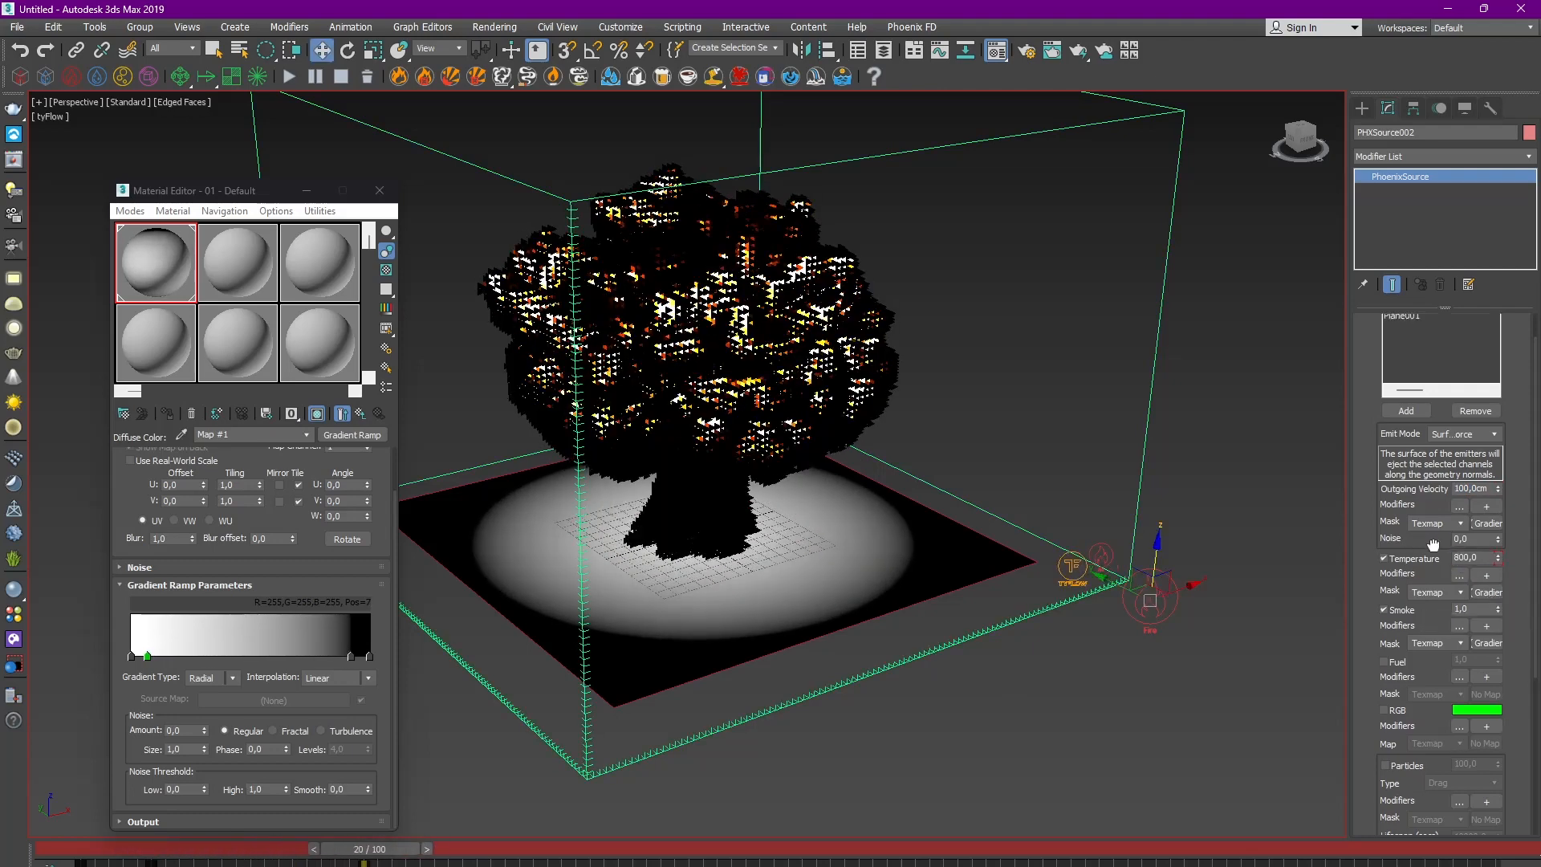
pyautogui.scroll(-3)
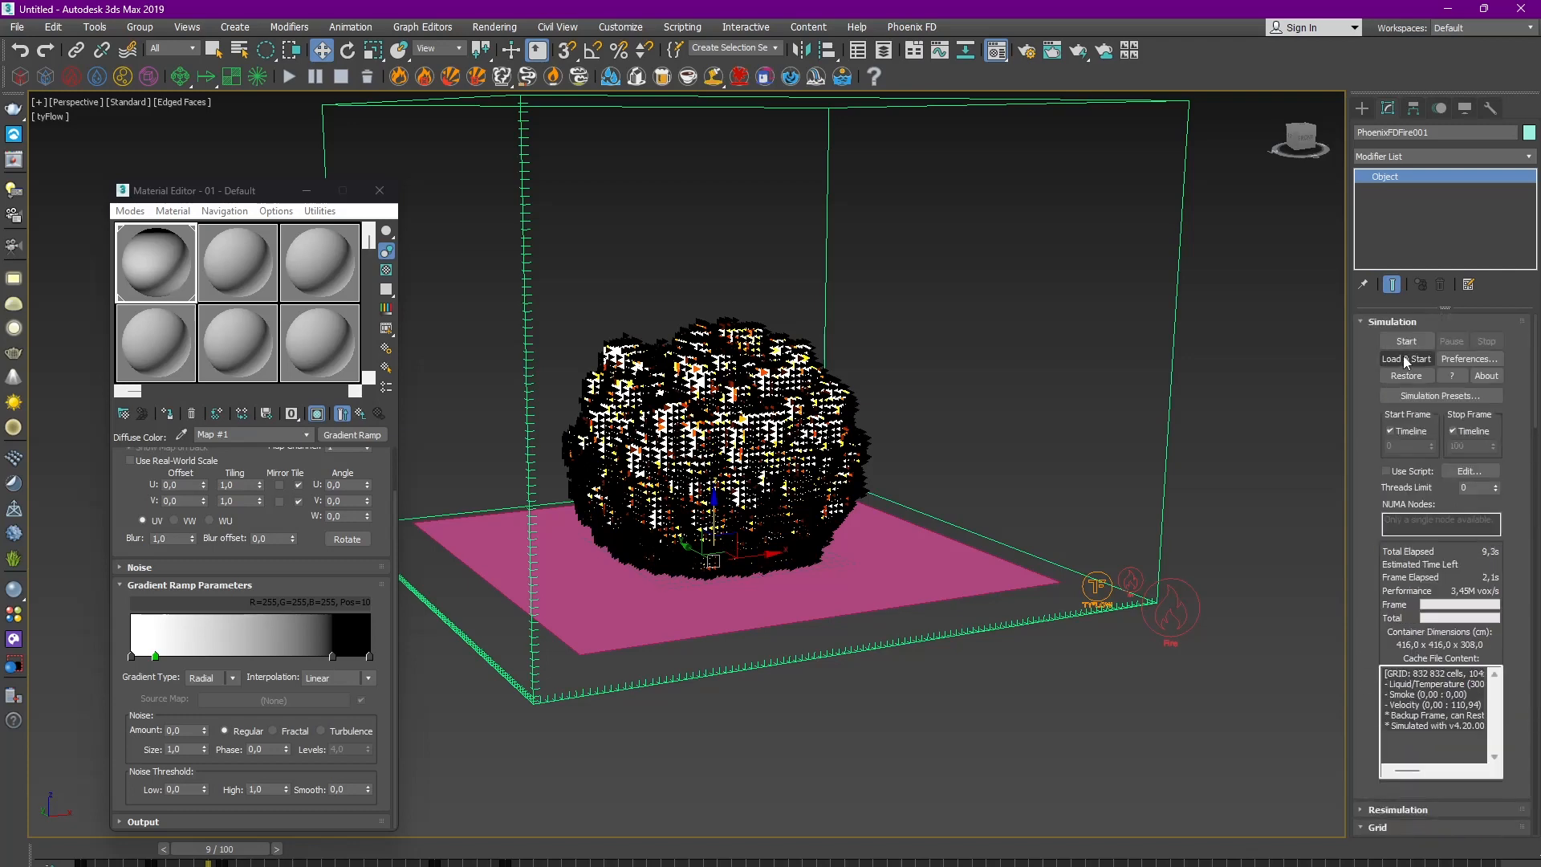
# Run the Phoenix FD simulation with GPU Preview on and stop it around frame 62.
pyautogui.click(1404, 341)
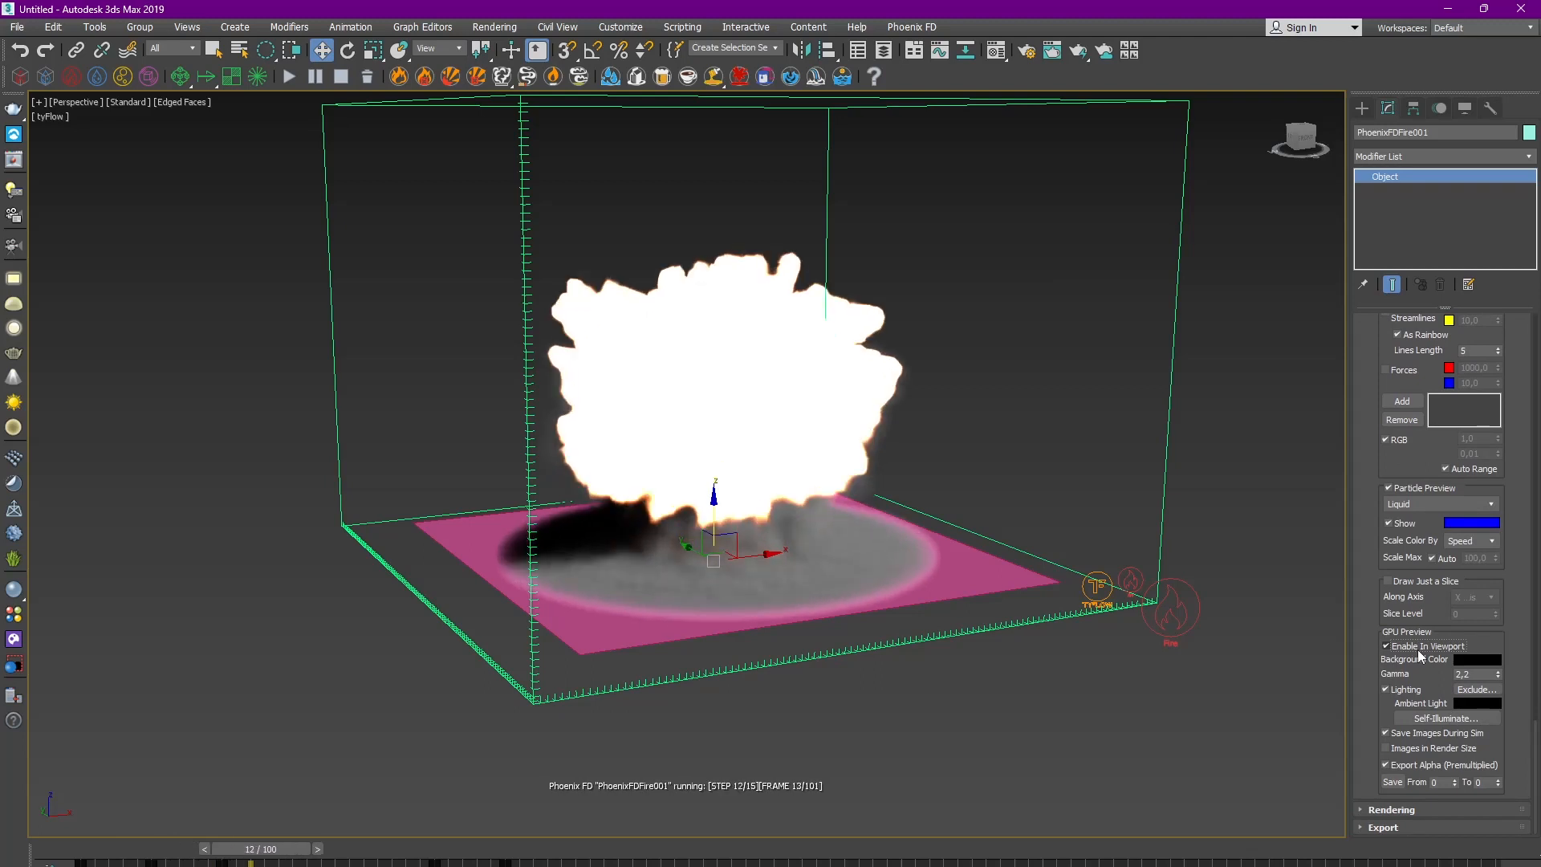
pyautogui.click(1387, 646)
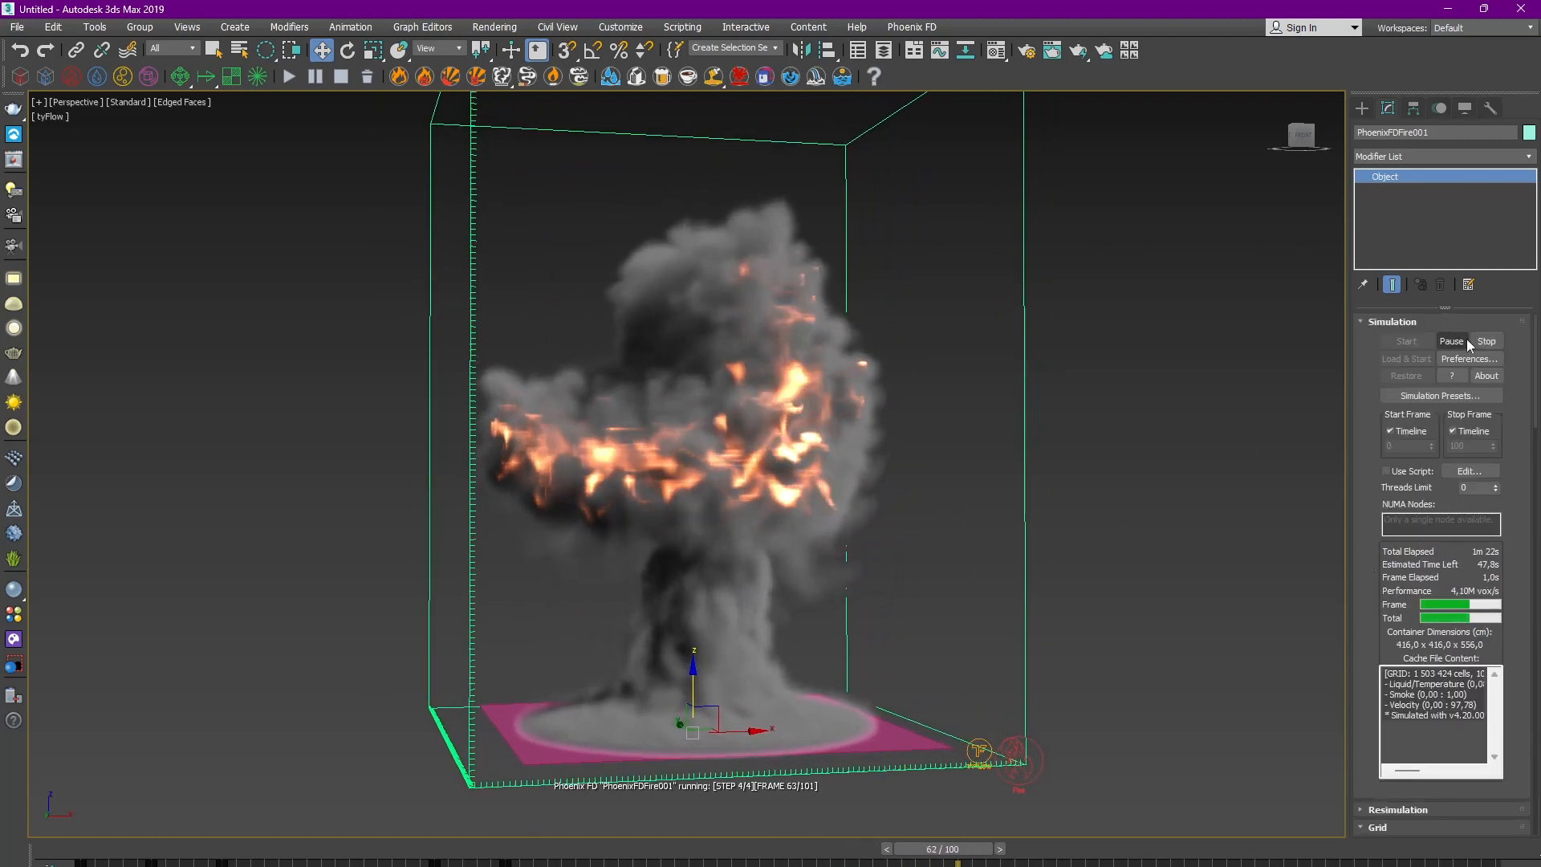
pyautogui.click(1486, 341)
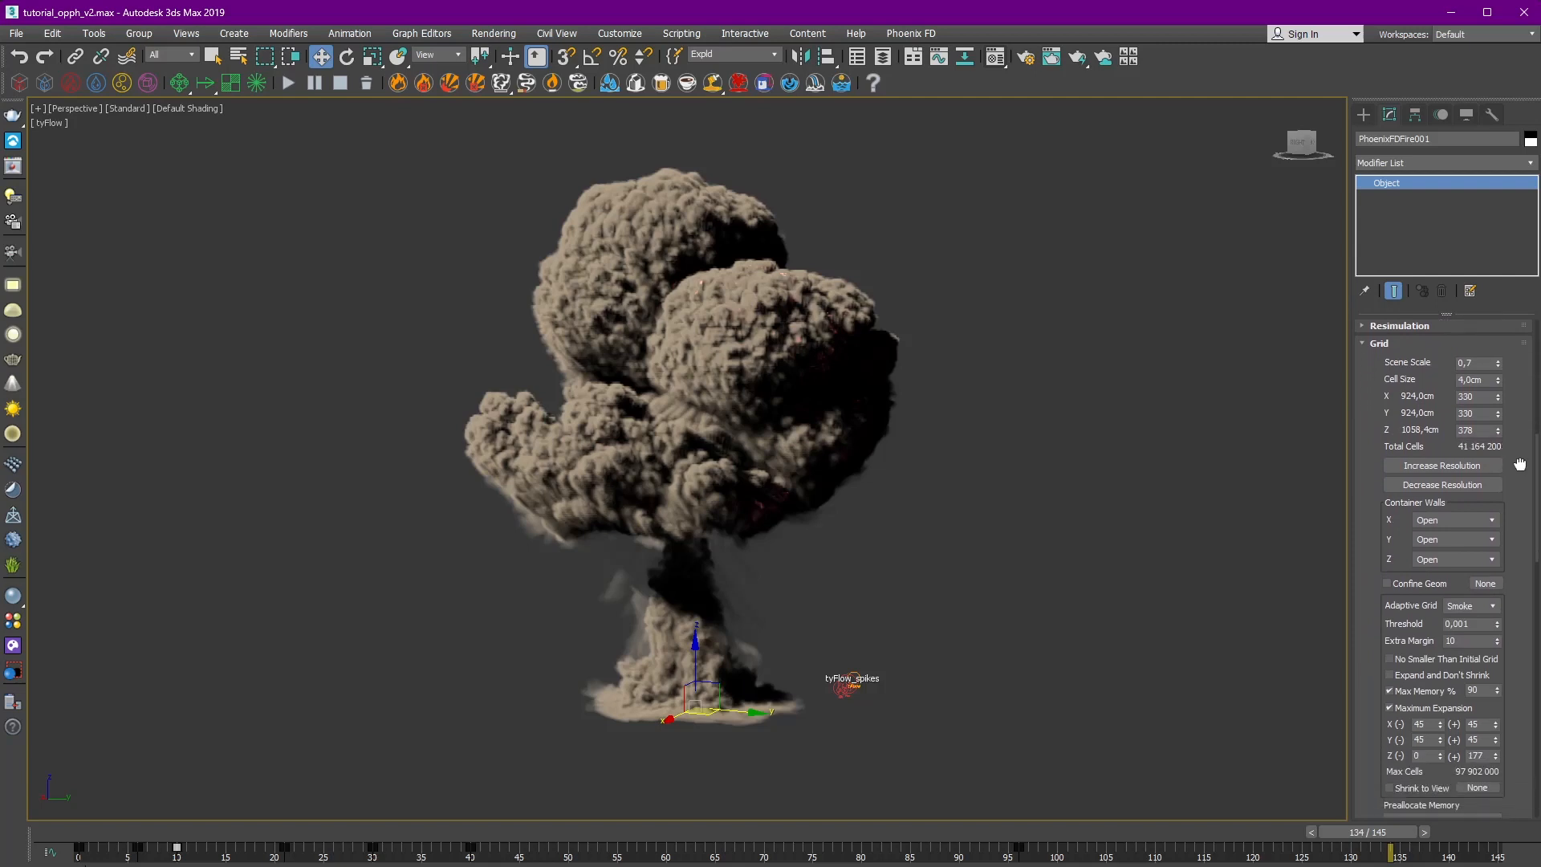
# Browse the simulator's Grid and Dynamics rollouts in the finished tutorial scene.
pyautogui.scroll(-3)
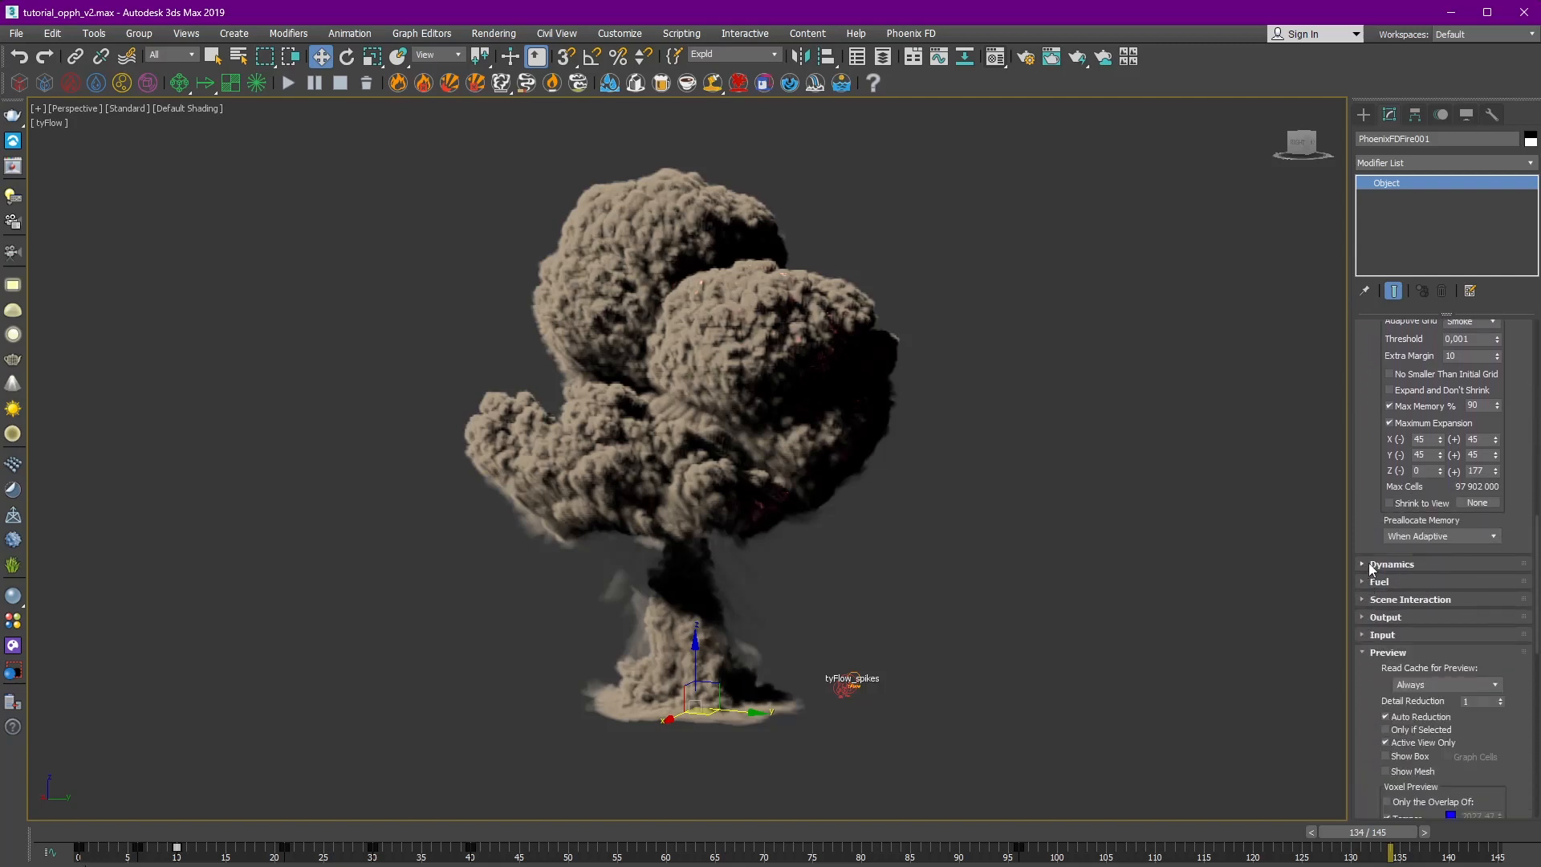
pyautogui.click(1392, 564)
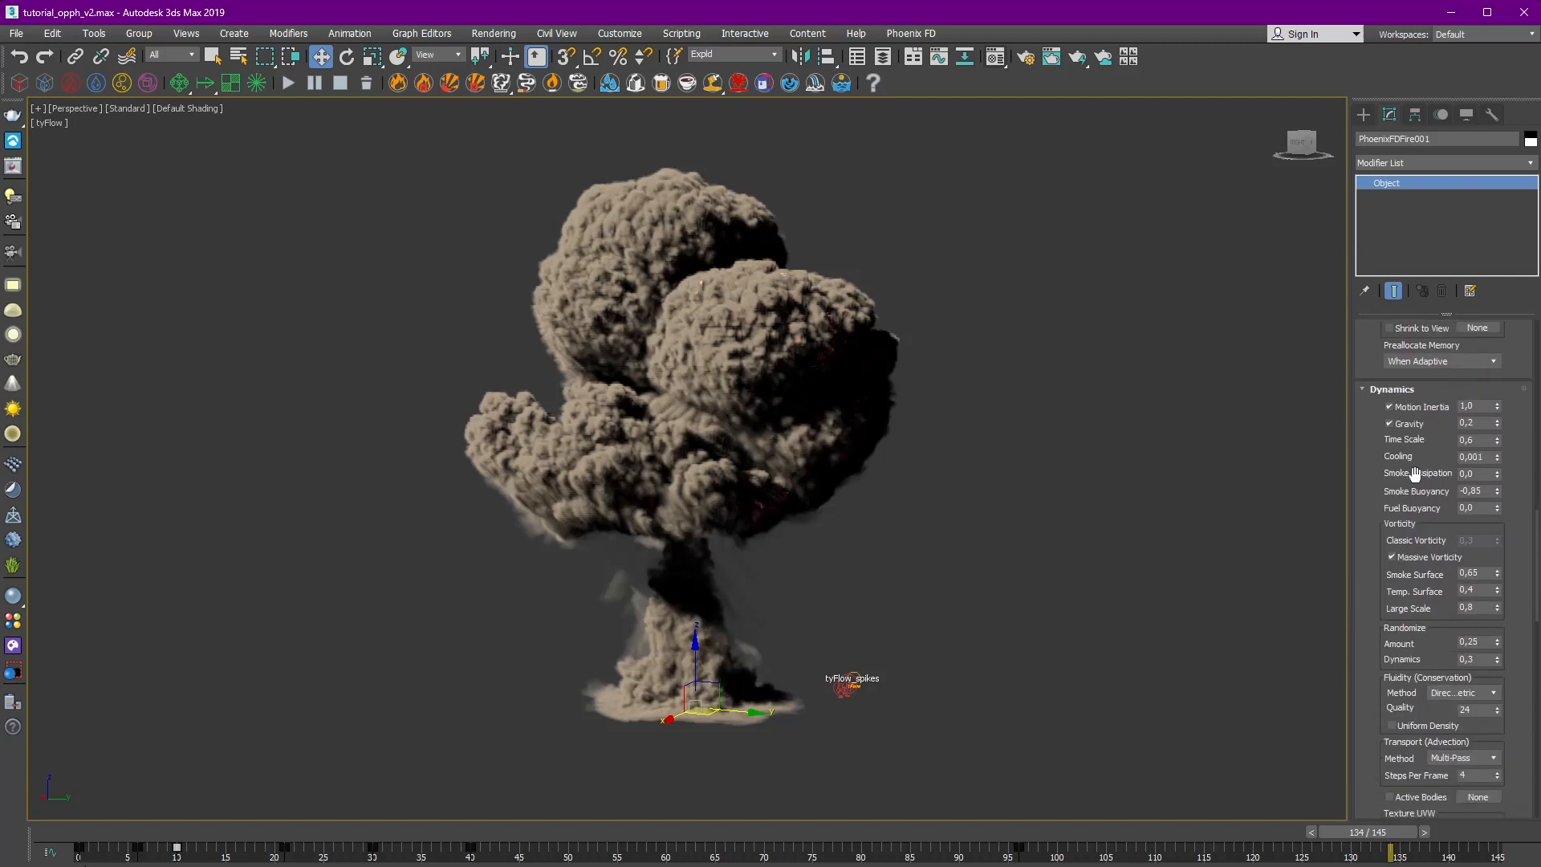
pyautogui.moveTo(1519, 449)
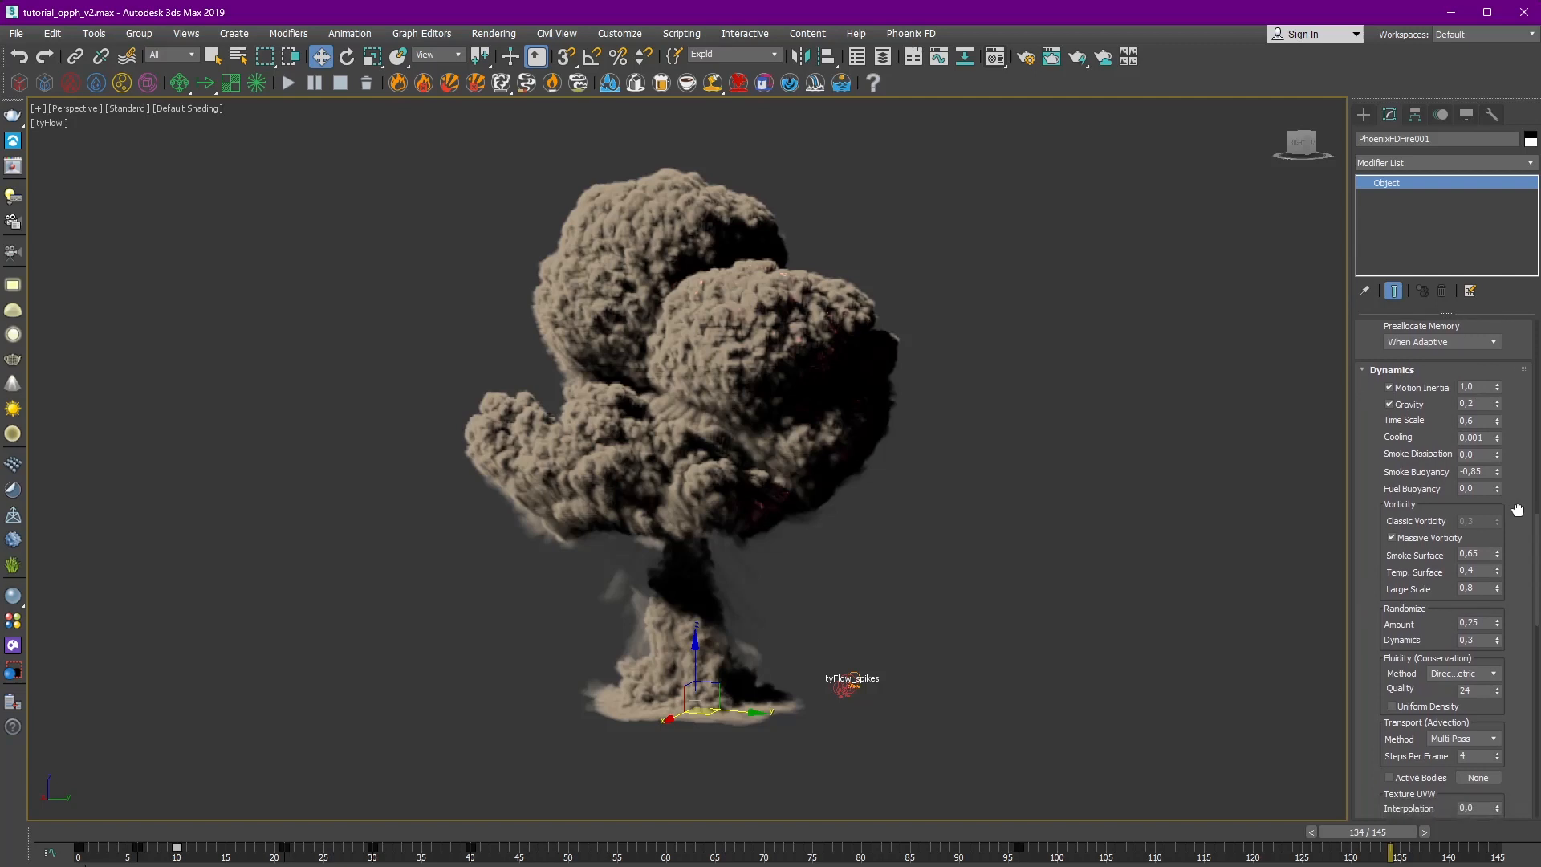
pyautogui.scroll(-3)
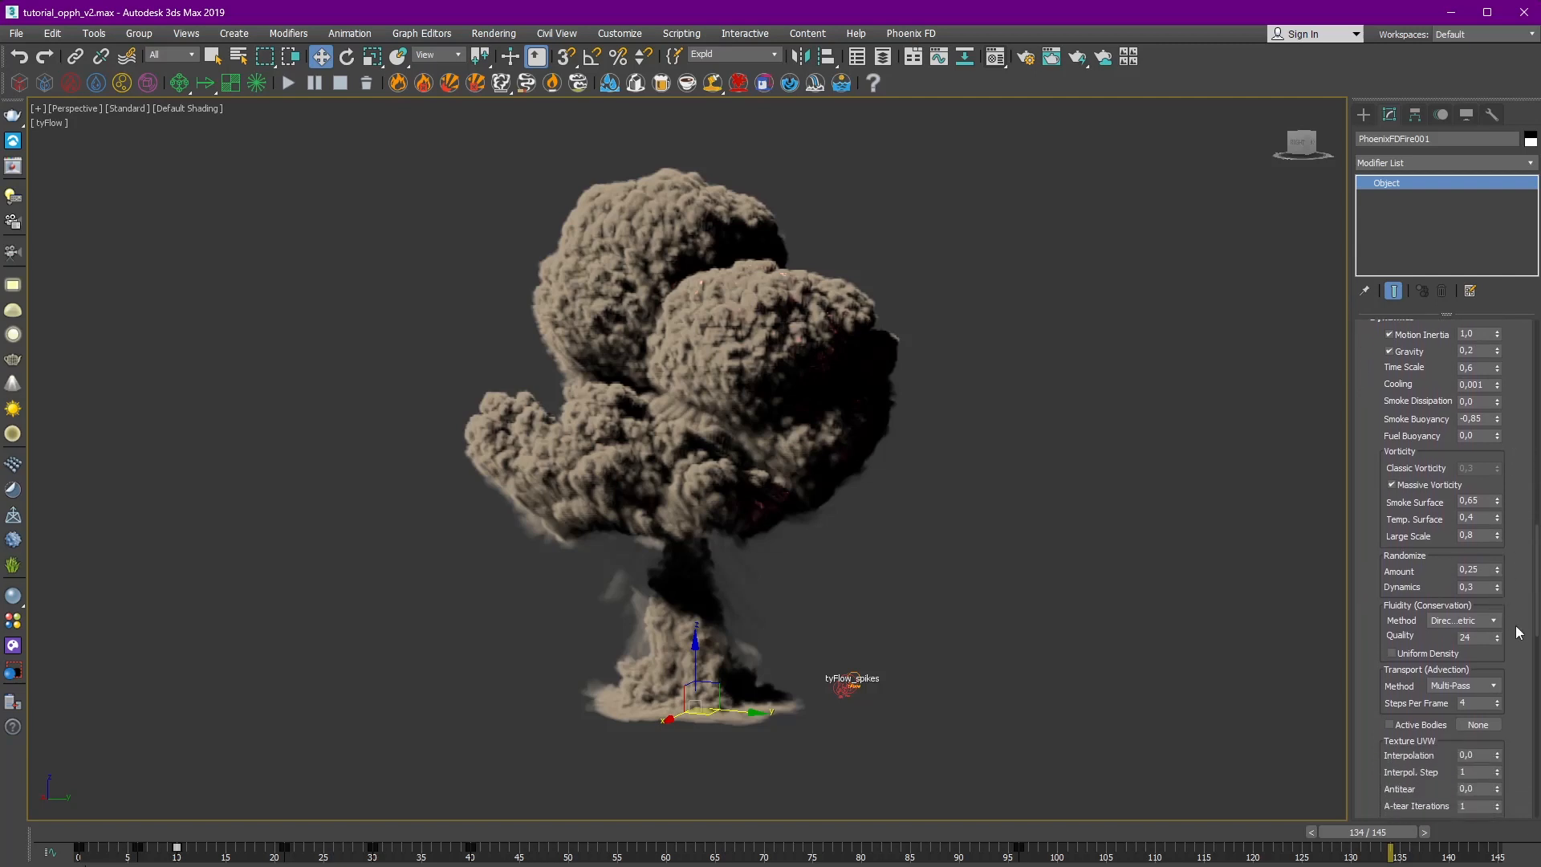
pyautogui.scroll(-3)
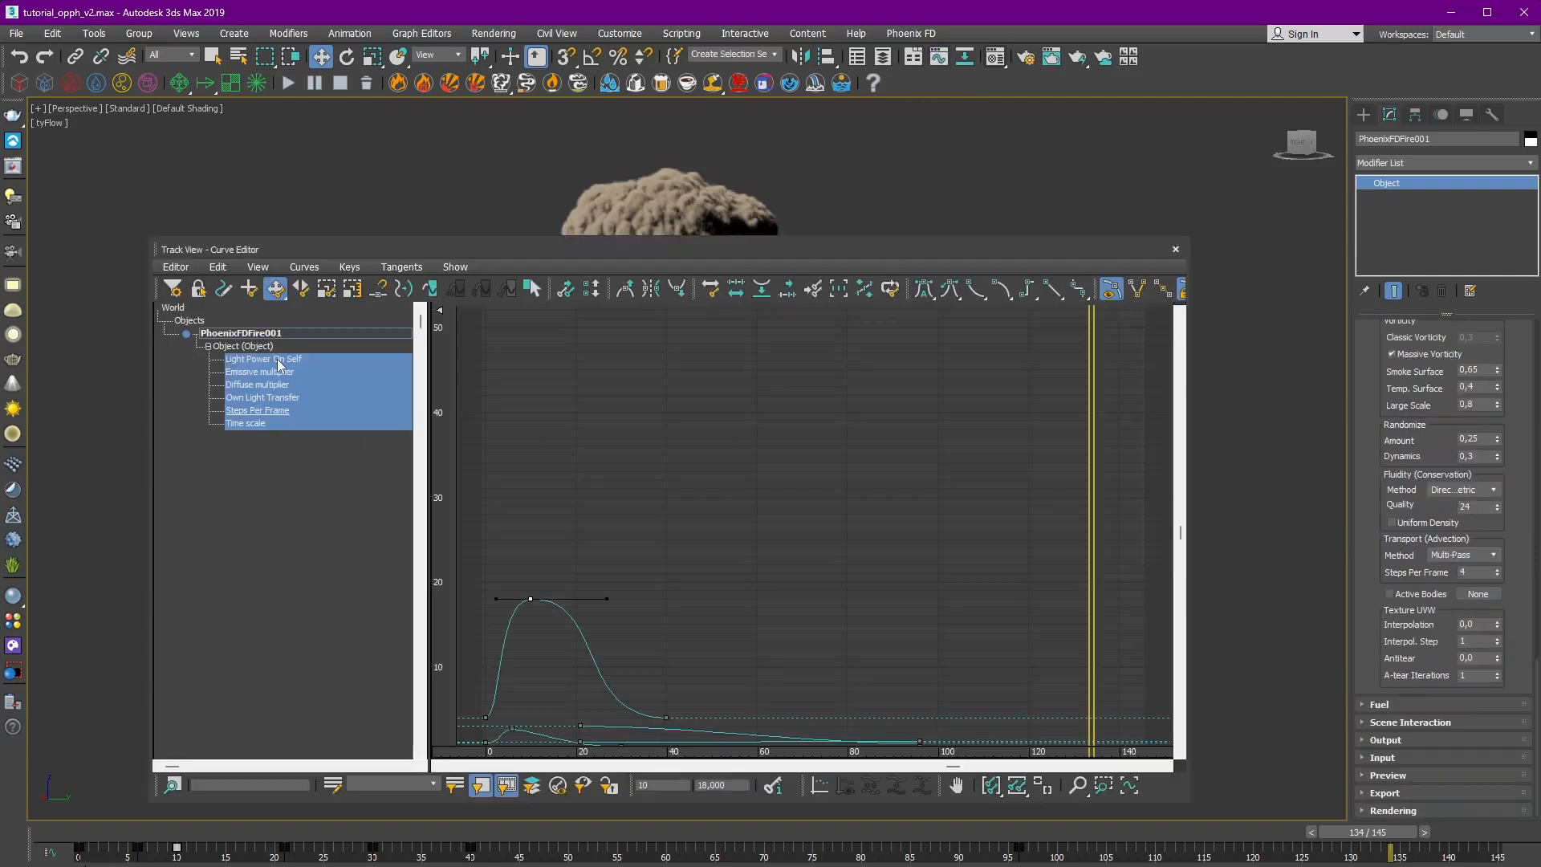
# View the Steps Per Frame and Time scale curves, then close the curve editor.
pyautogui.click(257, 410)
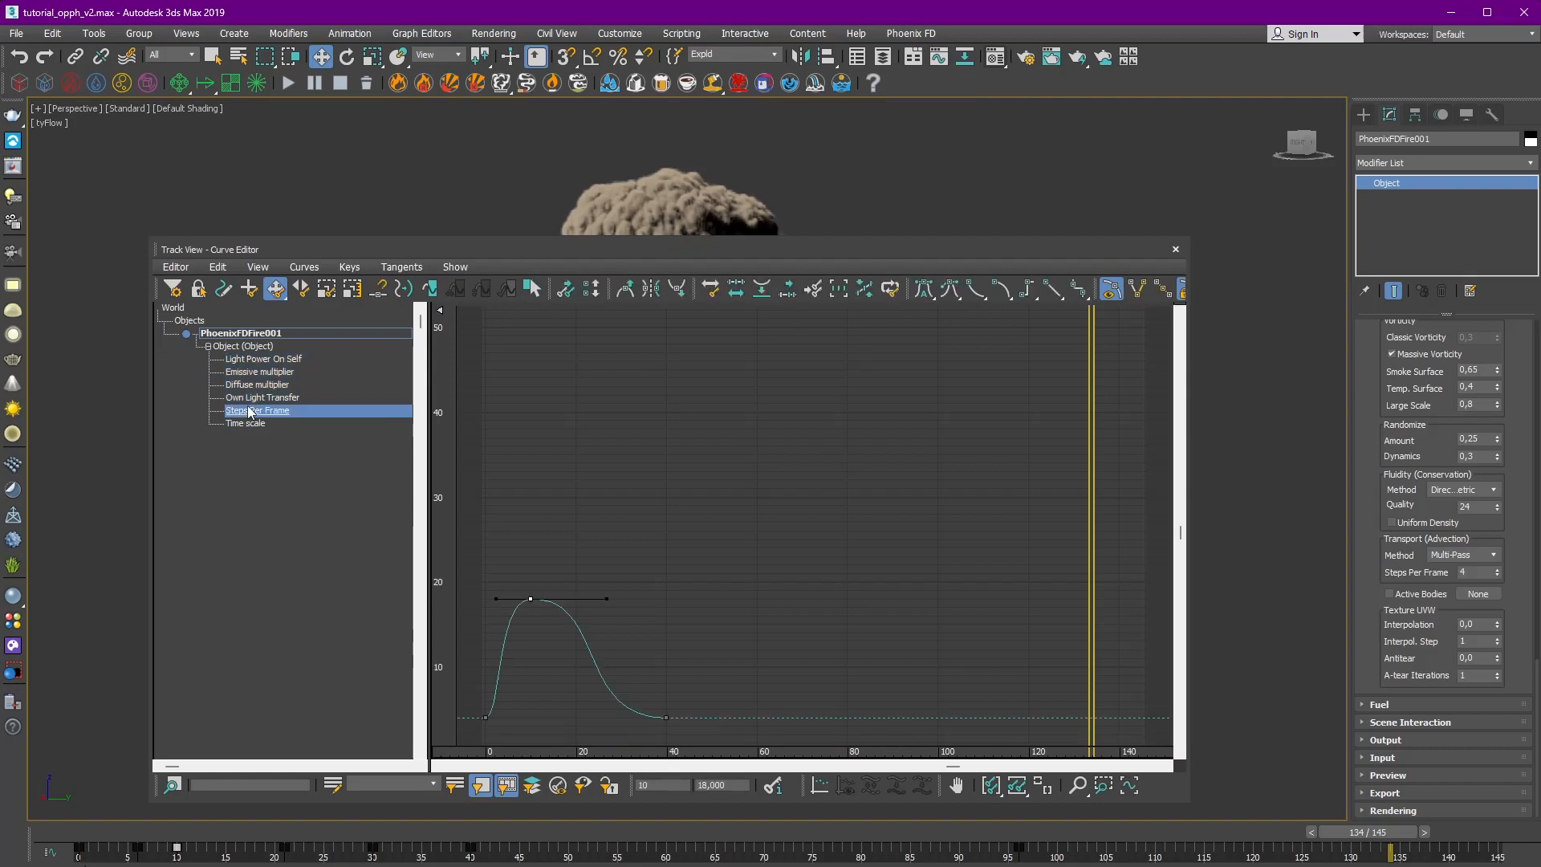
pyautogui.click(244, 422)
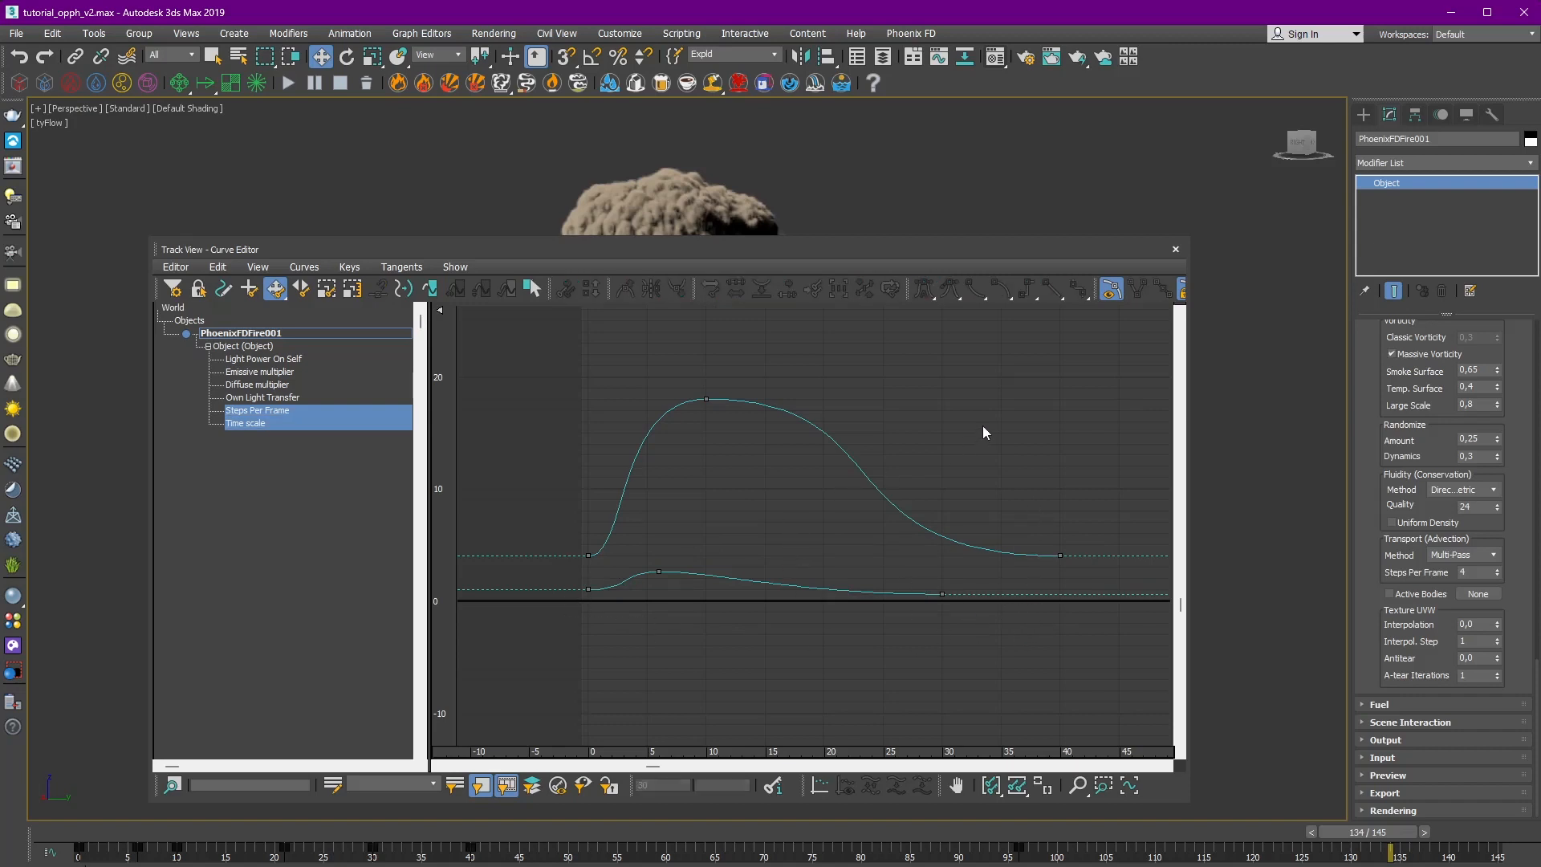
pyautogui.moveTo(1208, 258)
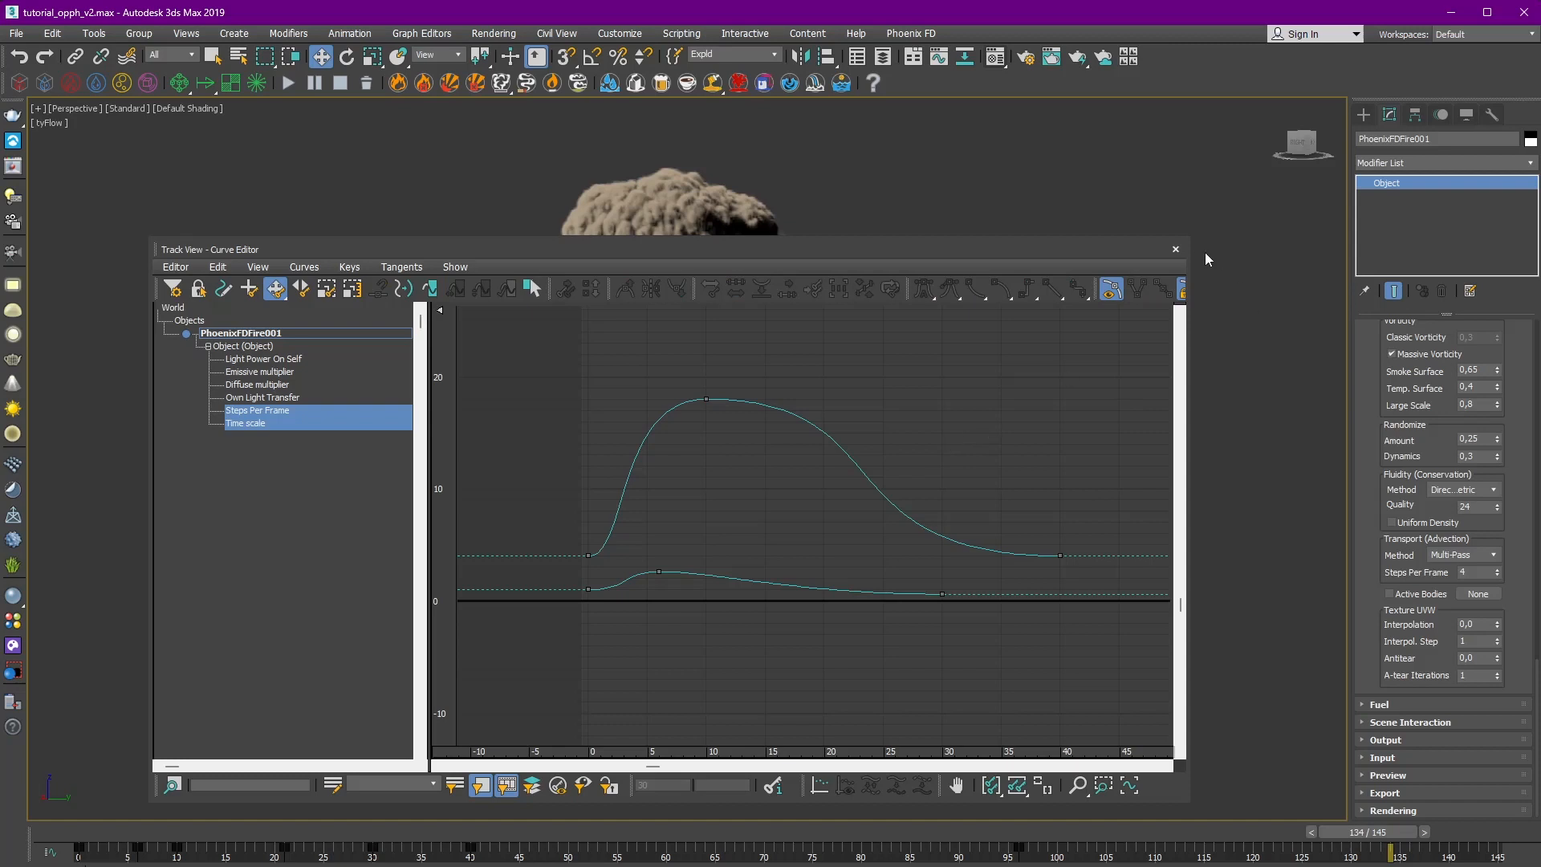
pyautogui.click(1175, 249)
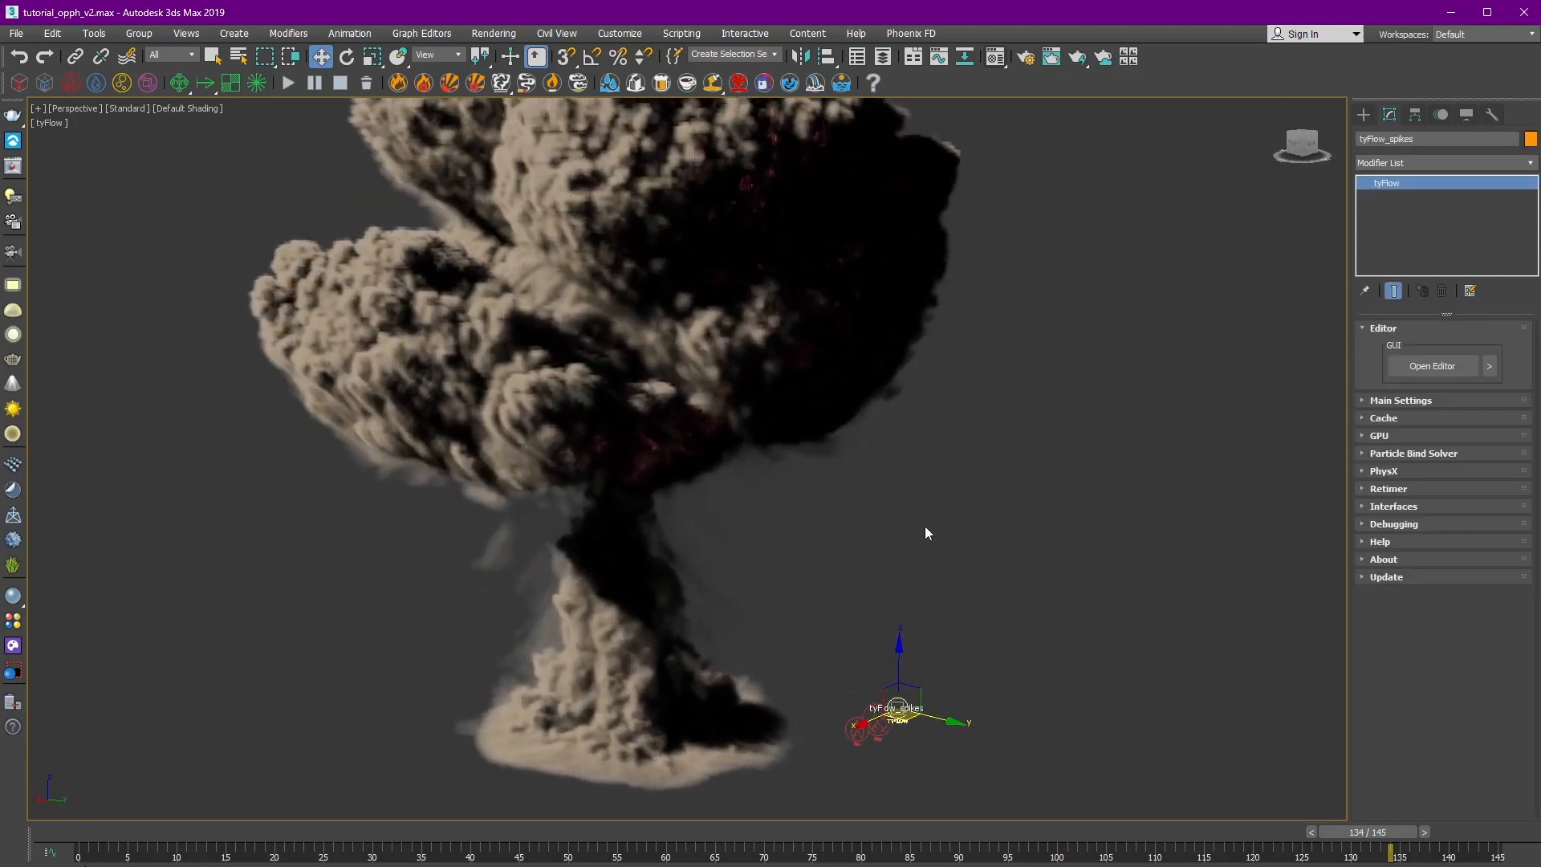
# Inspect the tyFlow_spikes operators: Birth, Position on Sphere001, Surface Force normals and Delete (Age).
pyautogui.click(1430, 366)
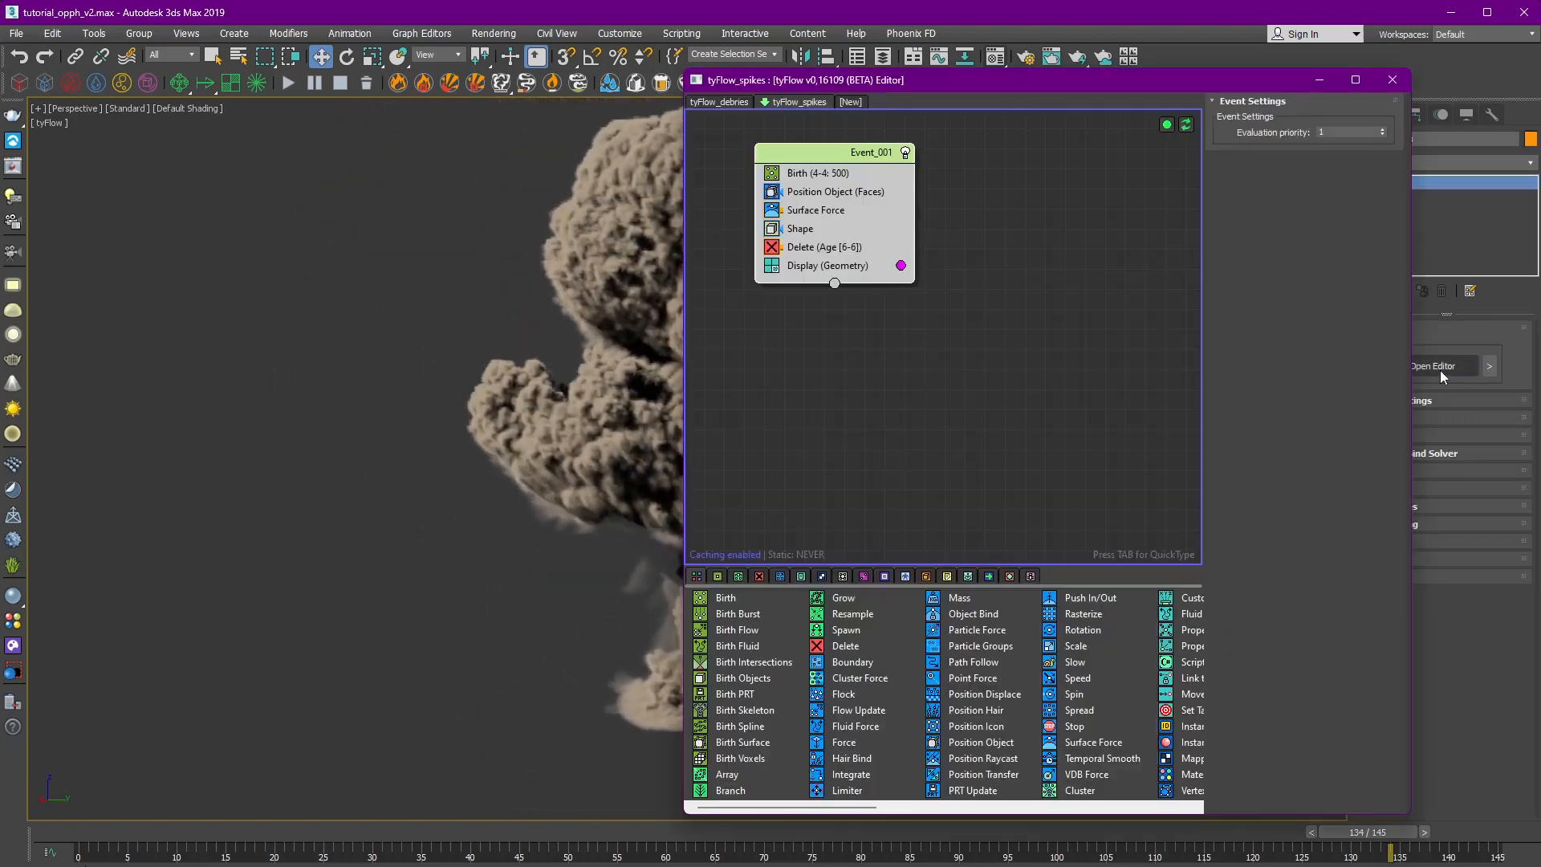
pyautogui.click(817, 174)
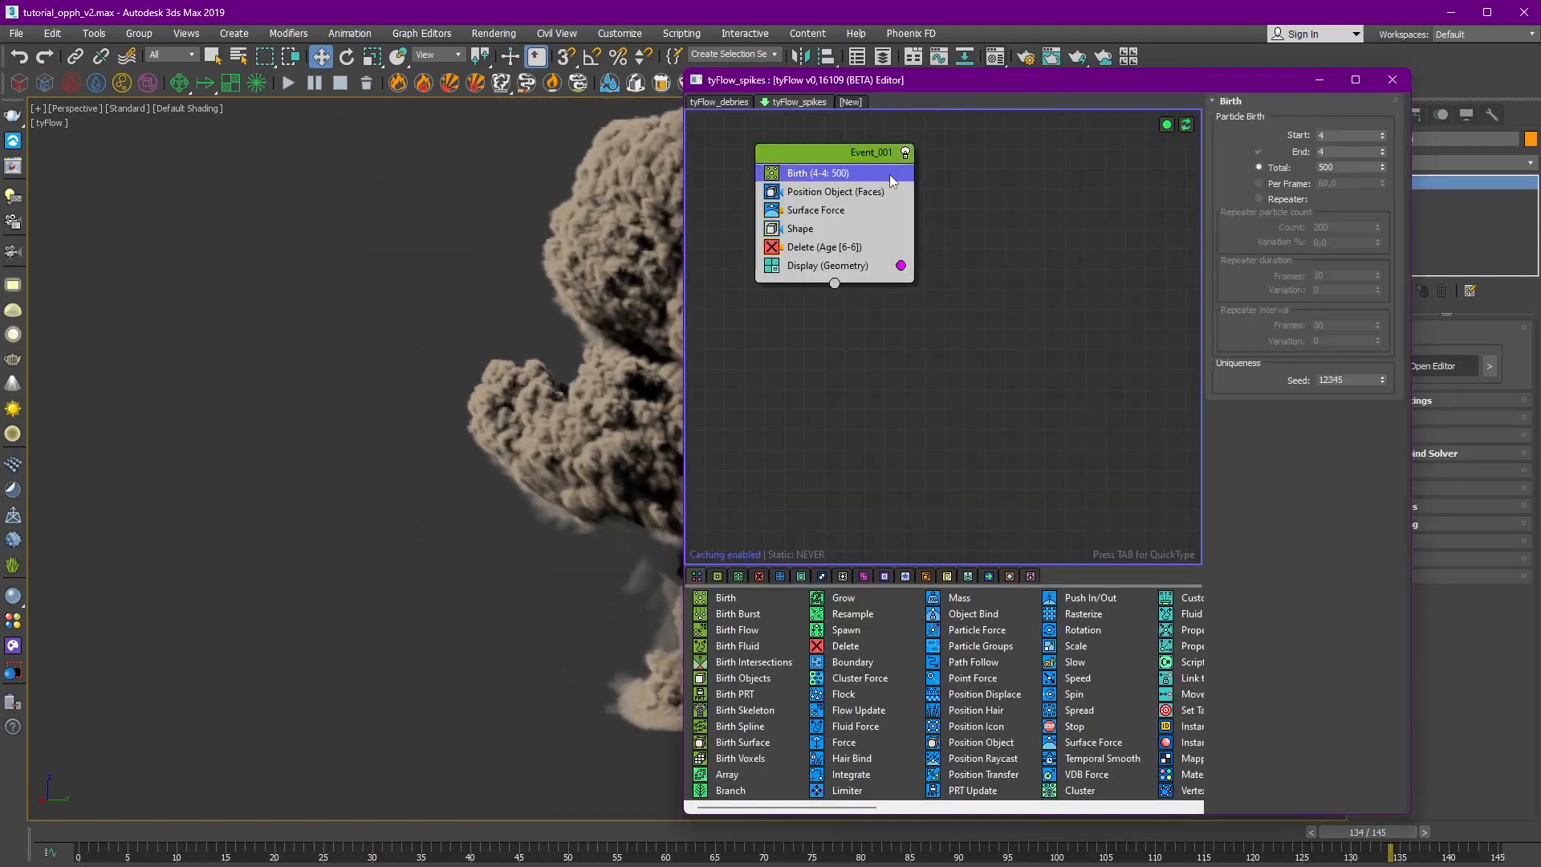
pyautogui.click(834, 192)
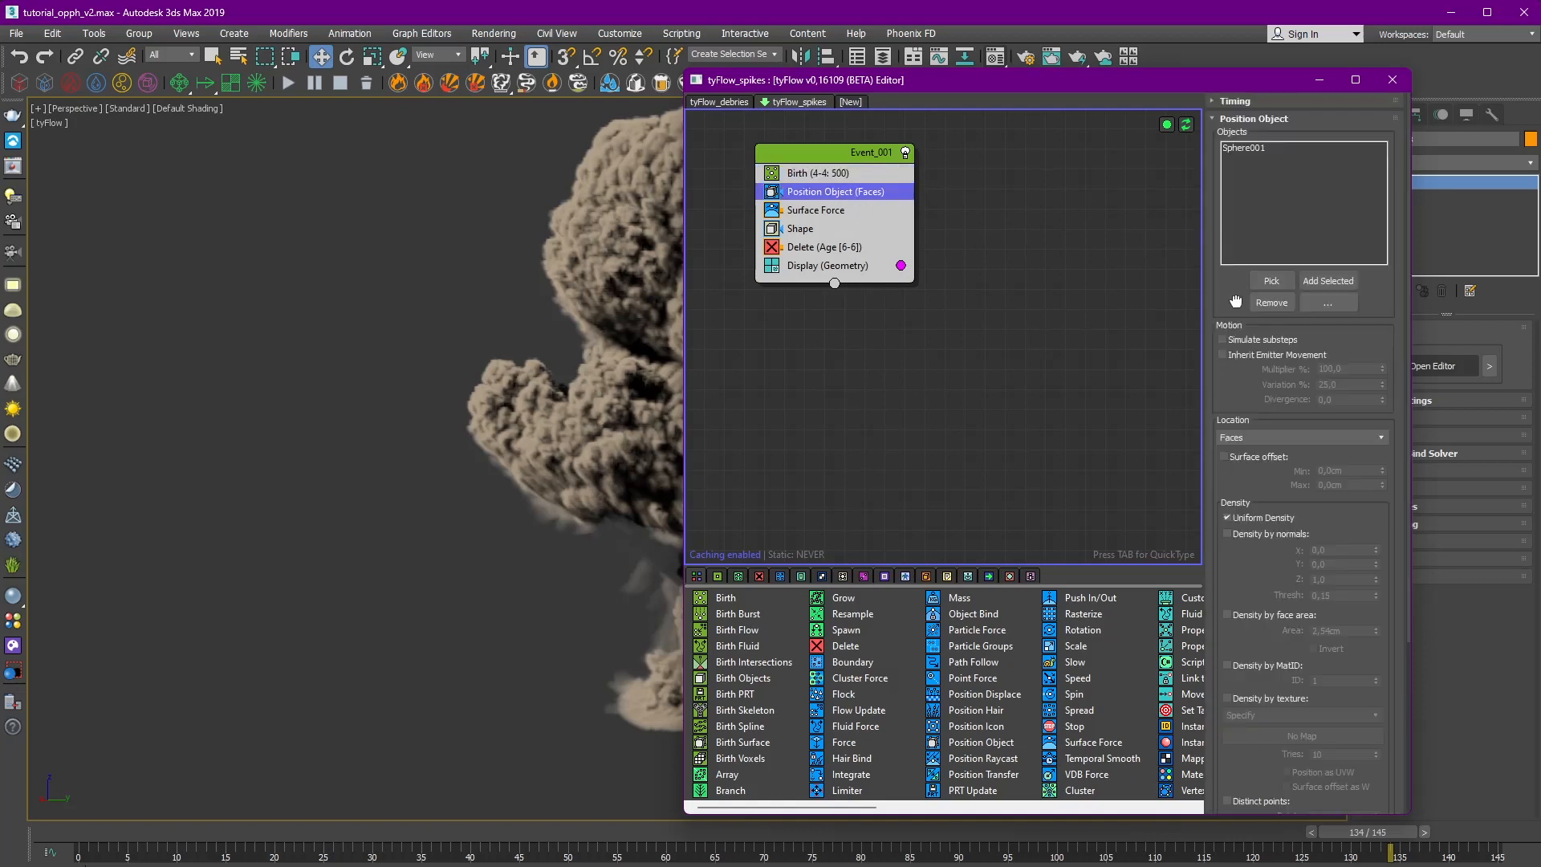
pyautogui.click(816, 208)
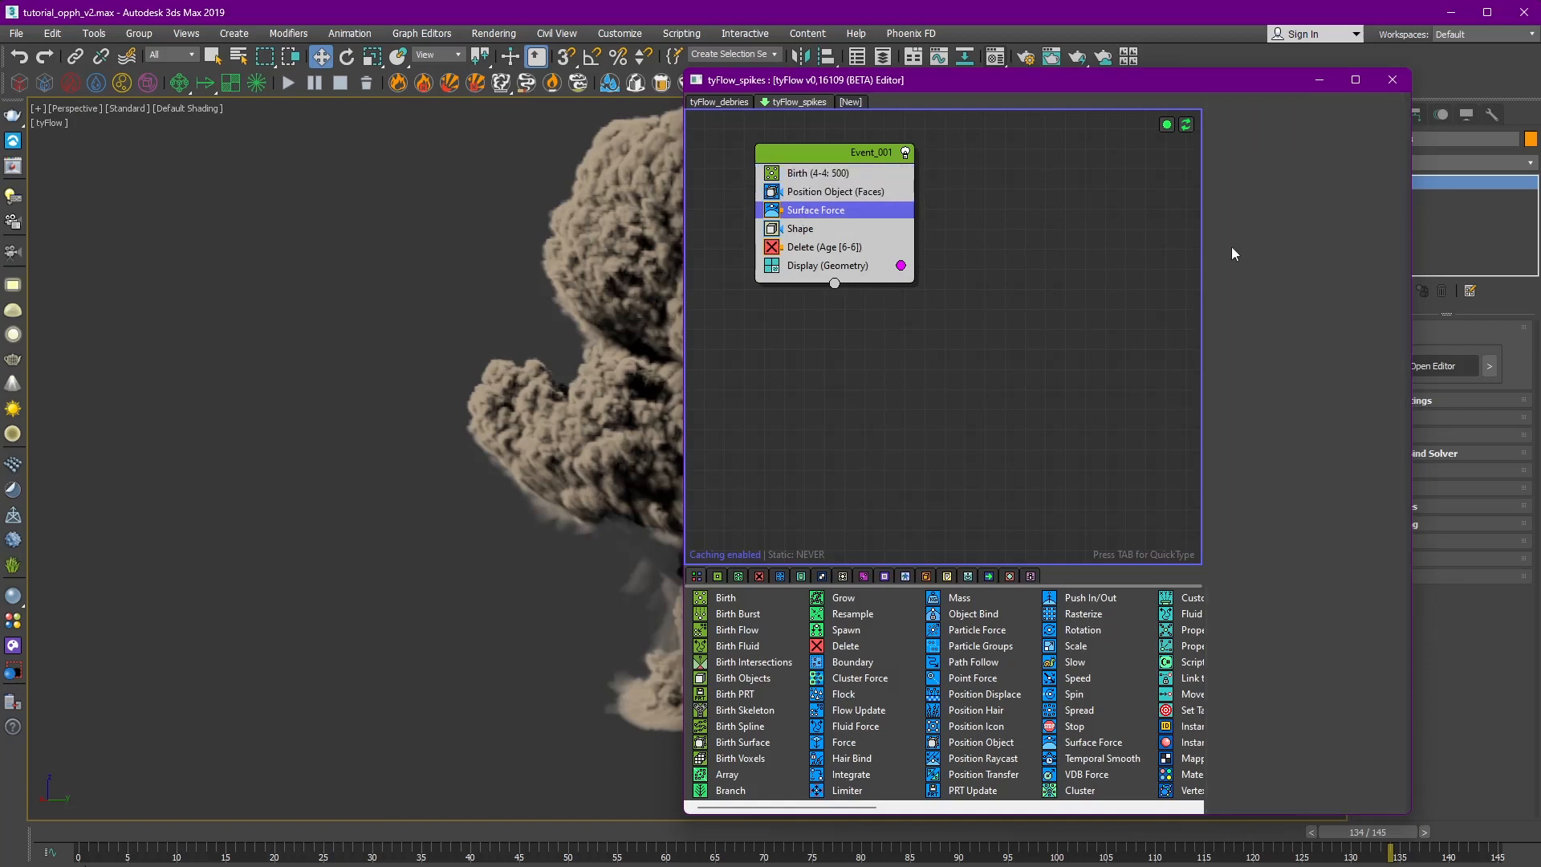
pyautogui.click(815, 208)
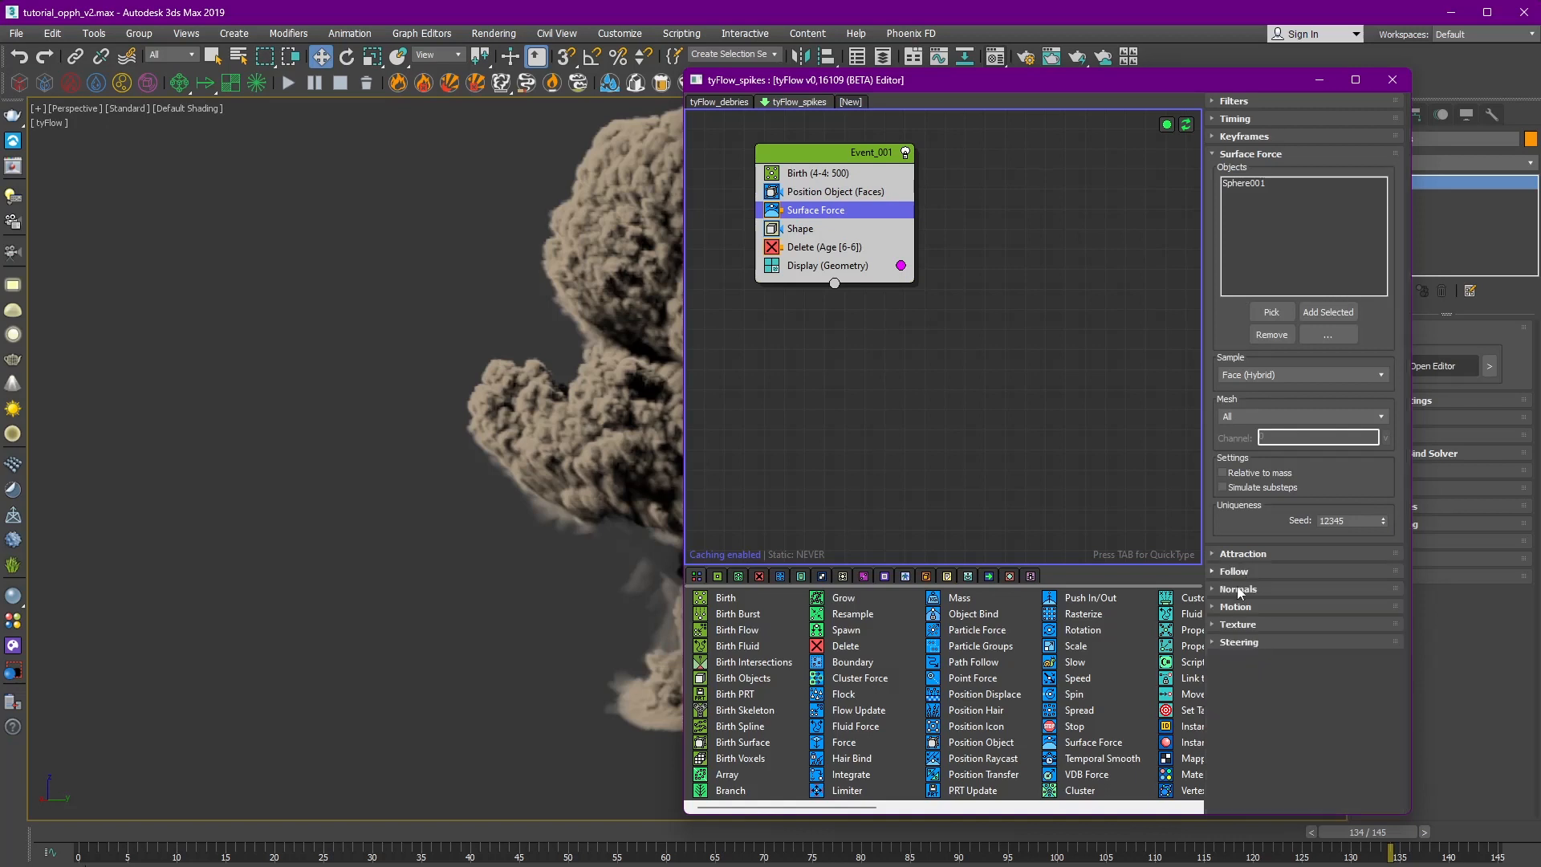
pyautogui.click(1239, 589)
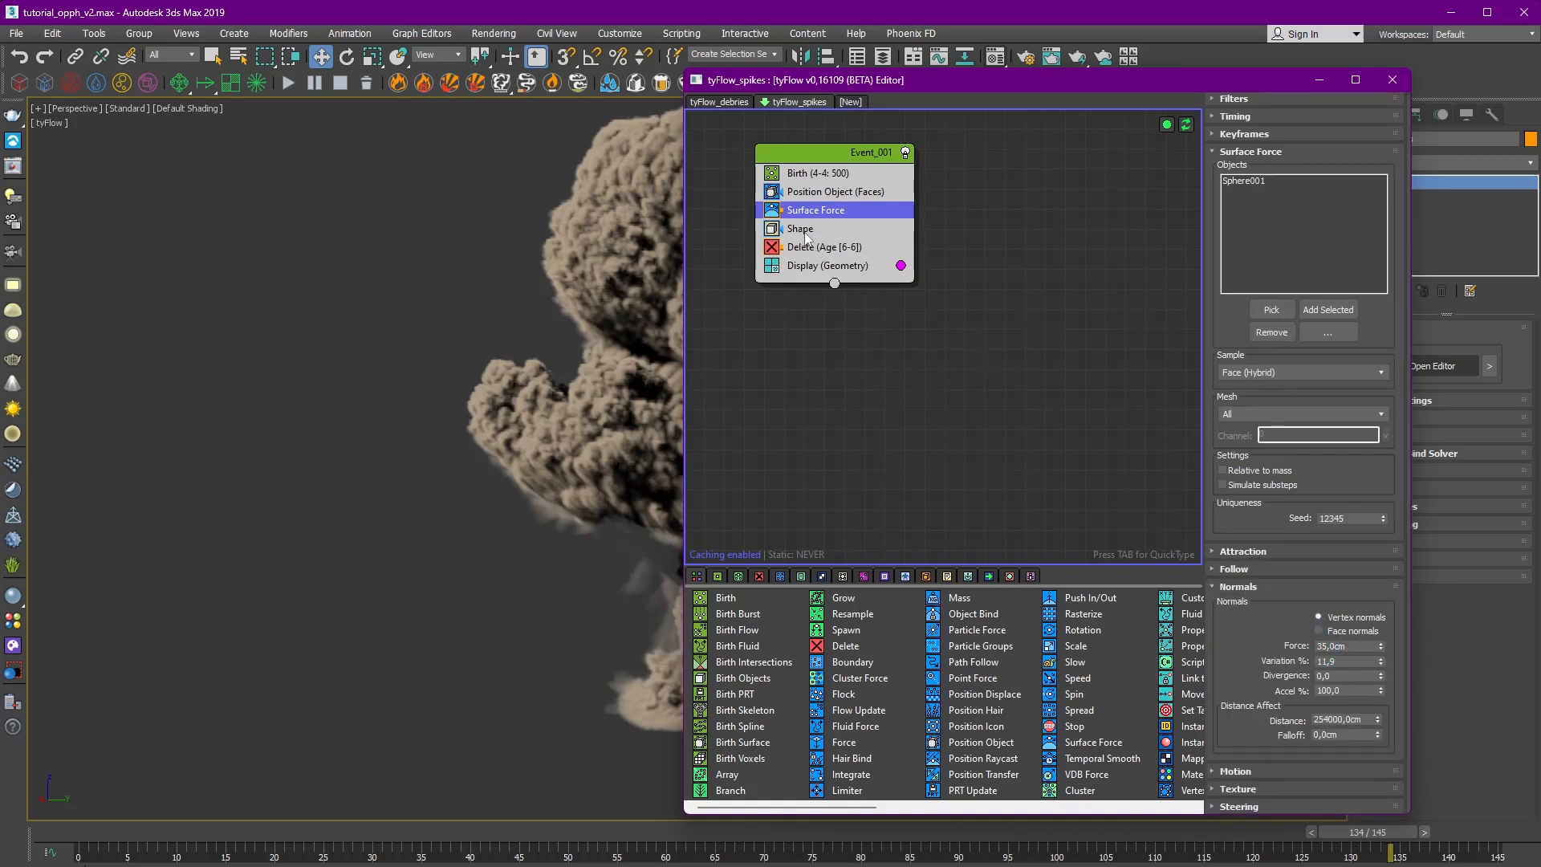
pyautogui.click(800, 228)
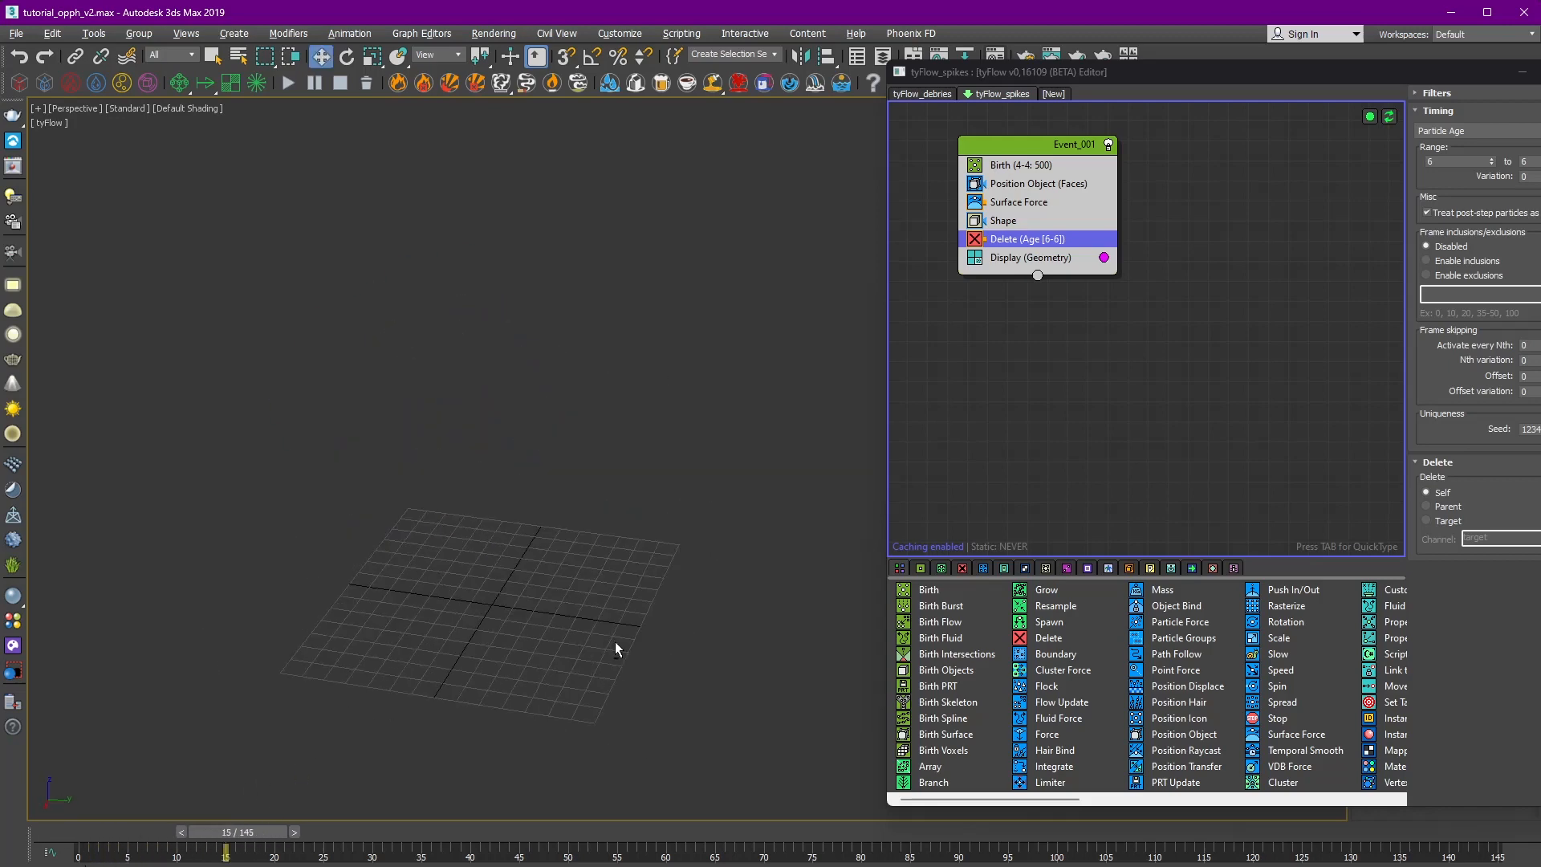
# Scrub the timeline to frame 66 to watch the mushroom form, then close the flow editor.
pyautogui.moveTo(225, 848); pyautogui.dragTo(180, 848)
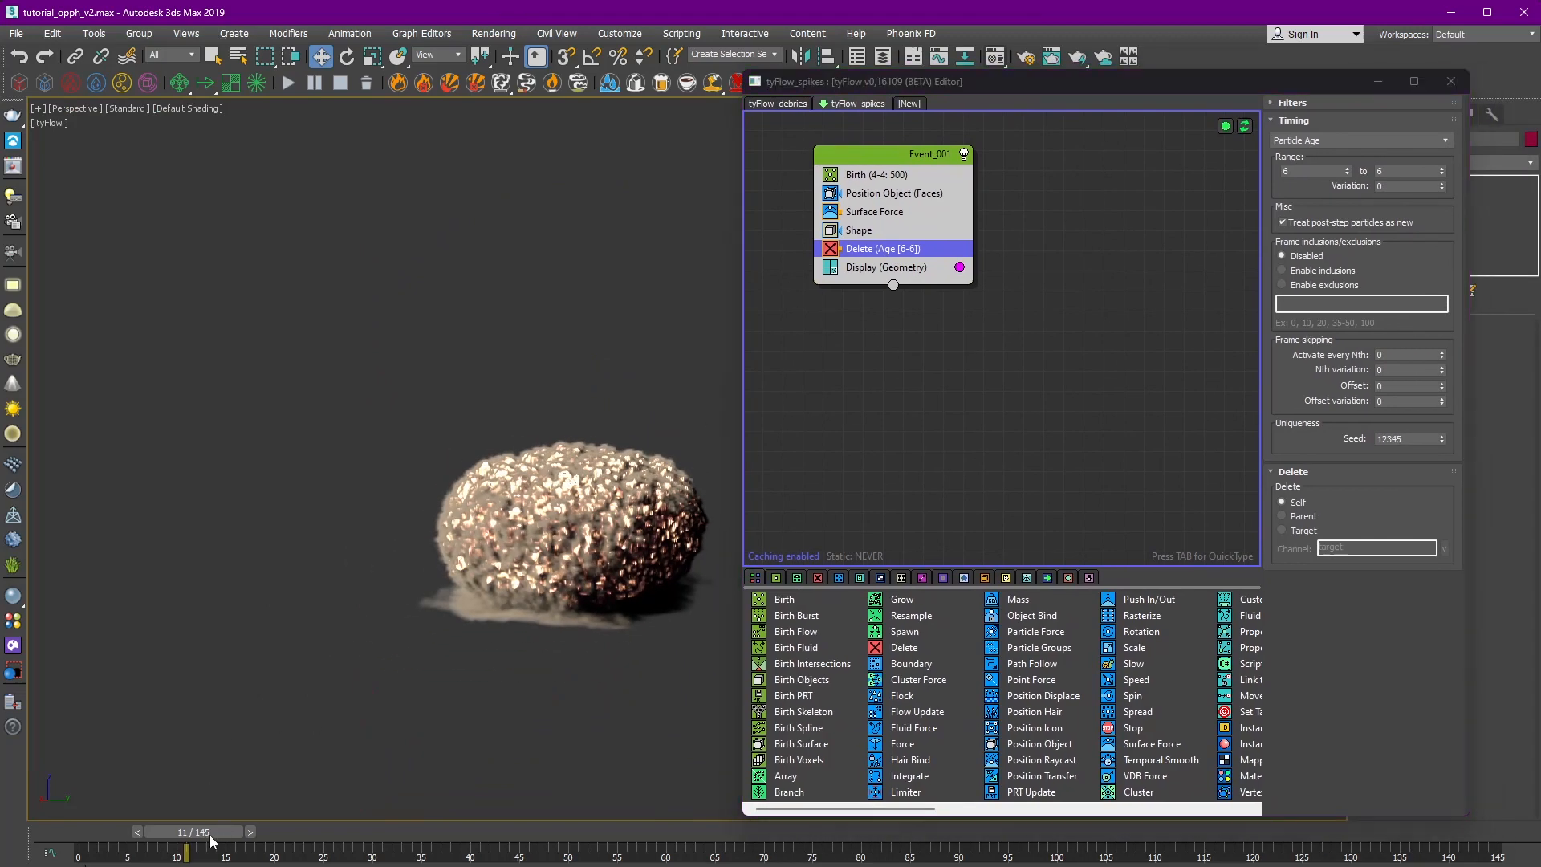
pyautogui.moveTo(181, 831); pyautogui.dragTo(713, 832)
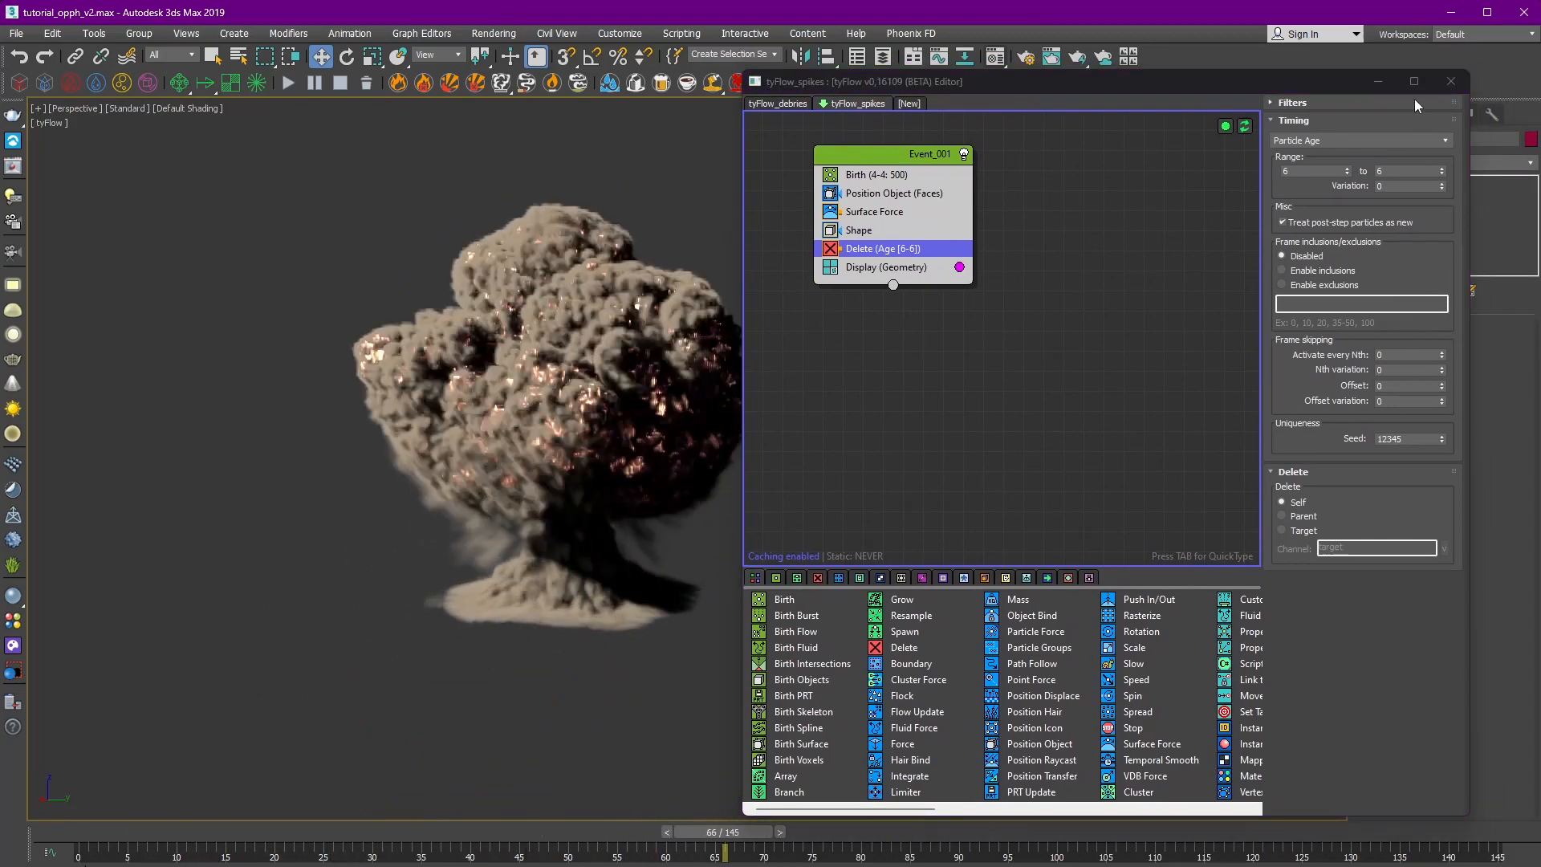
pyautogui.click(1448, 80)
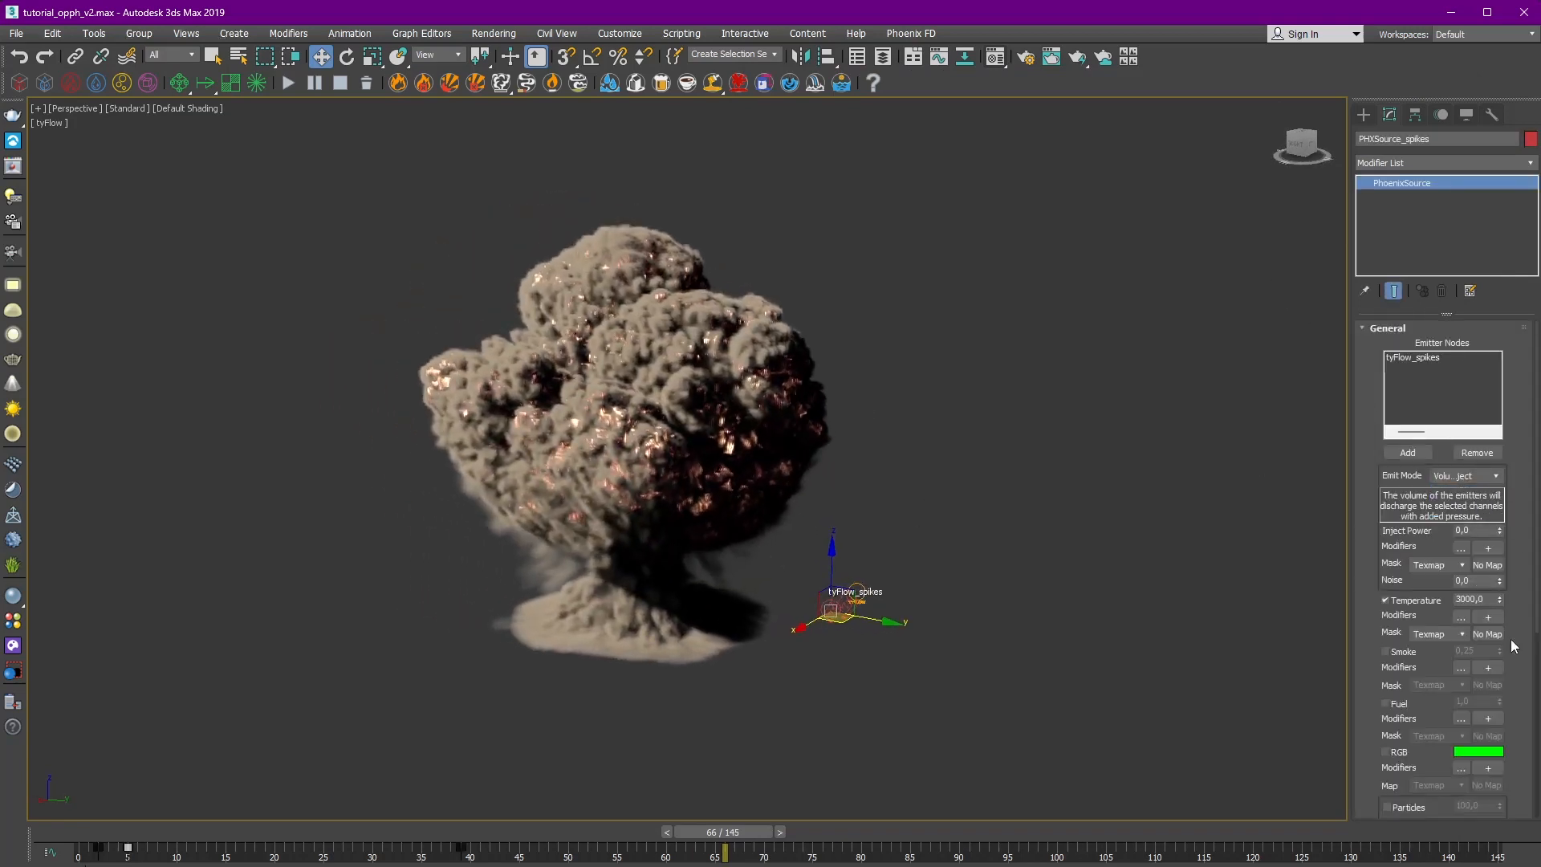
# Read PHXSource_spikes' Inject Power curve at frame 7 and select the keys around its 150 peak.
pyautogui.scroll(-3)
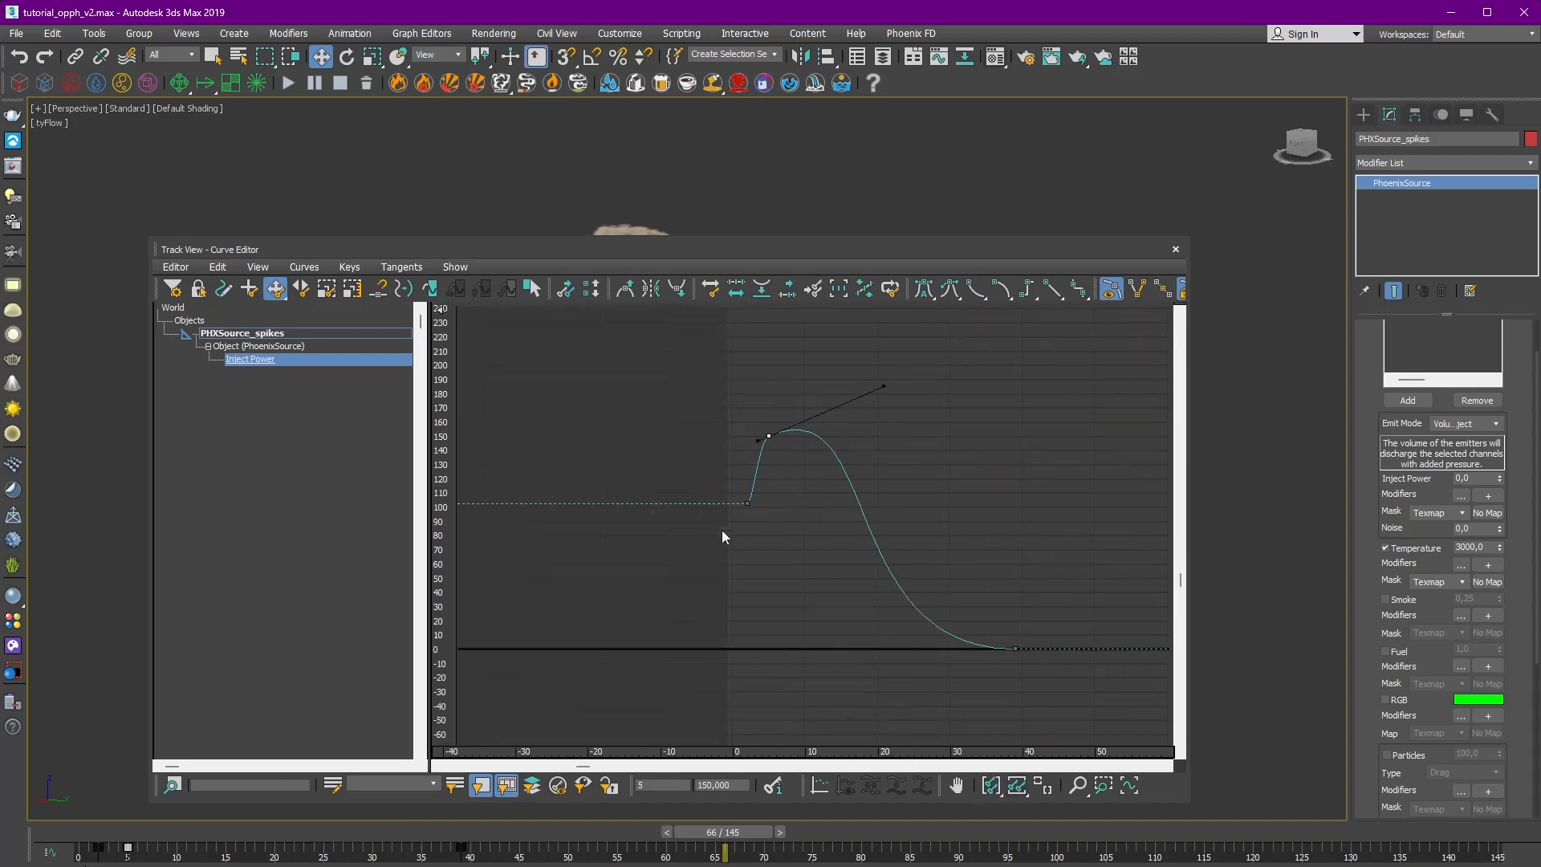
pyautogui.moveTo(722, 847); pyautogui.dragTo(147, 847)
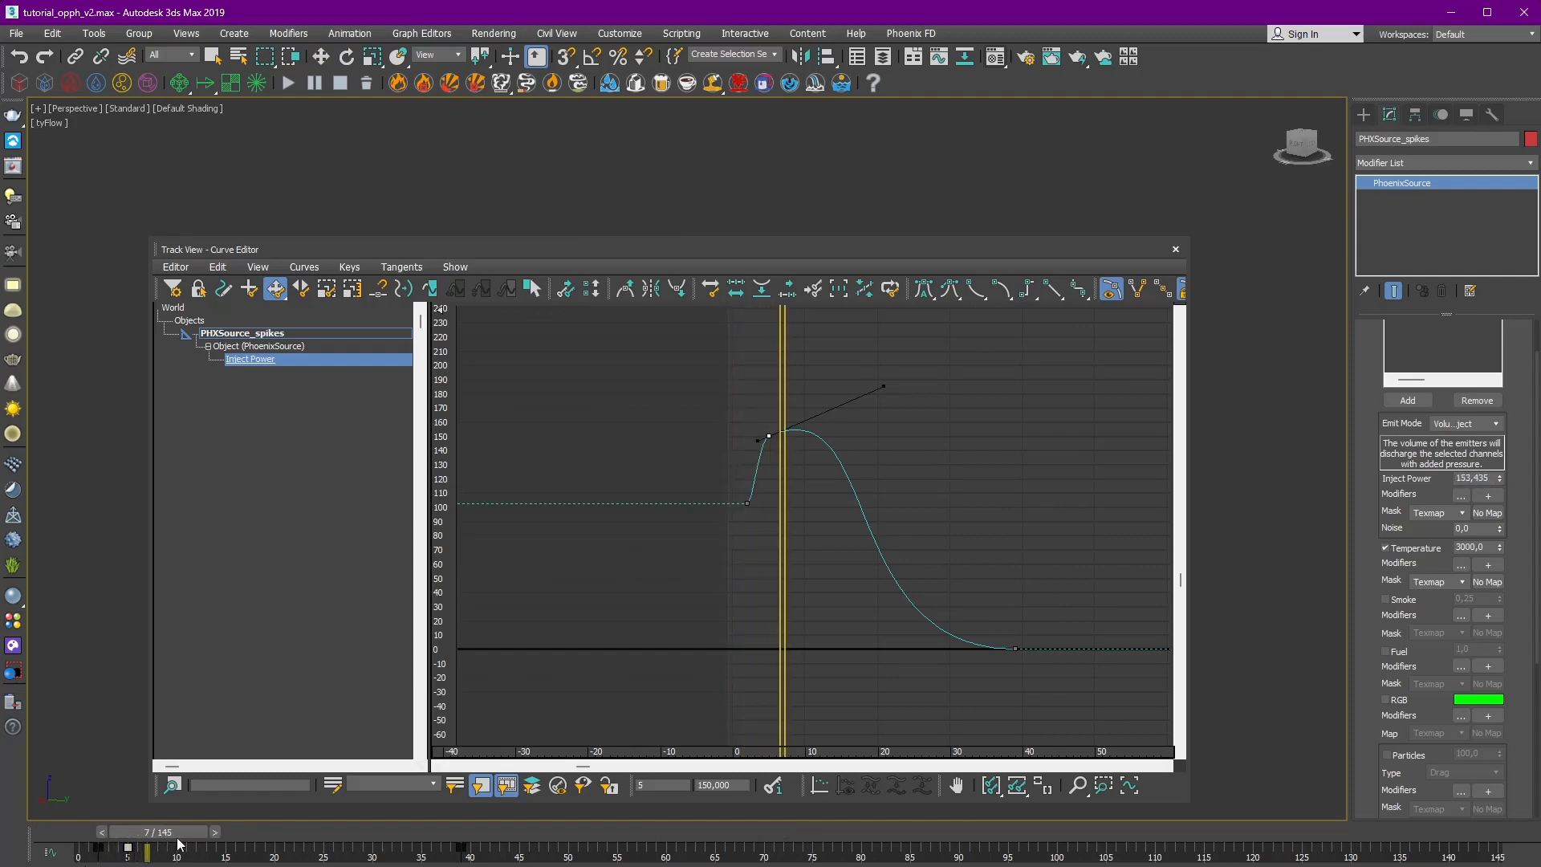
pyautogui.moveTo(146, 847); pyautogui.dragTo(236, 848)
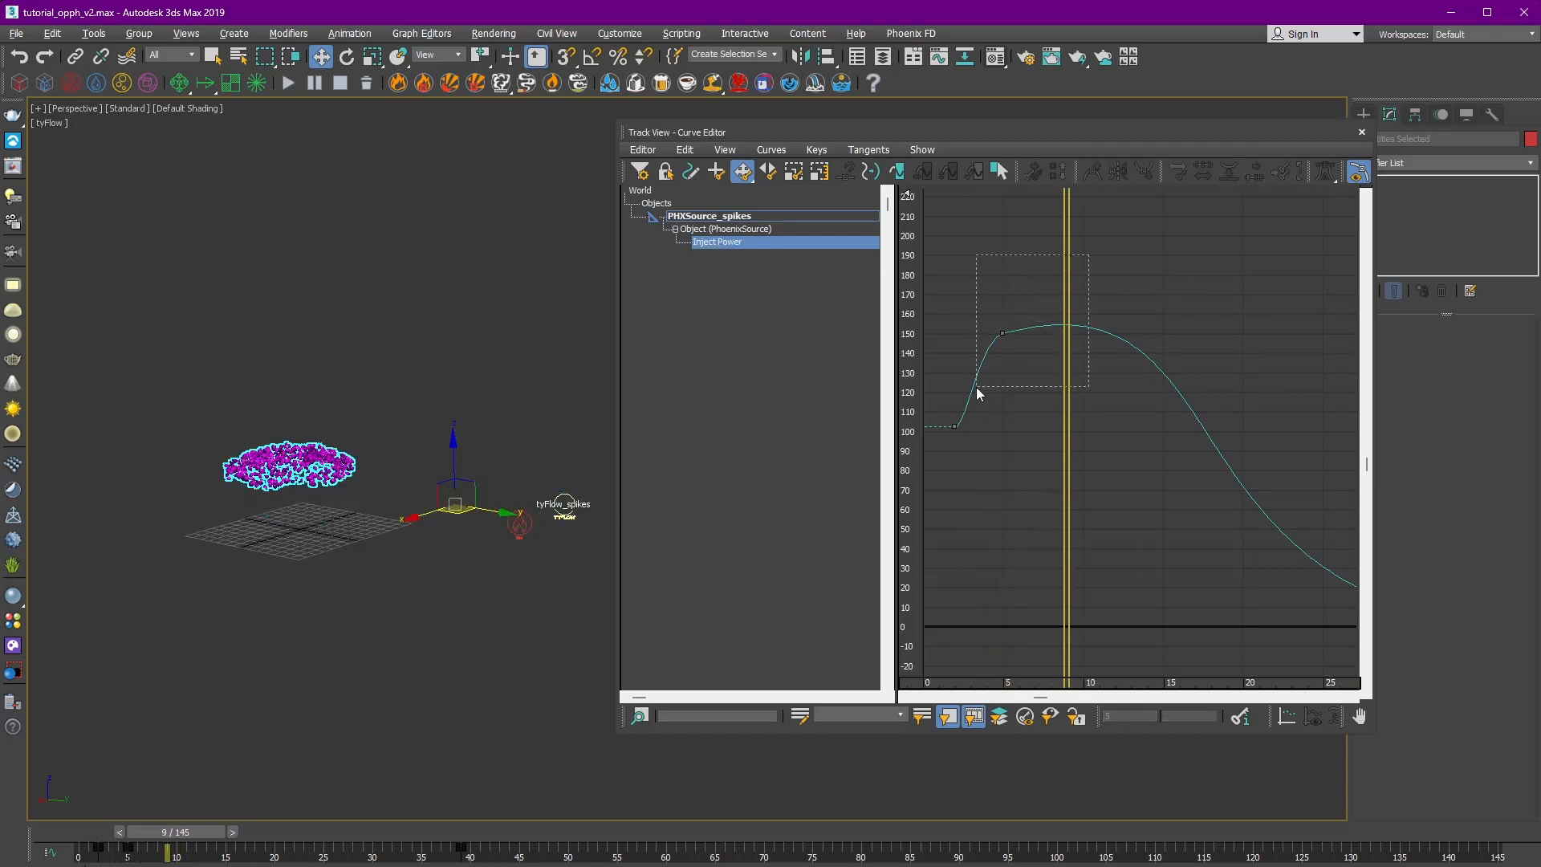
pyautogui.click(1359, 132)
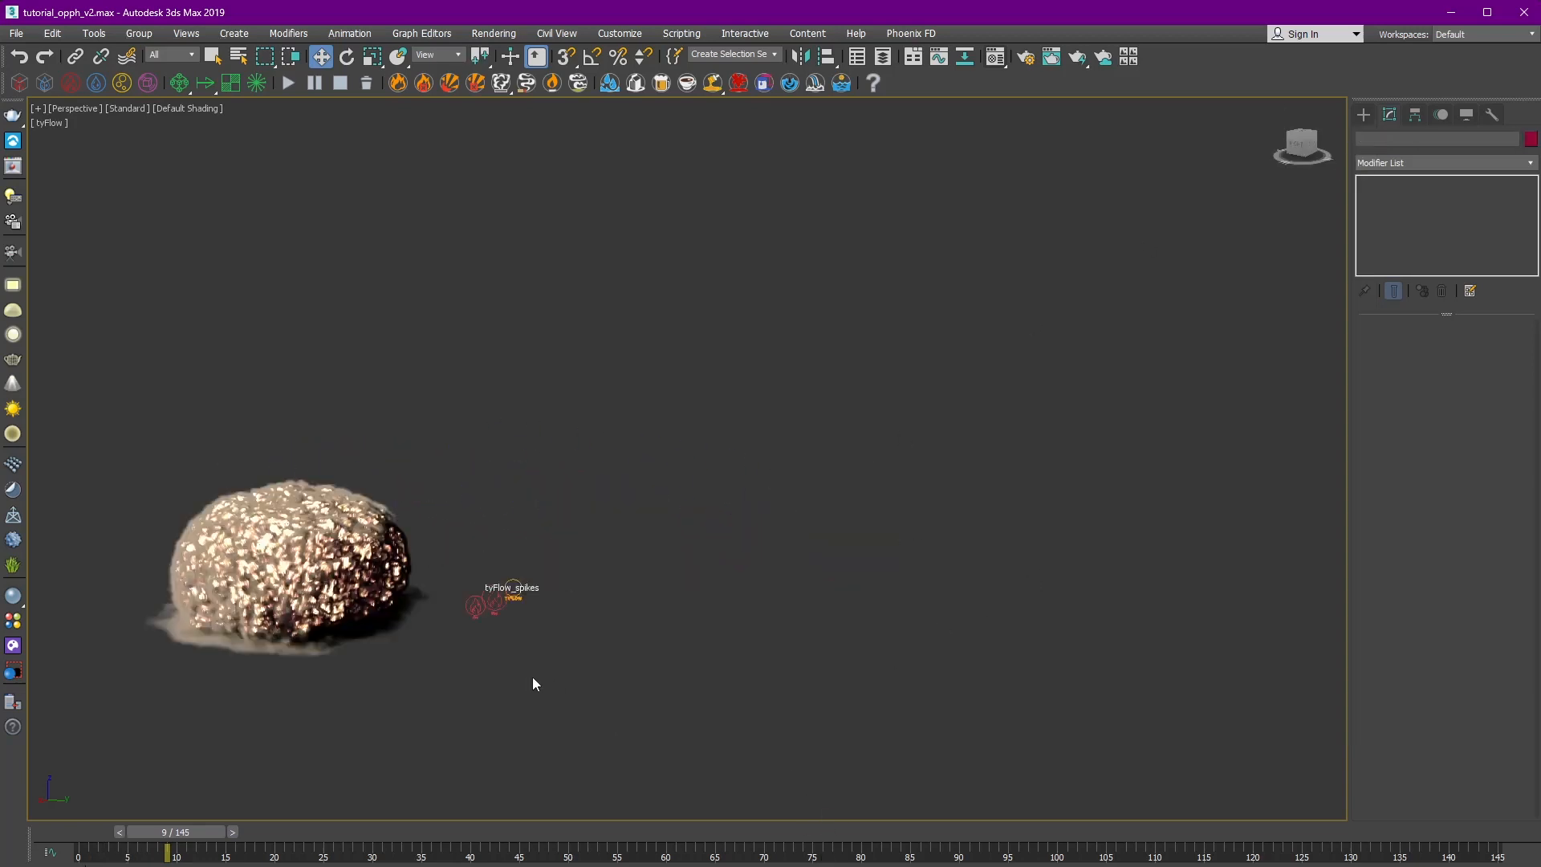
# Inspect PHXSource_base's Outgoing Velocity curve fading by frame 20 and scrub the base eruption.
pyautogui.click(497, 599)
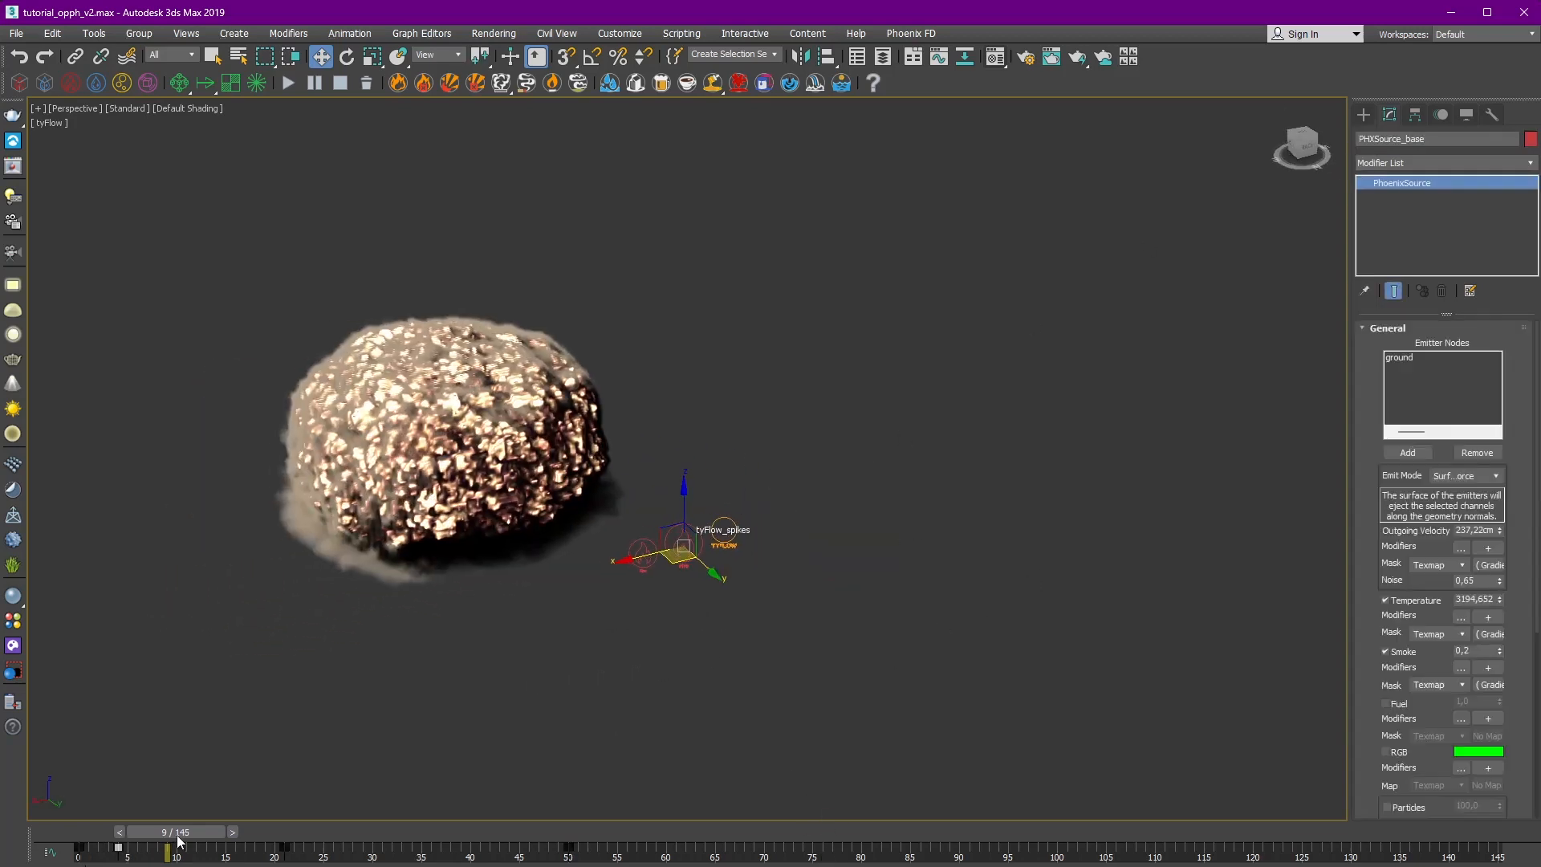
pyautogui.moveTo(167, 842); pyautogui.dragTo(371, 843)
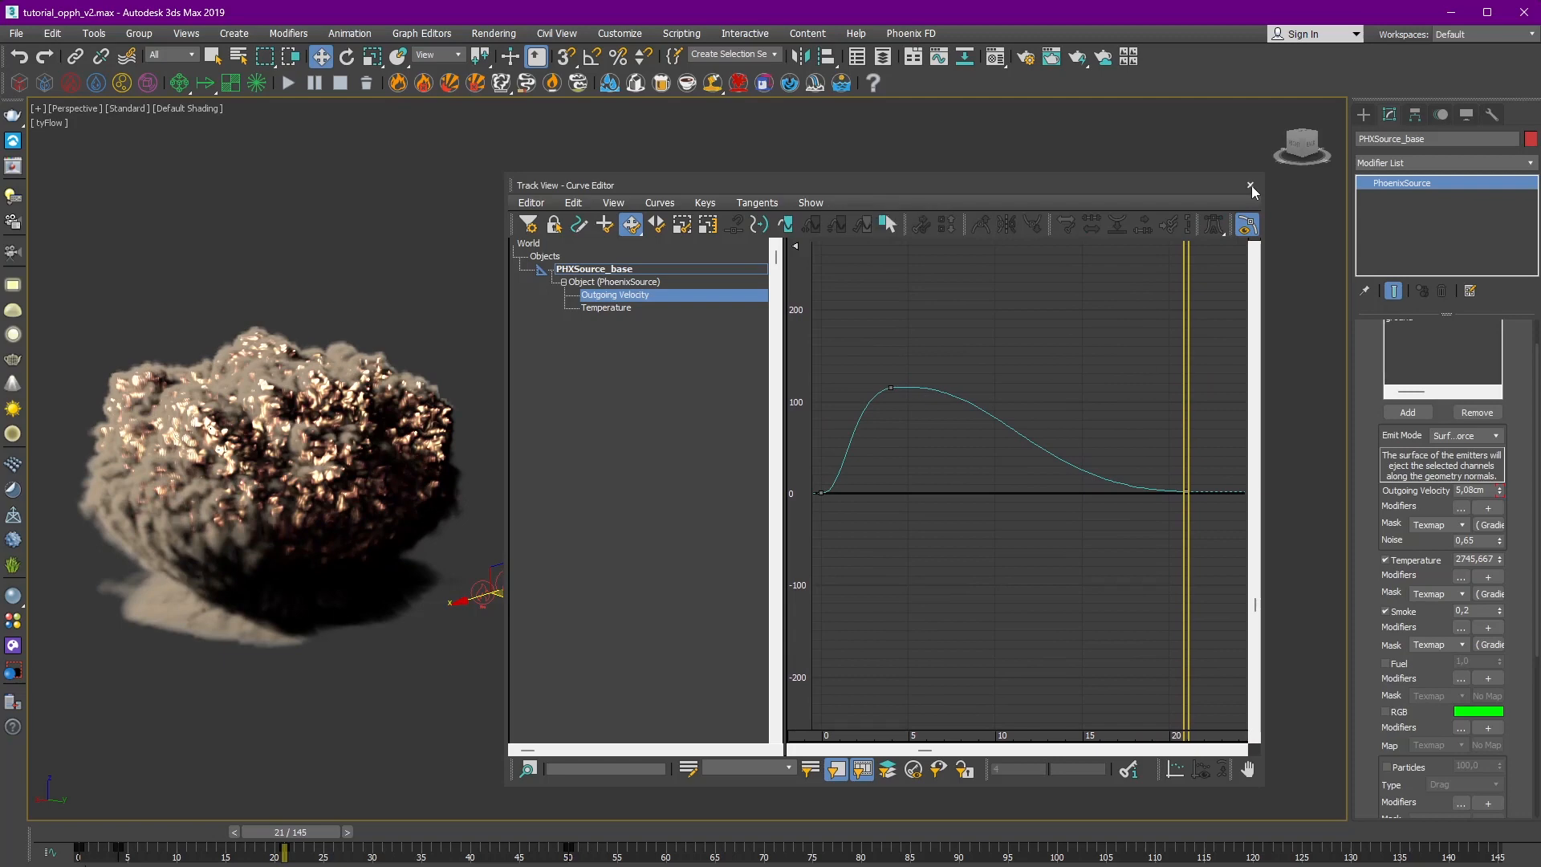
pyautogui.click(1252, 186)
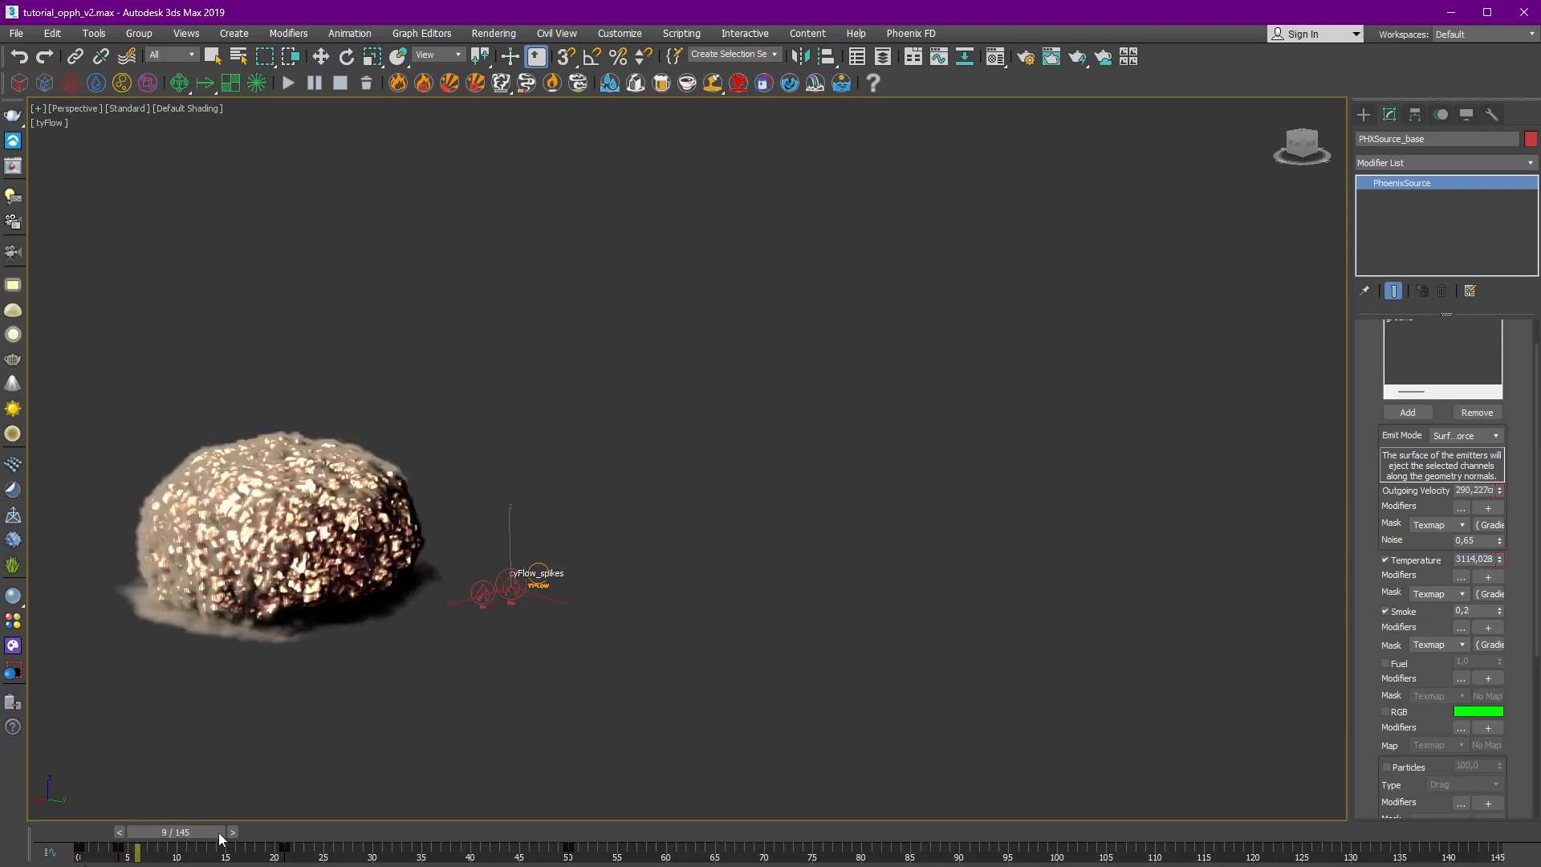
pyautogui.moveTo(138, 850); pyautogui.dragTo(532, 851)
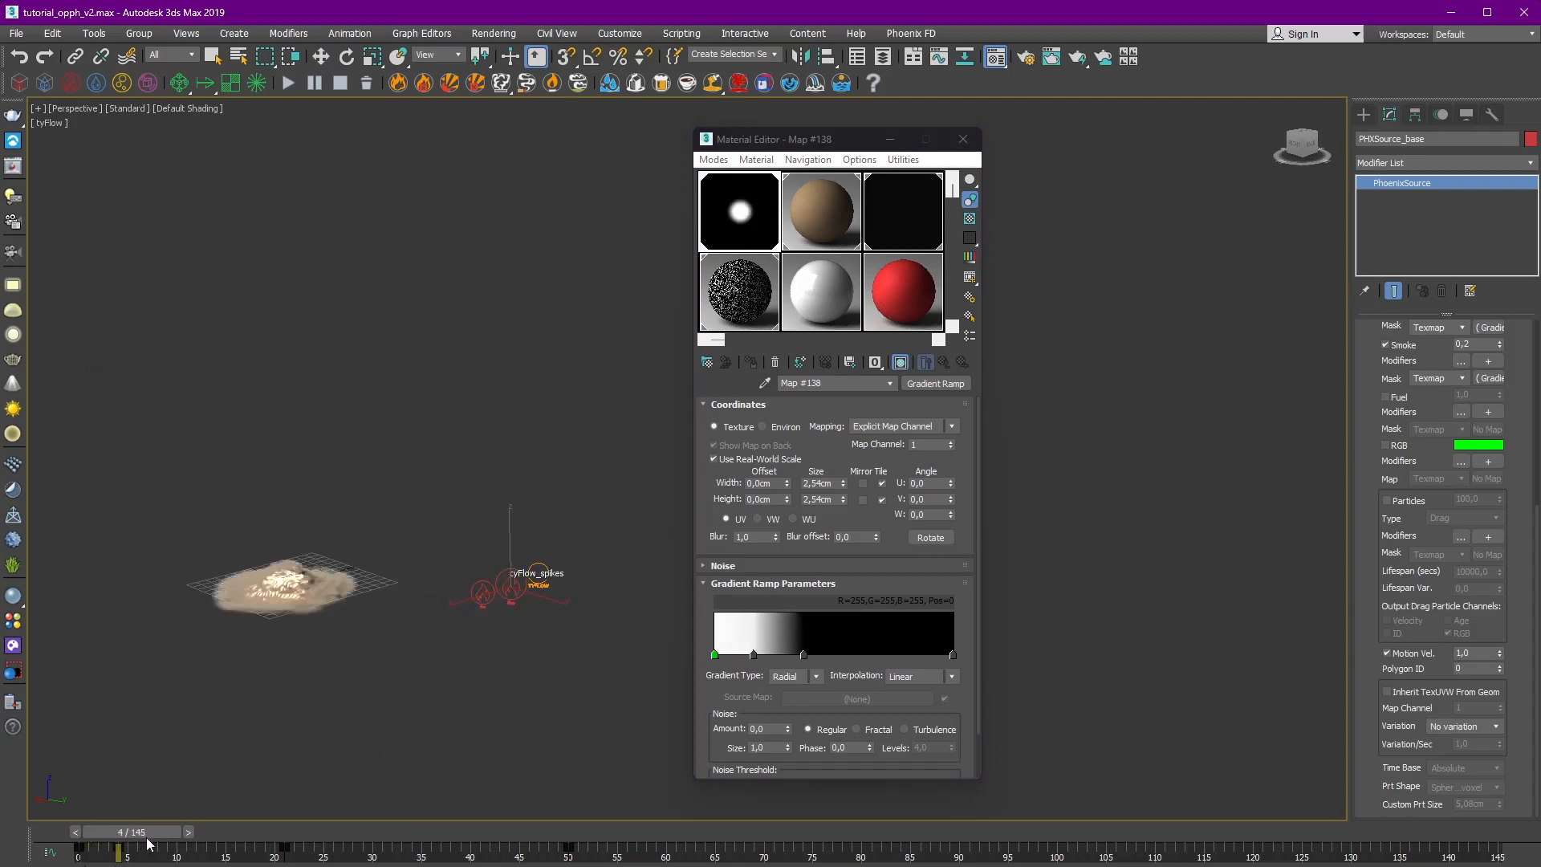
pyautogui.moveTo(117, 849); pyautogui.dragTo(253, 849)
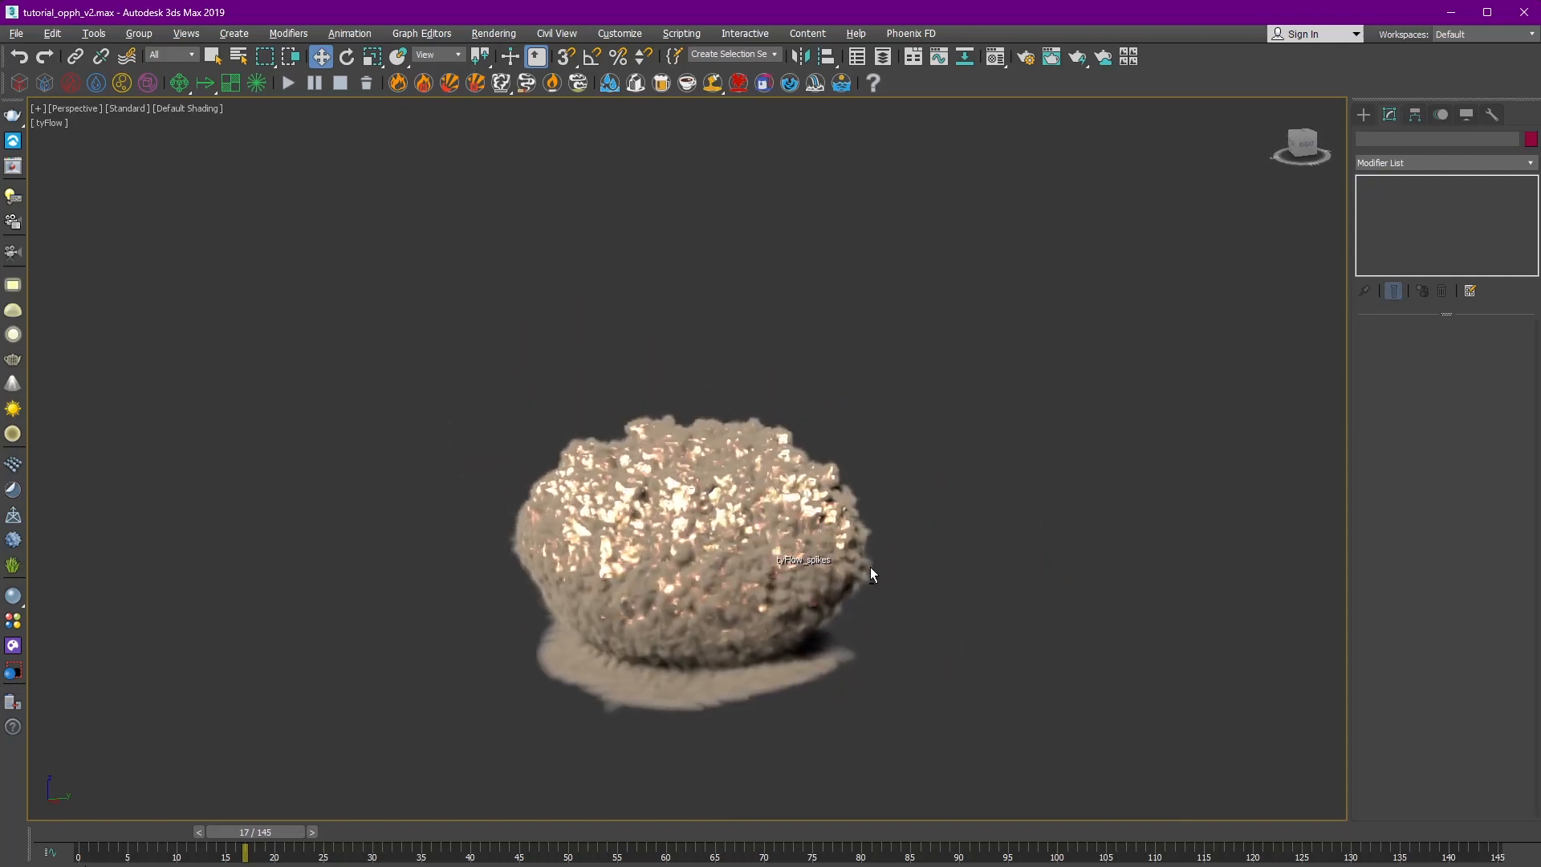
pyautogui.moveTo(244, 848); pyautogui.dragTo(538, 848)
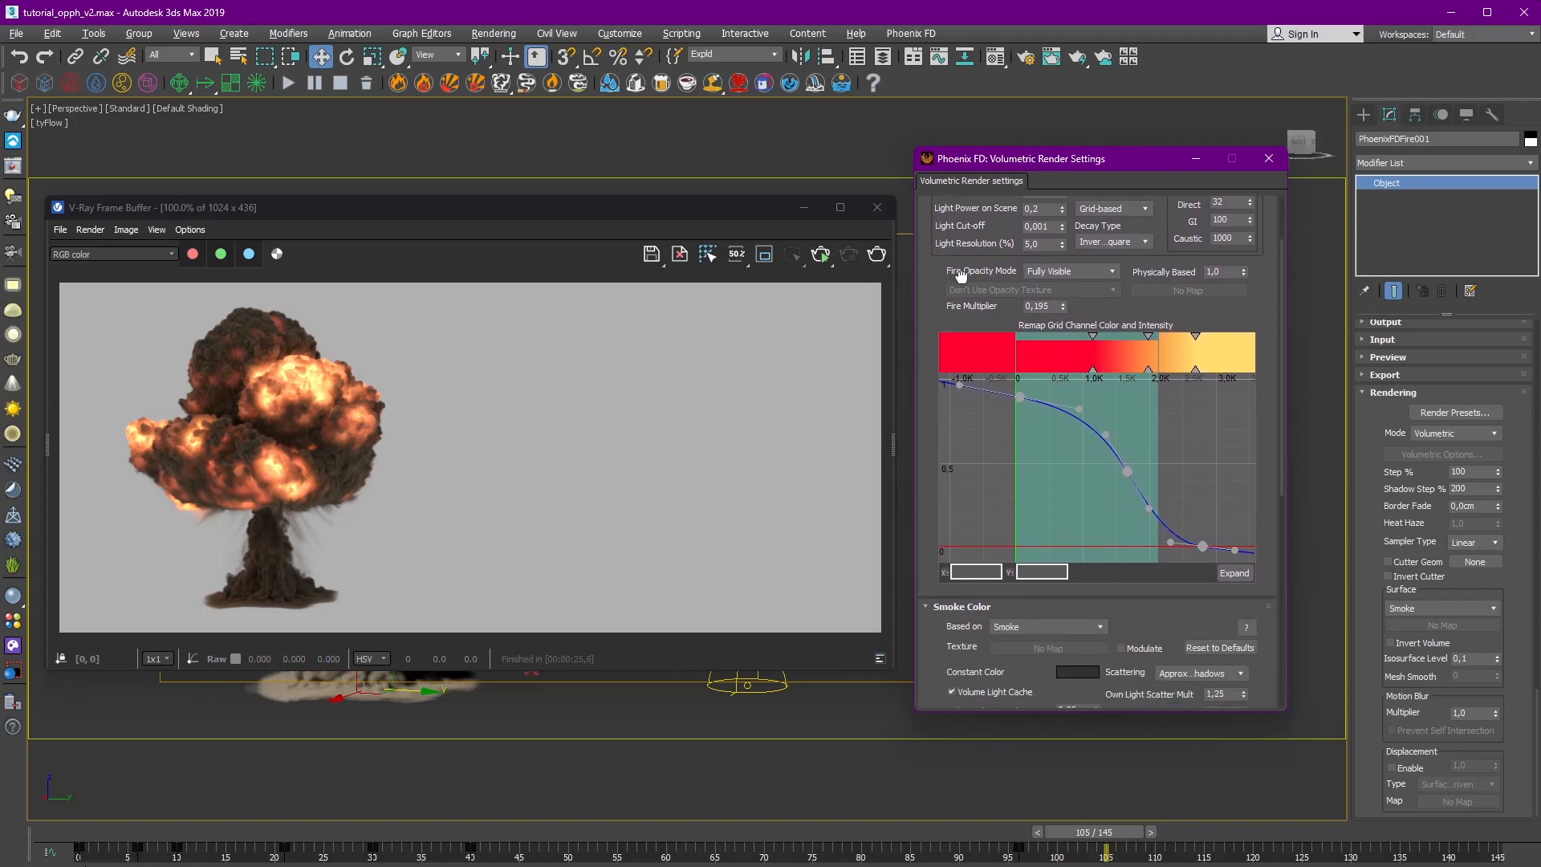
# Show the Phoenix FD volumetric render settings and scroll to the Fire rollout beside the render.
pyautogui.click(940, 199)
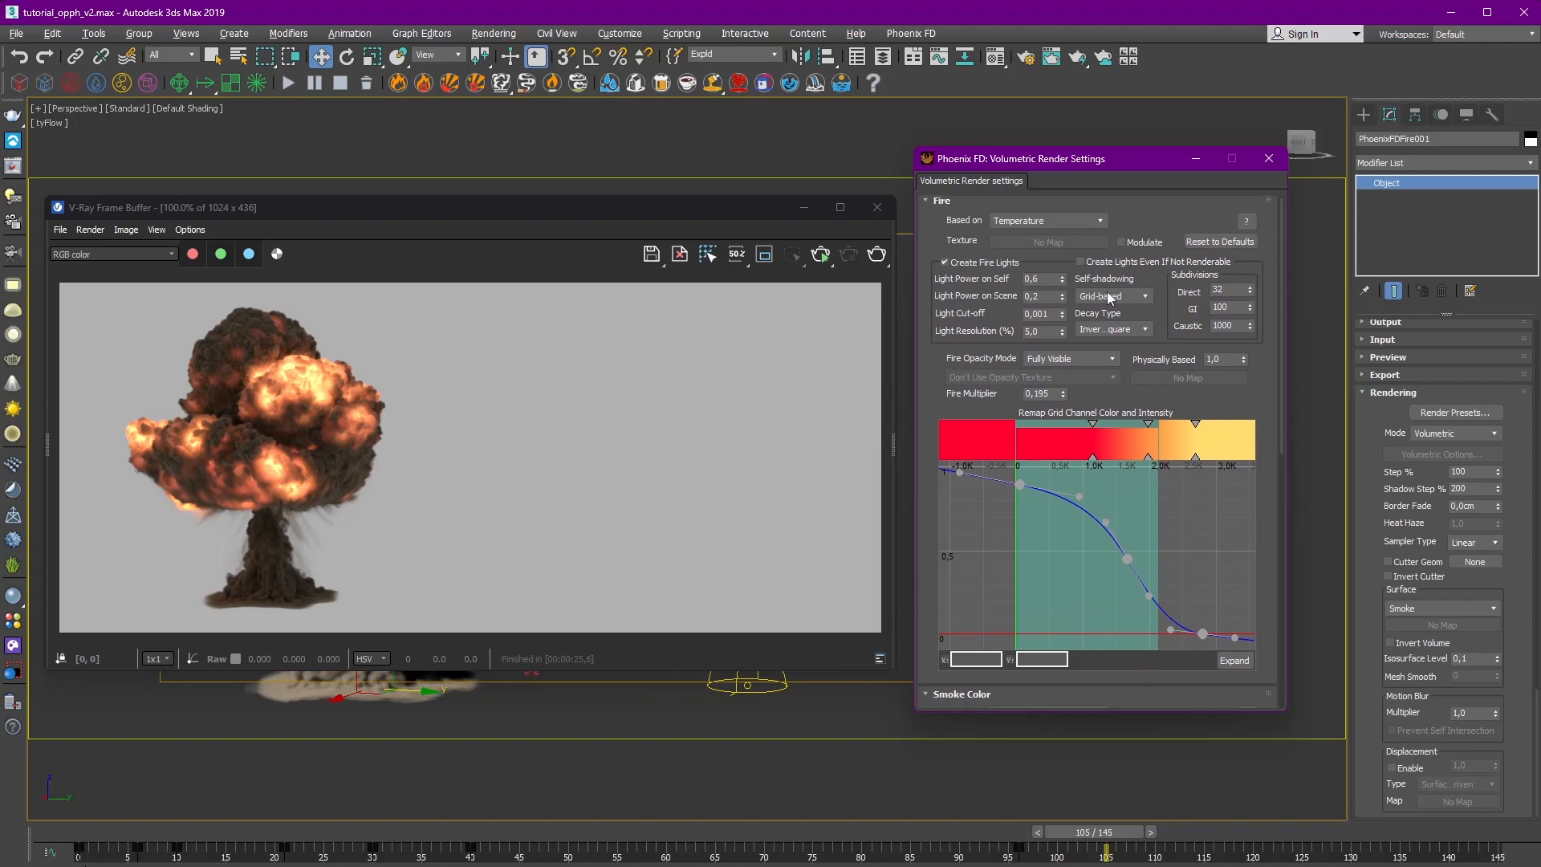
pyautogui.click(1111, 297)
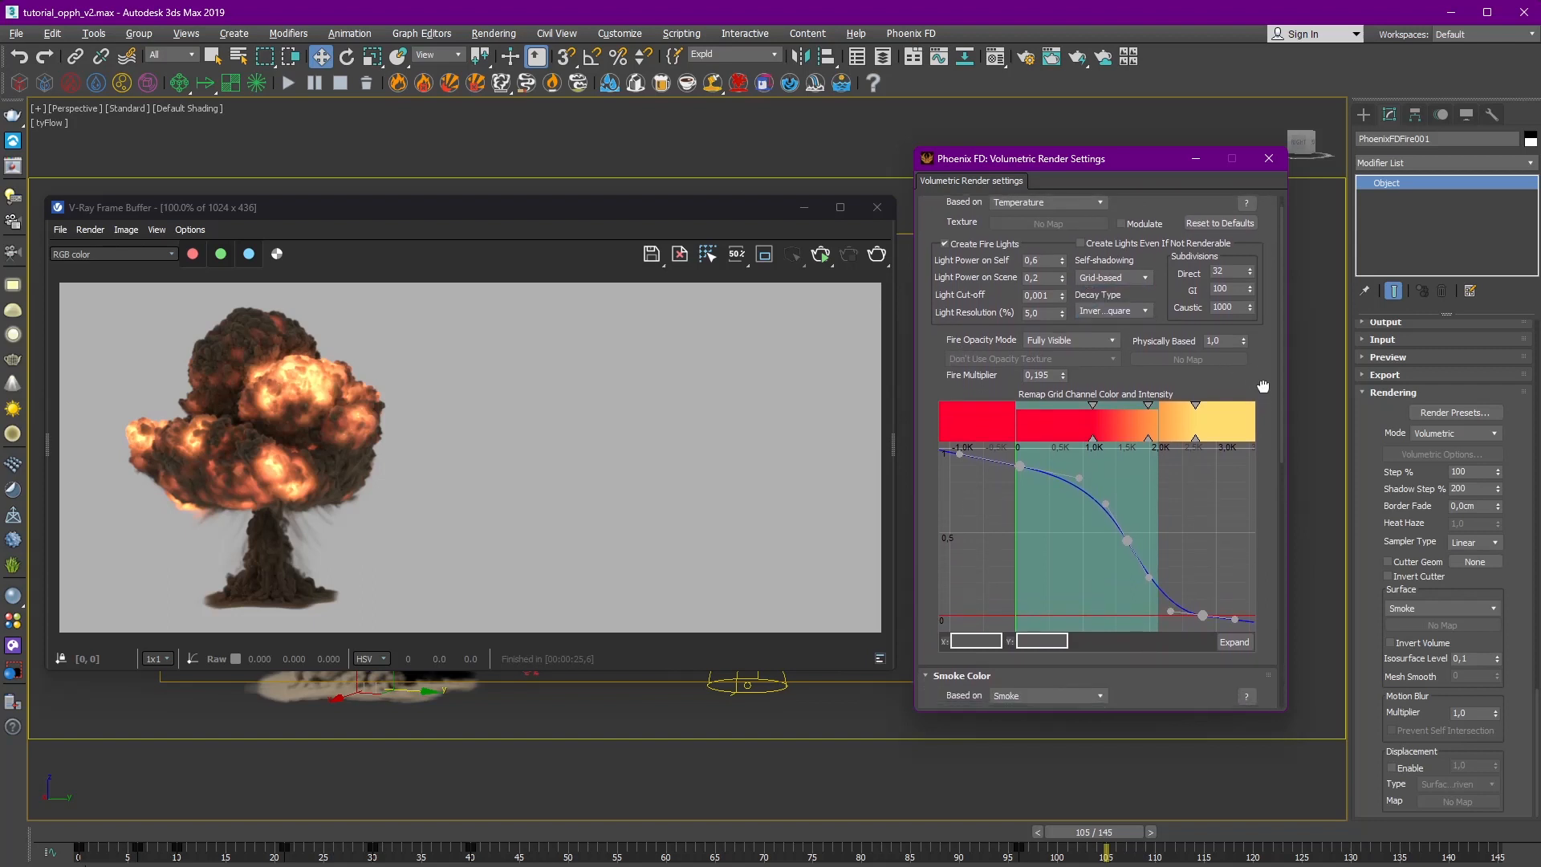
pyautogui.scroll(-3)
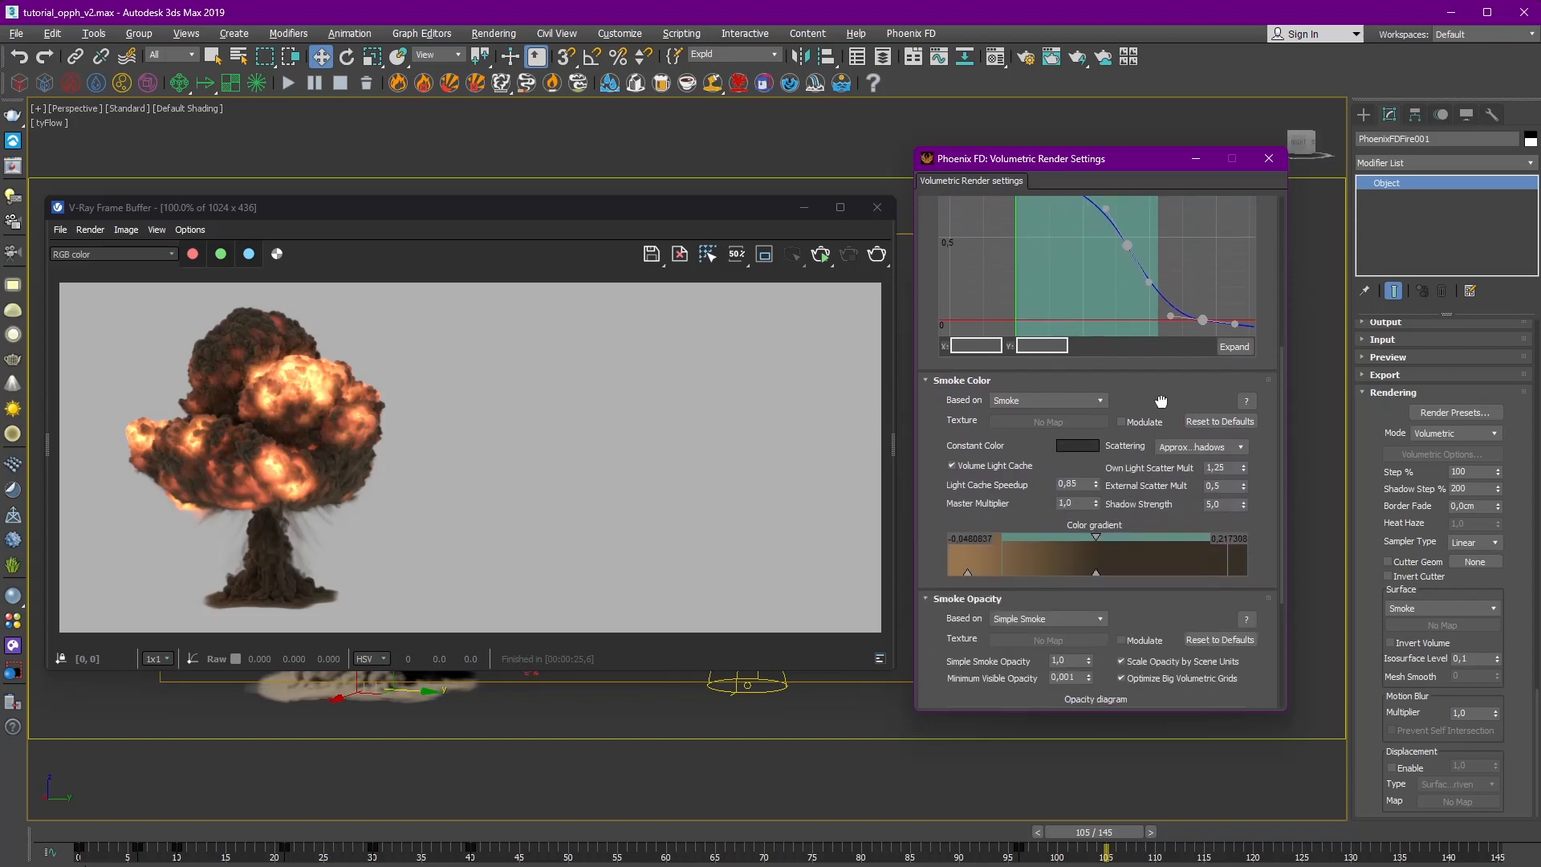
pyautogui.click(1241, 403)
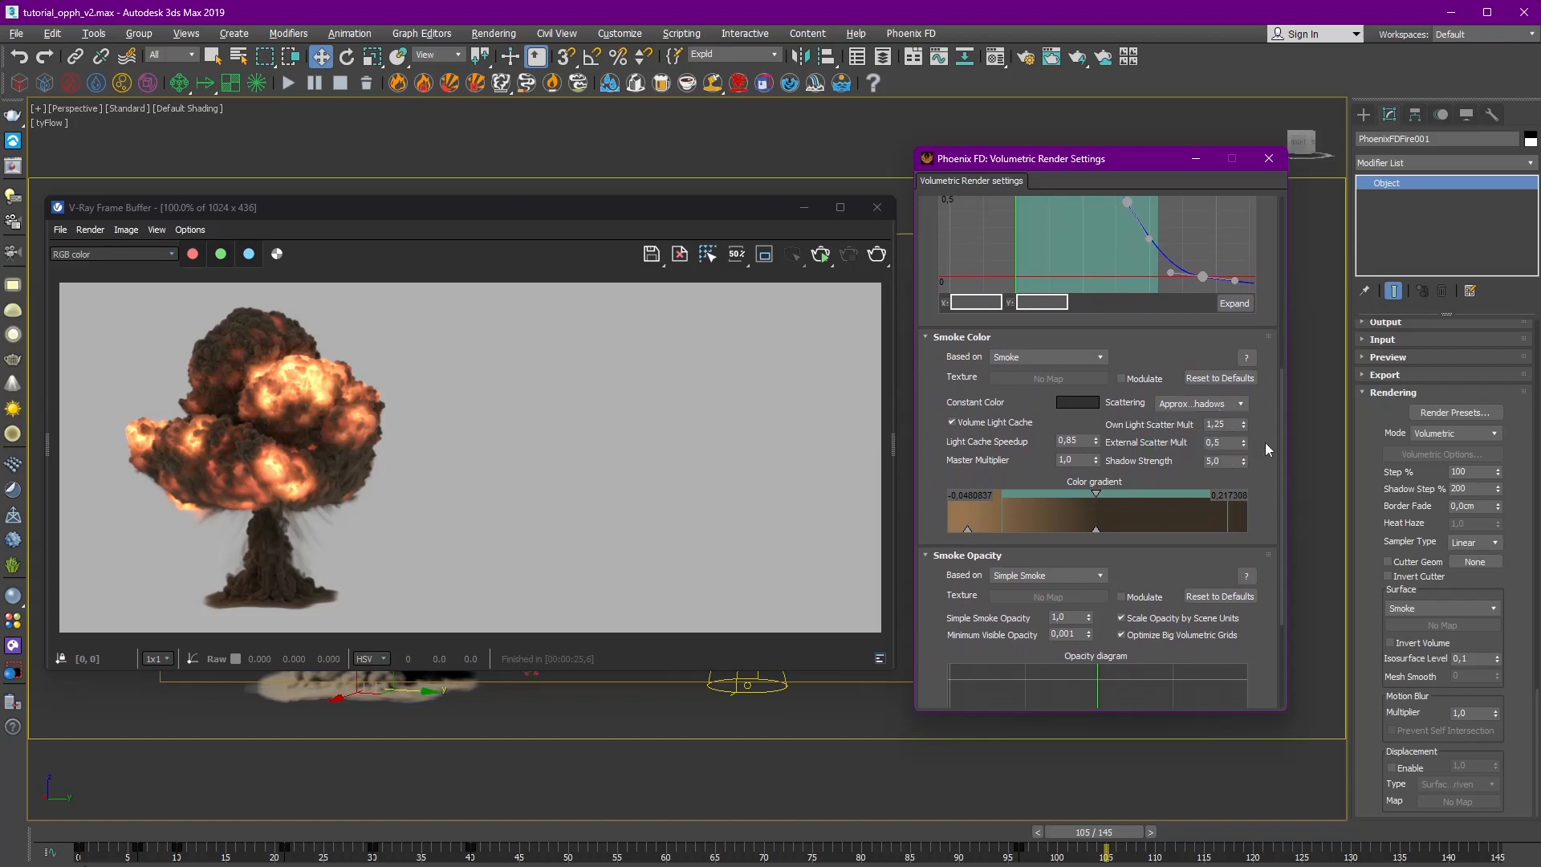
pyautogui.moveTo(1258, 421)
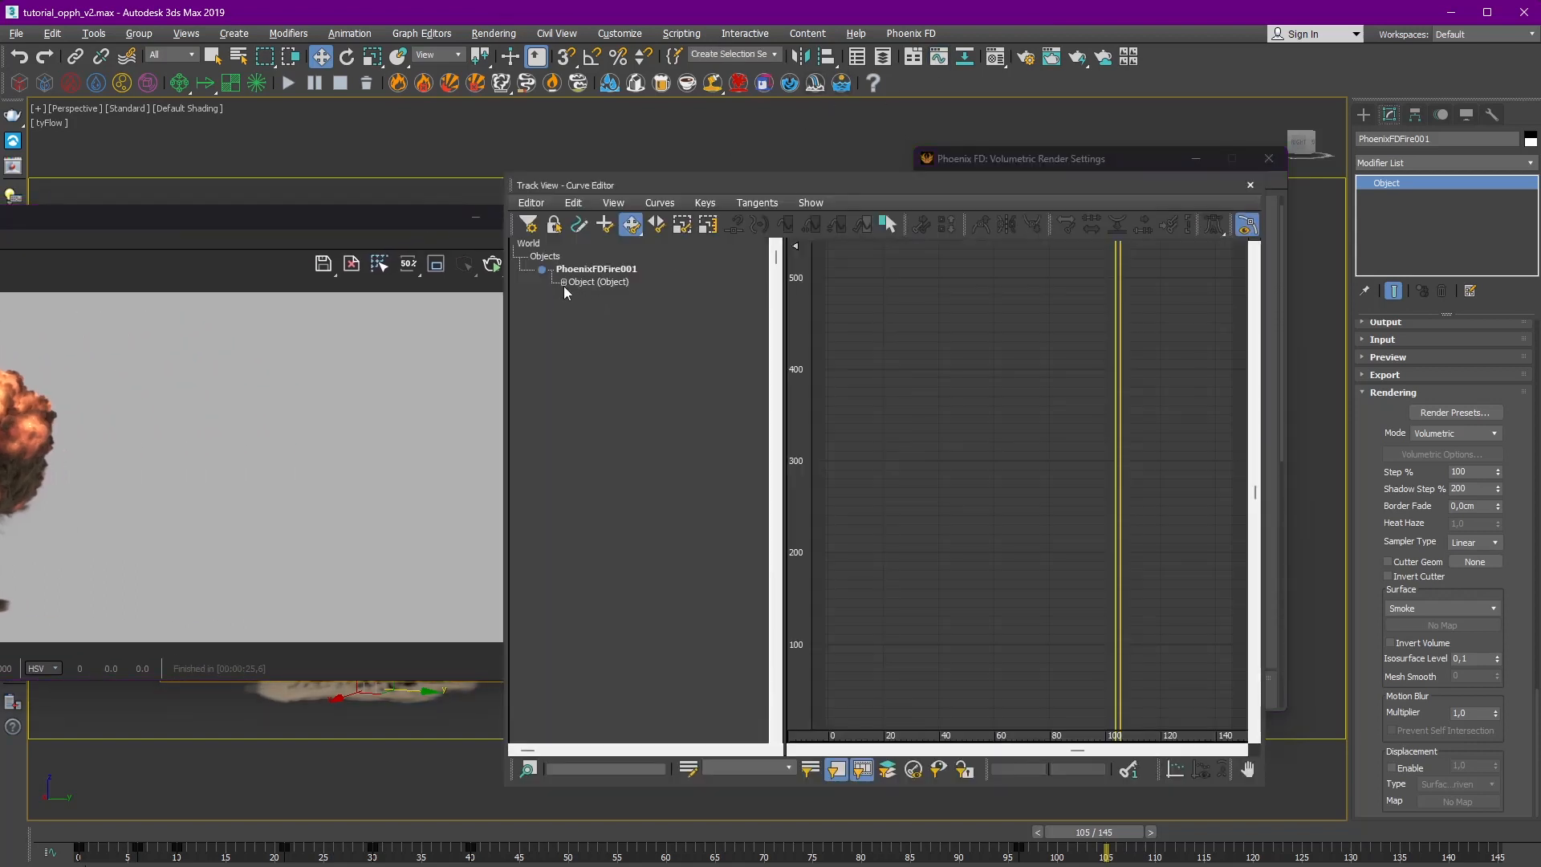
# Expand PhoenixFDFire001's Object tracks in the curve editor.
pyautogui.click(558, 282)
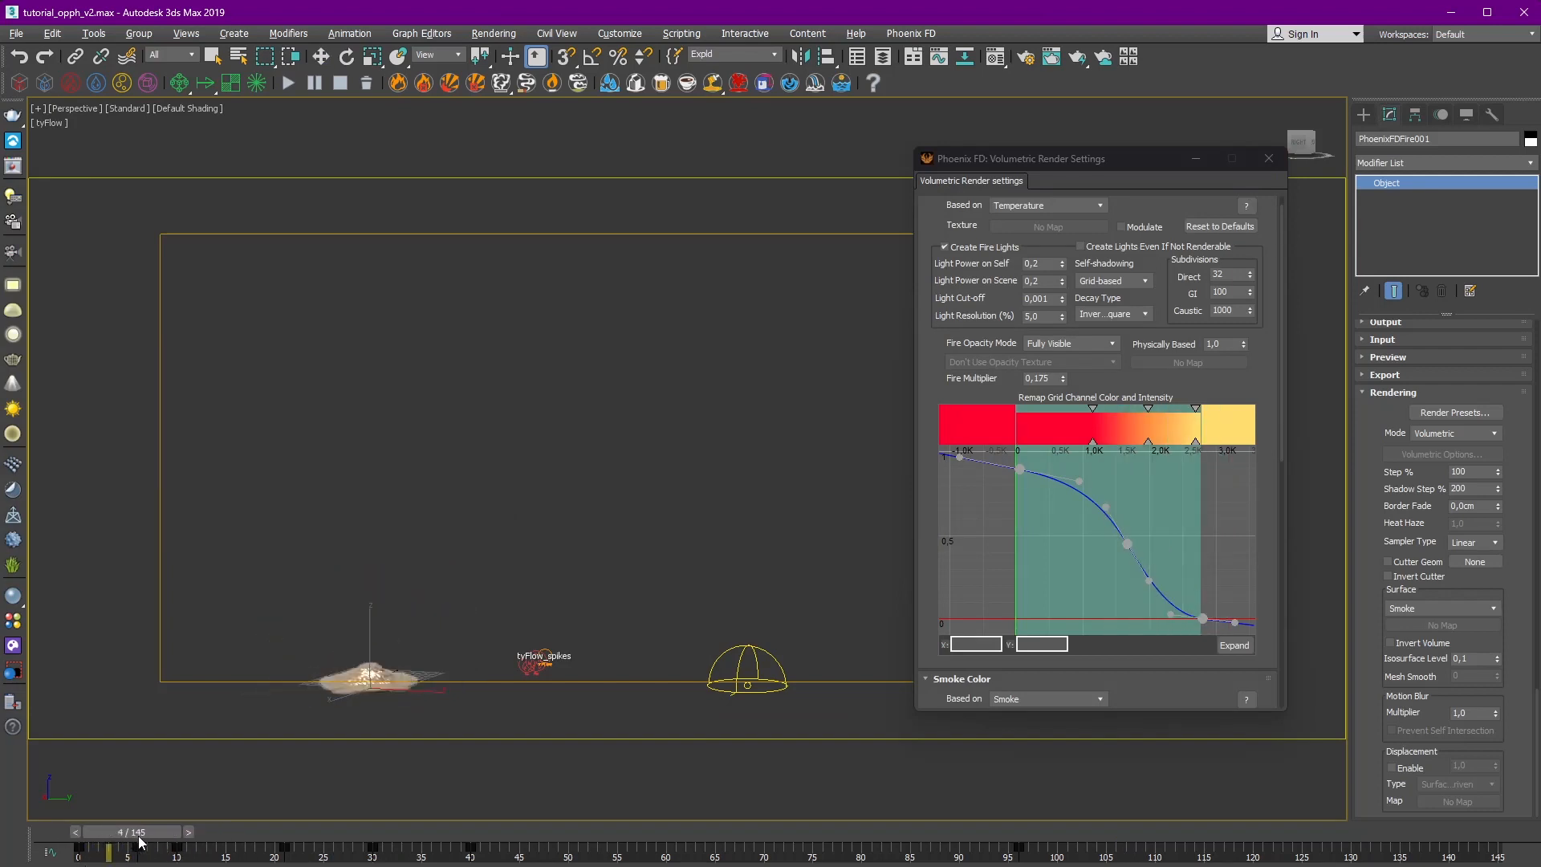
# Scrub the opening frames to frame 21 and check the fire light values.
pyautogui.moveTo(125, 849); pyautogui.dragTo(218, 849)
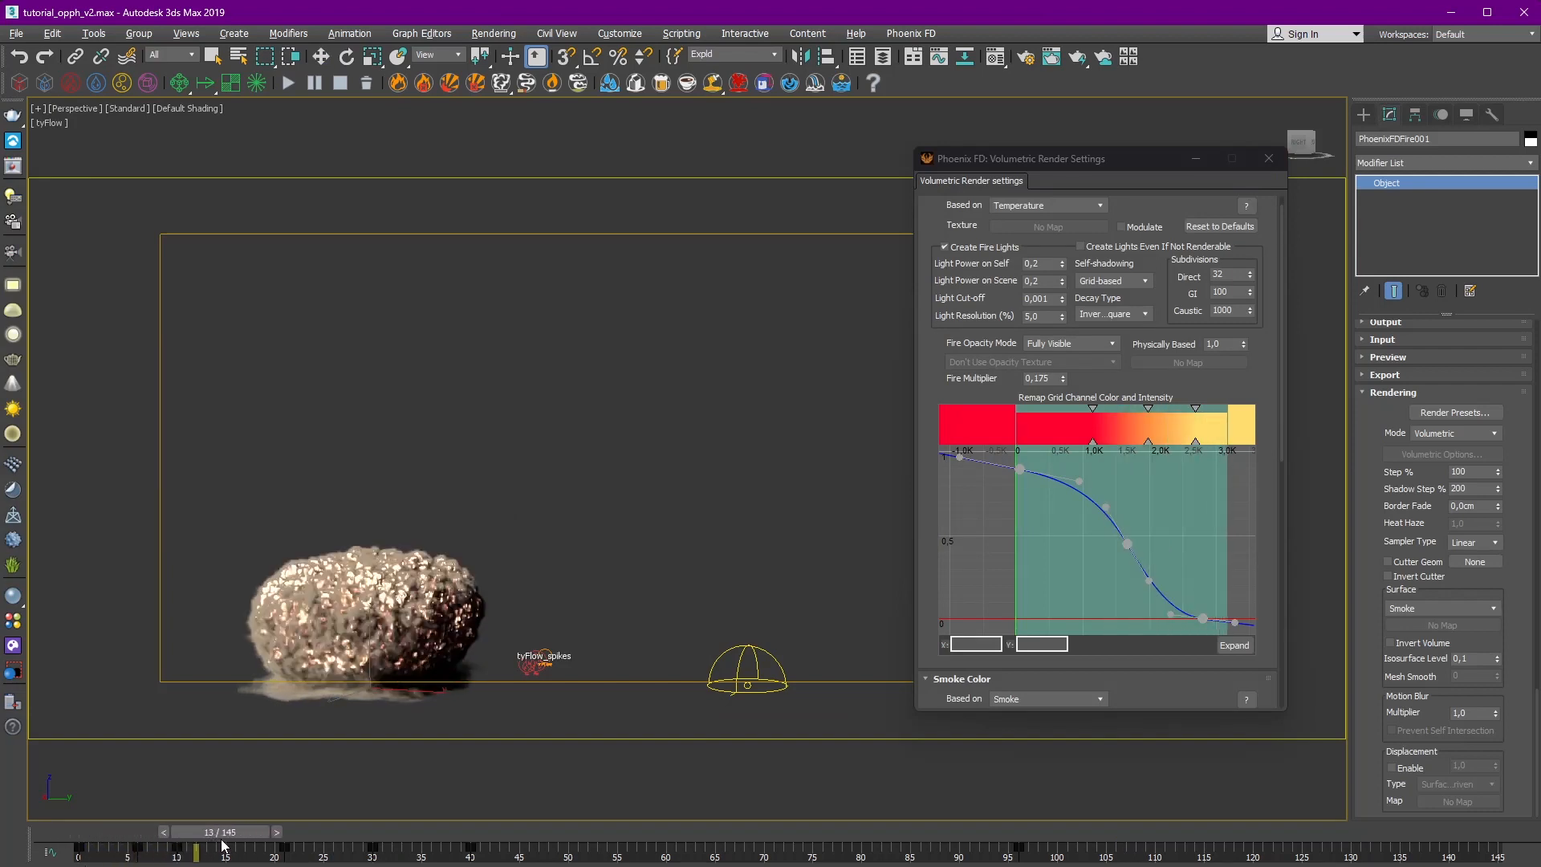
pyautogui.moveTo(195, 847); pyautogui.dragTo(286, 847)
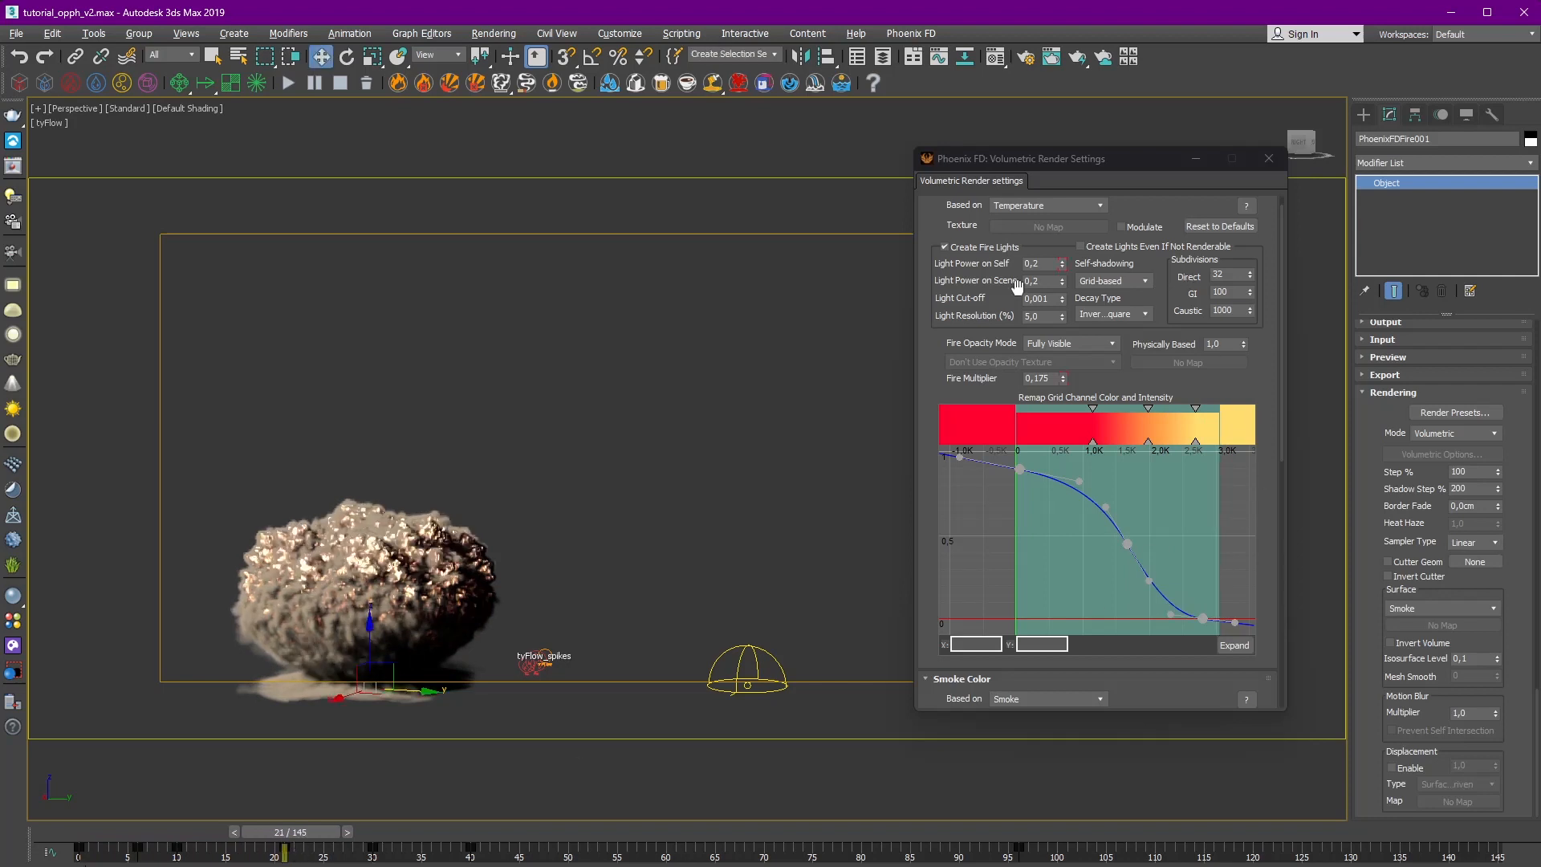
pyautogui.click(1037, 264)
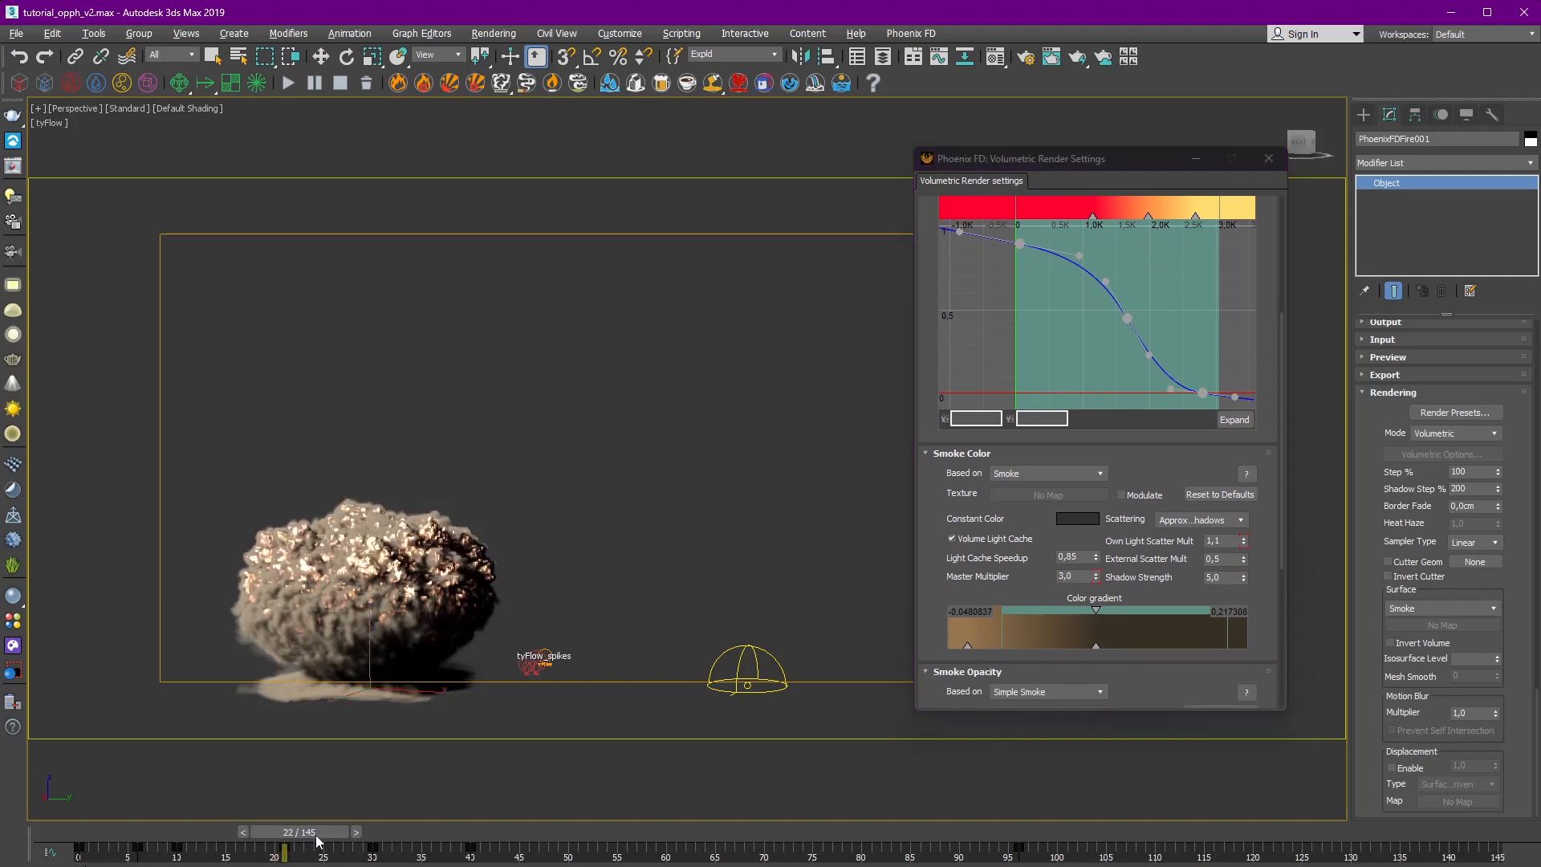
# Scrub through frame 53 to the late cloud, watching the smoke multipliers change.
pyautogui.moveTo(286, 849); pyautogui.dragTo(371, 849)
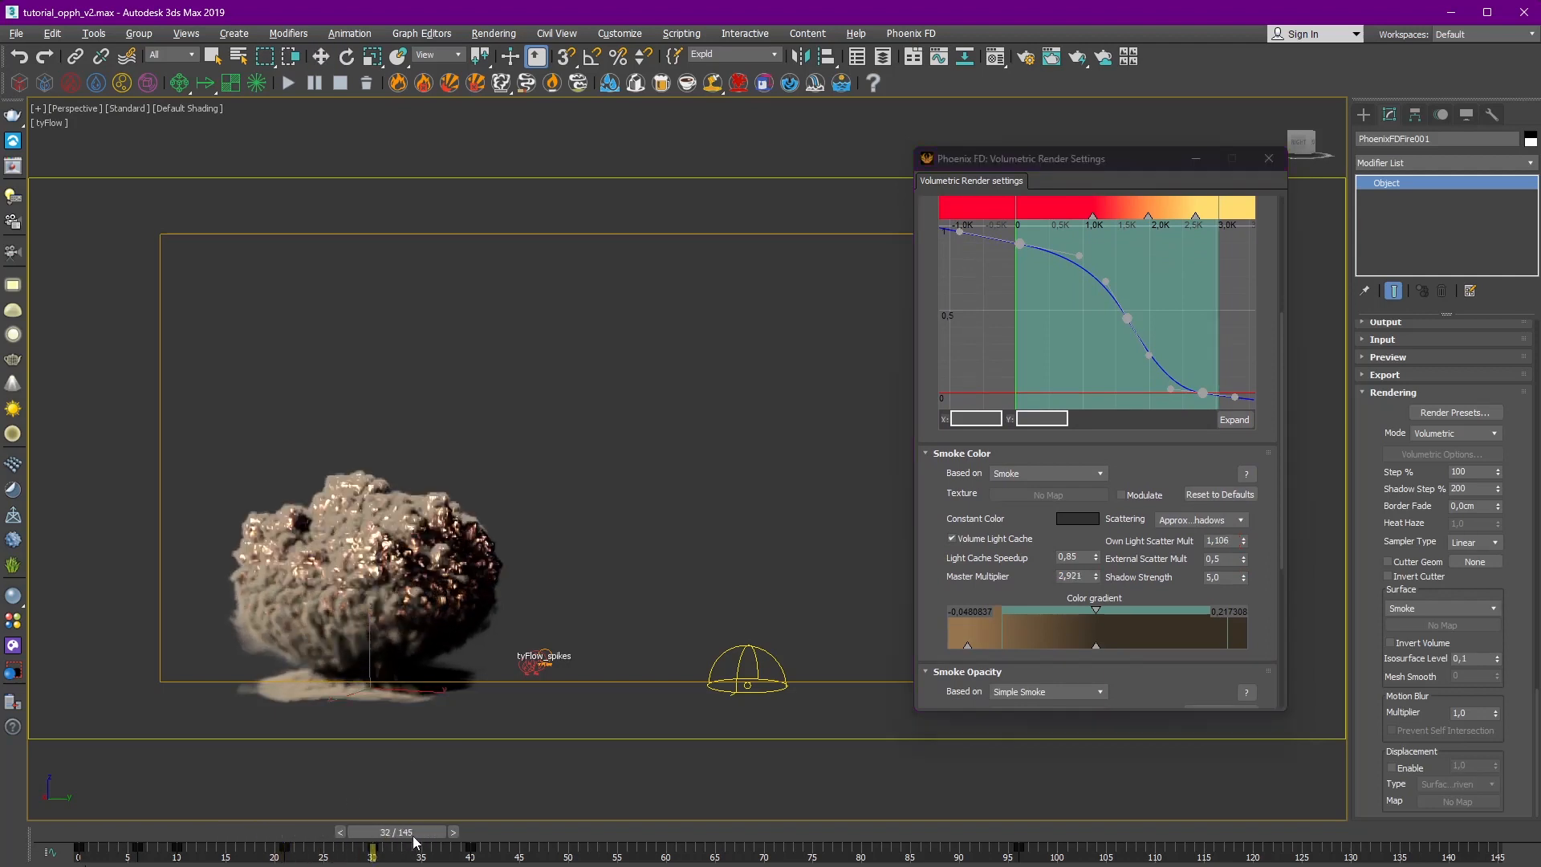
pyautogui.moveTo(371, 847); pyautogui.dragTo(584, 848)
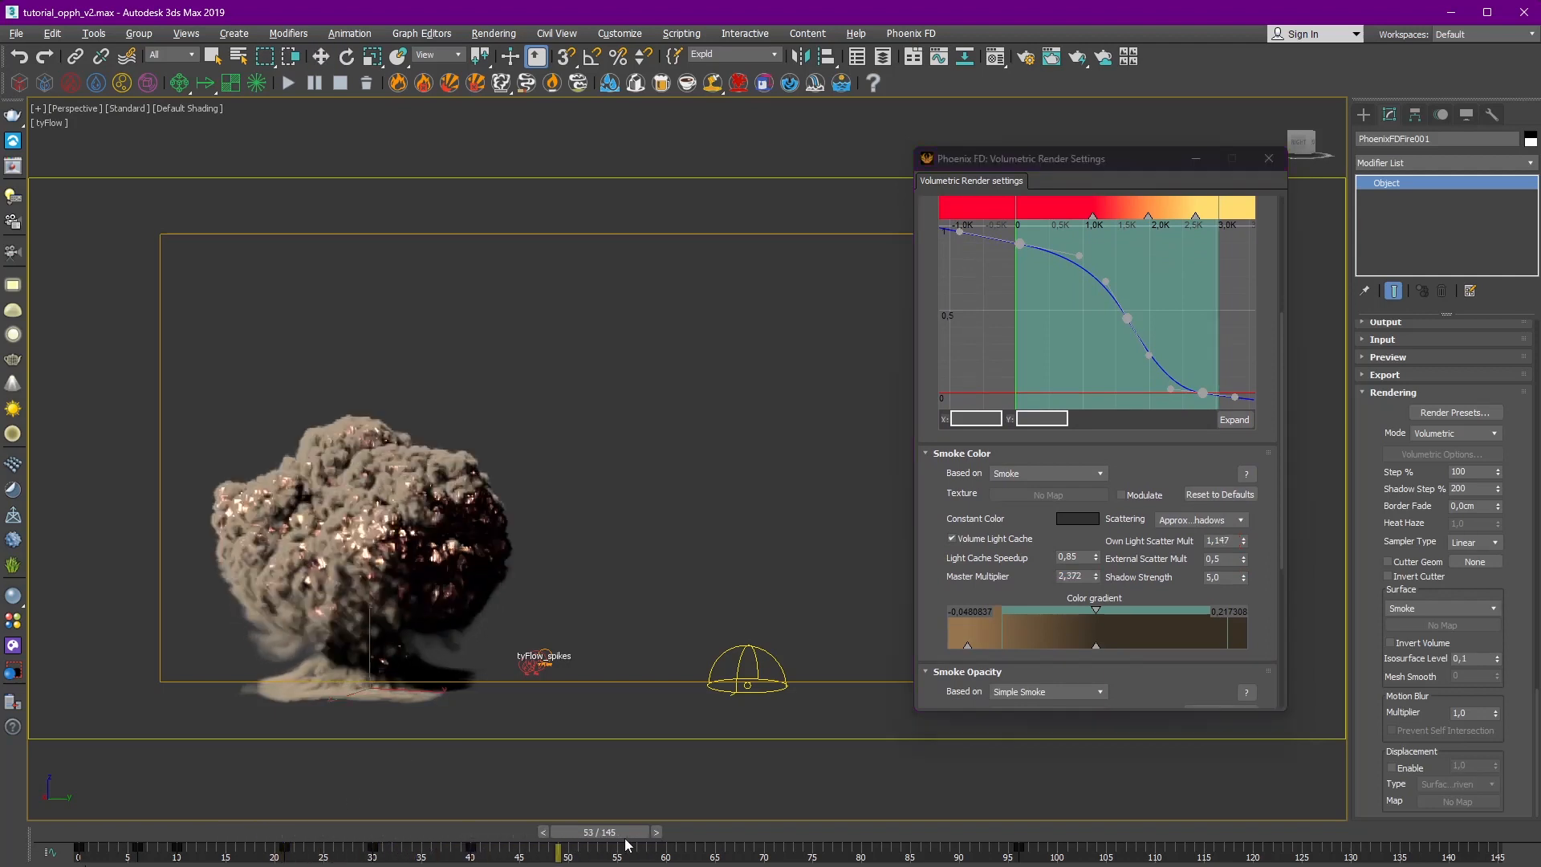
pyautogui.moveTo(585, 850); pyautogui.dragTo(823, 851)
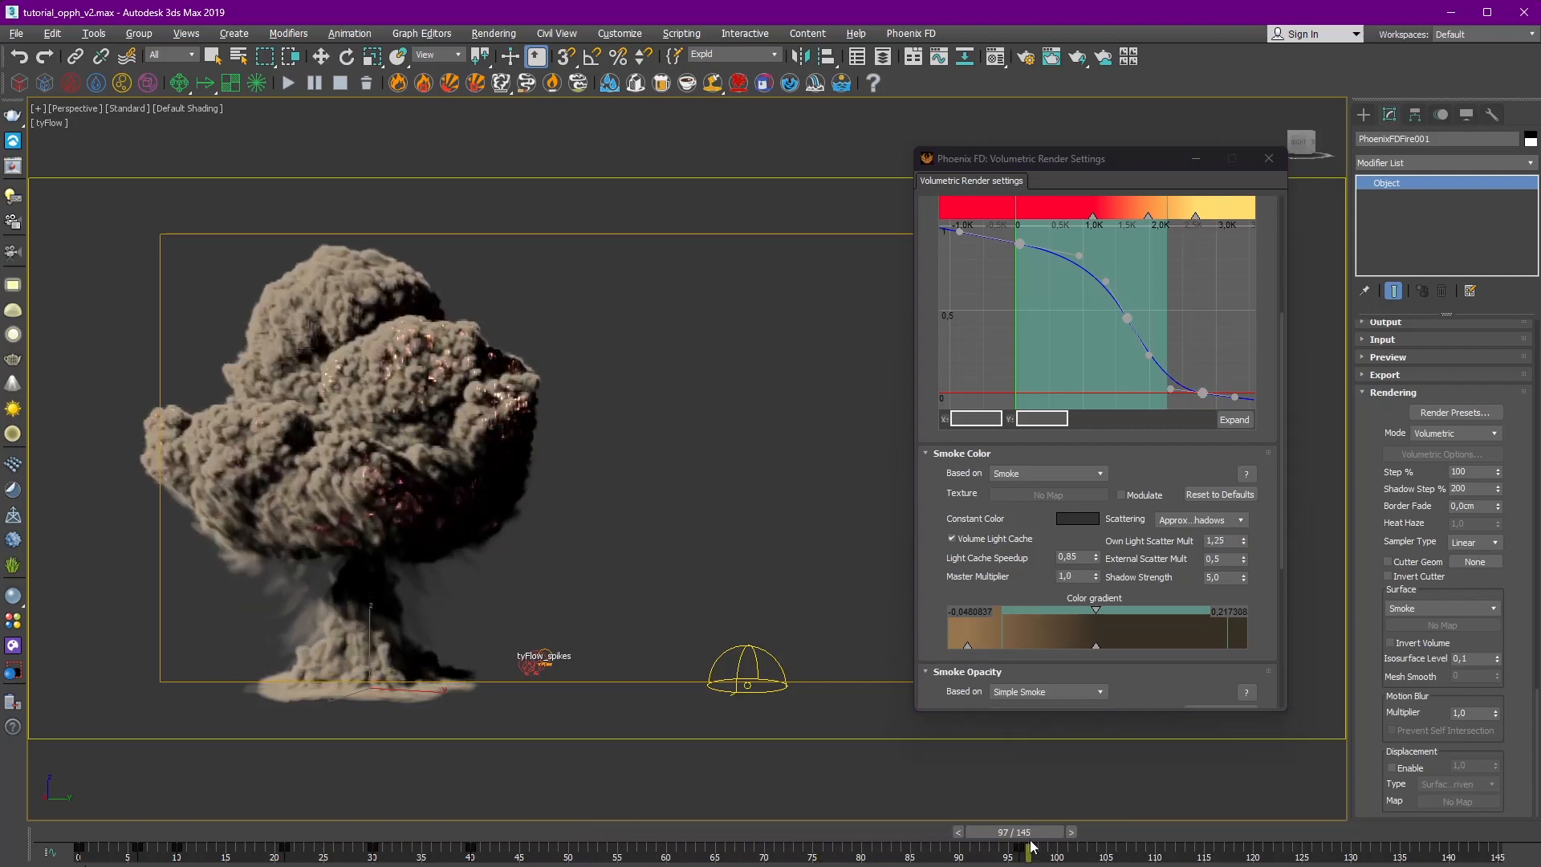
pyautogui.moveTo(1032, 847); pyautogui.dragTo(1008, 847)
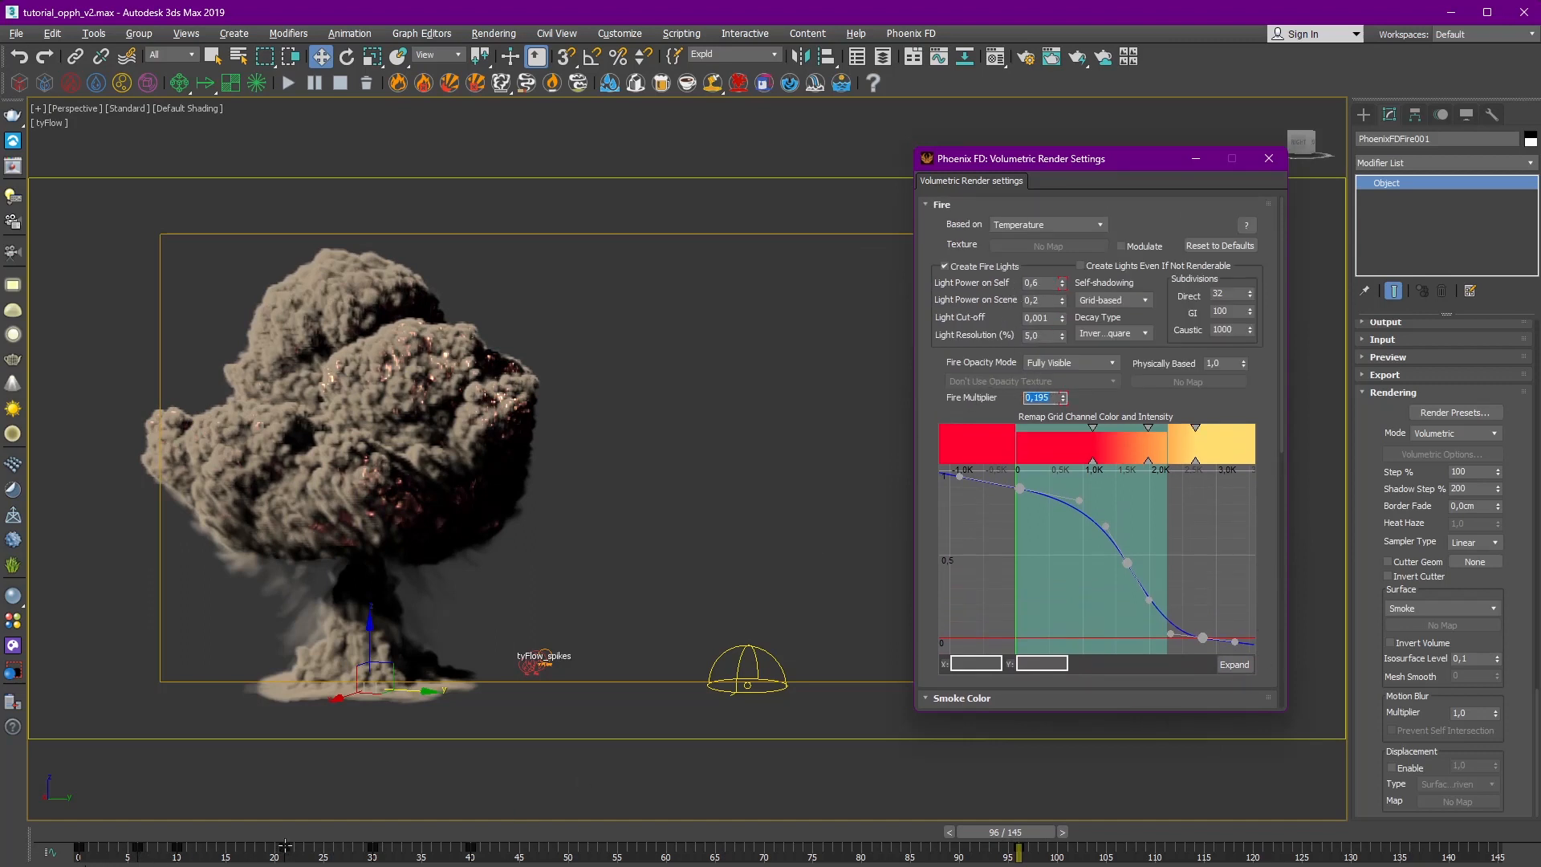
# Return to frame 21, check the fire's self-illumination value and close the render settings window.
pyautogui.moveTo(1002, 847); pyautogui.dragTo(286, 848)
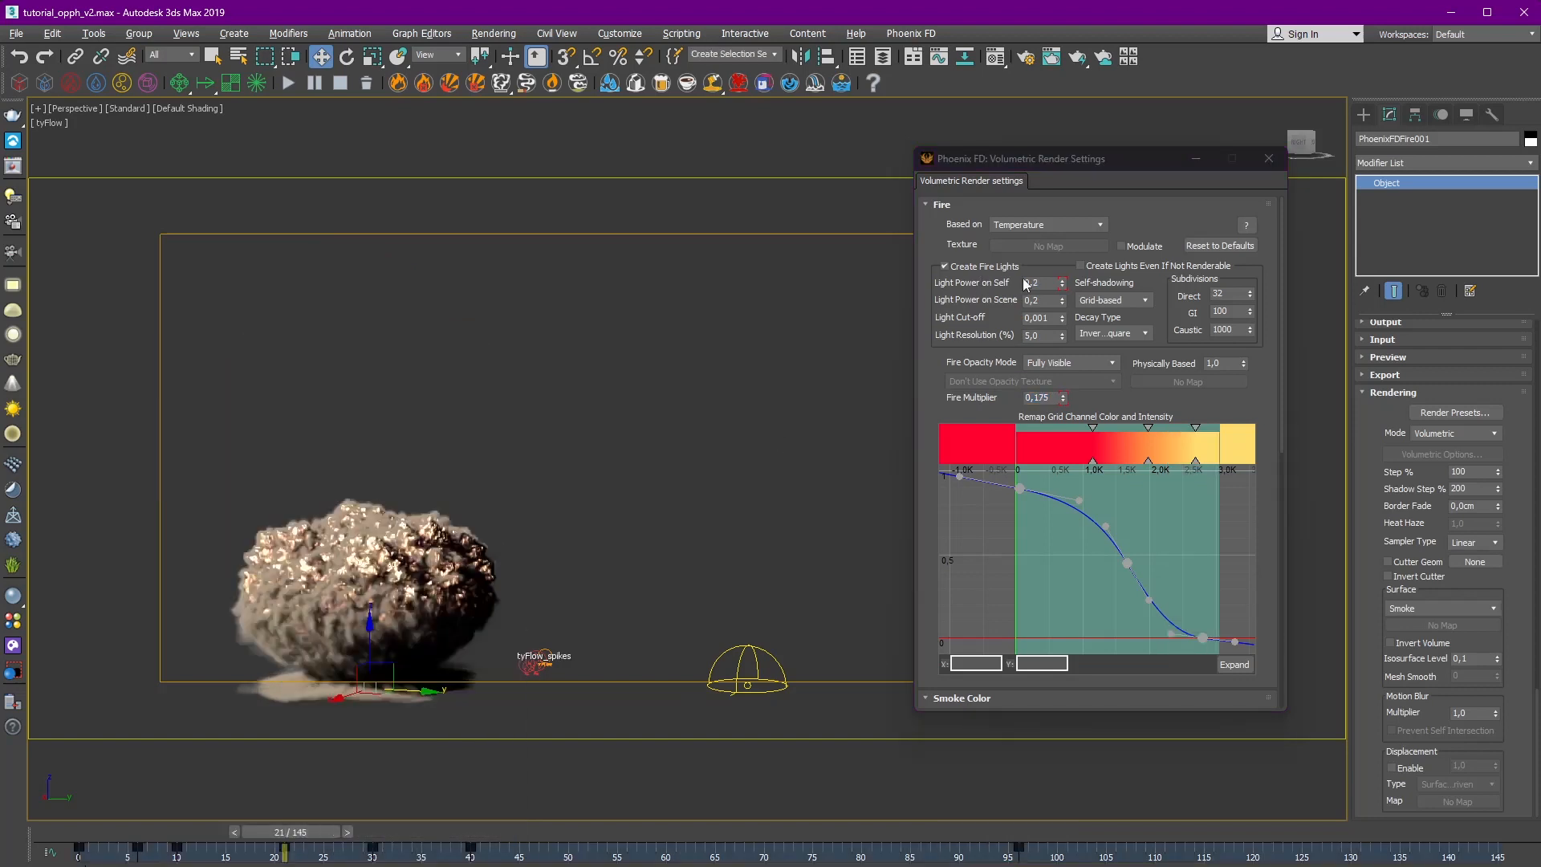
pyautogui.click(1037, 283)
pyautogui.write('0,6')
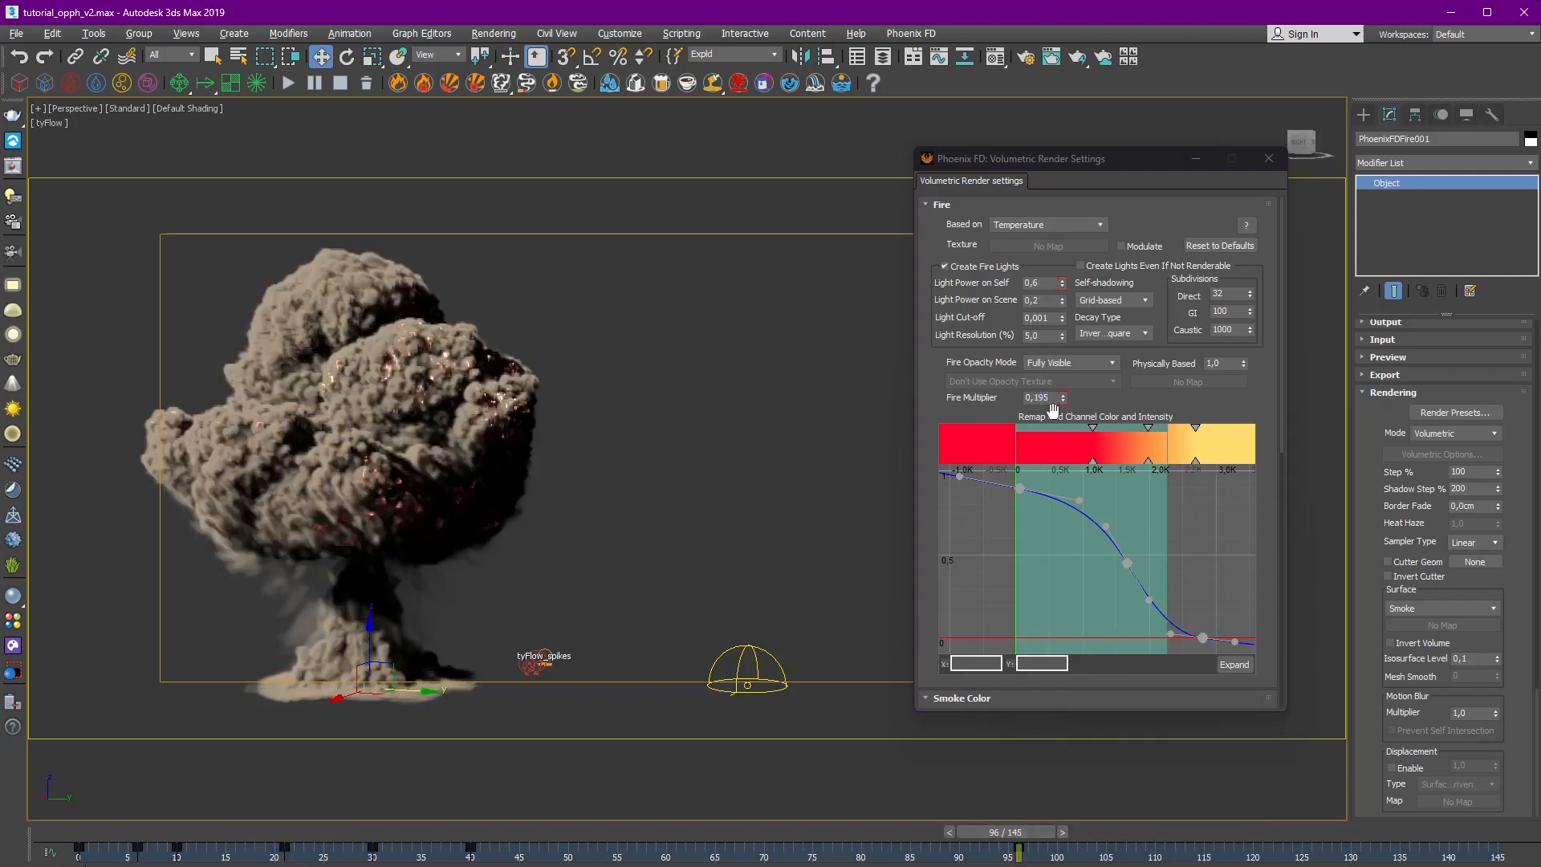
pyautogui.scroll(-3)
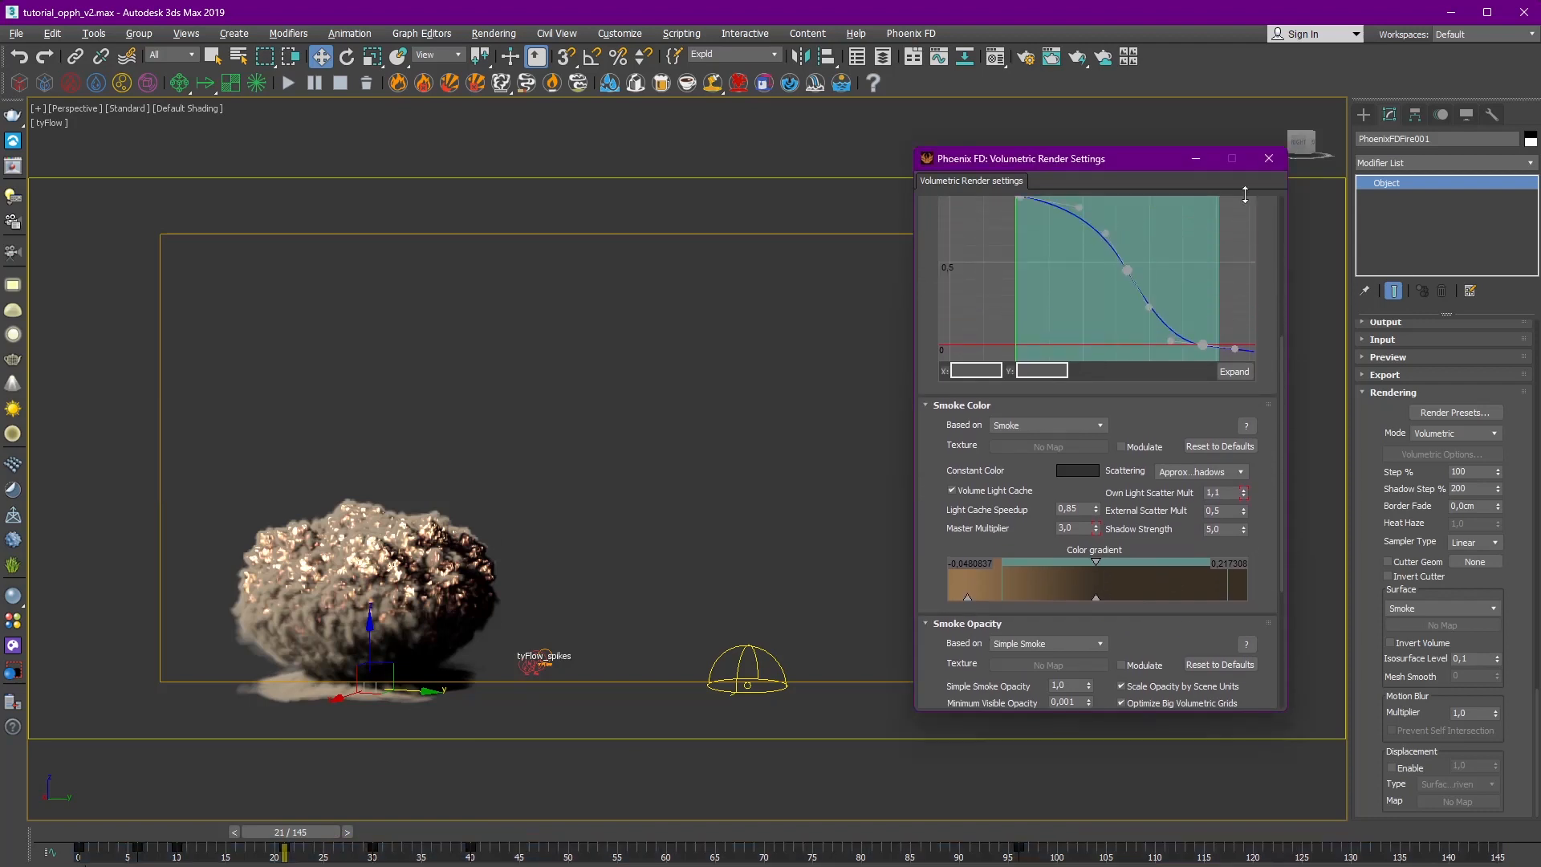
pyautogui.moveTo(1268, 159)
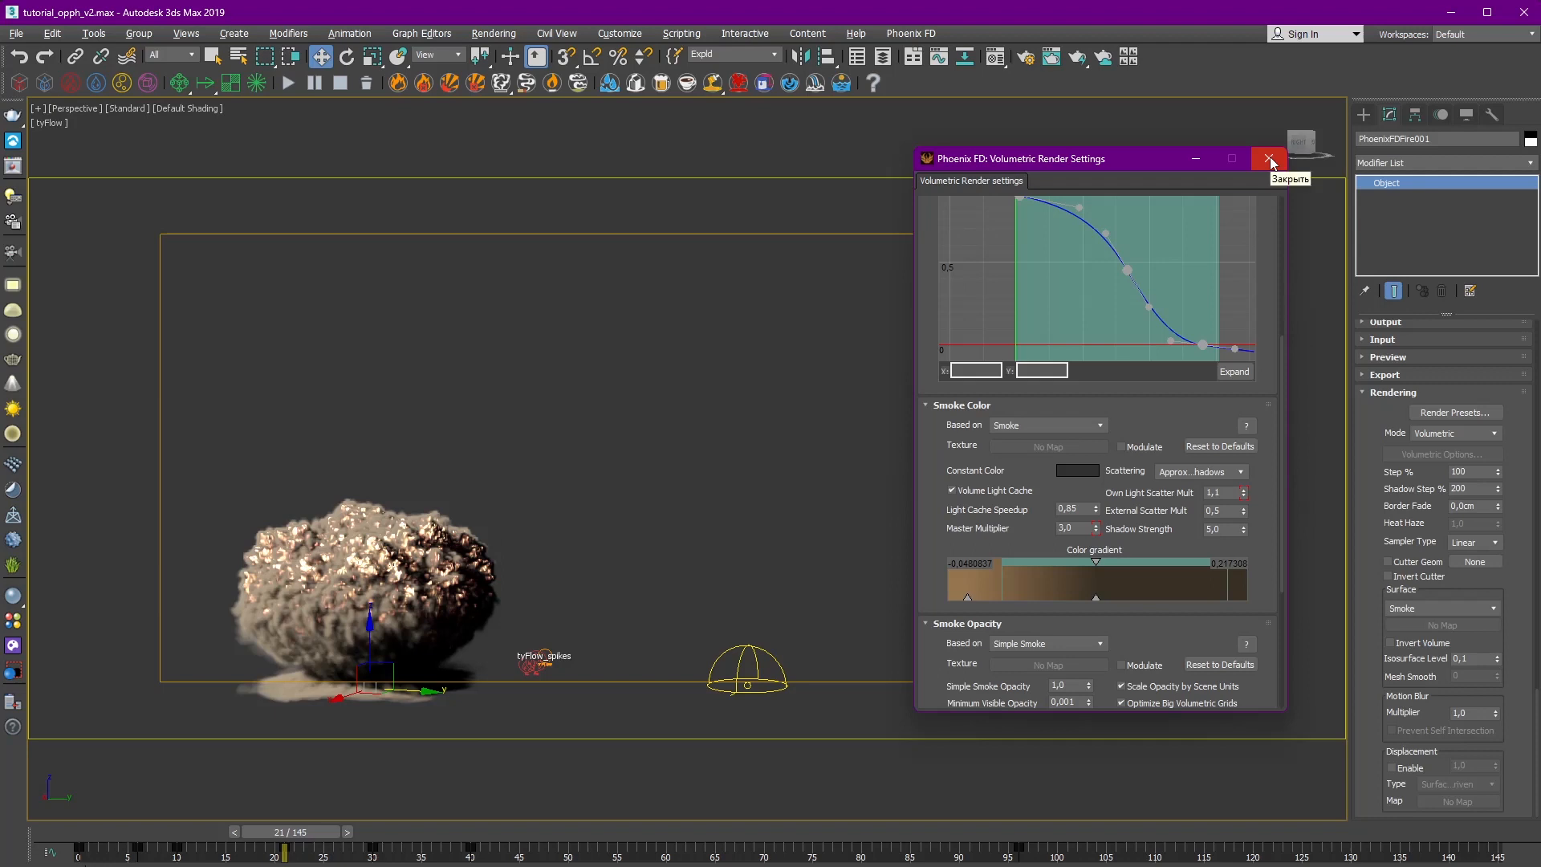
pyautogui.click(1268, 159)
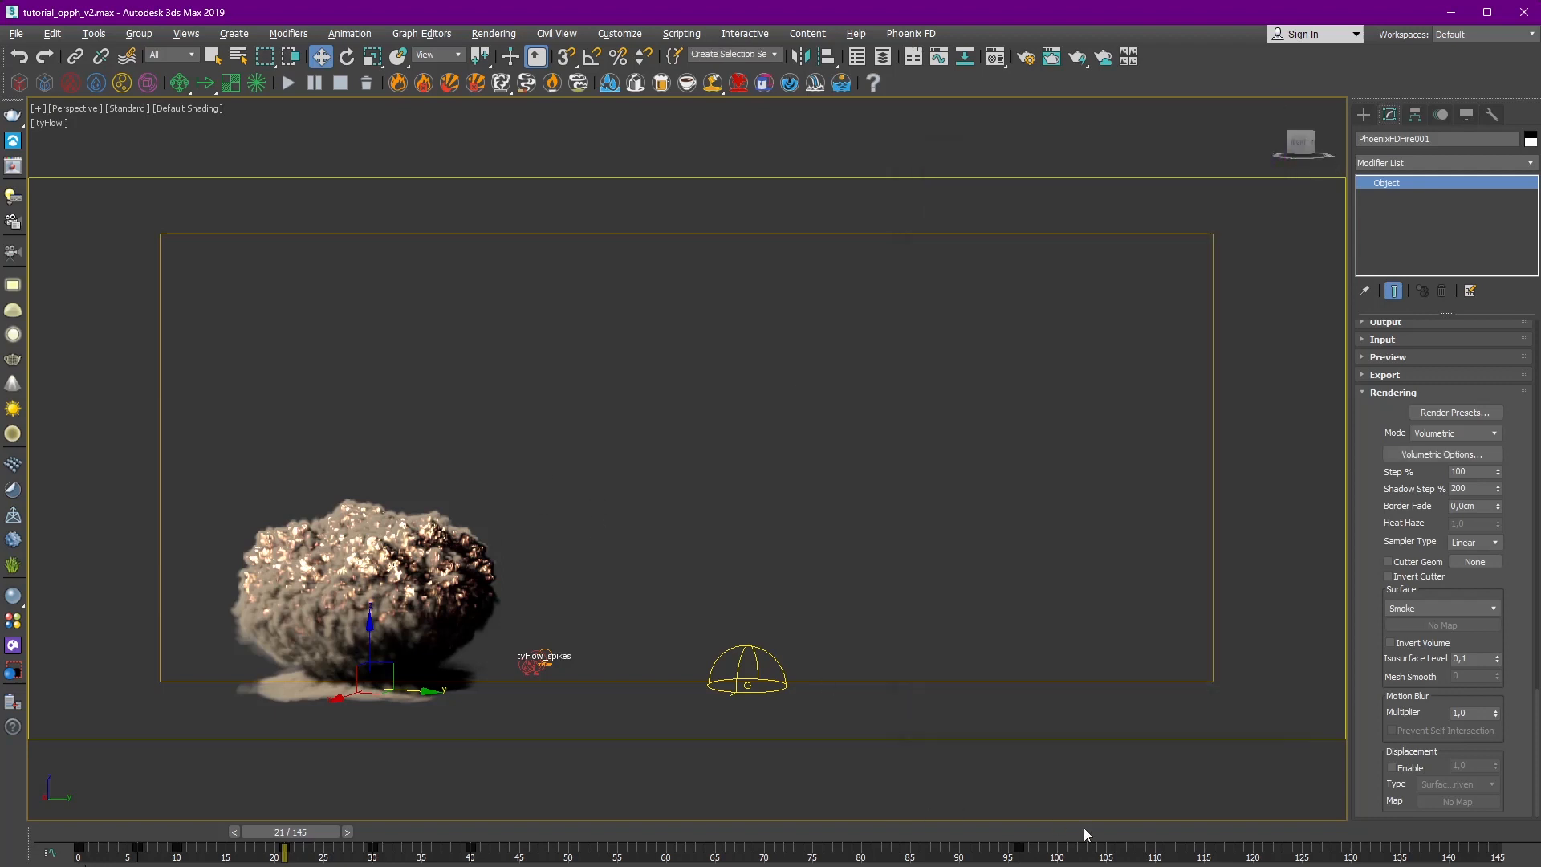
# Scrub the explosion, then view the ground-dust Loader and the Merge1_1_1 result at early and later frames.
pyautogui.moveTo(284, 848); pyautogui.dragTo(1111, 848)
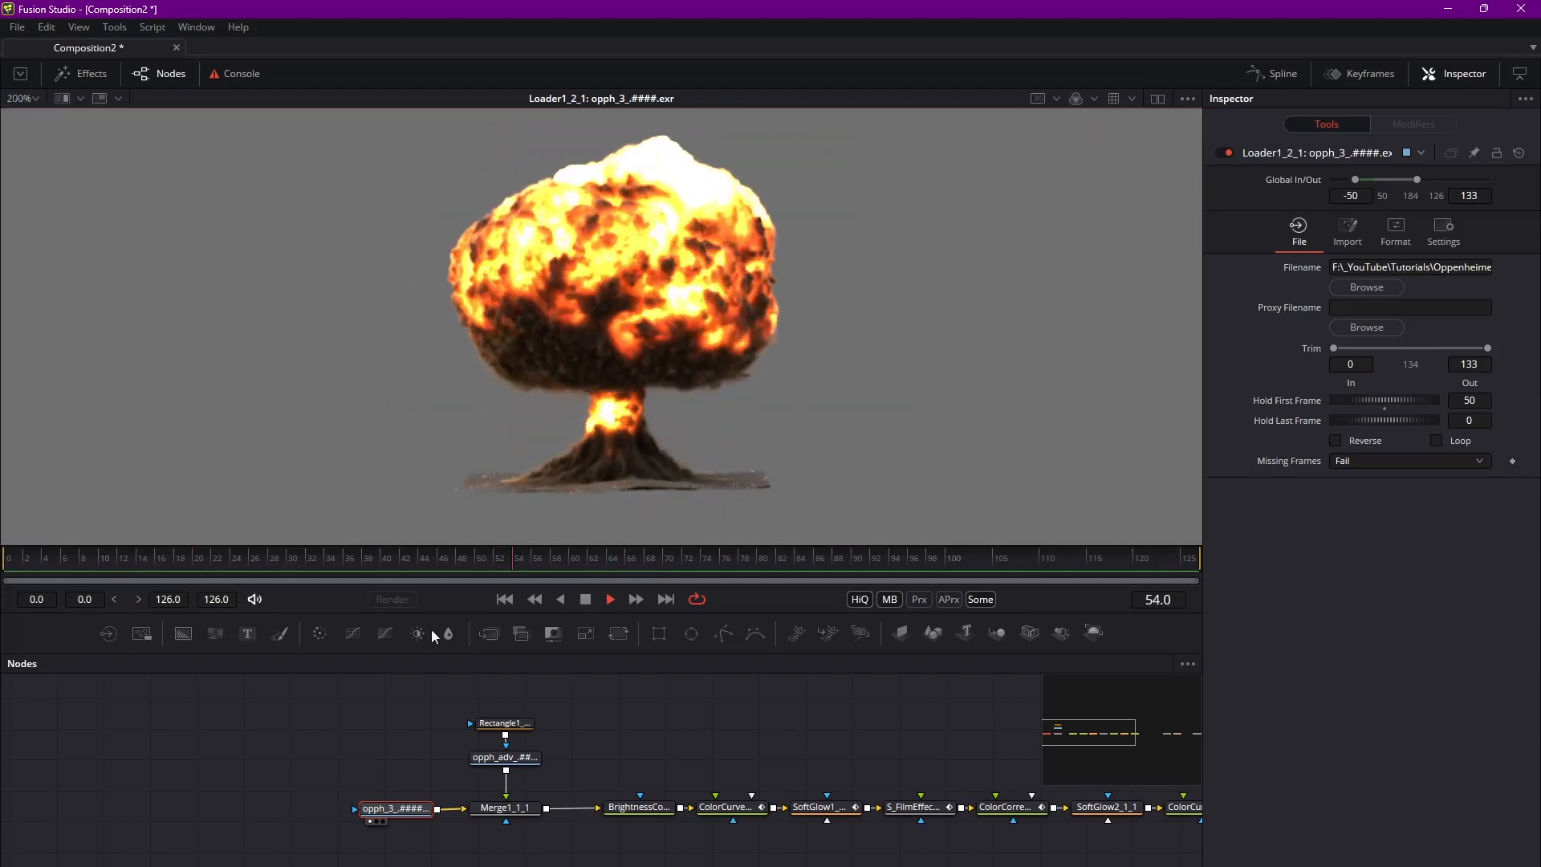
pyautogui.click(152, 557)
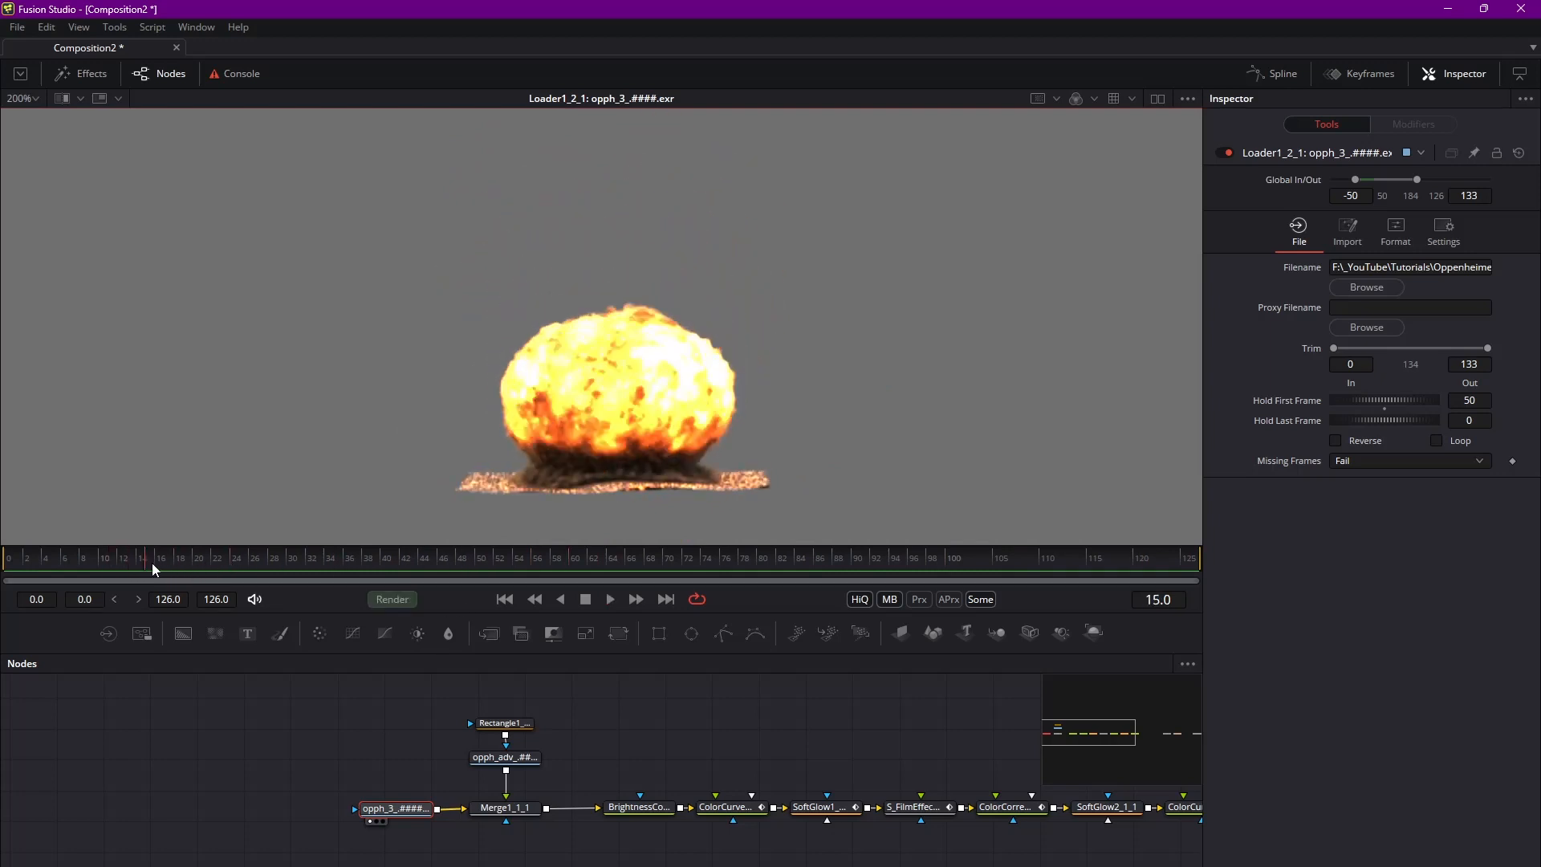
pyautogui.click(502, 724)
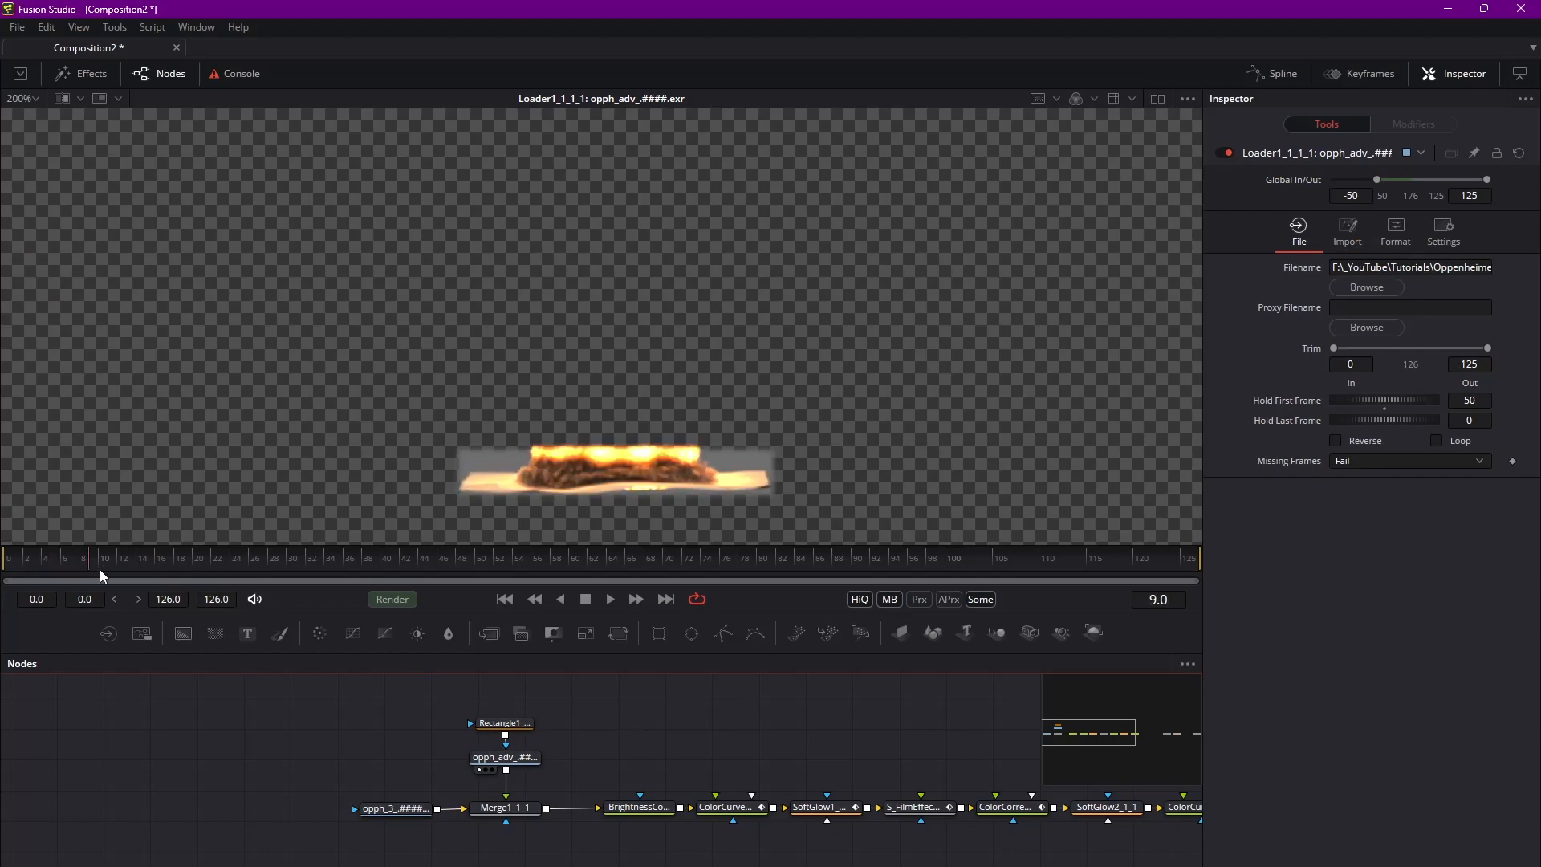
pyautogui.click(504, 808)
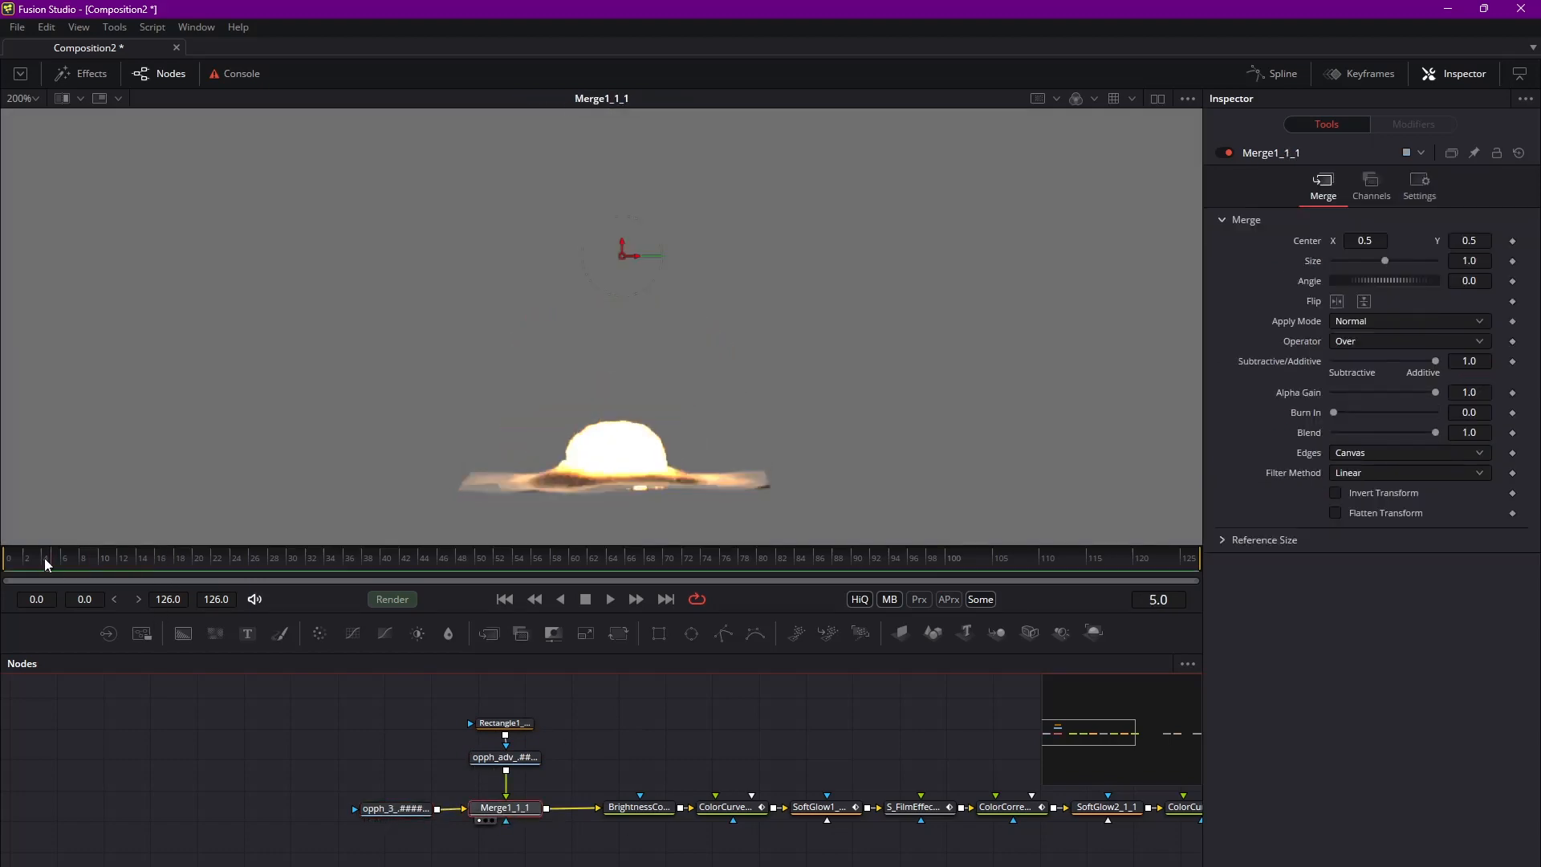
pyautogui.click(328, 557)
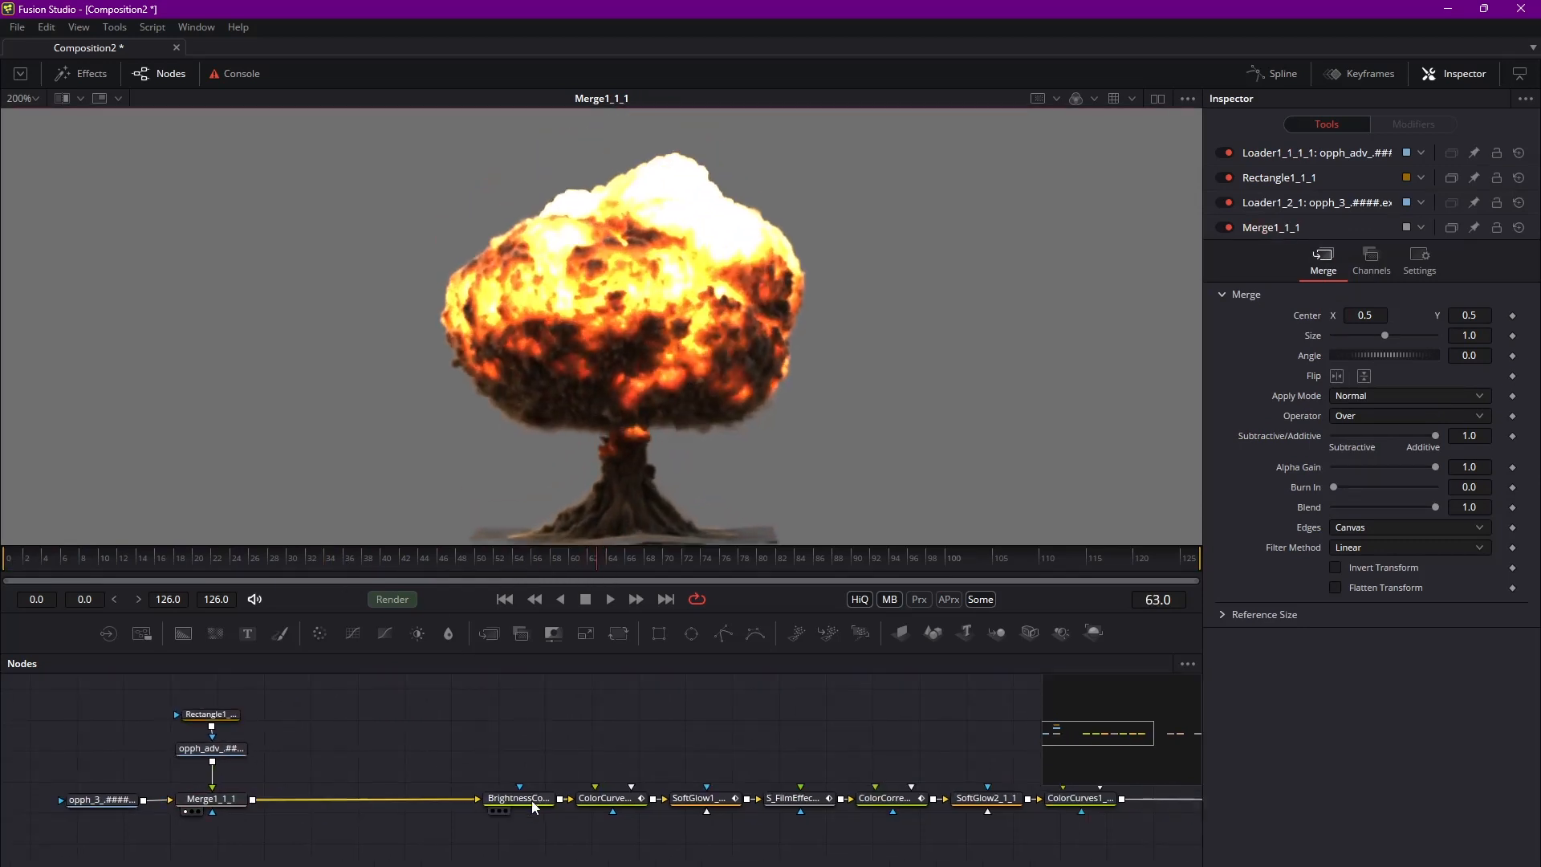
# Compare ColorCurves2_1_1 with the brightness/contrast node and lower the curve's brightest point to 0.875.
pyautogui.click(518, 797)
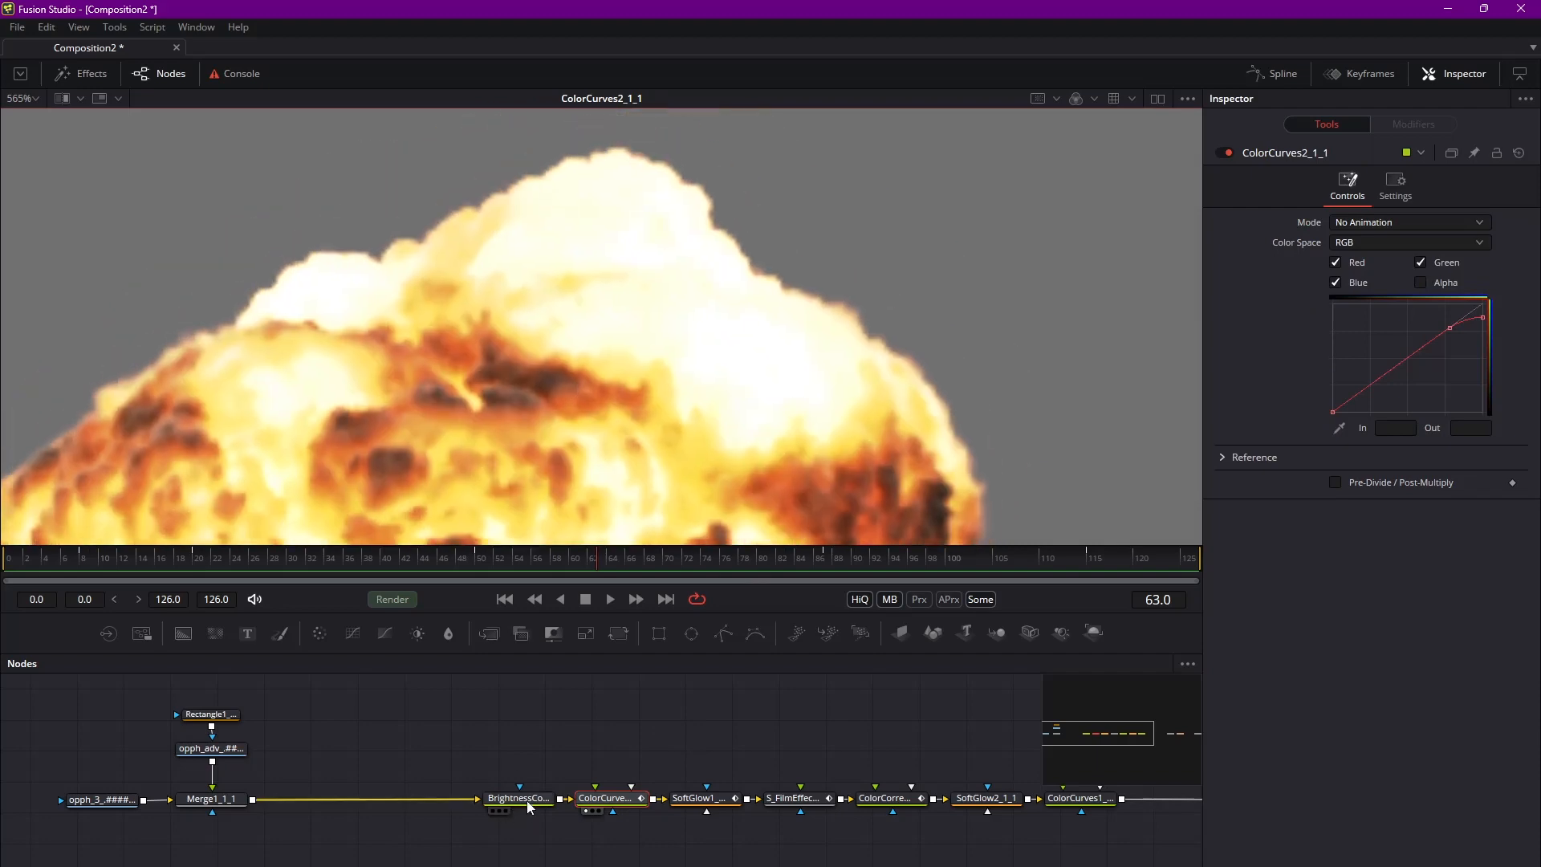
pyautogui.click(518, 798)
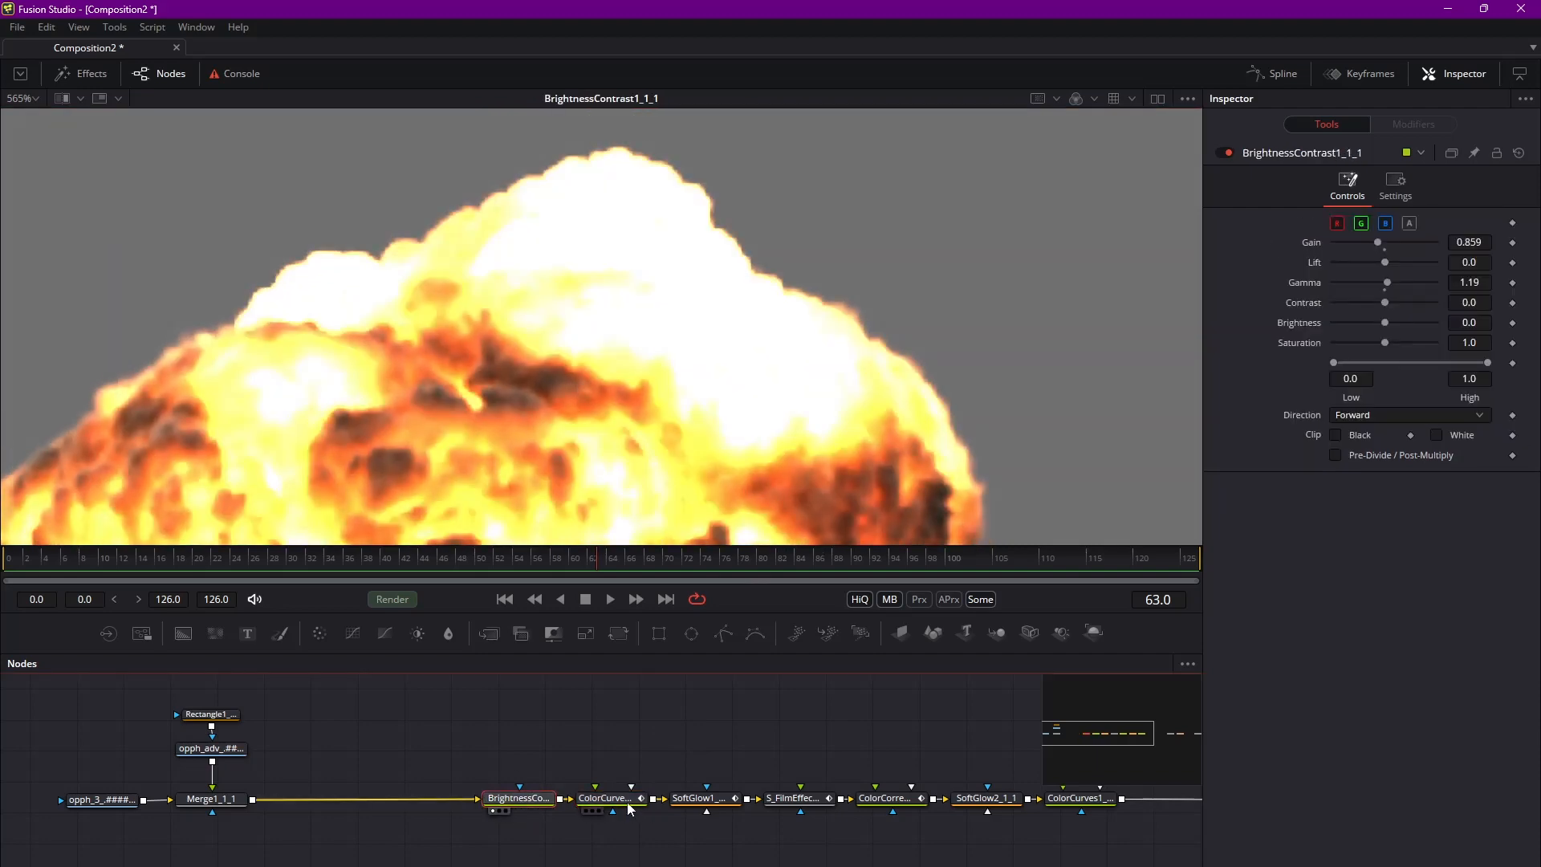
pyautogui.click(610, 798)
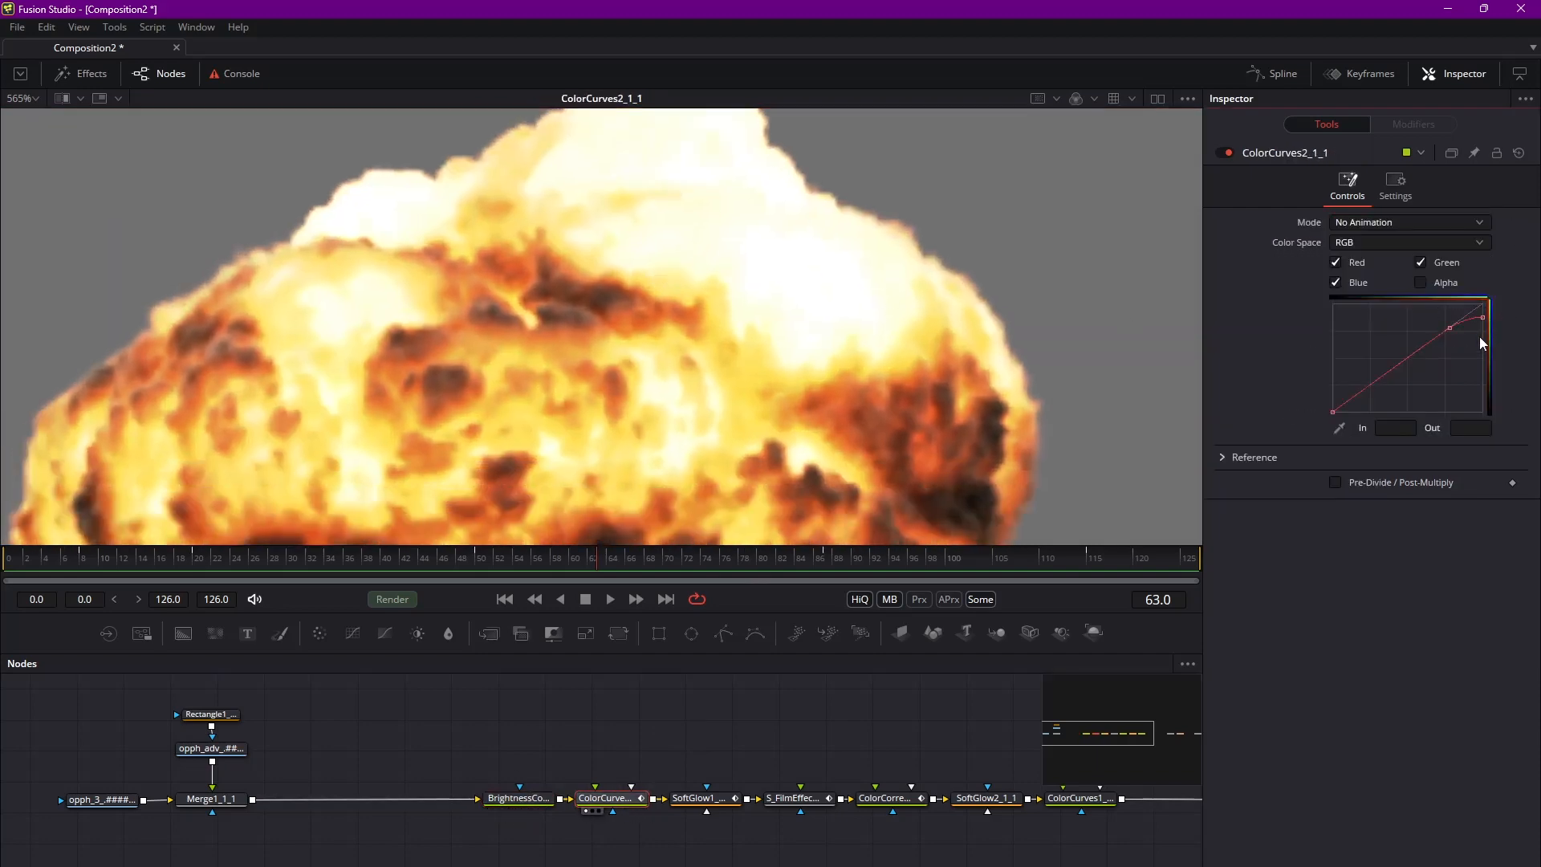
pyautogui.moveTo(1481, 318); pyautogui.dragTo(1472, 318)
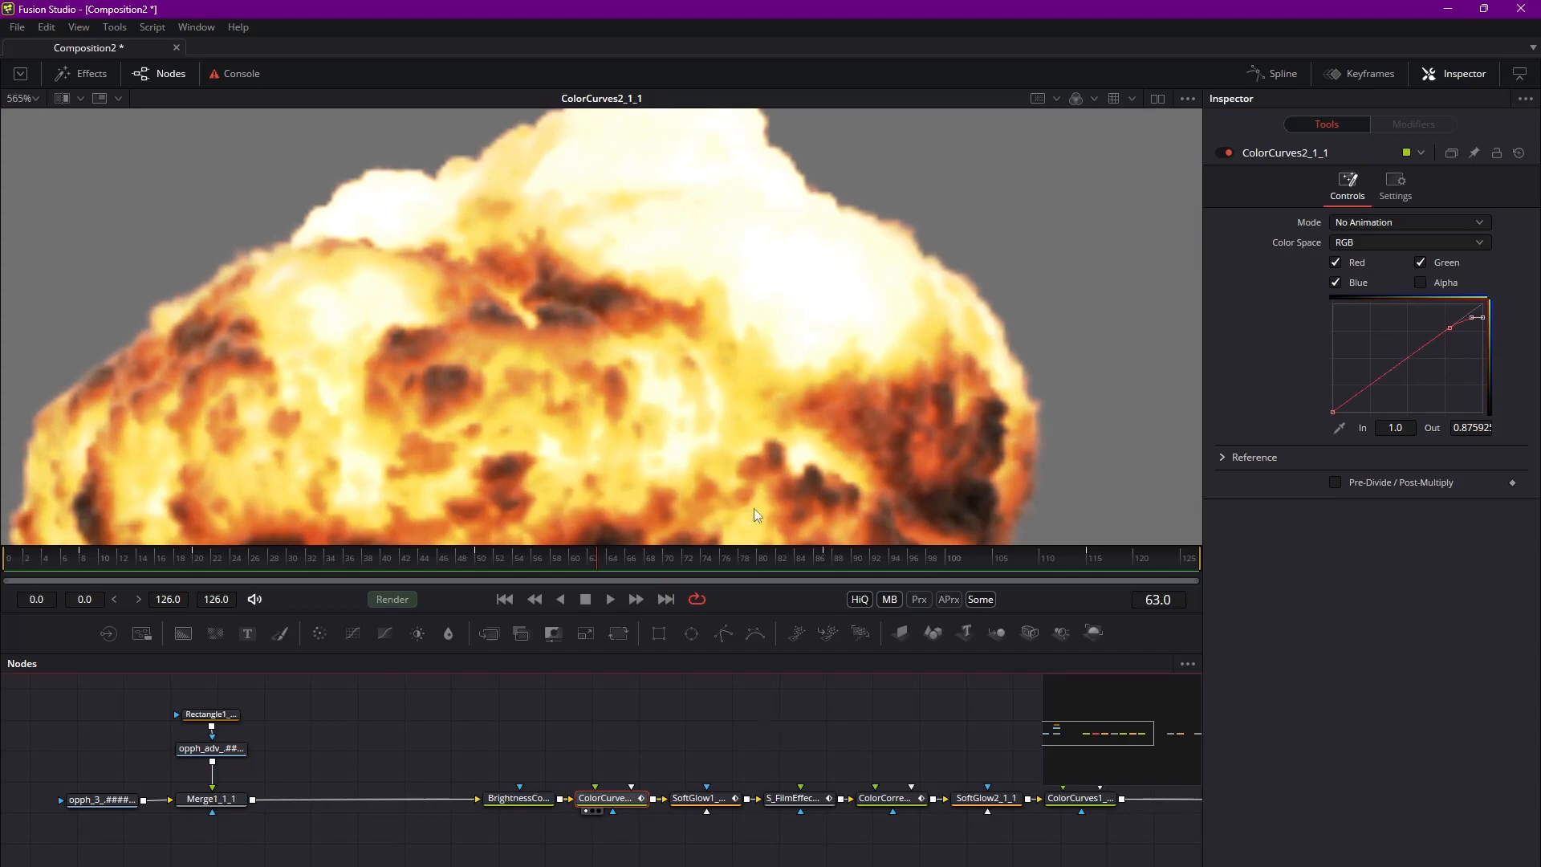
# Review SoftGlow1_1_1 across frames with its reduced threshold and glow size.
pyautogui.click(699, 797)
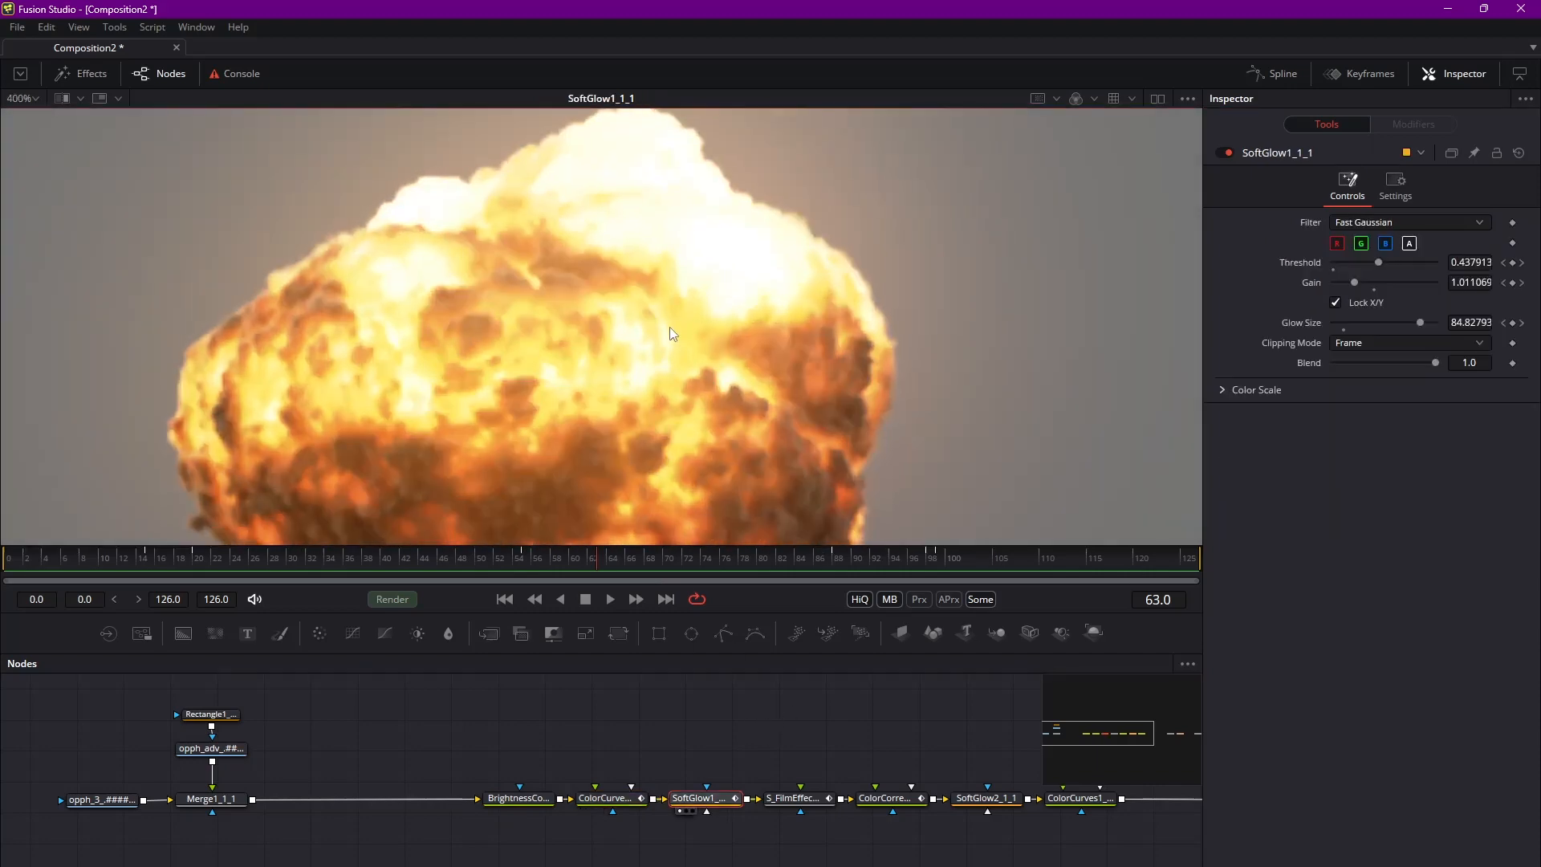
pyautogui.click(921, 557)
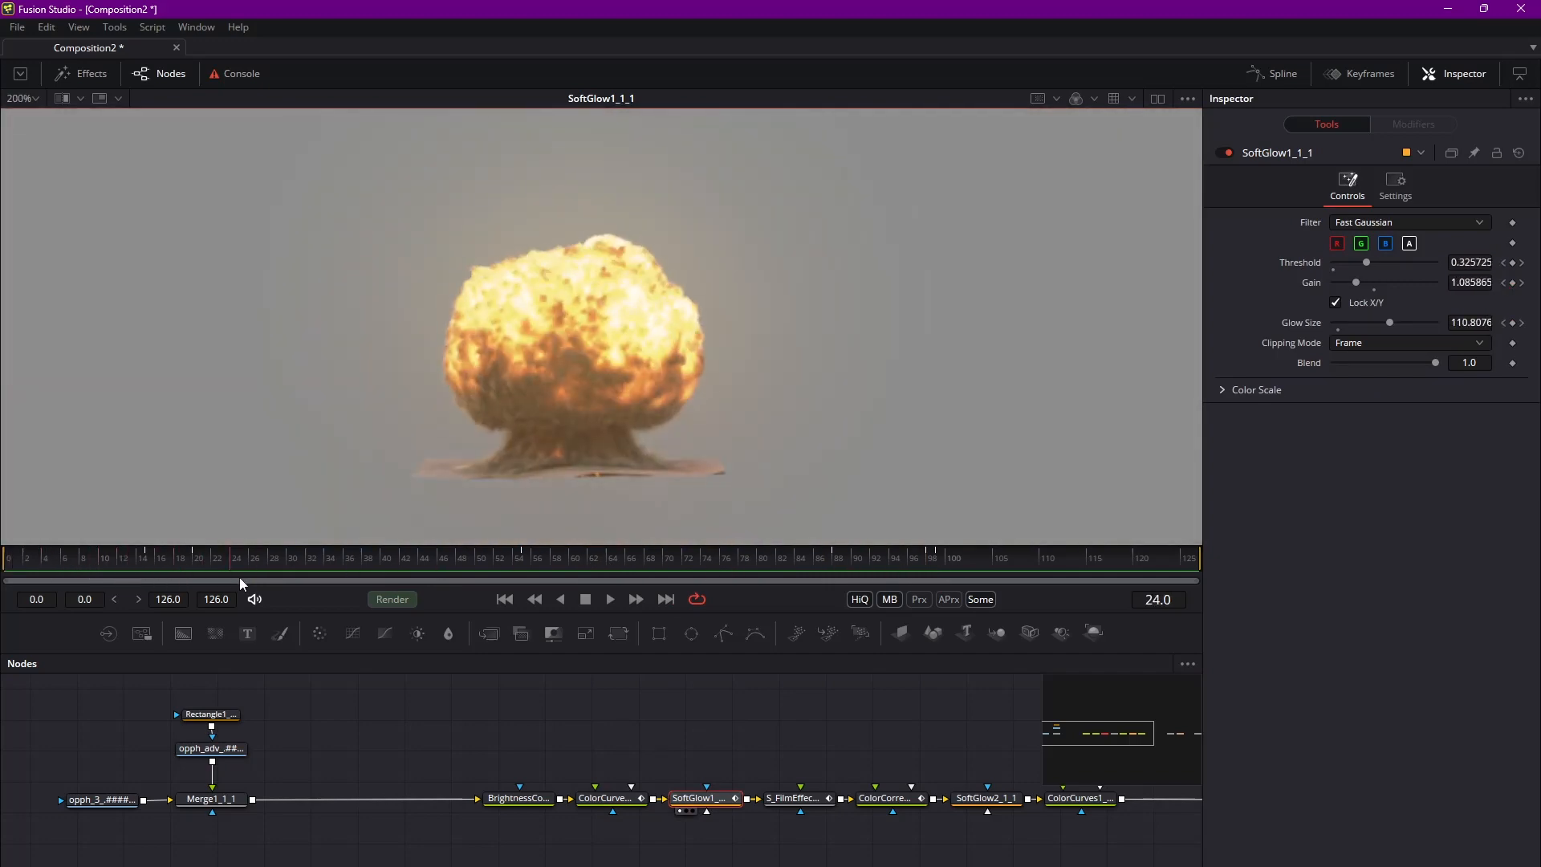
pyautogui.click(557, 557)
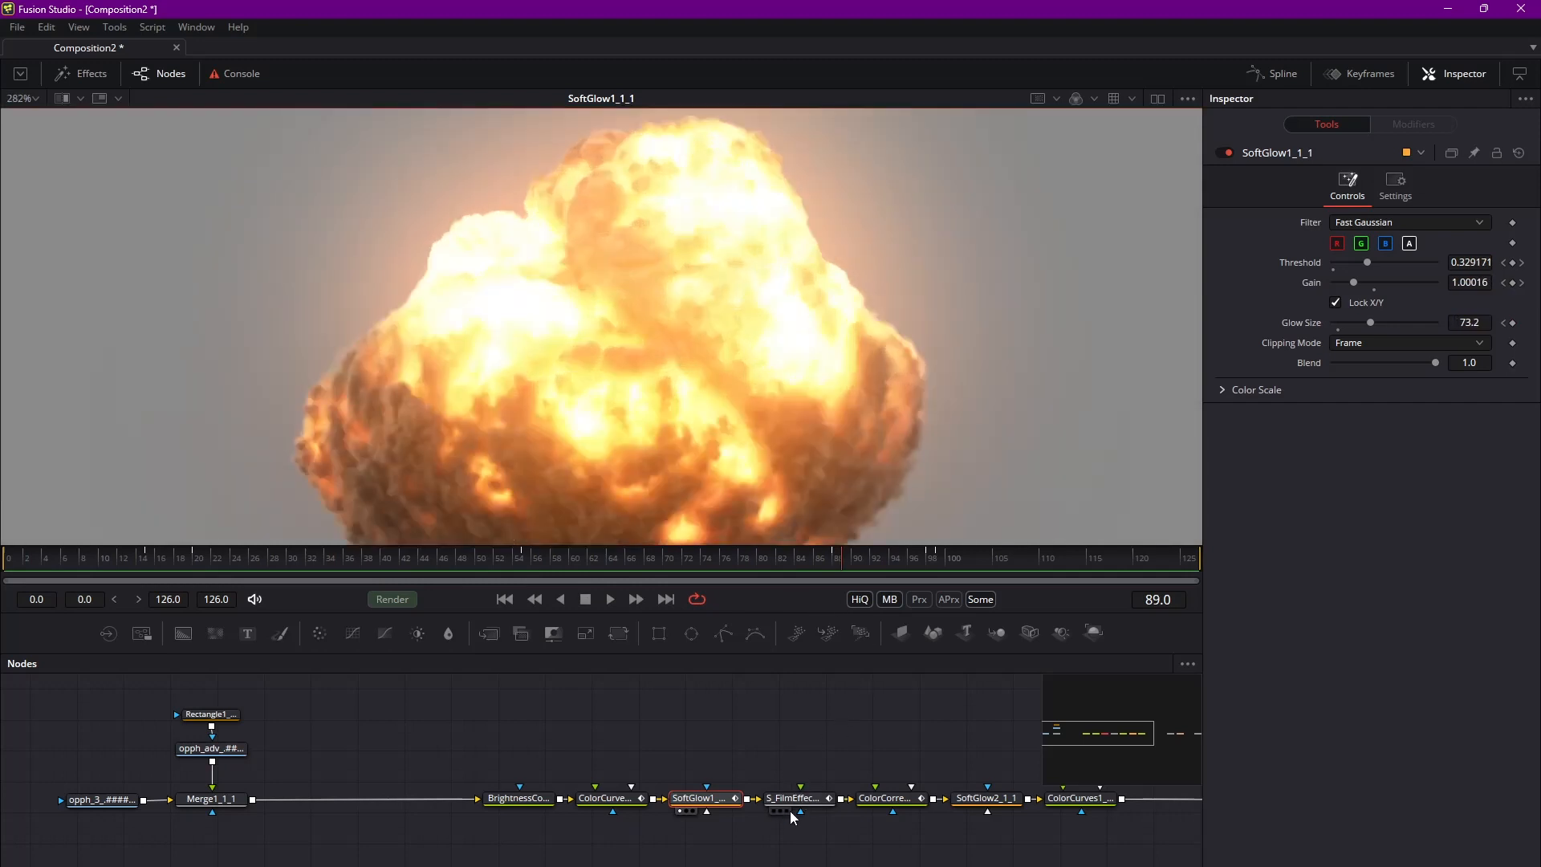
pyautogui.click(798, 797)
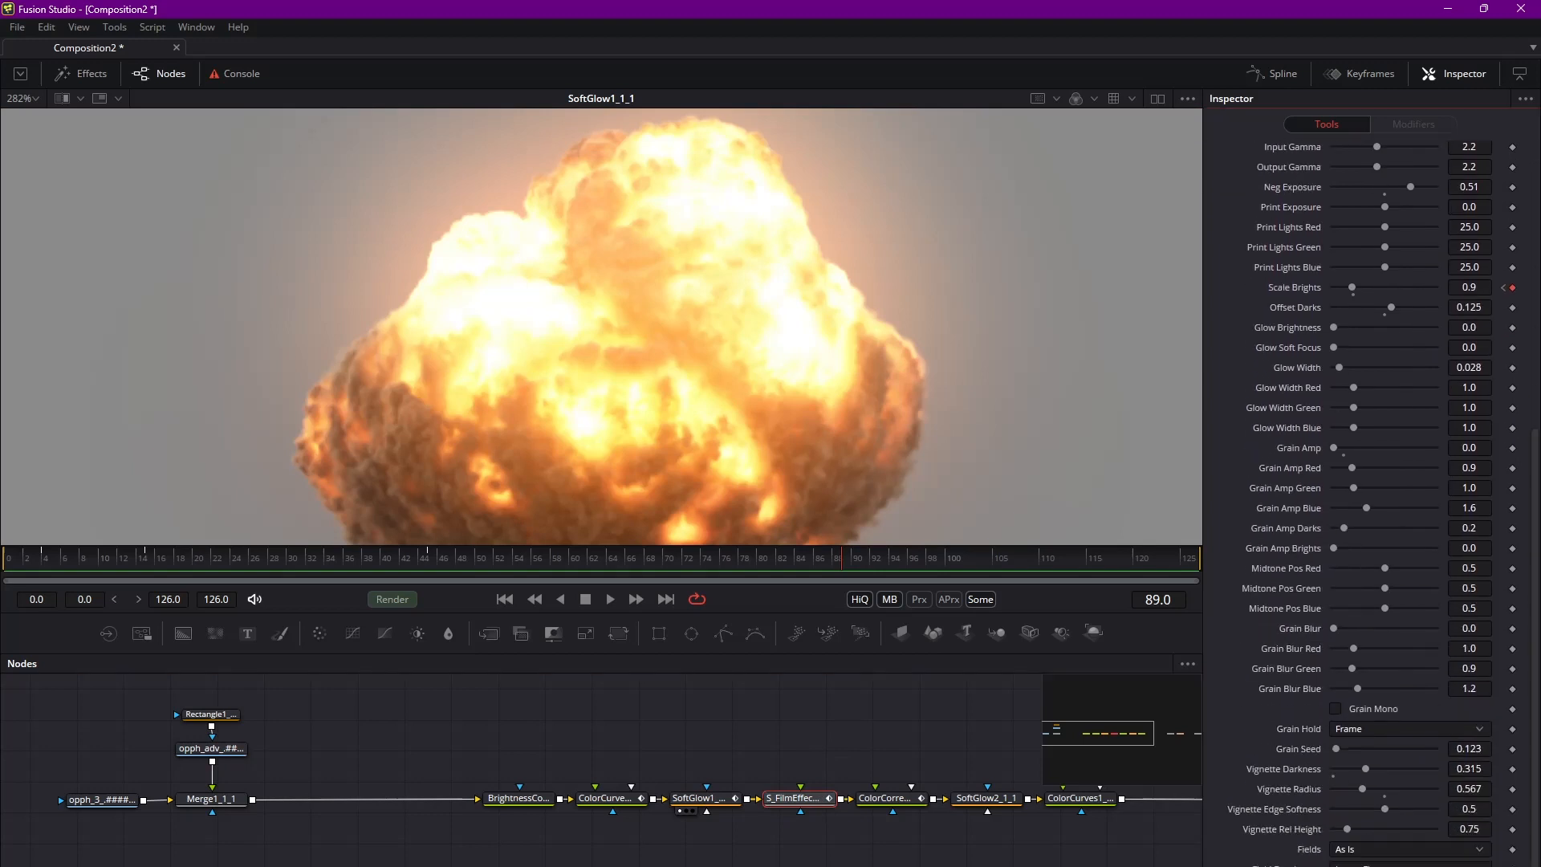
# Compare S_FilmEffect1_1_1 against the soft glow and tweak Scale Brights to just above 0.9, fitting the frame.
pyautogui.click(799, 798)
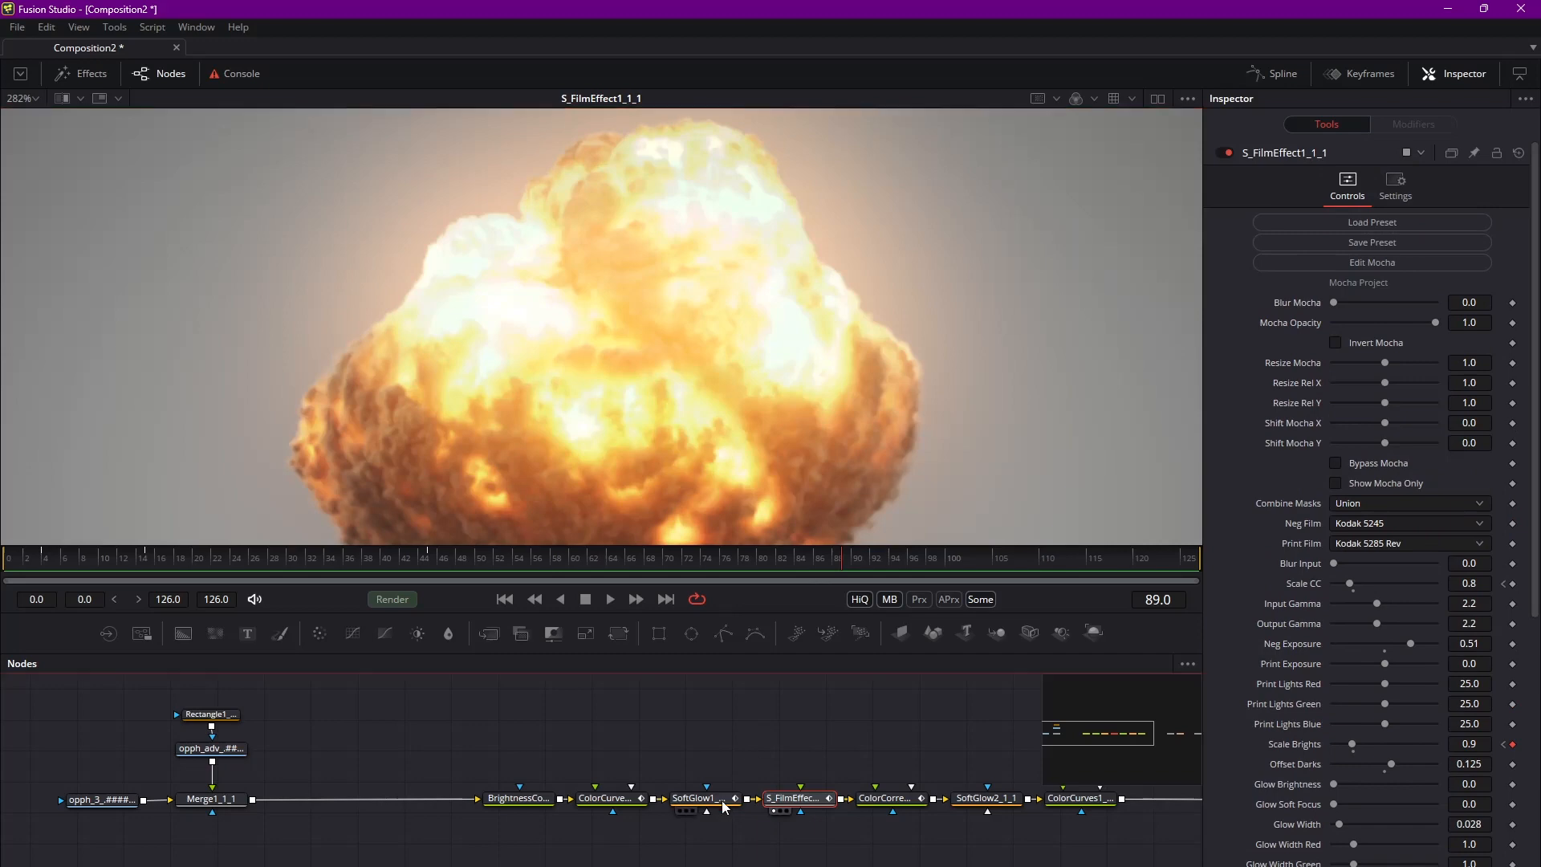
pyautogui.click(703, 797)
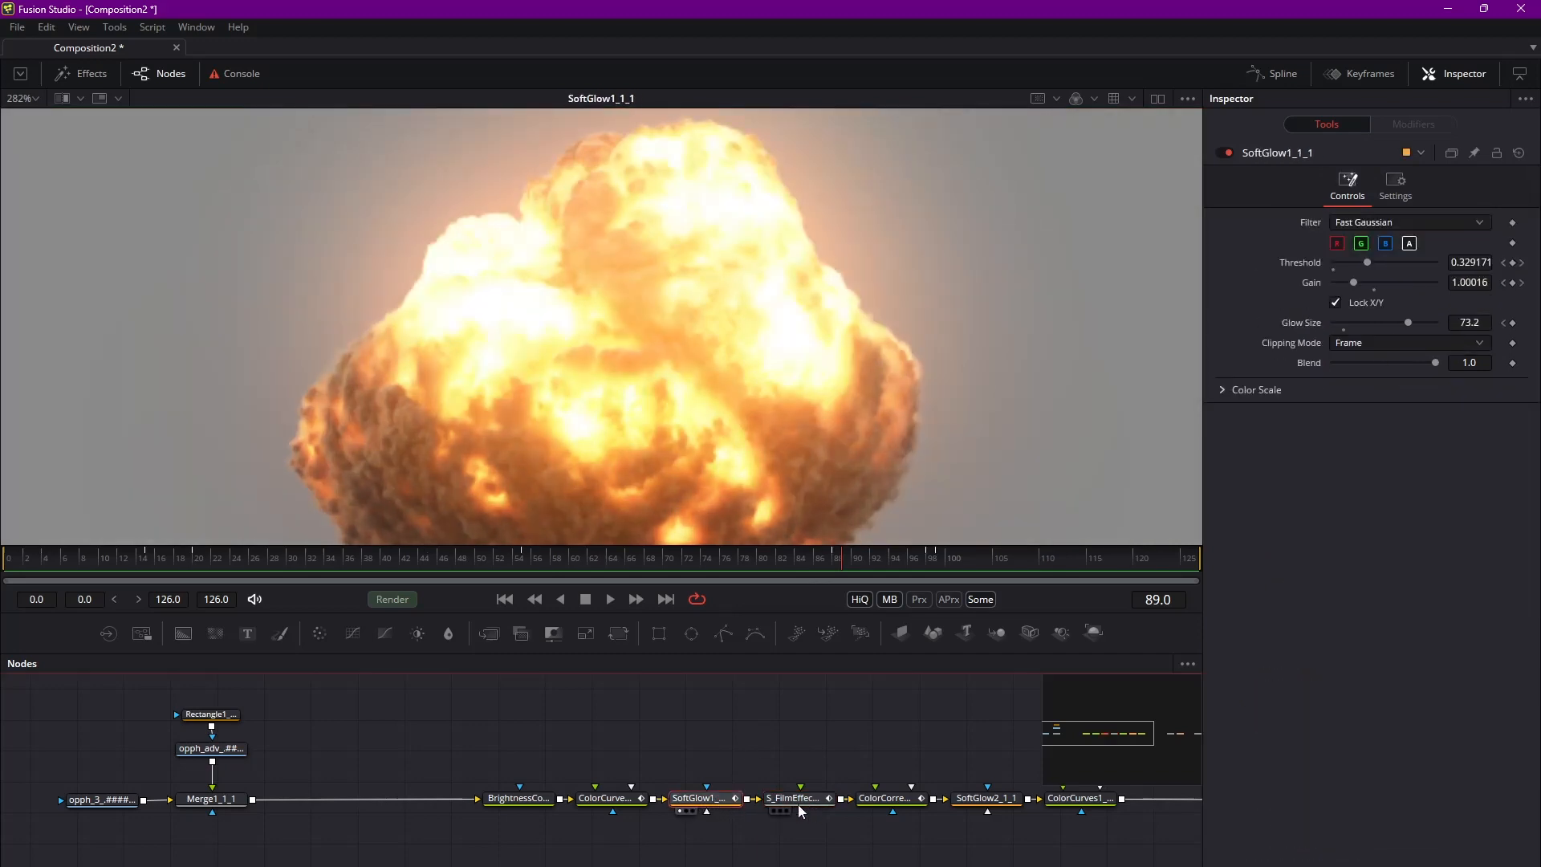
pyautogui.click(796, 798)
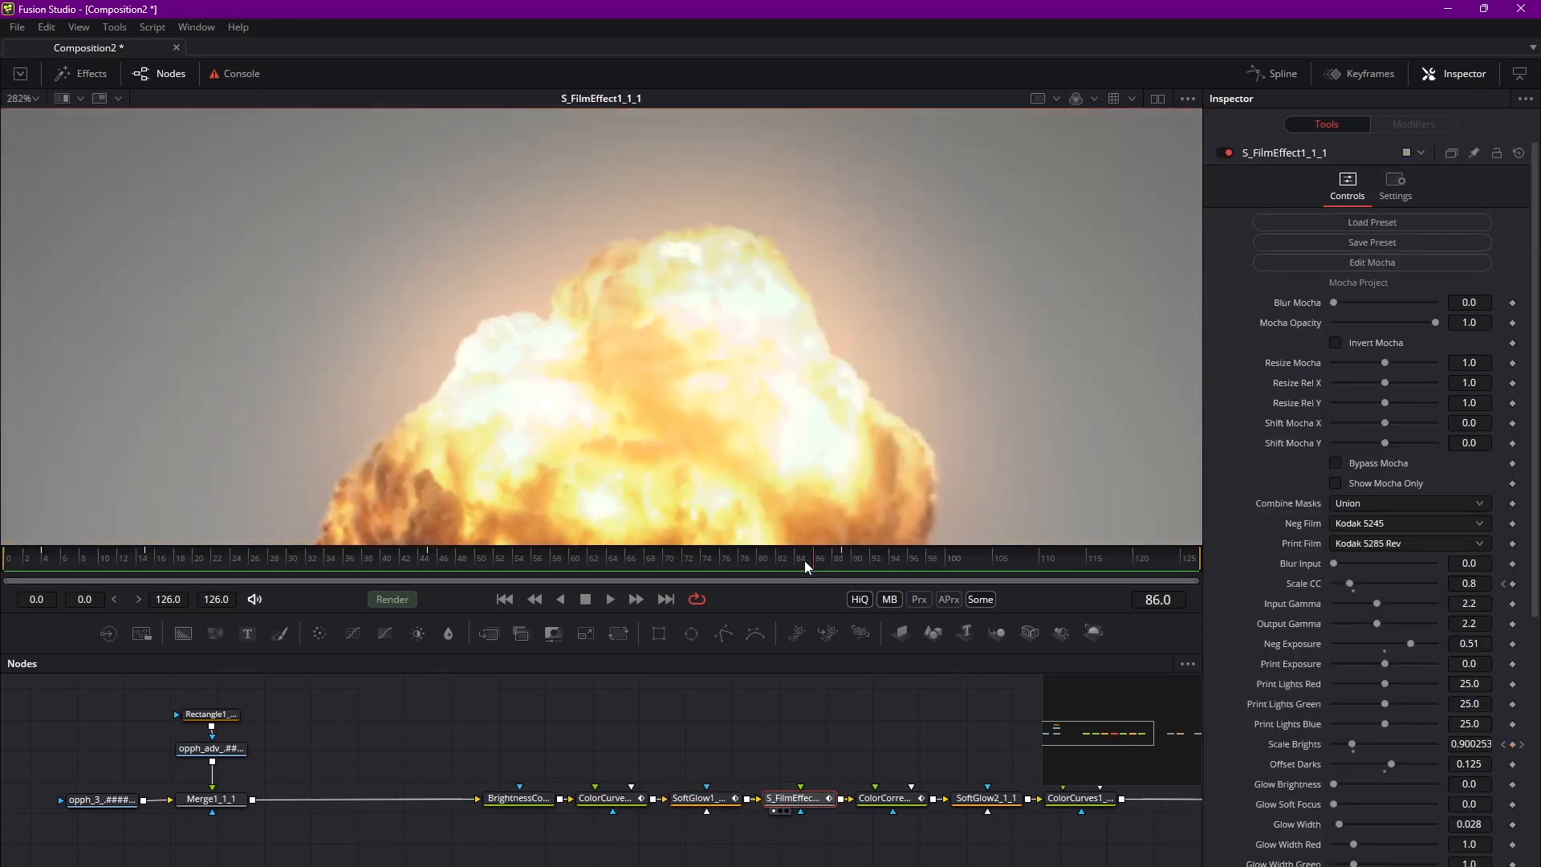
pyautogui.click(695, 557)
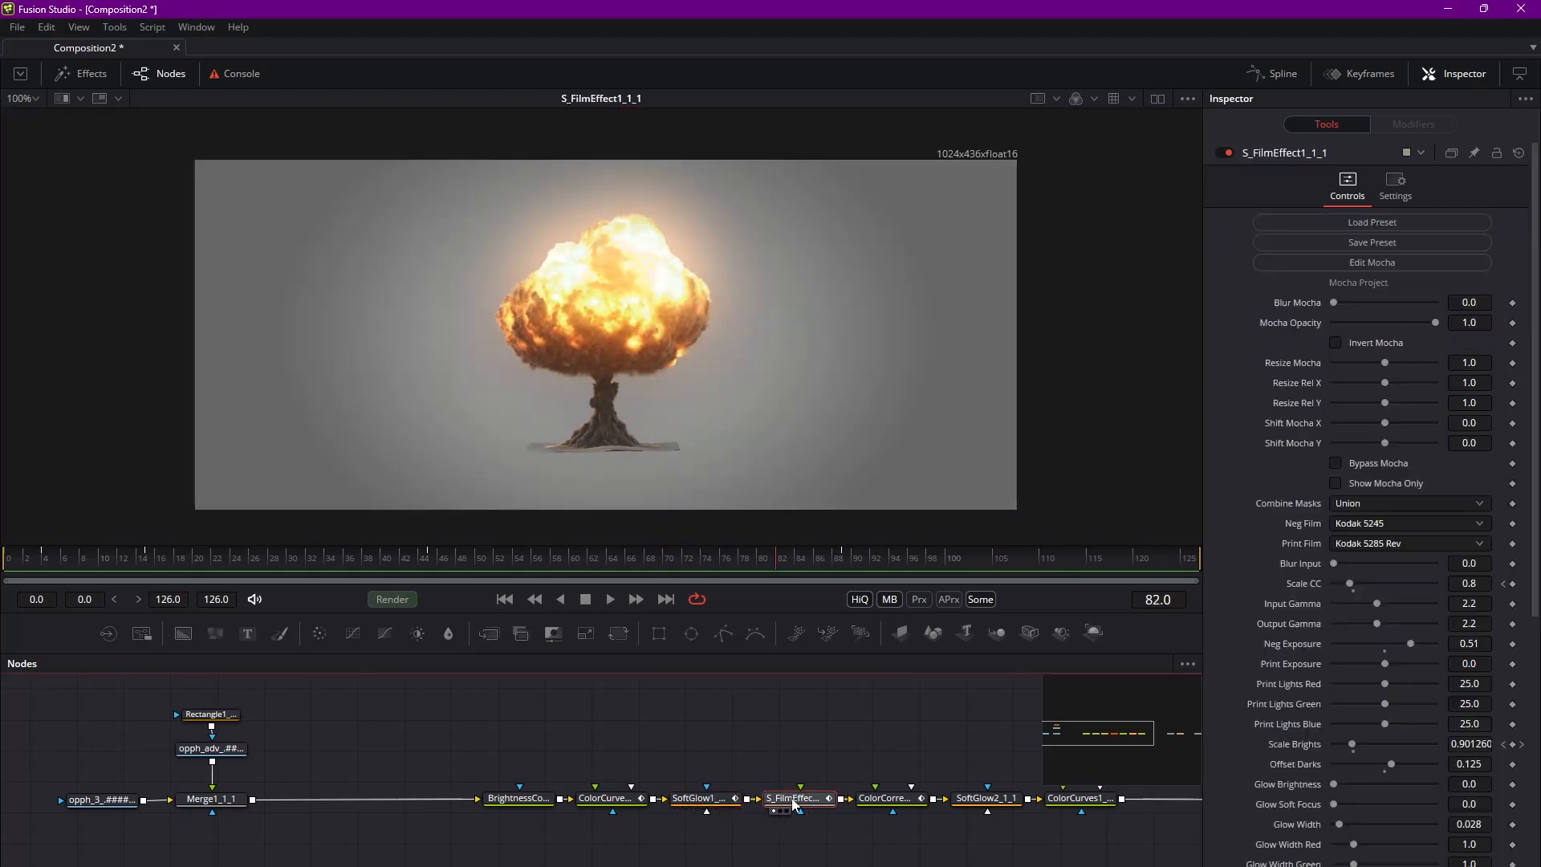
pyautogui.click(884, 798)
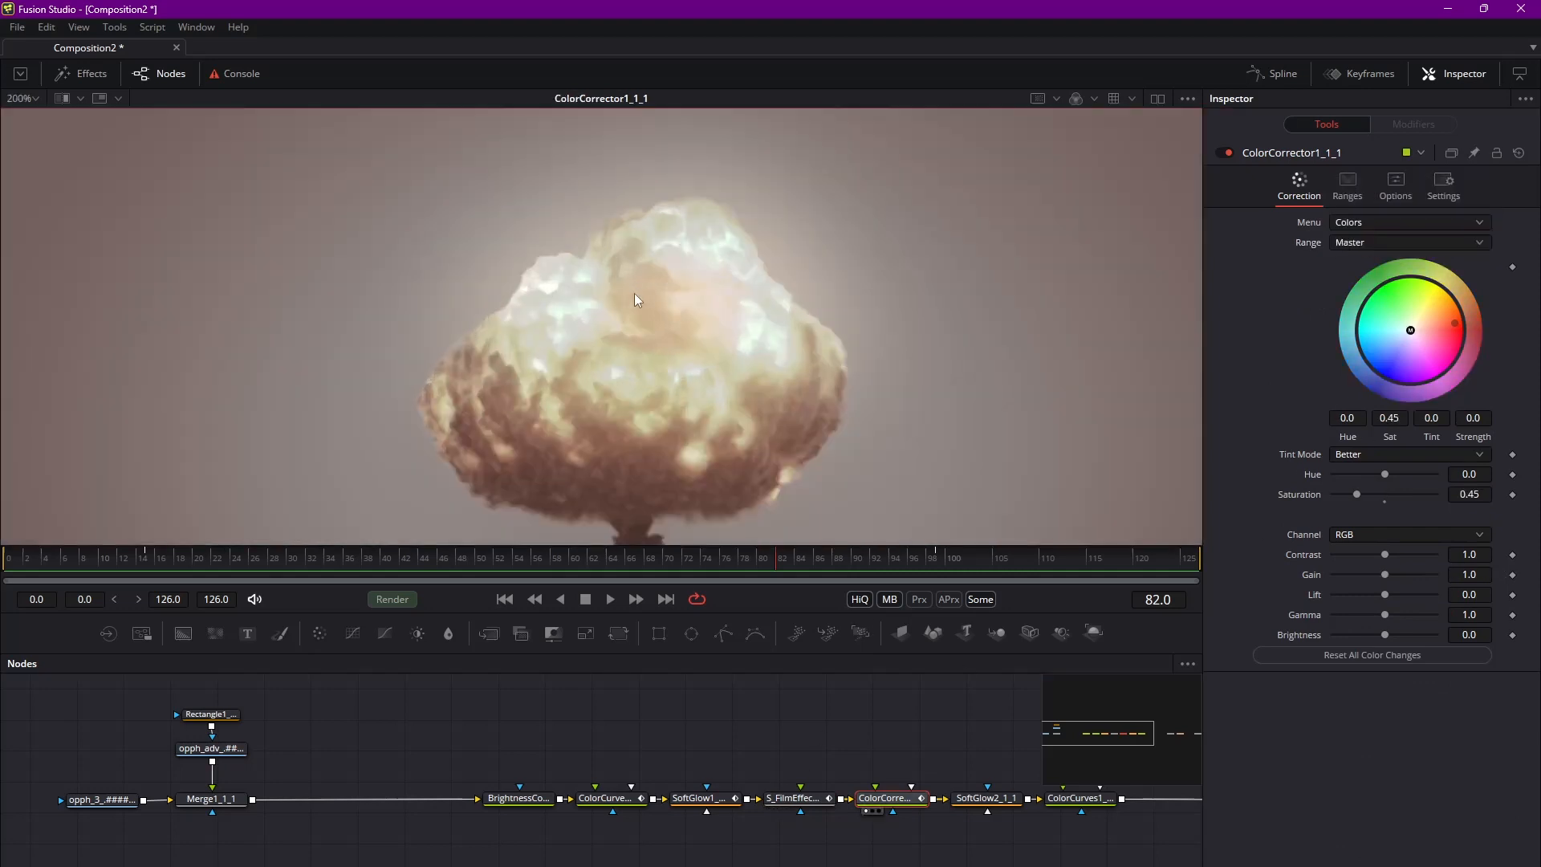
# On ColorCorrector1_1_1 with Saturation 0.45, set Range to Highlights and lower Gain to about 0.94.
pyautogui.moveTo(884, 798); pyautogui.dragTo(902, 775)
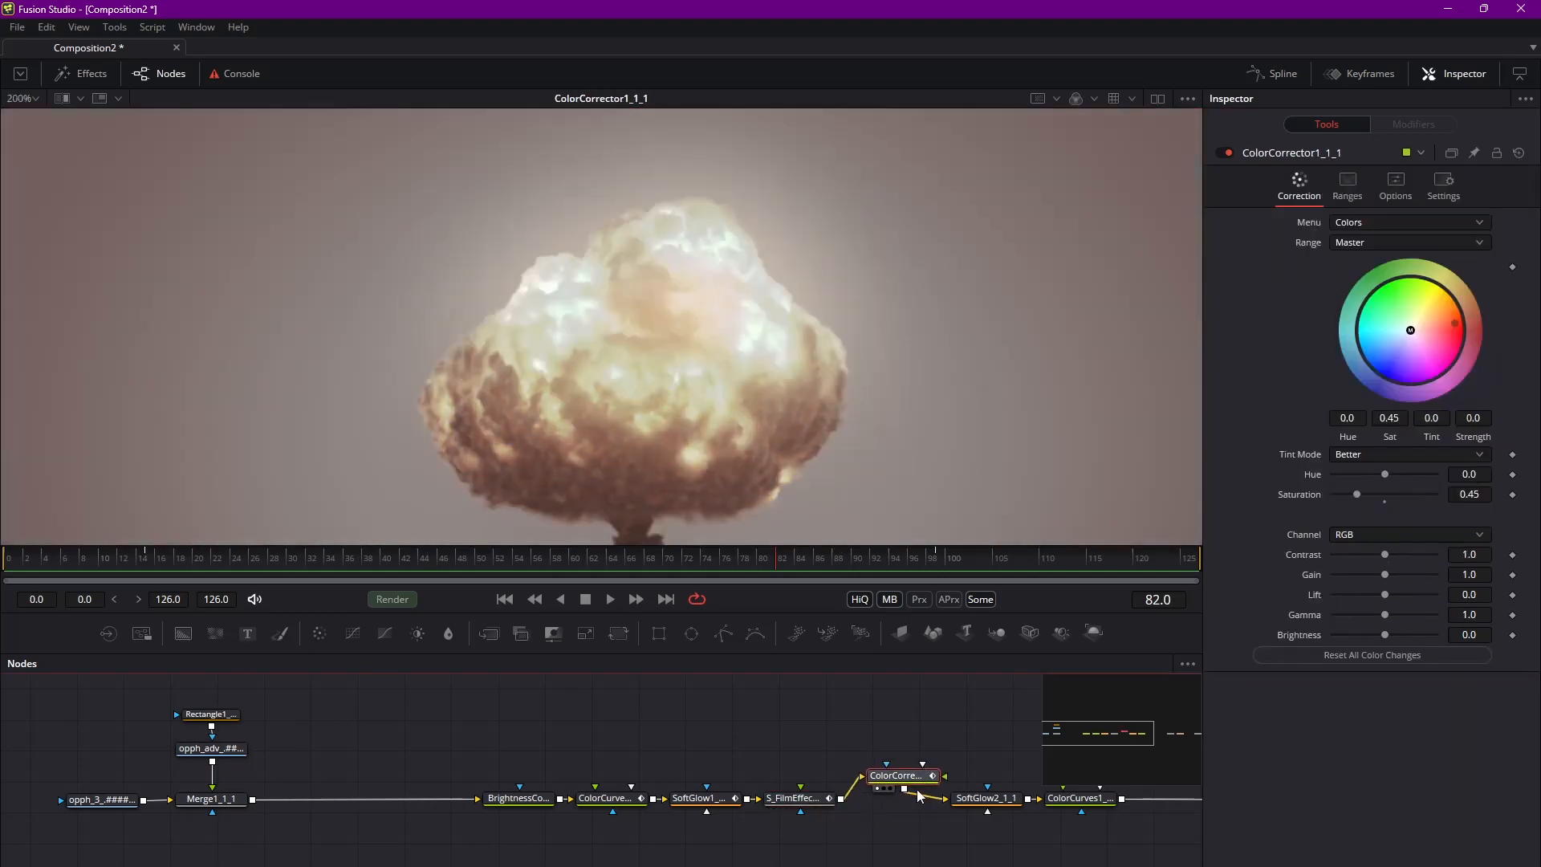
pyautogui.moveTo(901, 776); pyautogui.dragTo(894, 798)
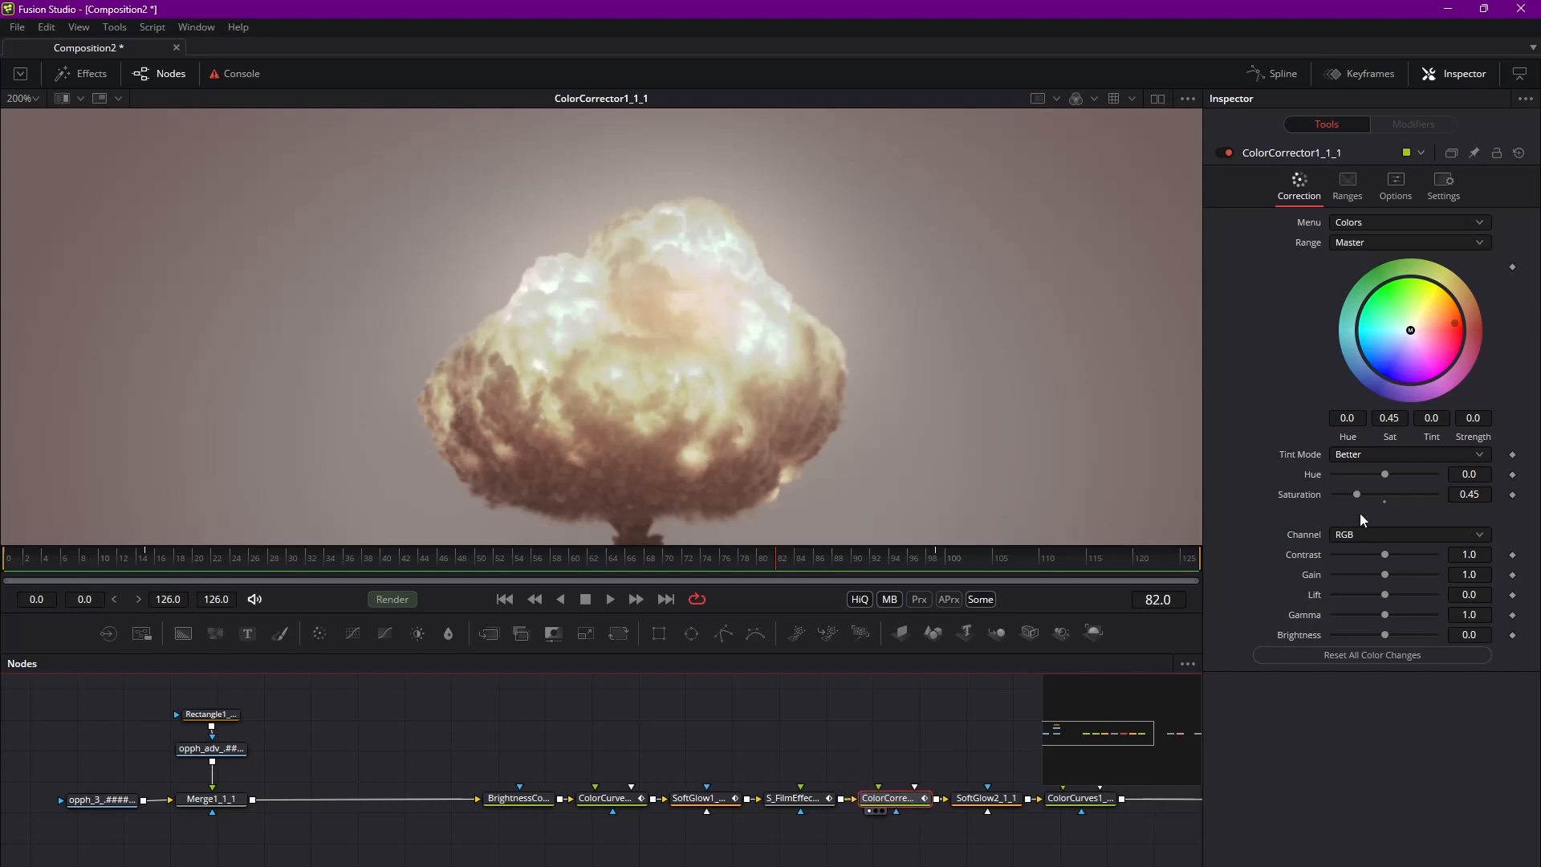
pyautogui.click(1408, 242)
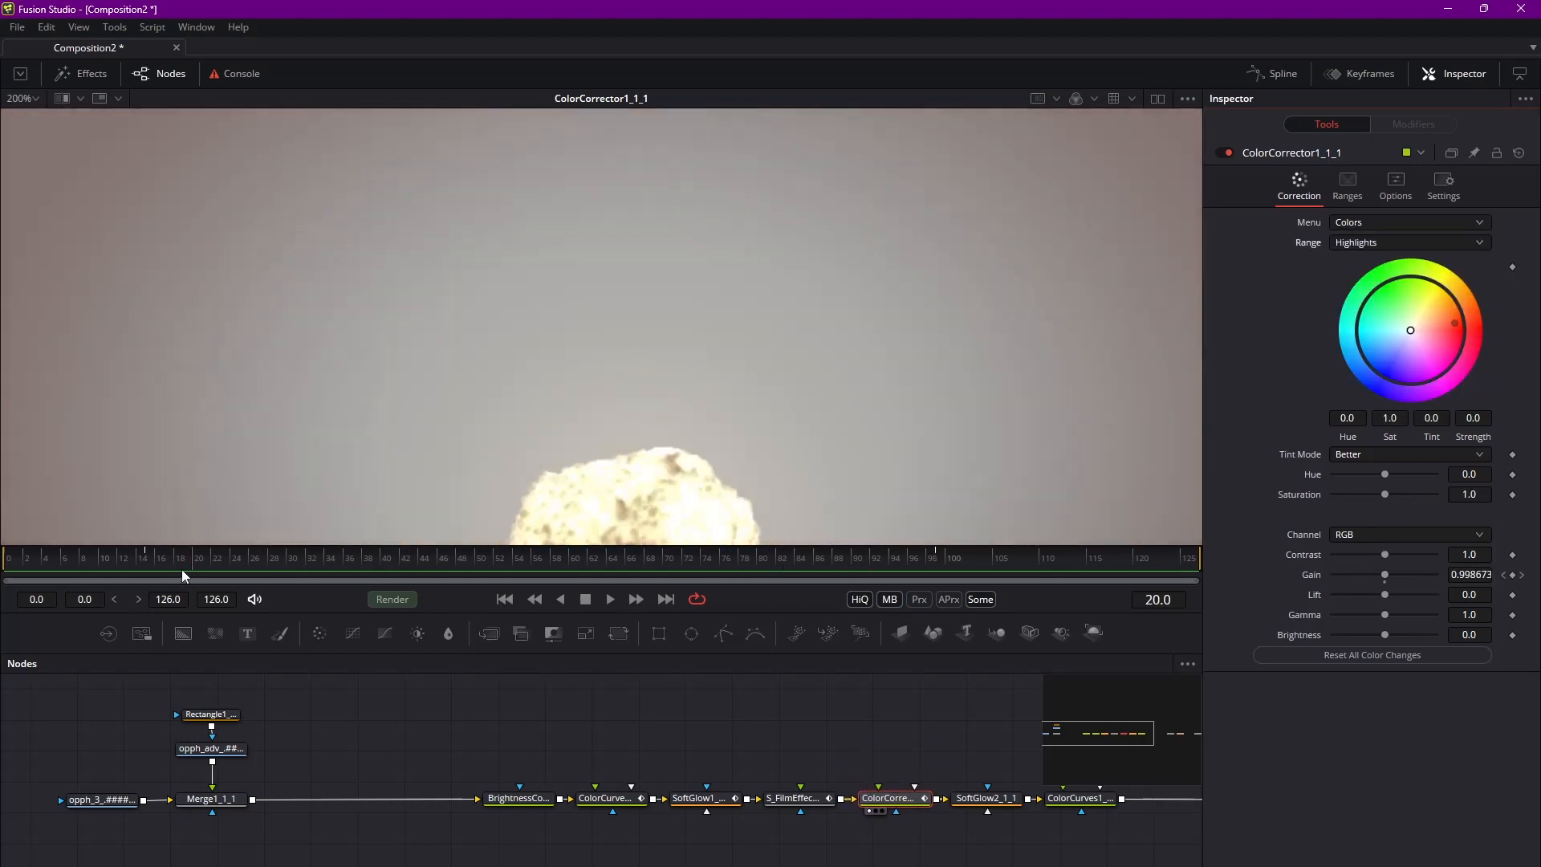
pyautogui.click(615, 557)
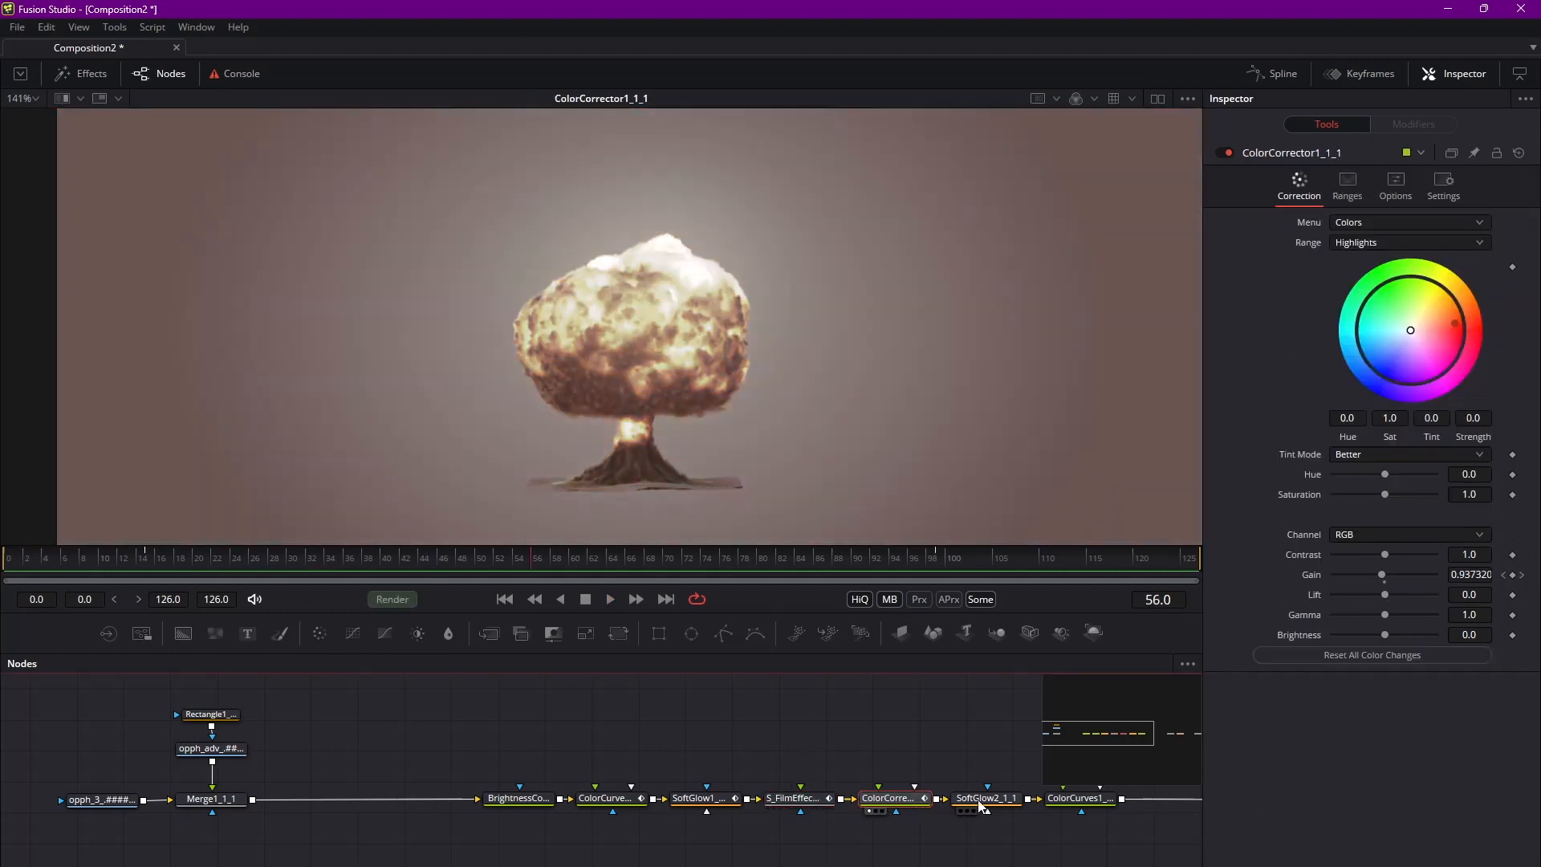
pyautogui.click(981, 797)
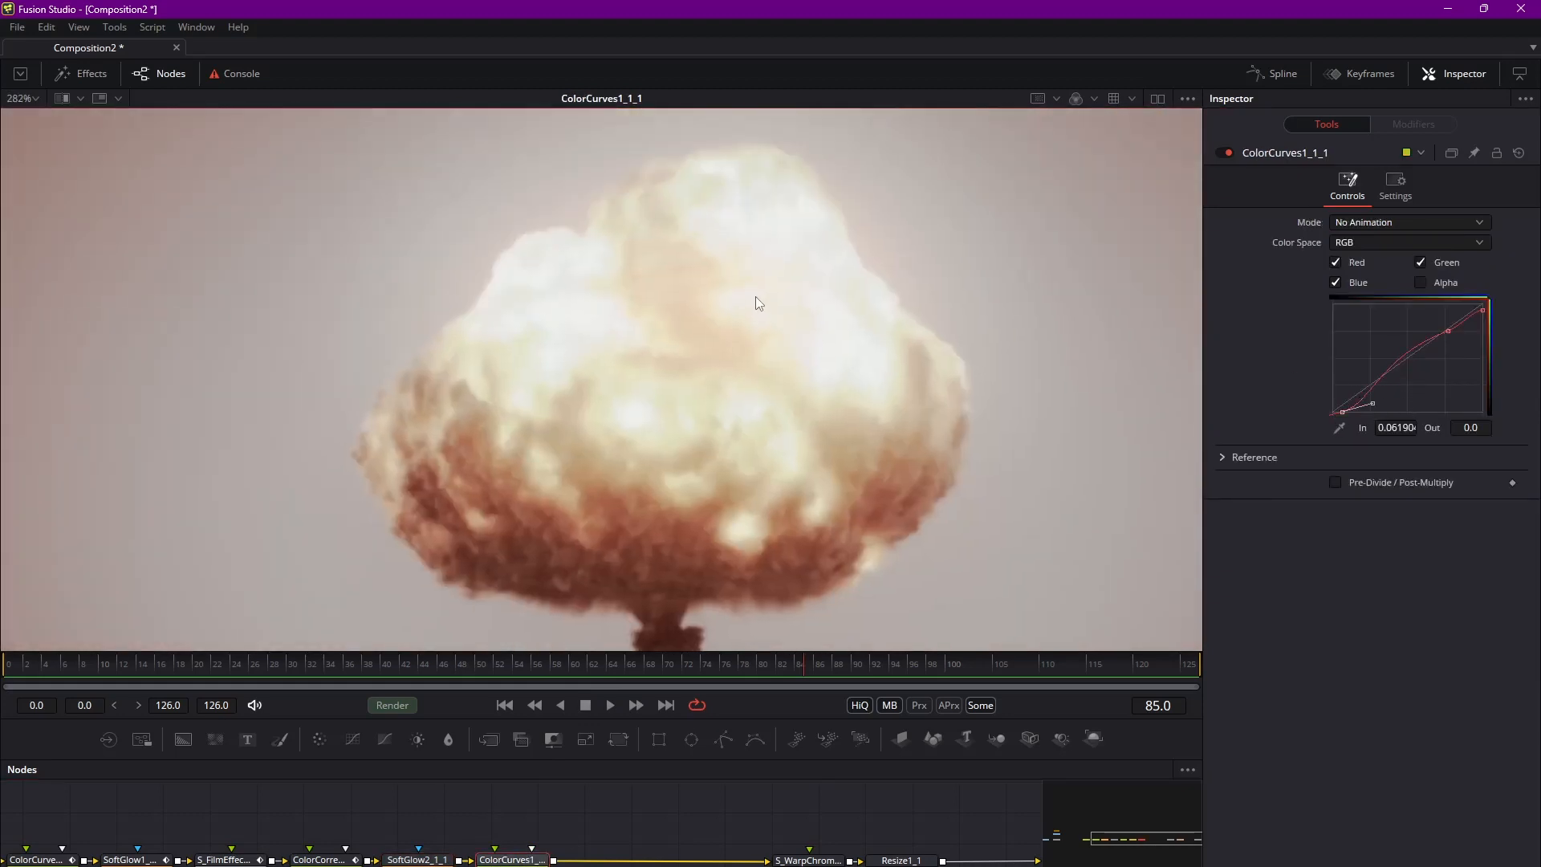
# Load S_WarpChroma1_1_1 into the viewer to show the faded, vignetted cloud.
pyautogui.click(610, 705)
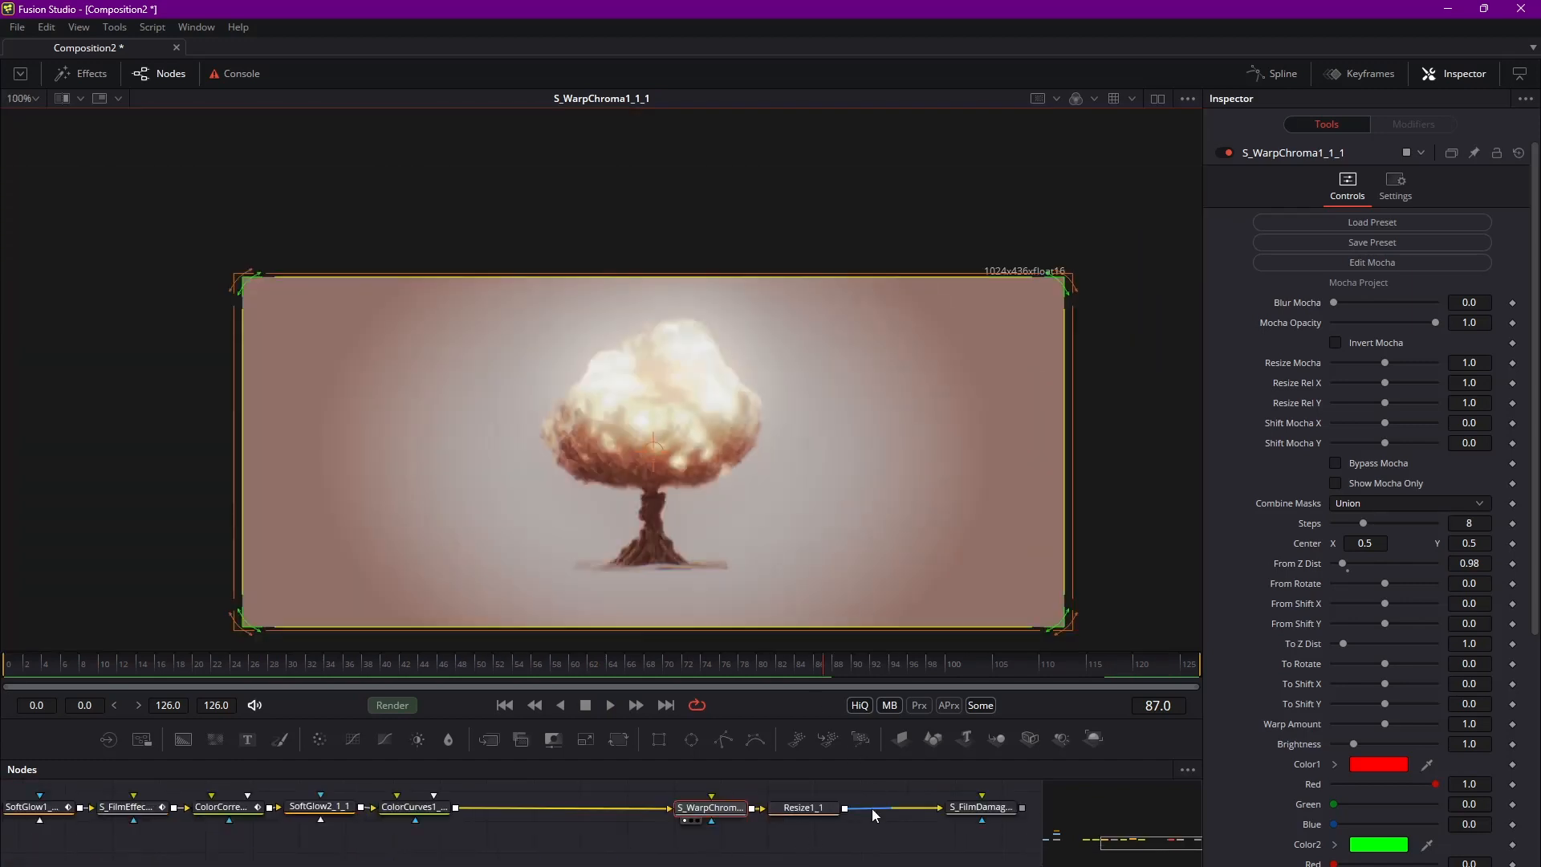
# View Resize1_1 at 3382×1440 and review S_FilmDamage1_1_1's monochrome grain settings on early frames.
pyautogui.click(804, 809)
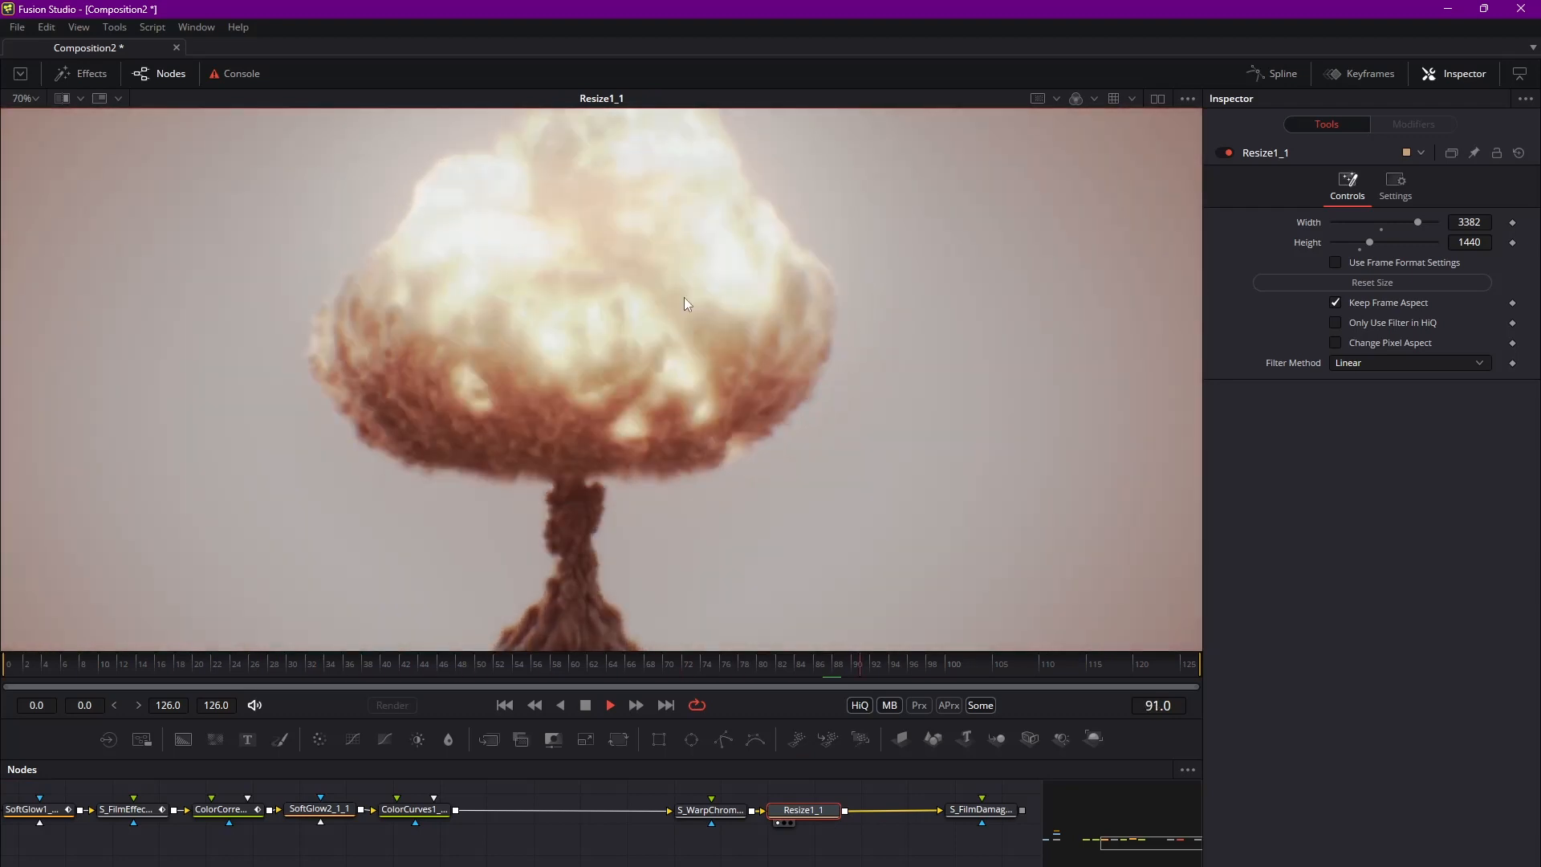
pyautogui.click(980, 809)
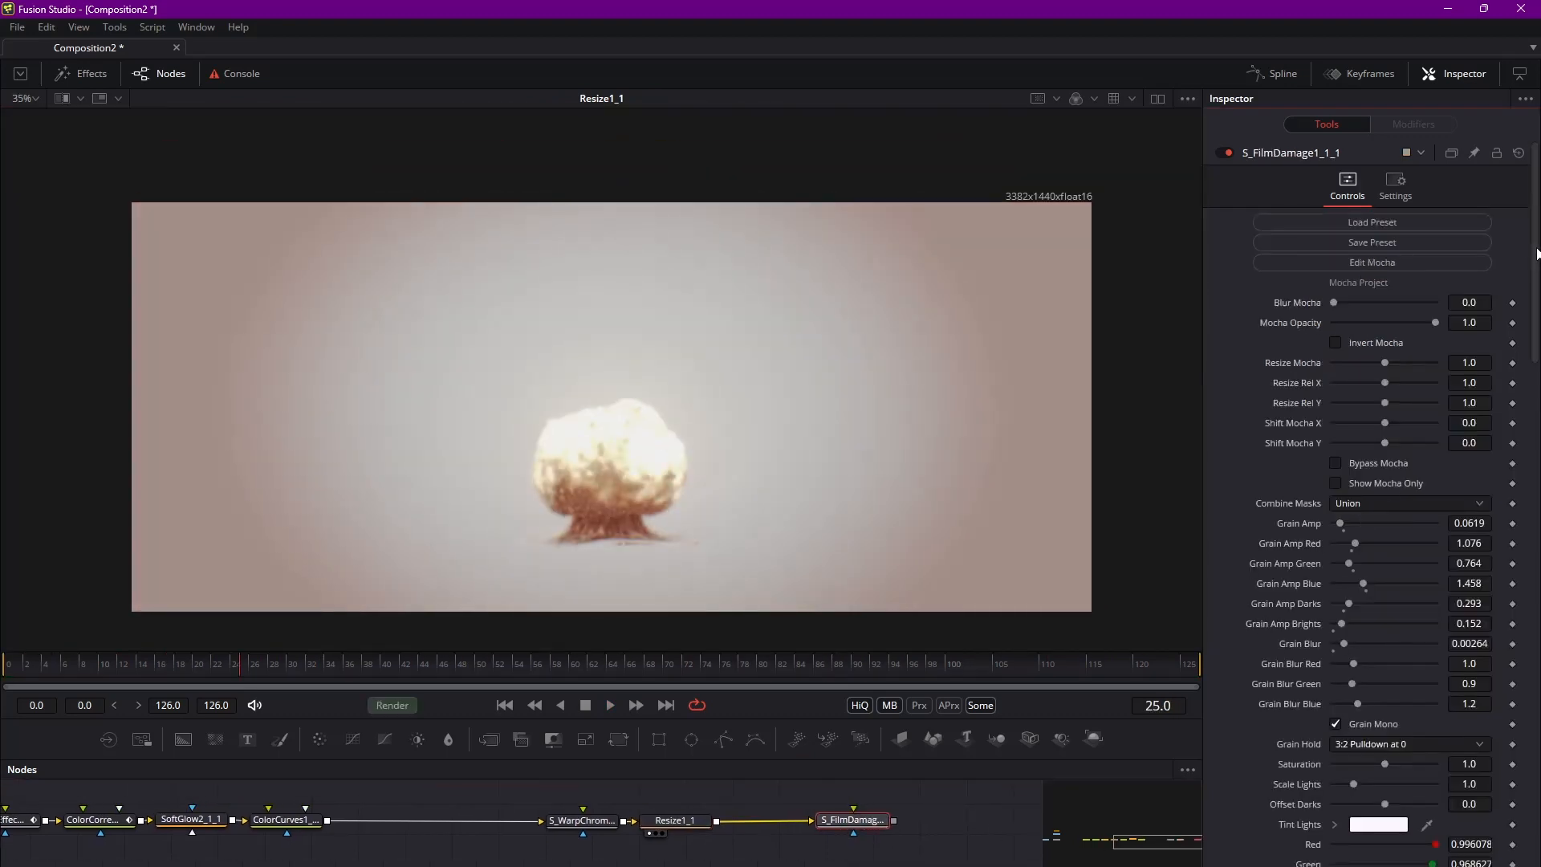
pyautogui.scroll(-3)
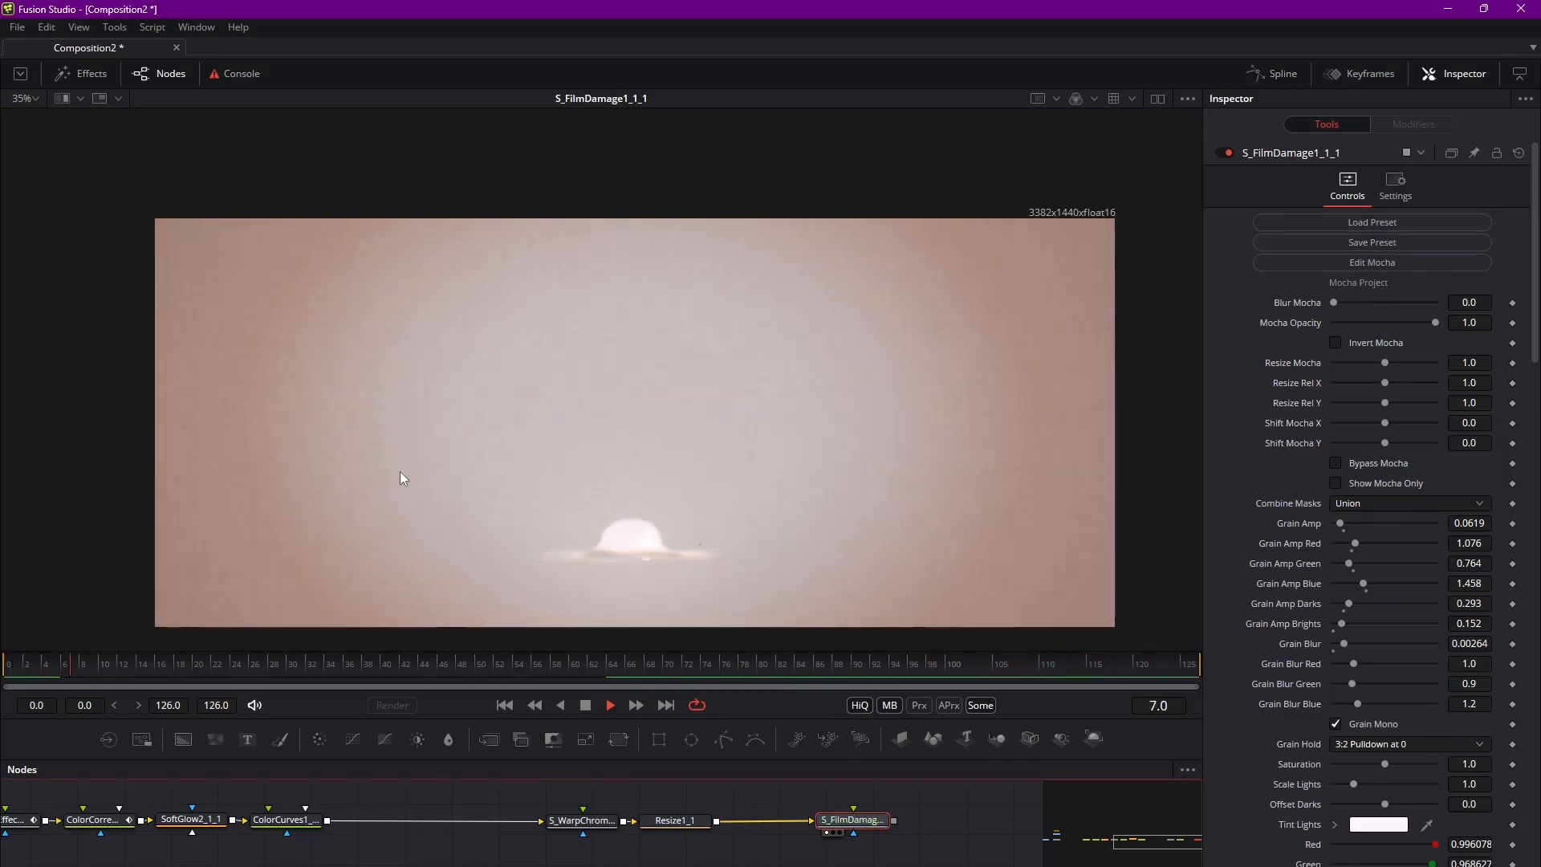
pyautogui.click(610, 705)
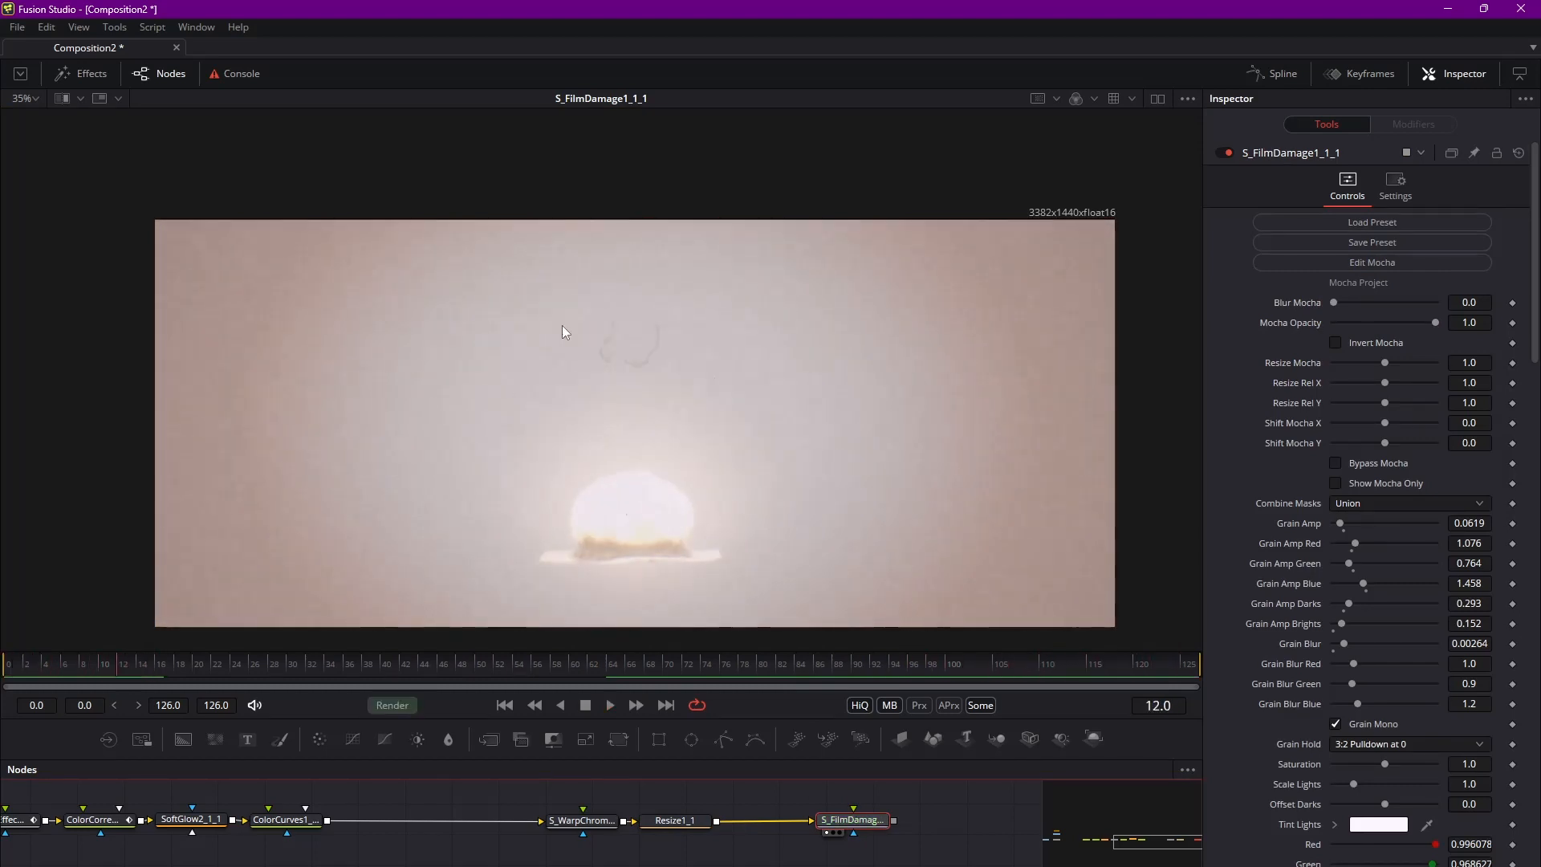